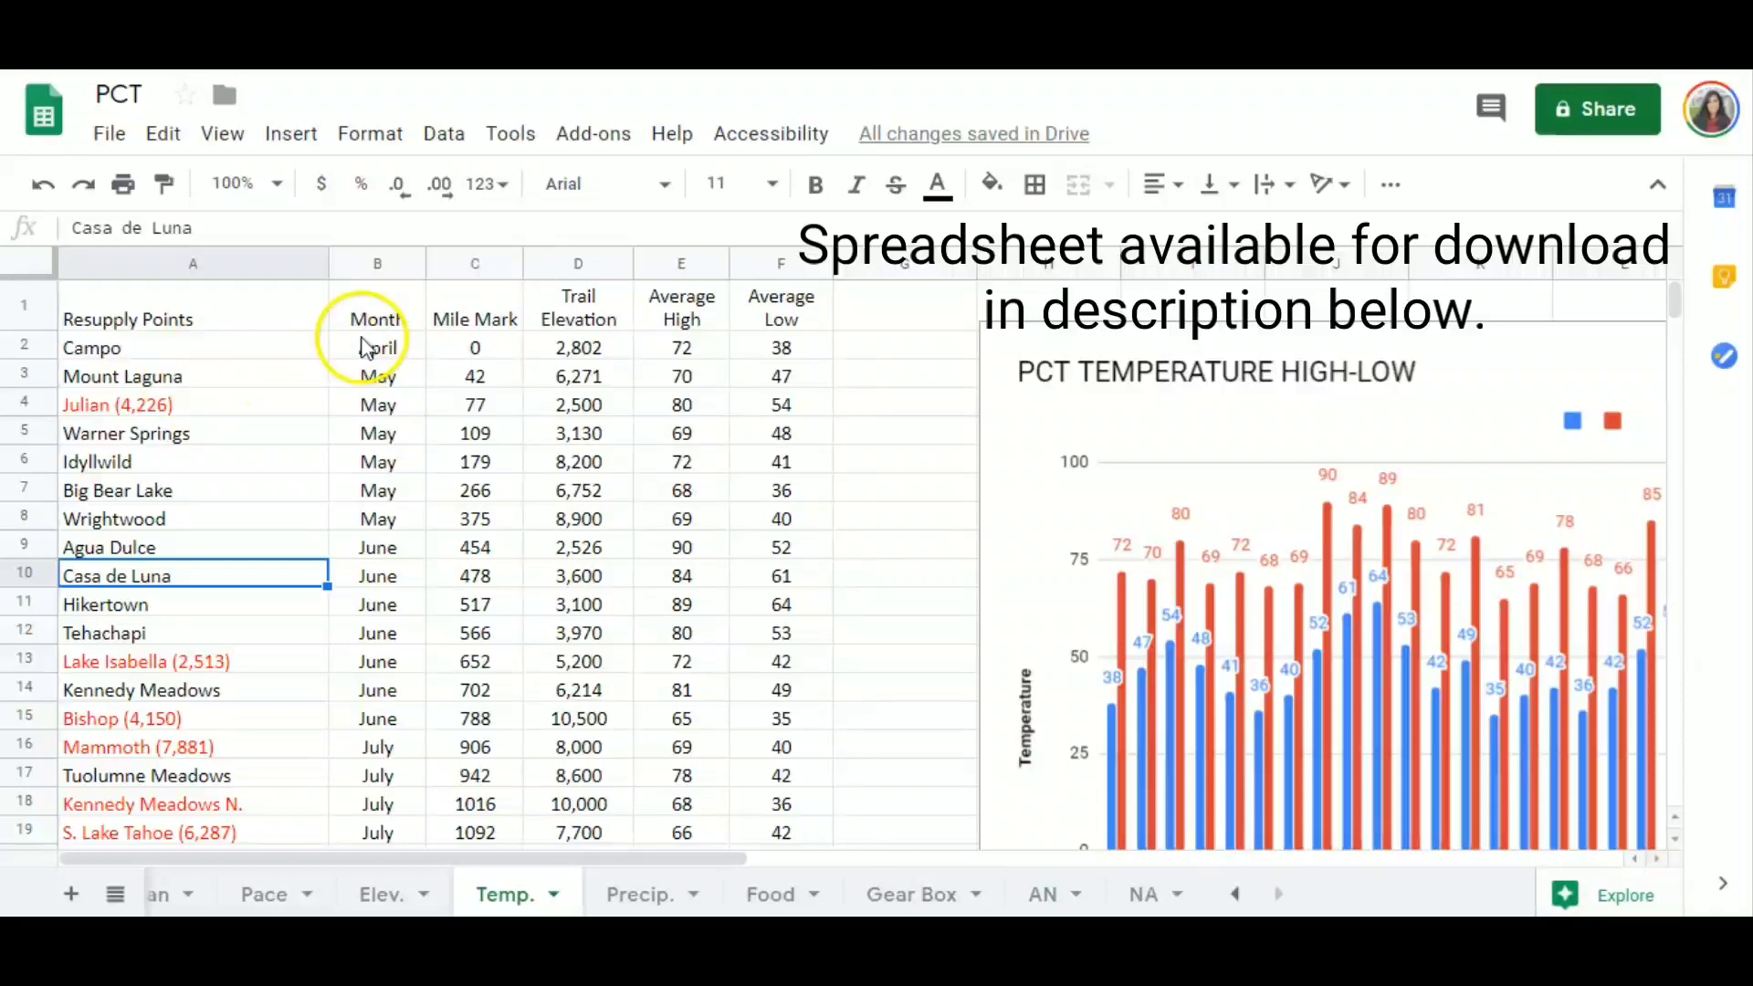
{"action": "mouse_move", "coordinate": [254, 380]}
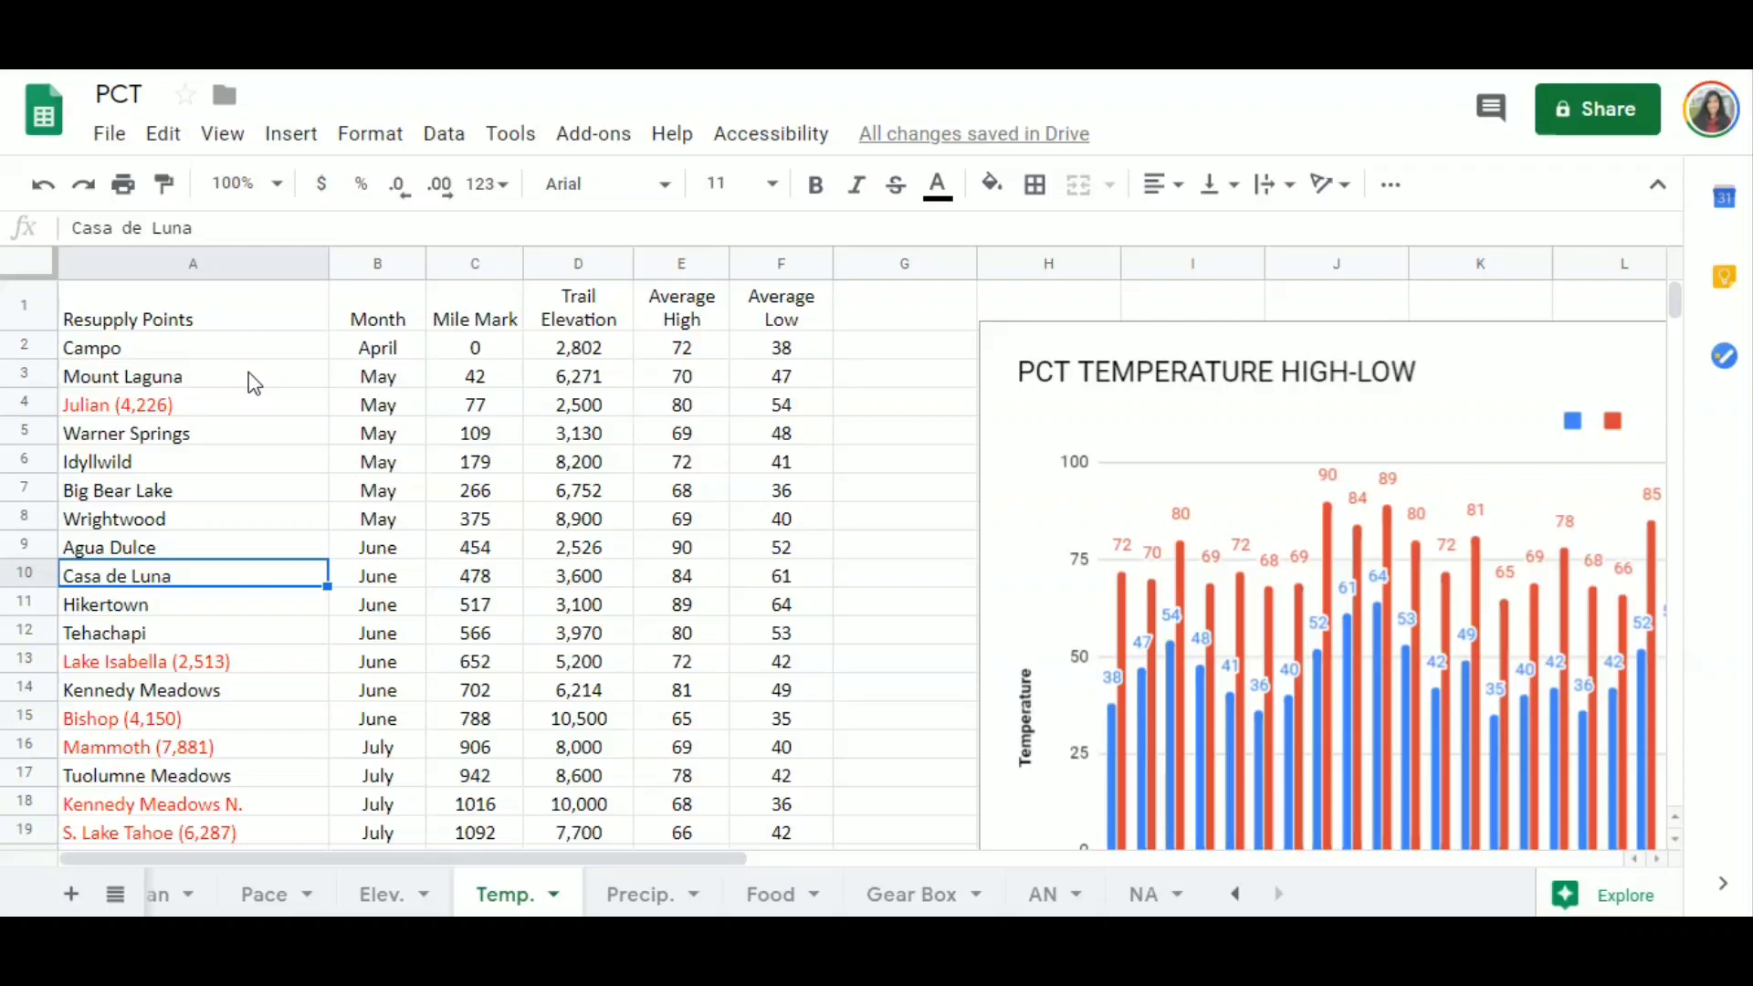
Point out Mount Laguna (May), Julian, and Sierra City (July) resupply entries.
{"action": "left_click", "coordinate": [377, 375]}
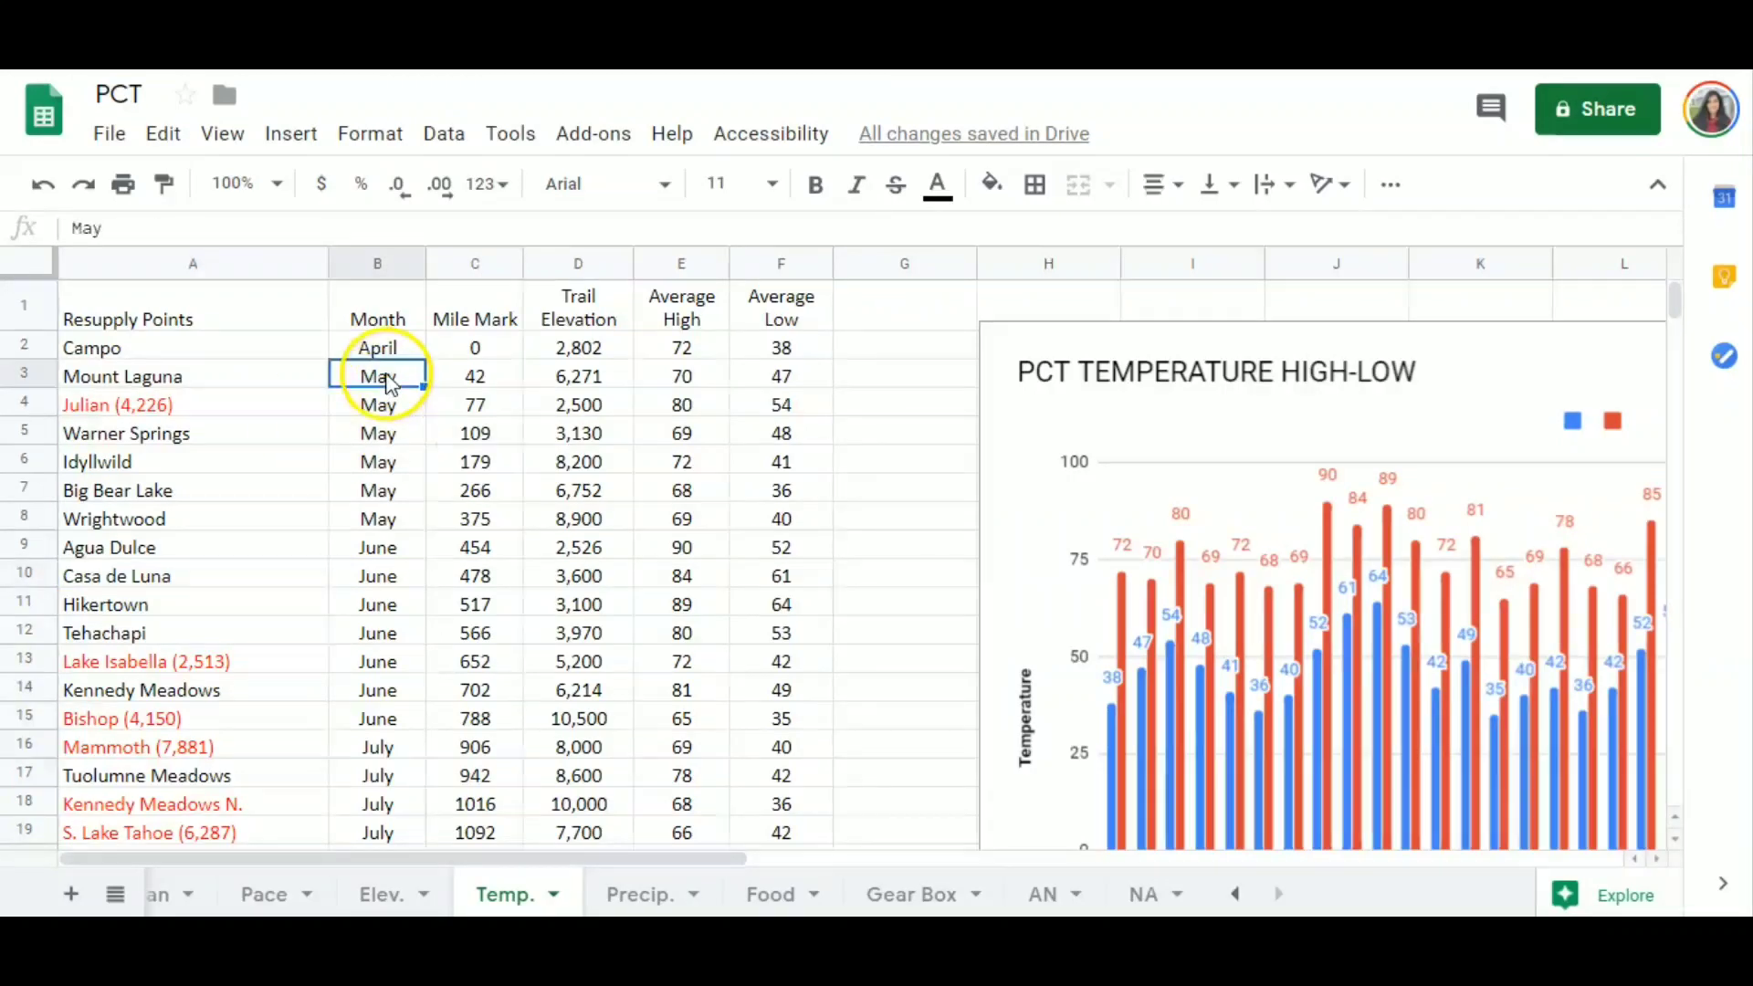
{"action": "left_click", "coordinate": [192, 376]}
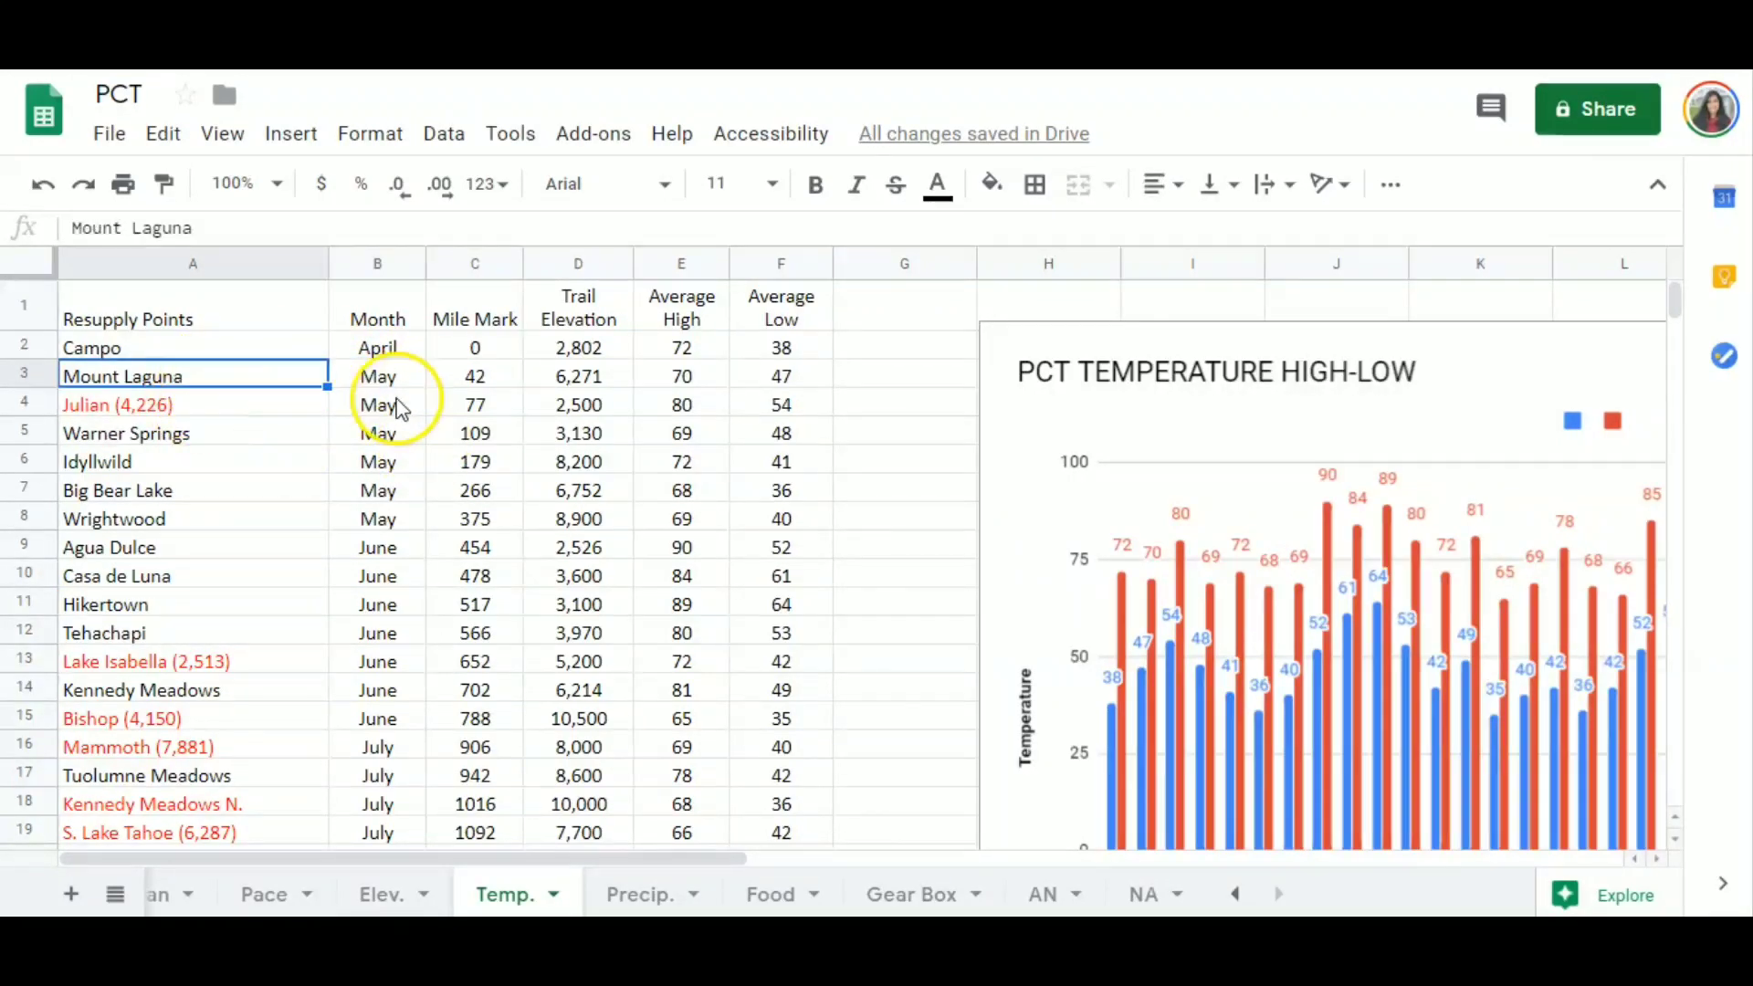
{"action": "left_click", "coordinate": [193, 404]}
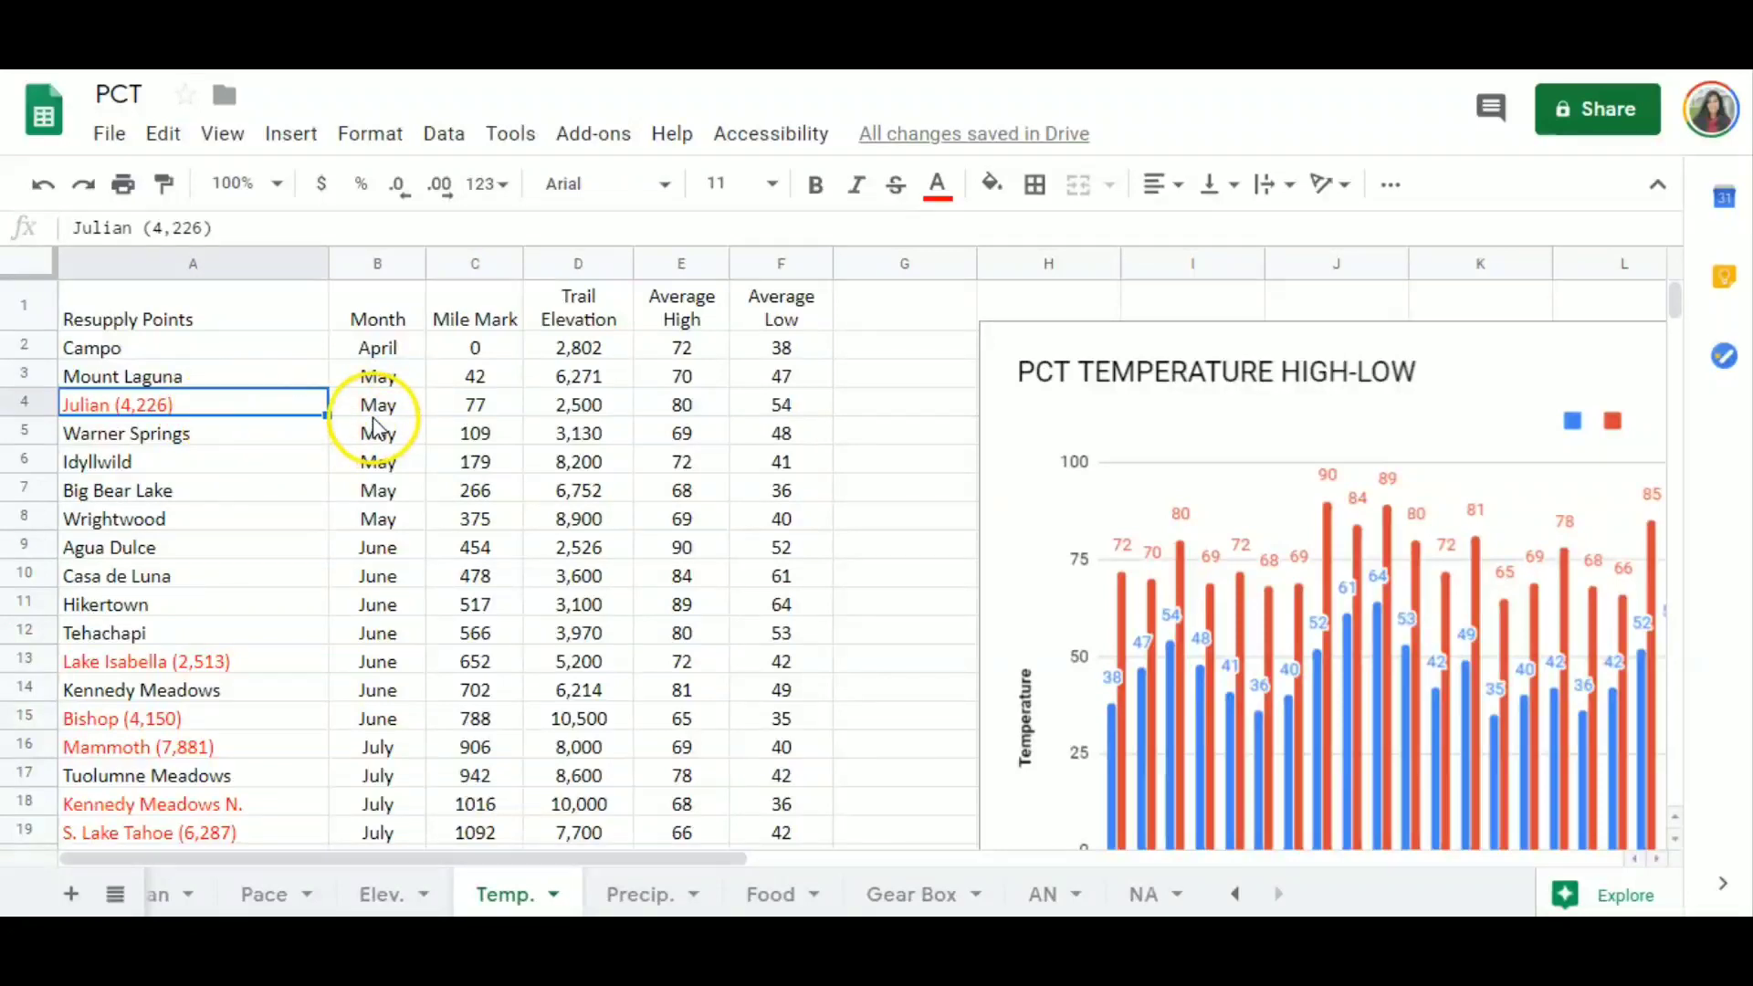
{"action": "left_click", "coordinate": [145, 661]}
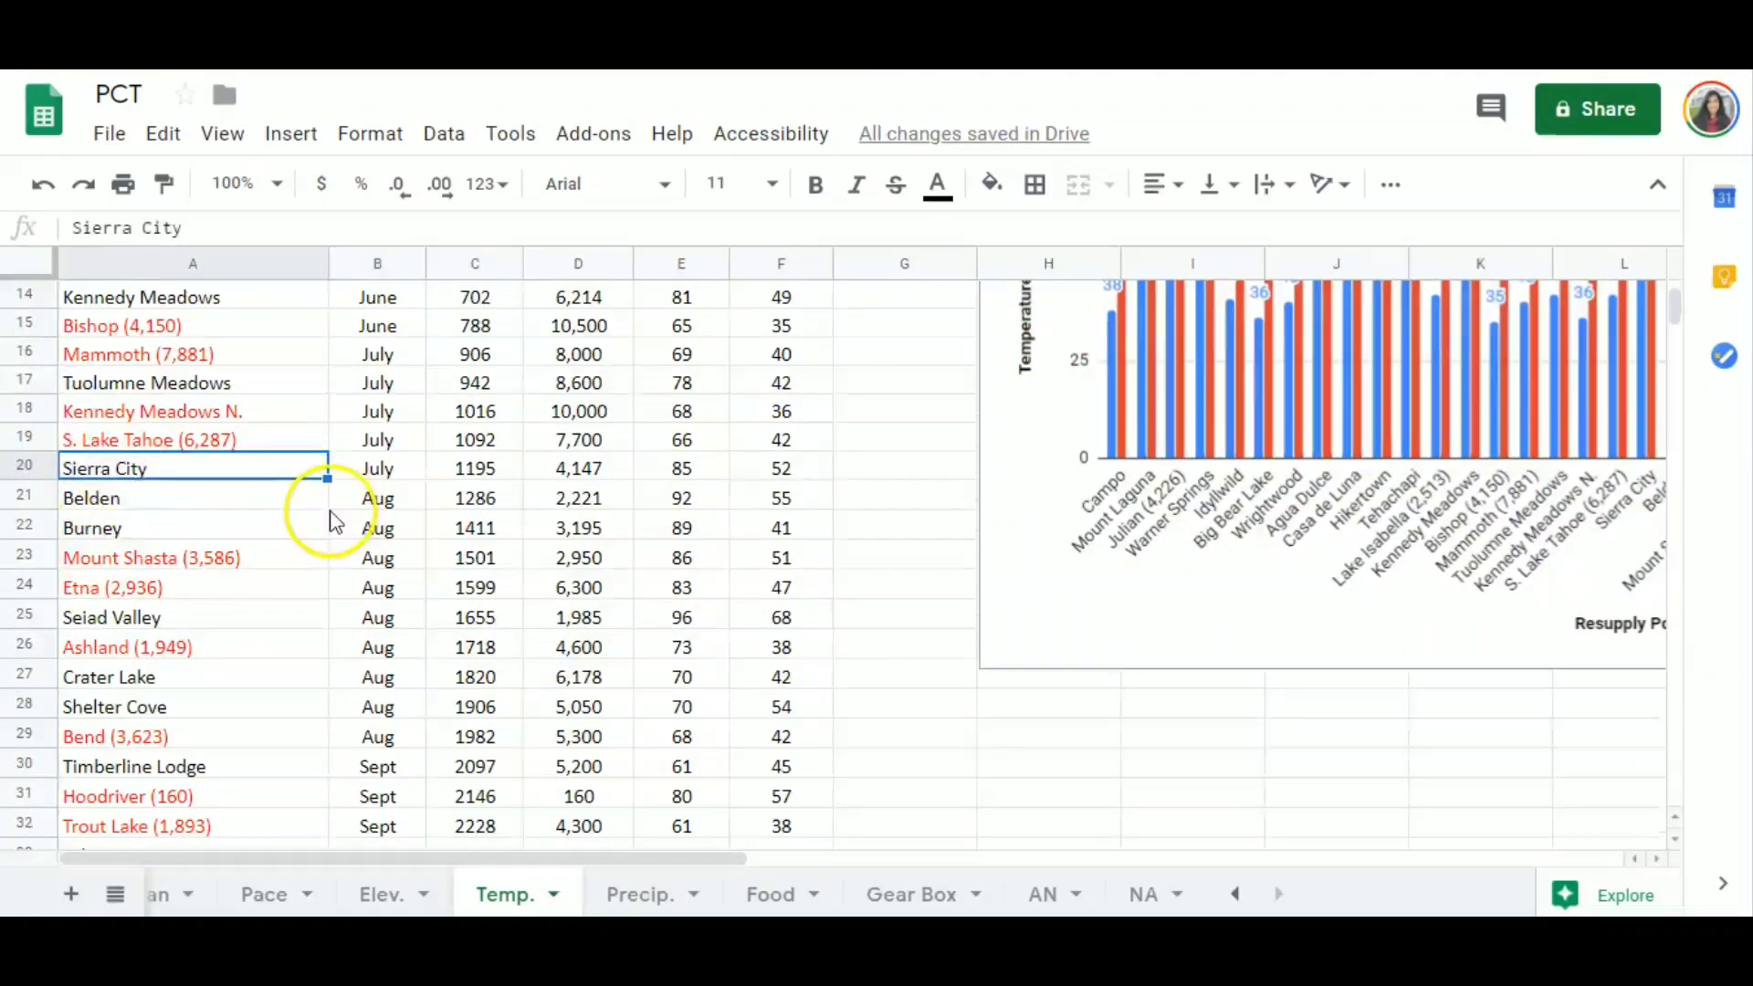
{"action": "left_click", "coordinate": [377, 468]}
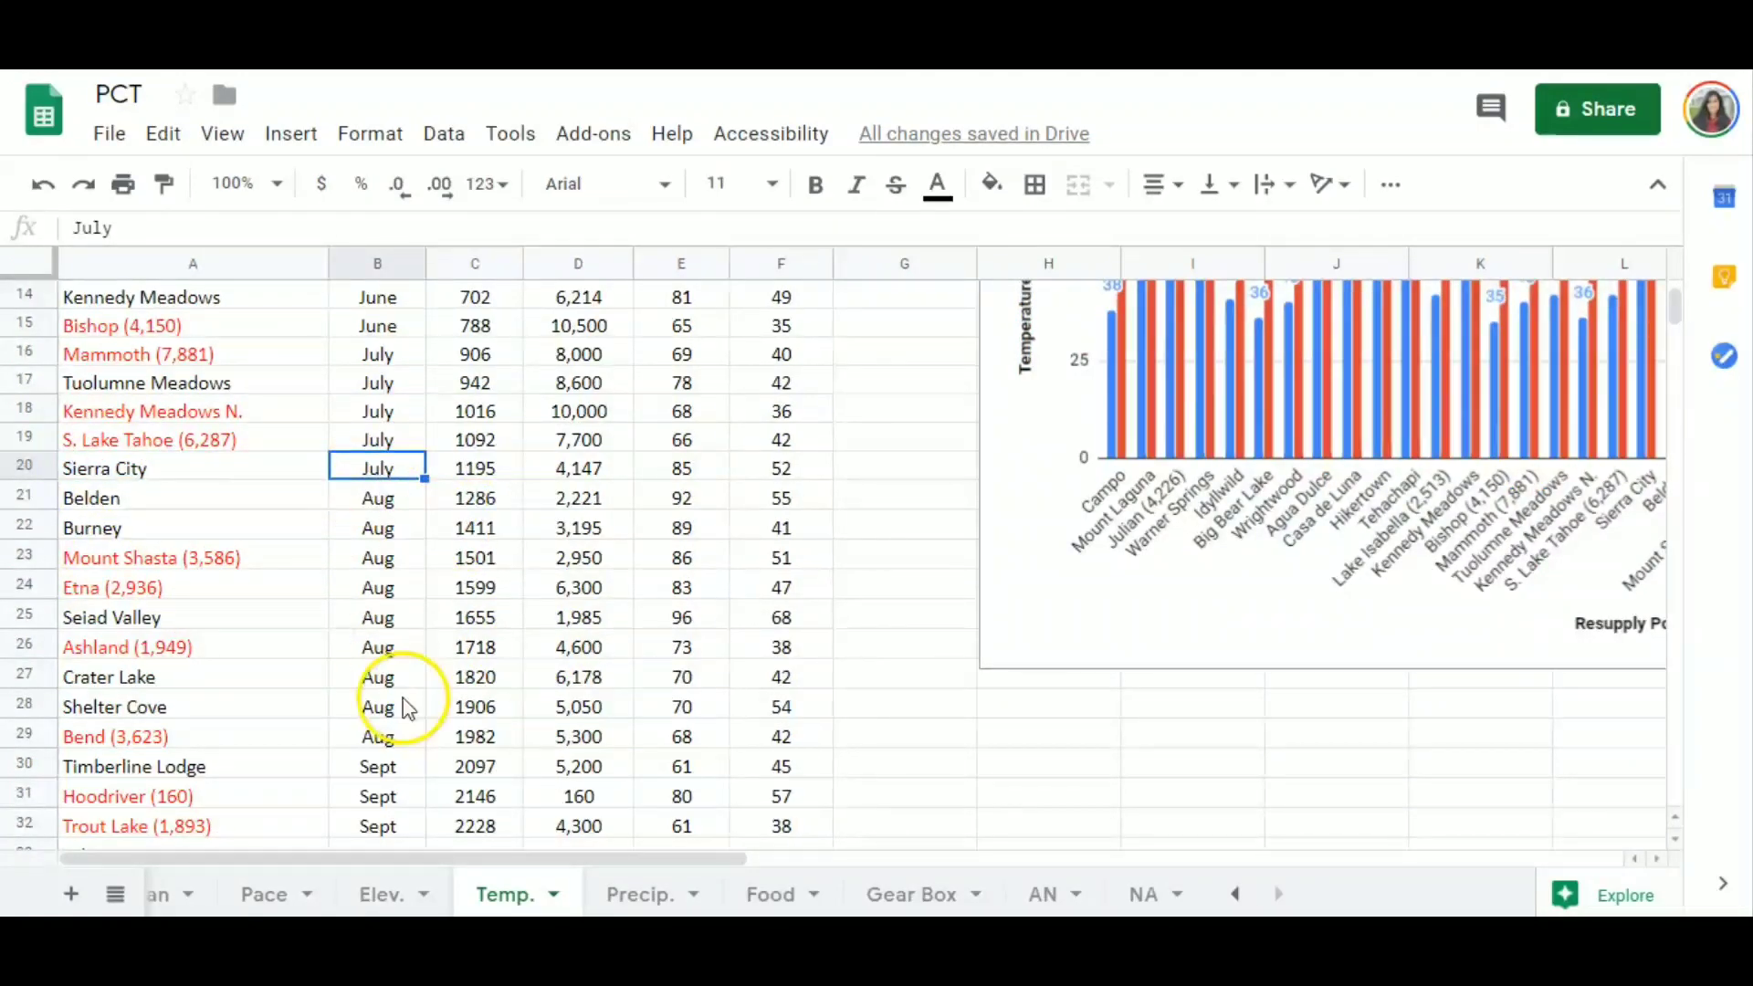
{"action": "scroll", "scroll_direction": "down", "scroll_amount": 3}
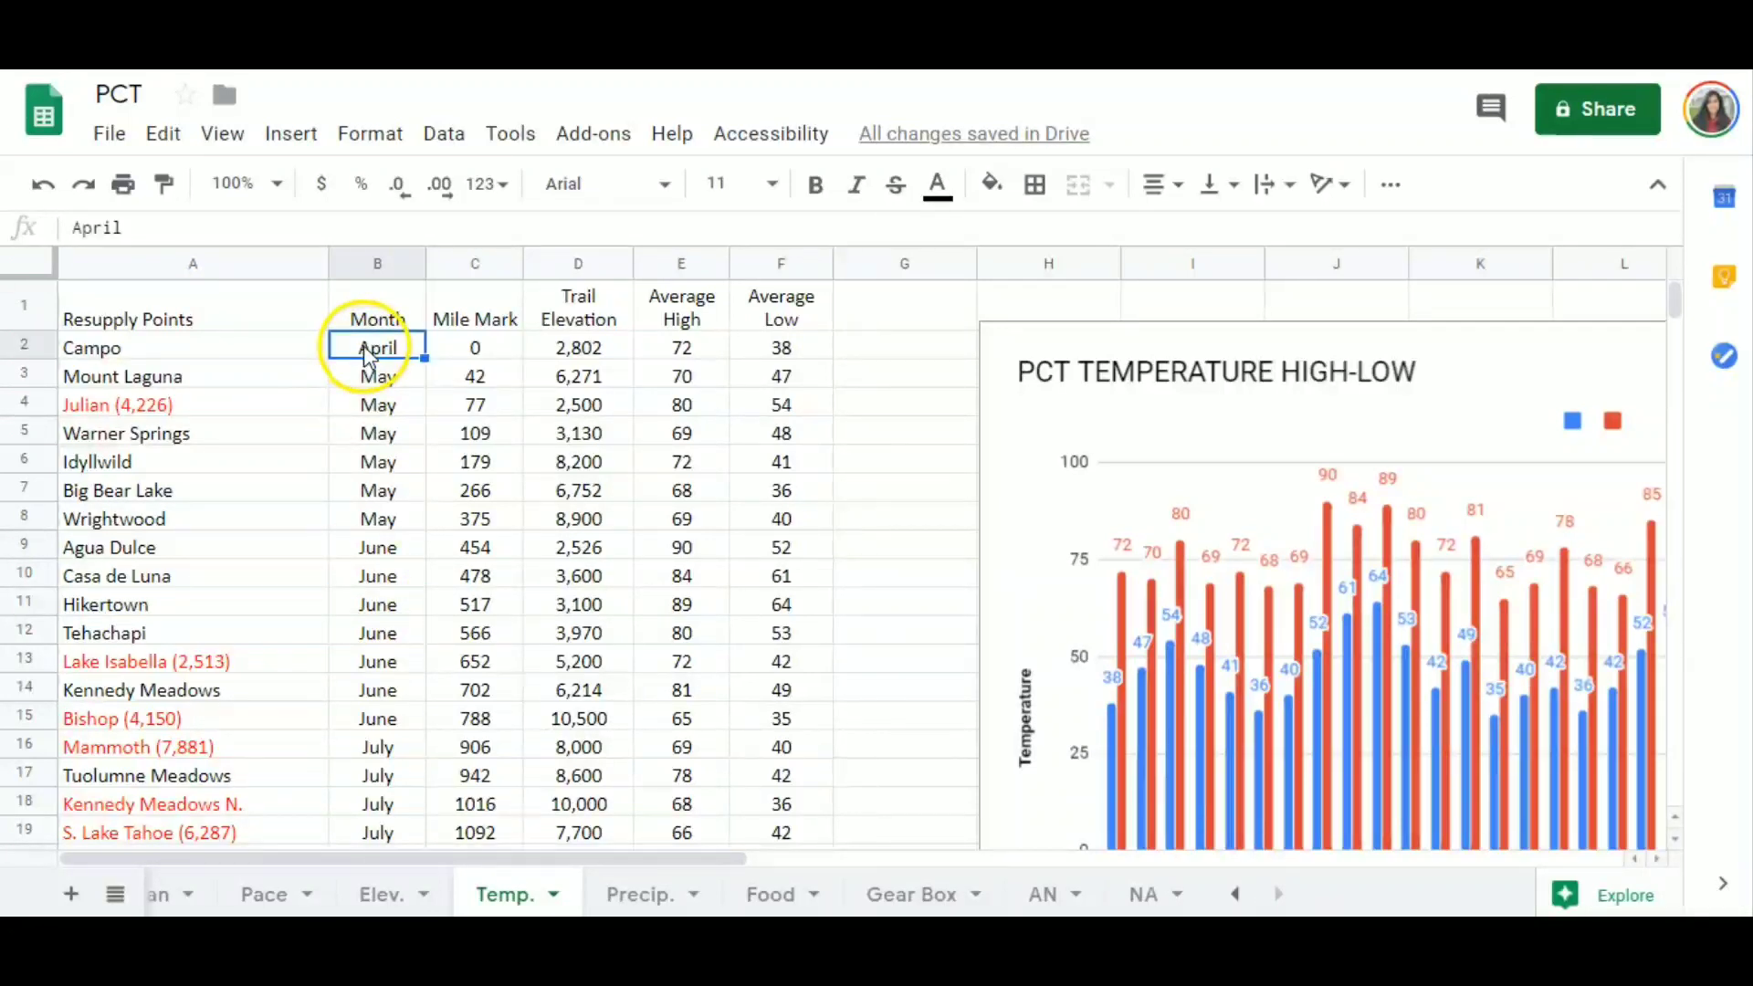
Select the Mile Mark column and scroll down through the resupply list.
{"action": "left_click", "coordinate": [474, 263]}
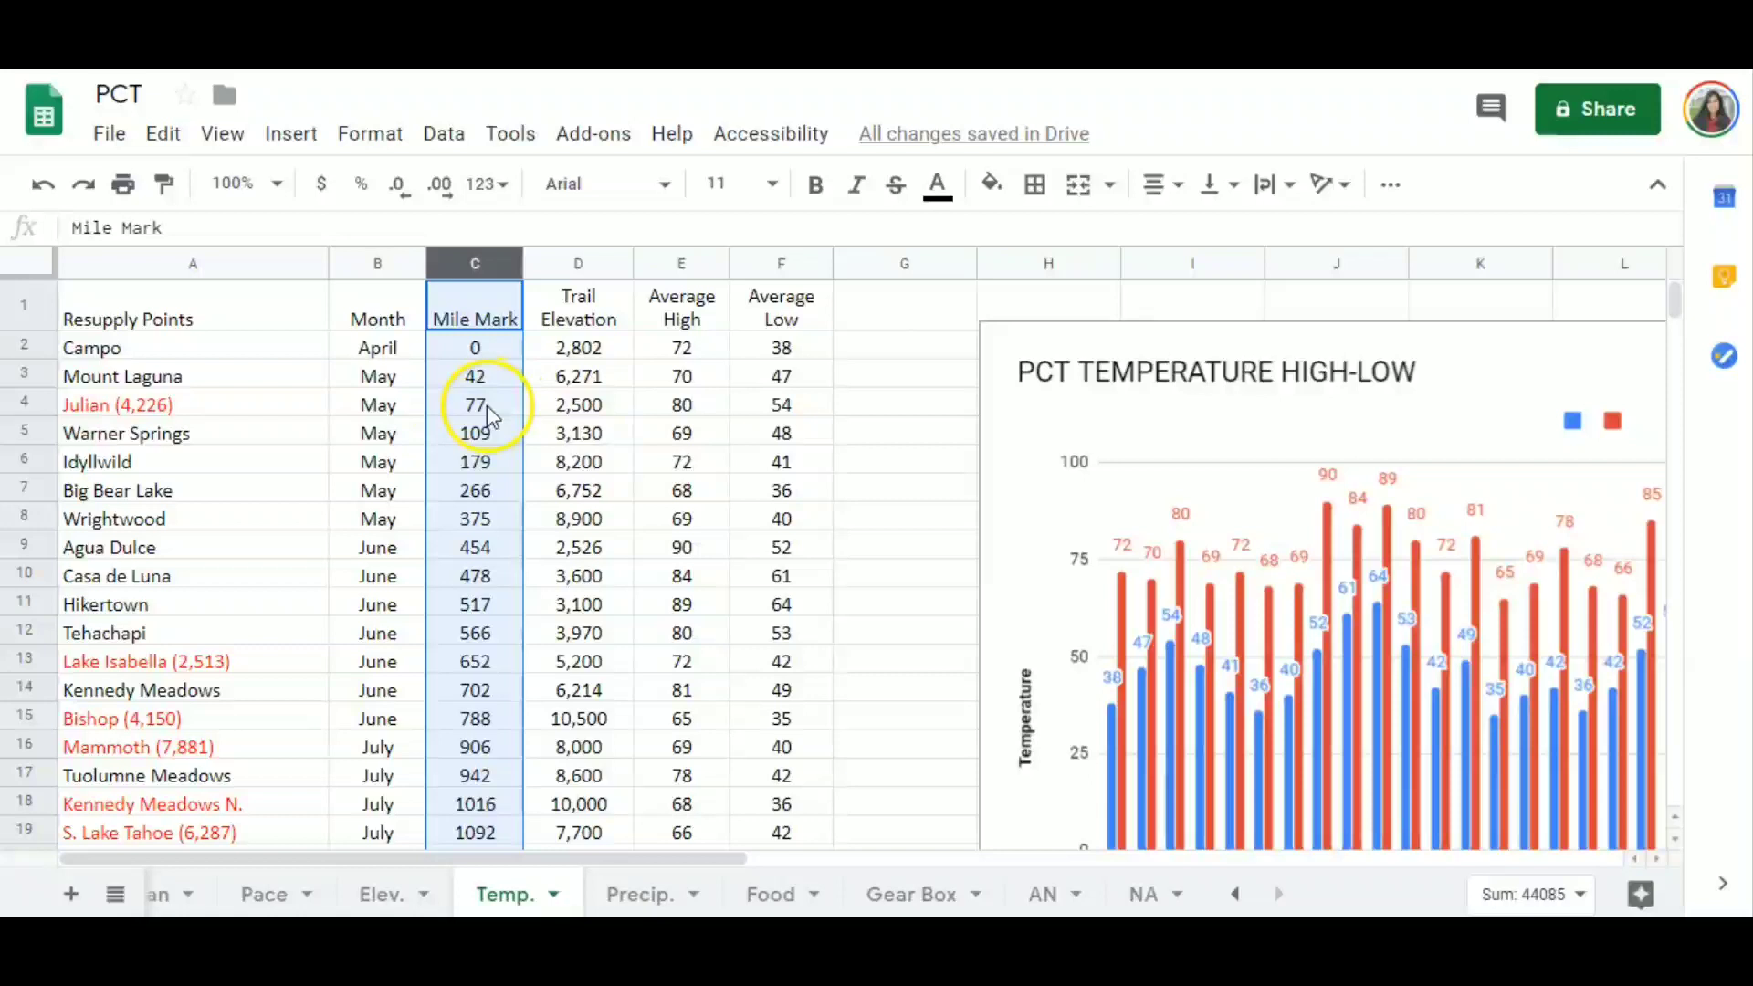
{"action": "left_click", "coordinate": [578, 403]}
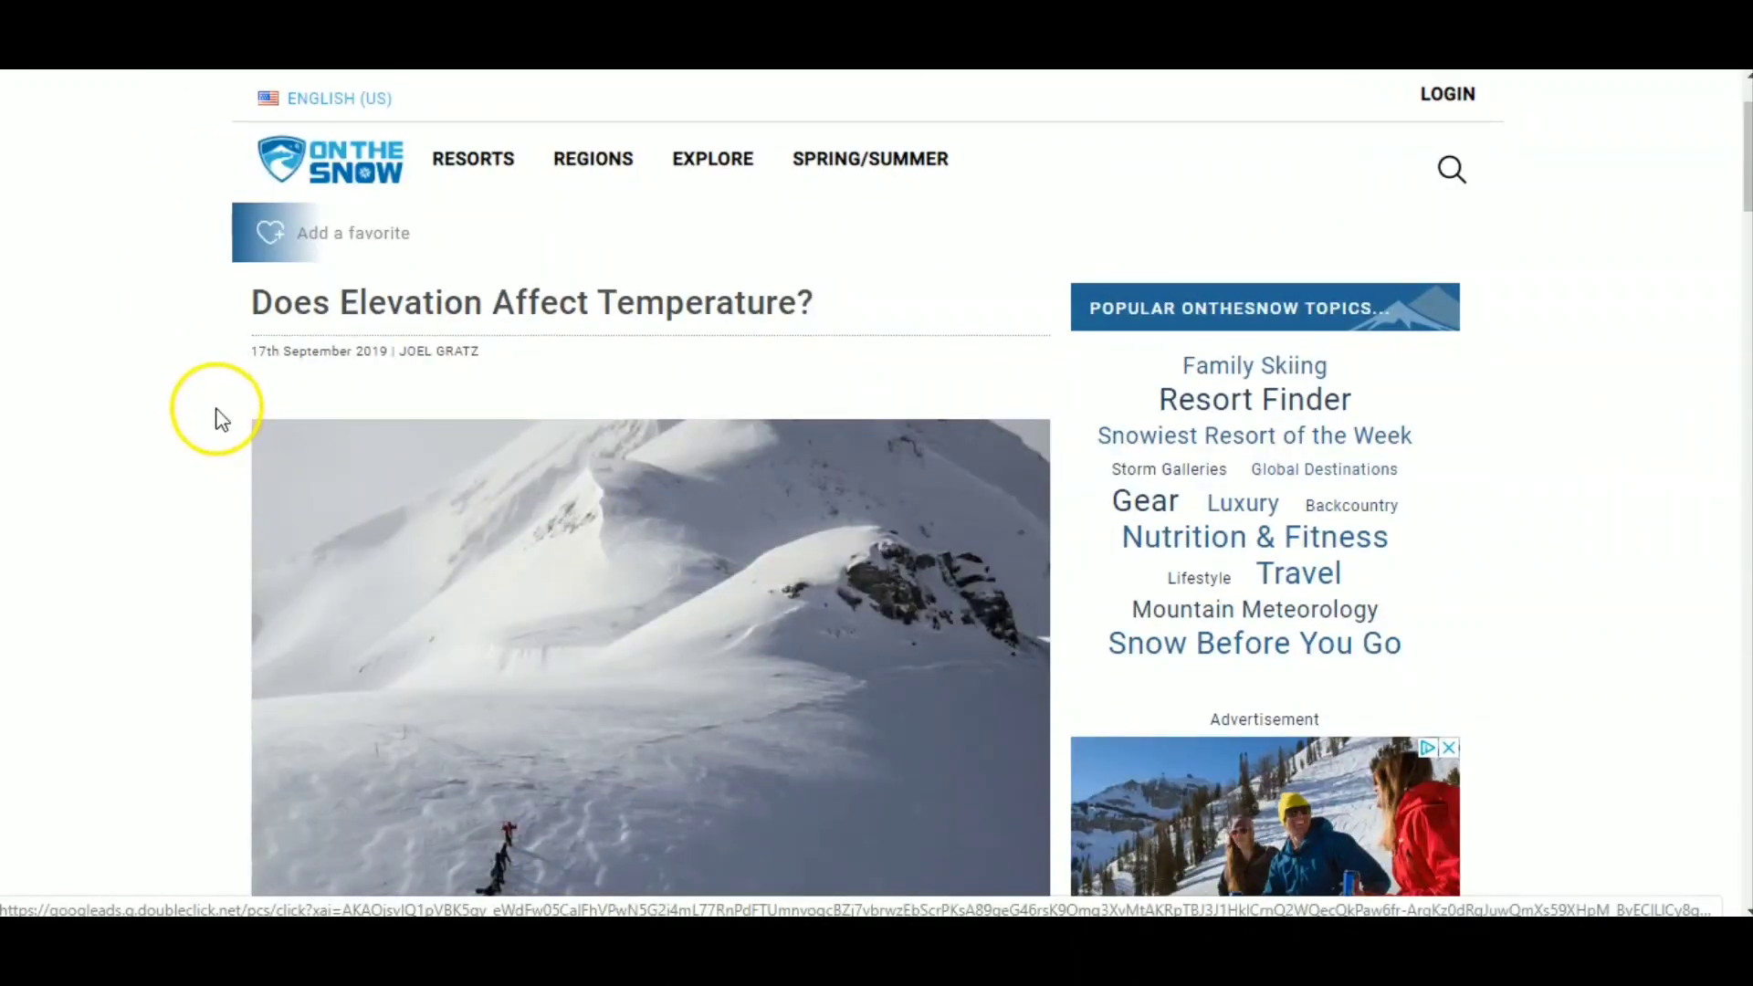
{"action": "scroll", "scroll_direction": "down", "scroll_amount": 3}
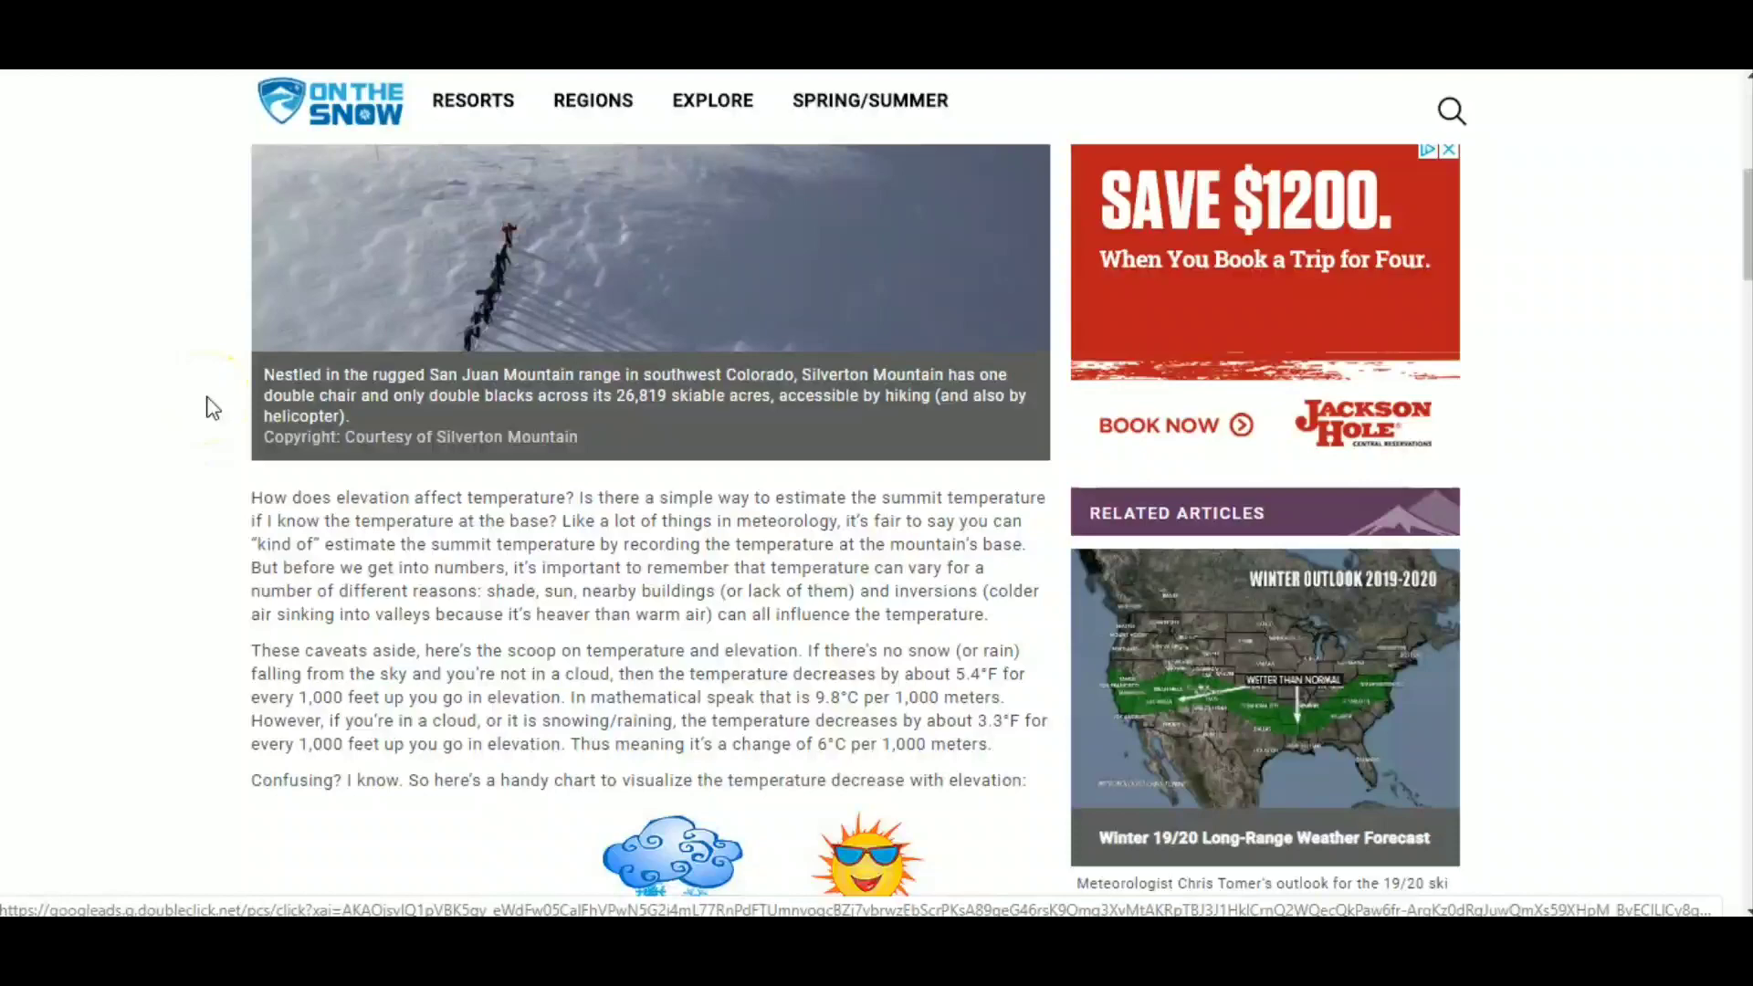
{"action": "scroll", "scroll_direction": "down", "scroll_amount": 3}
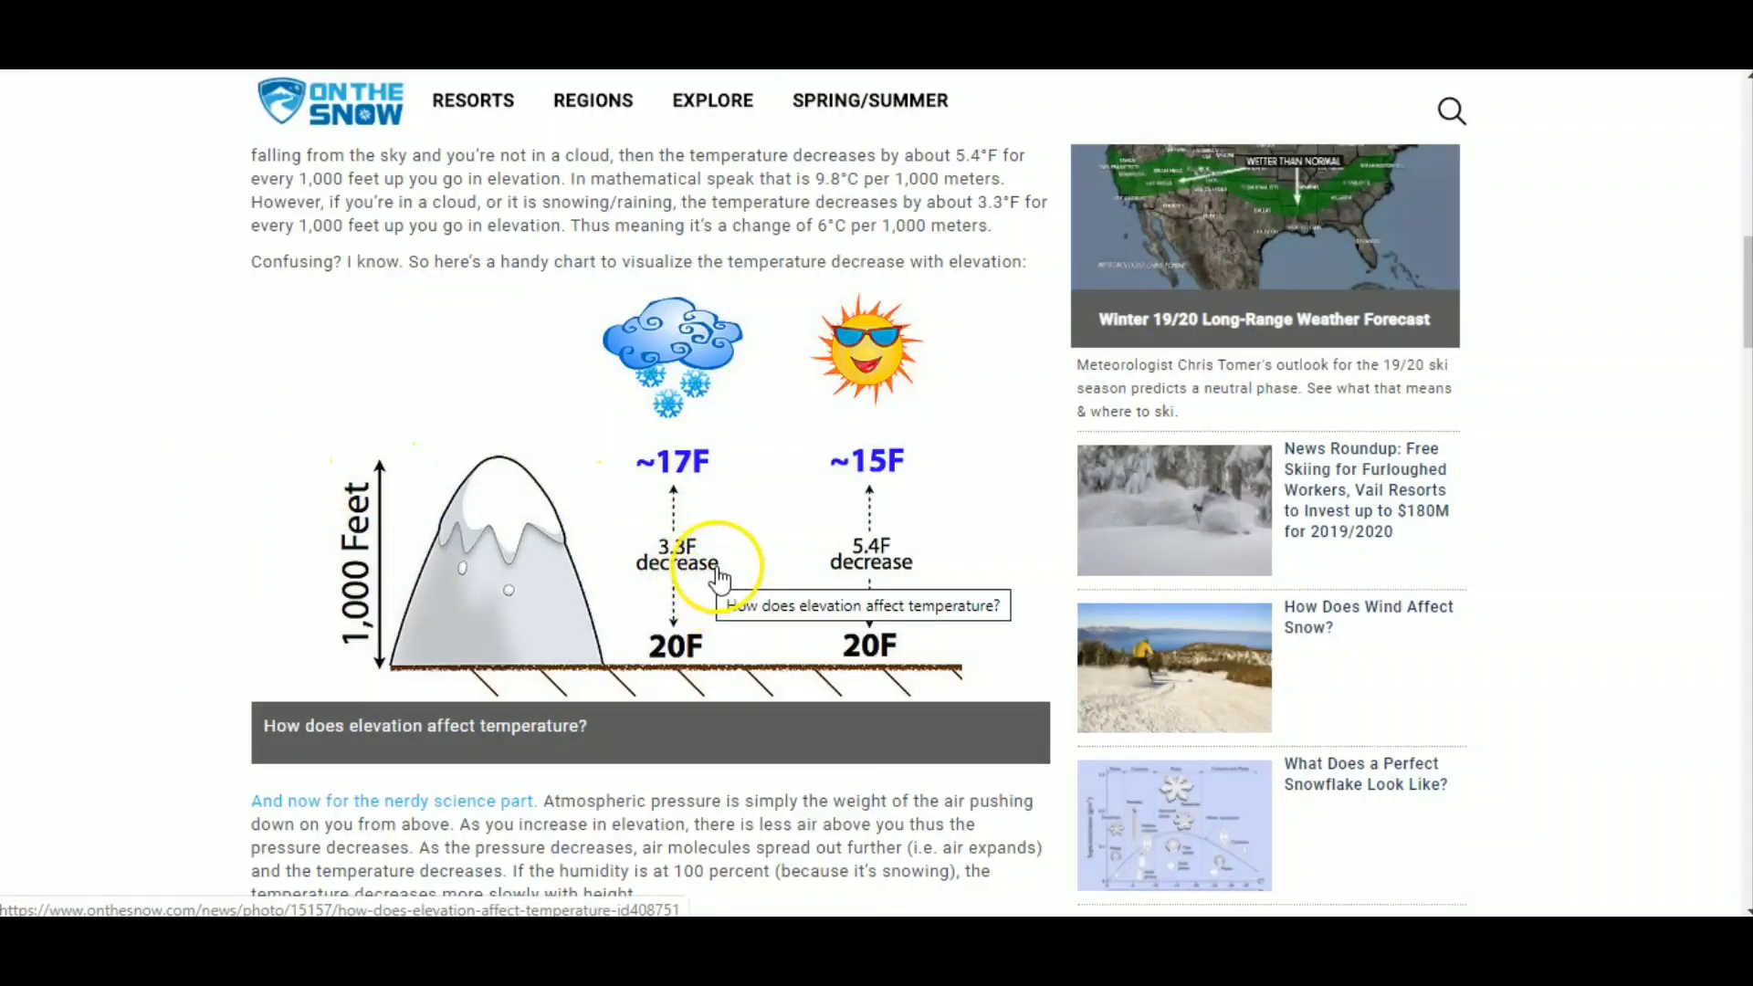
{"action": "mouse_move", "coordinate": [970, 568]}
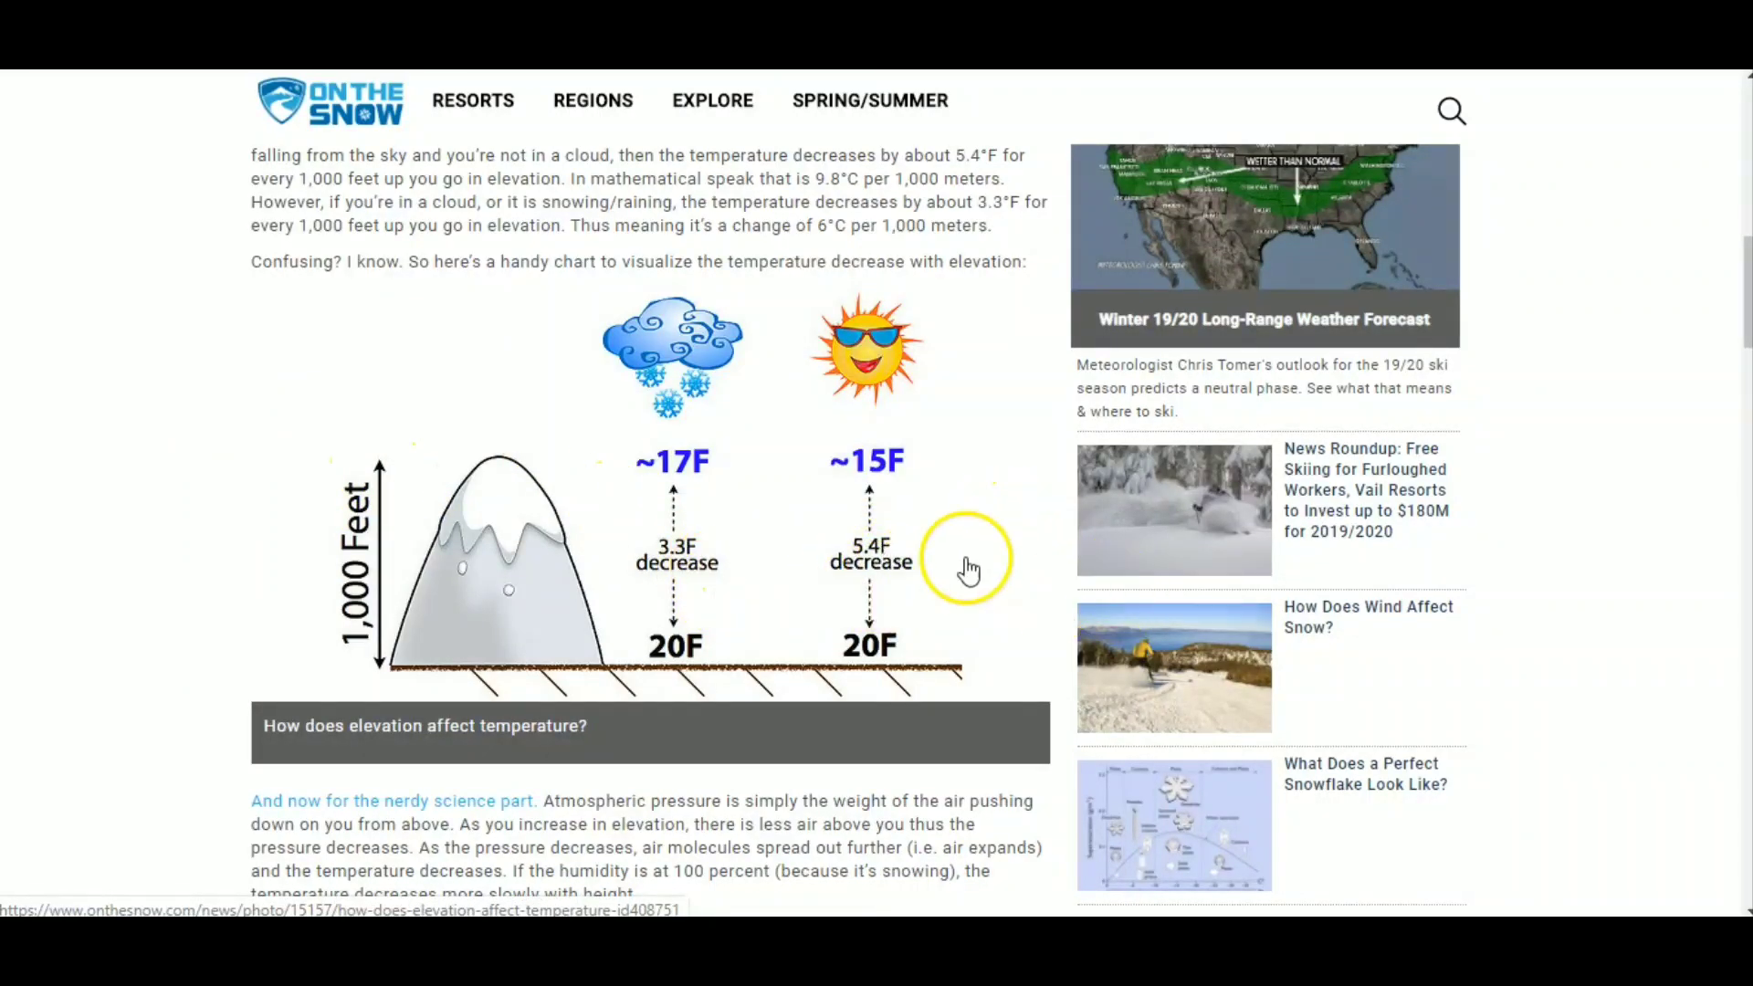
{"action": "mouse_move", "coordinate": [867, 559]}
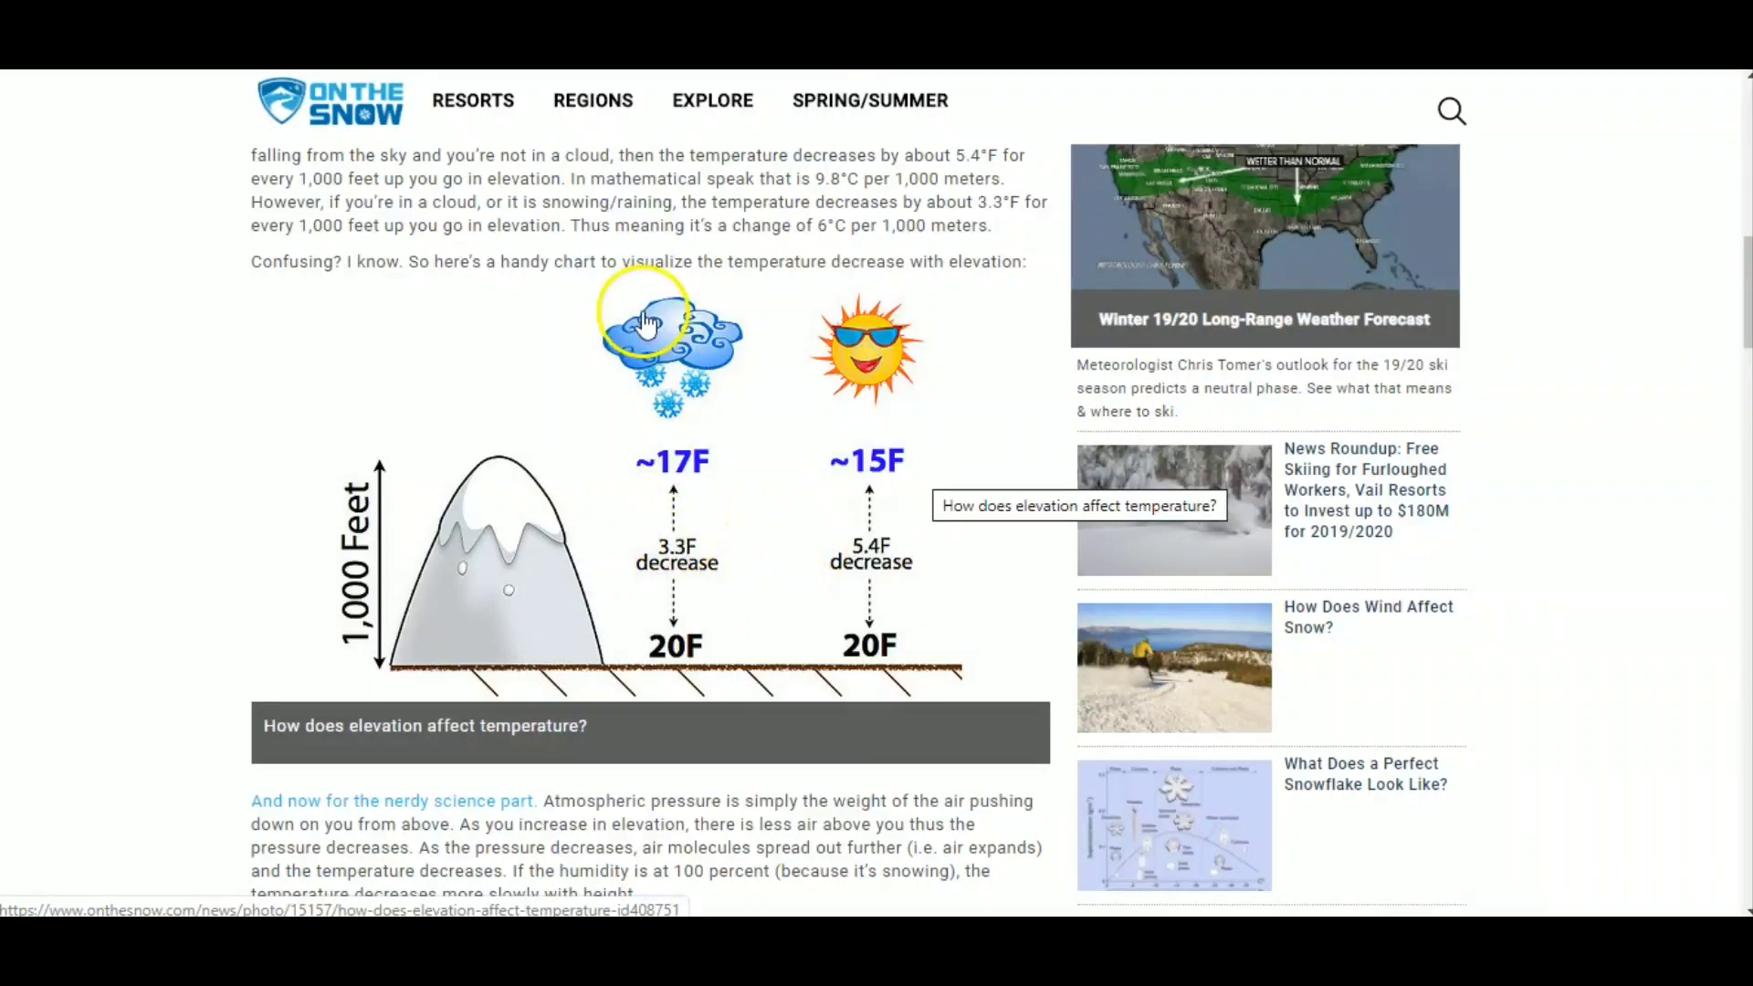
{"action": "mouse_move", "coordinate": [682, 559]}
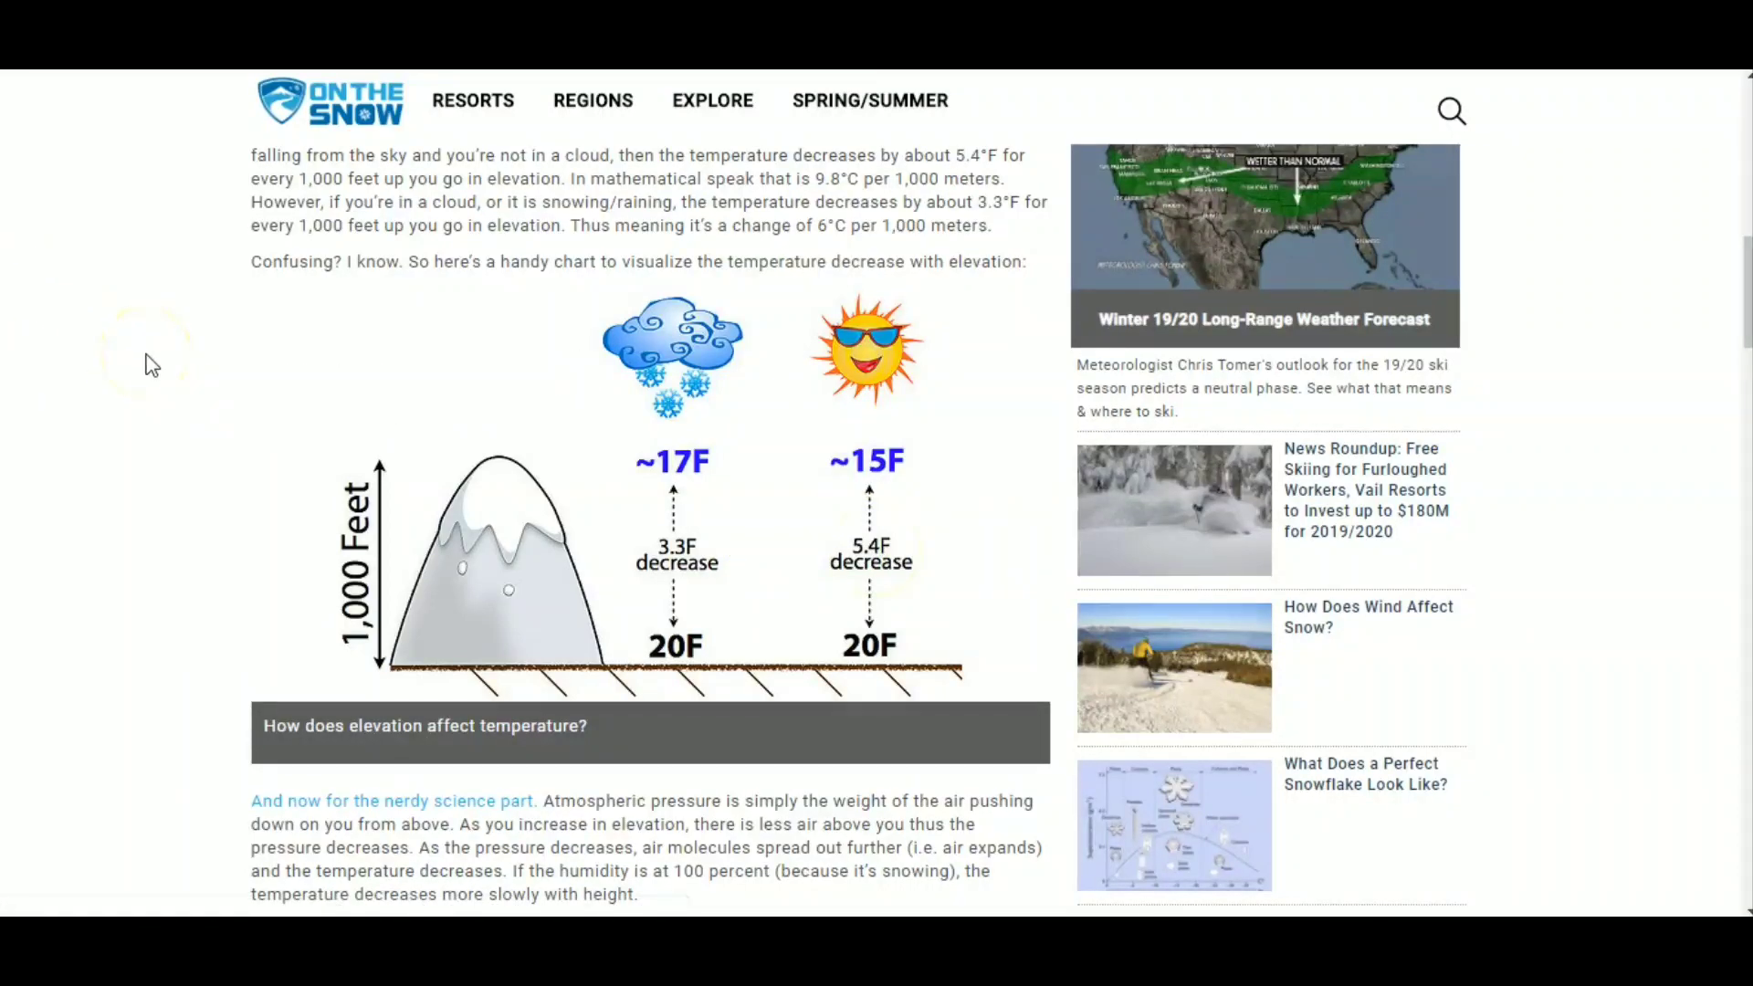
{"action": "scroll", "scroll_direction": "down", "scroll_amount": 3}
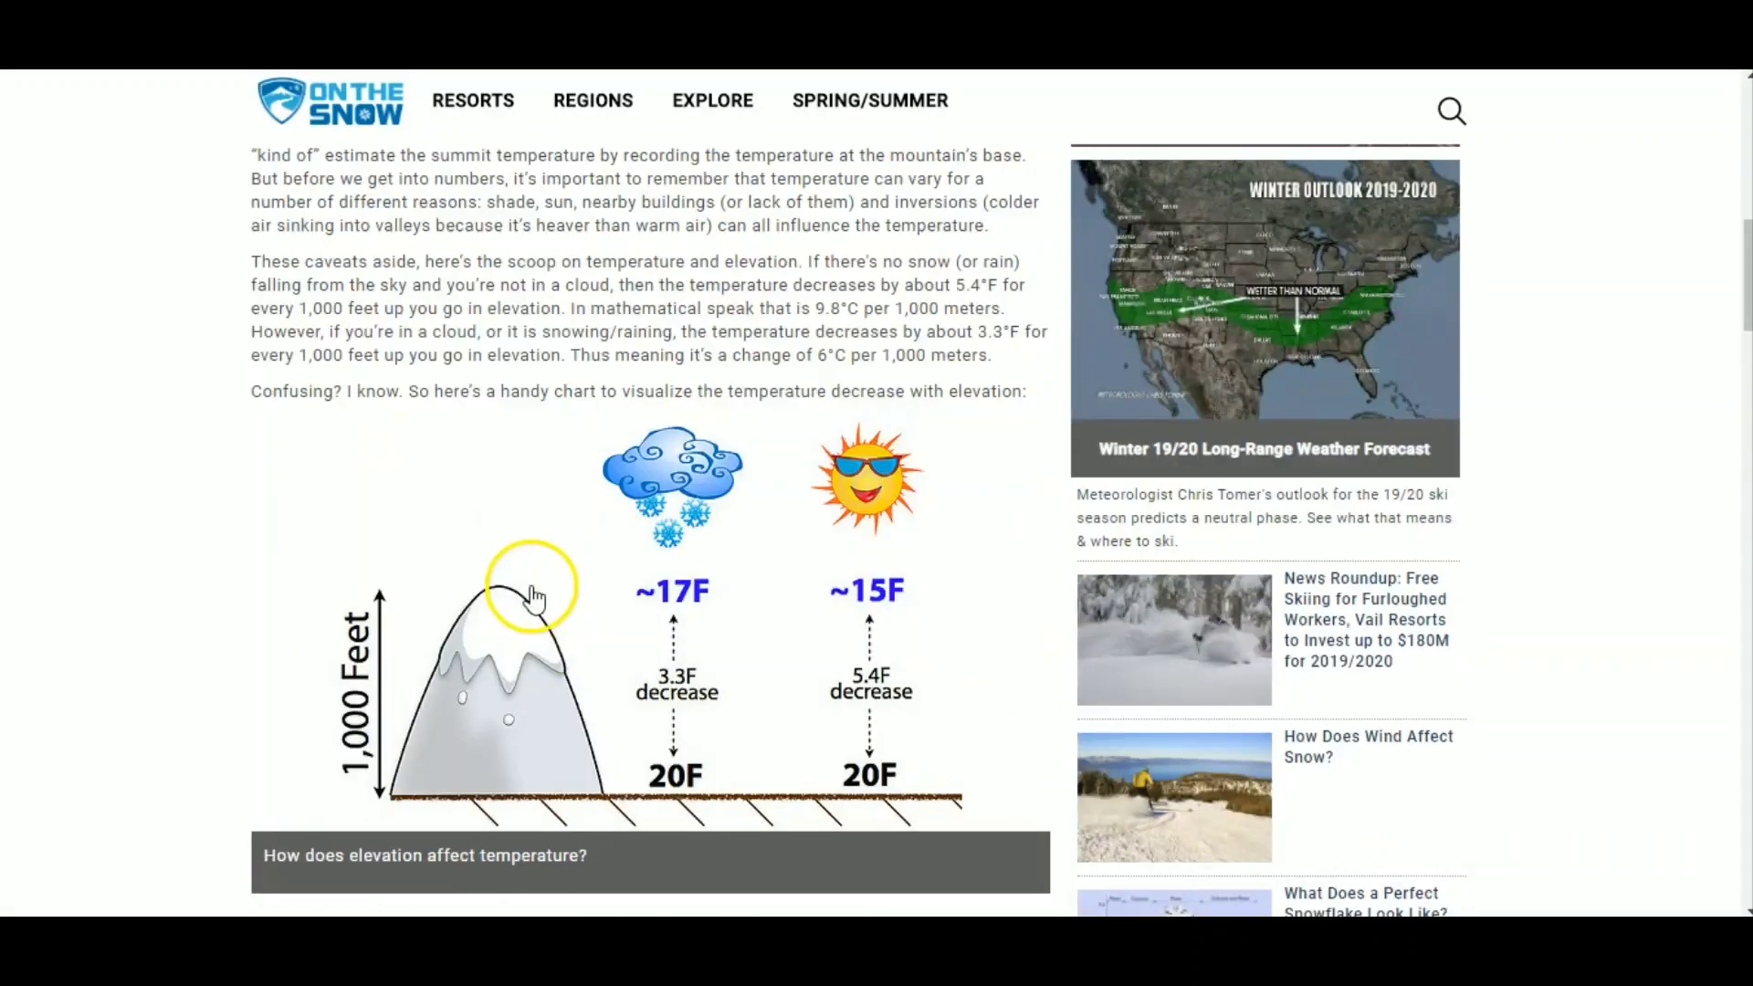
{"action": "mouse_move", "coordinate": [535, 589]}
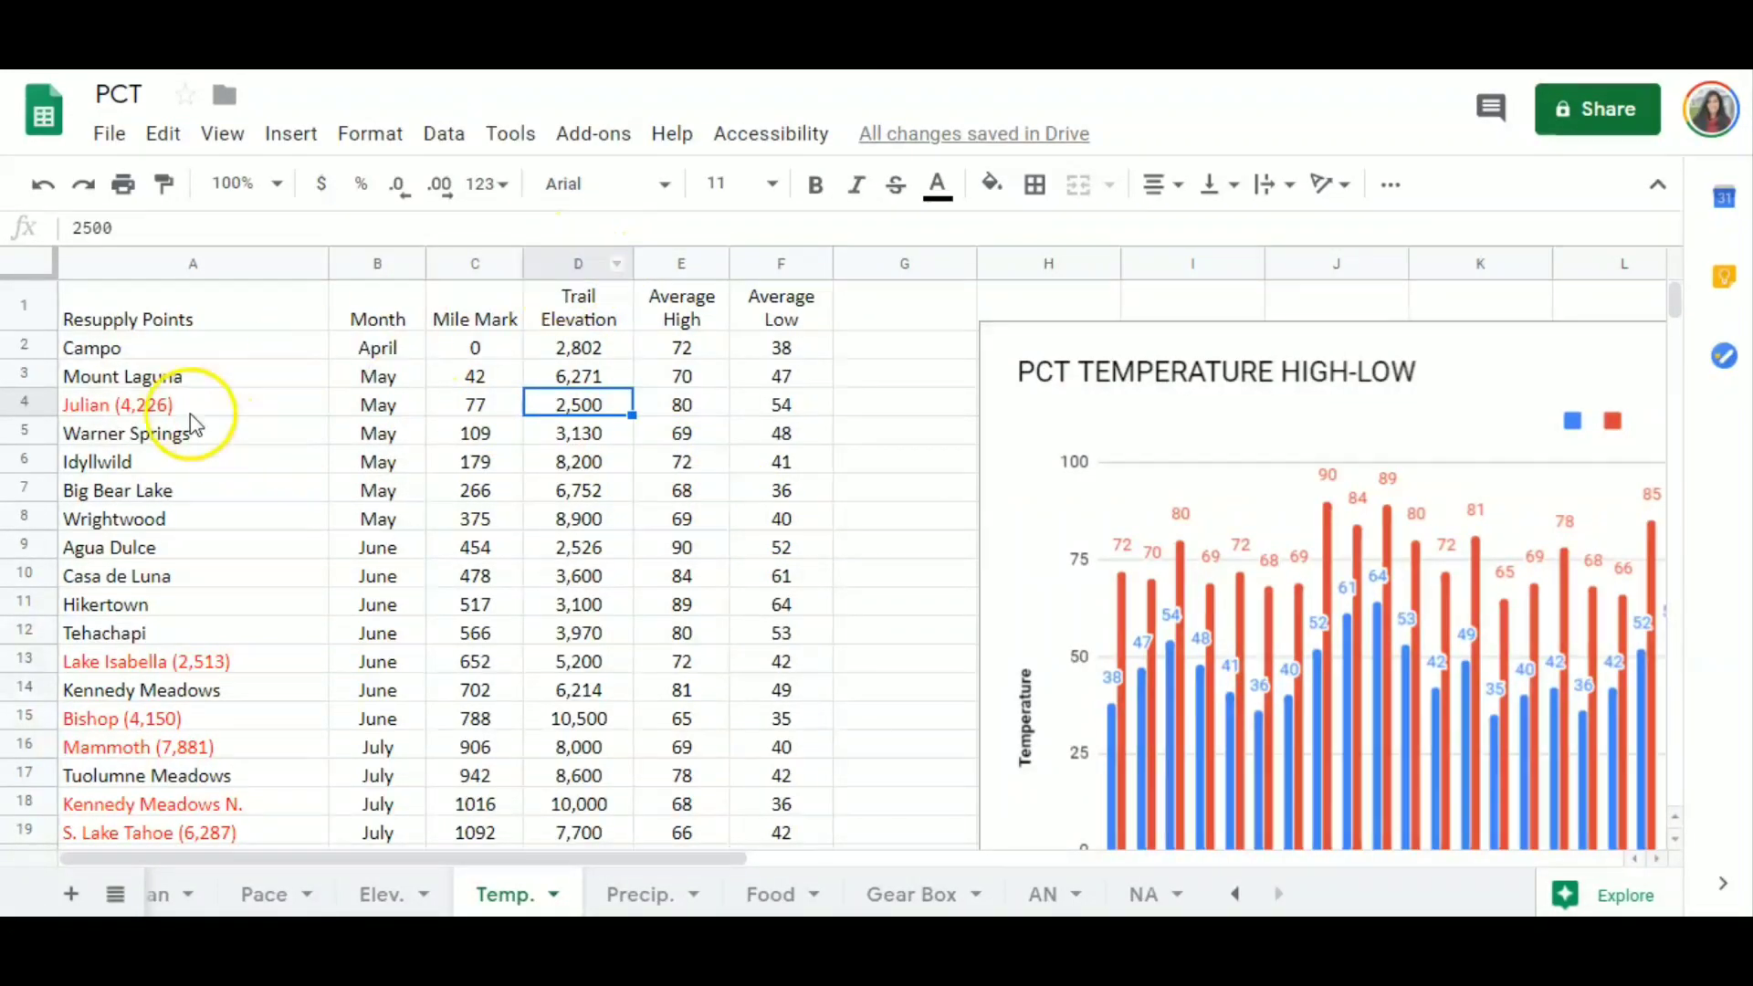
Point out Julian and Lake Isabella, then make Kennedy Meadows N. text black.
{"action": "left_click", "coordinate": [193, 403]}
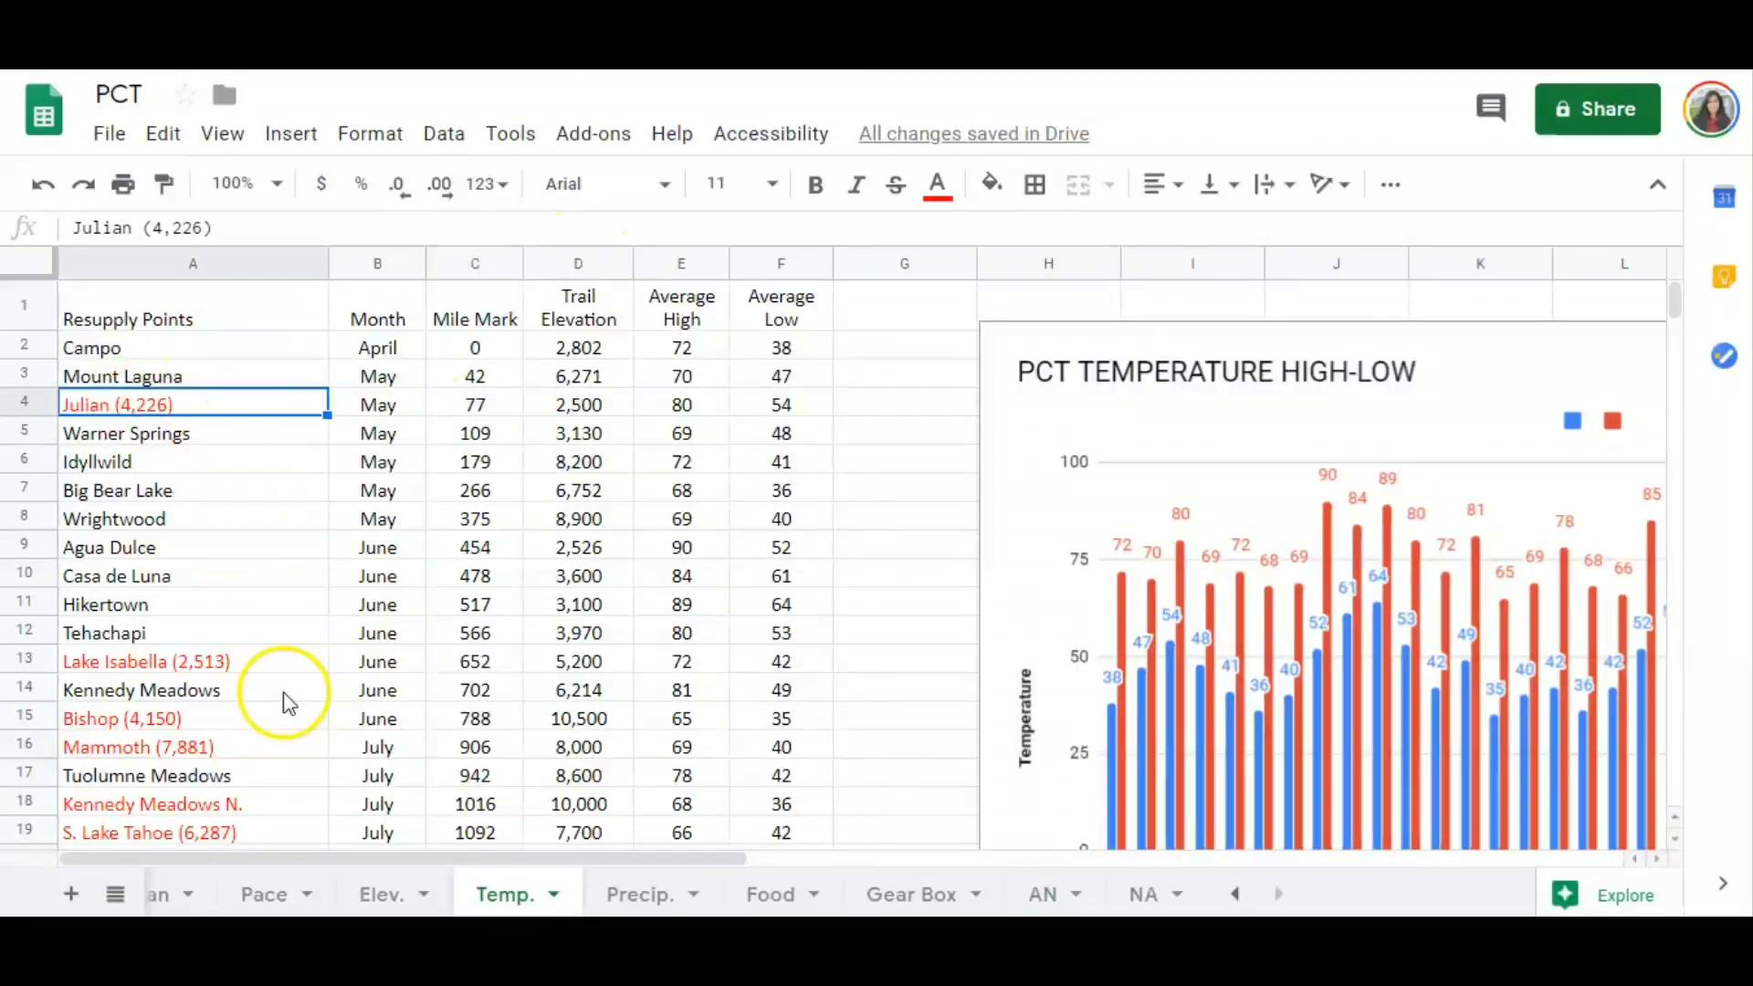
{"action": "left_click", "coordinate": [145, 661]}
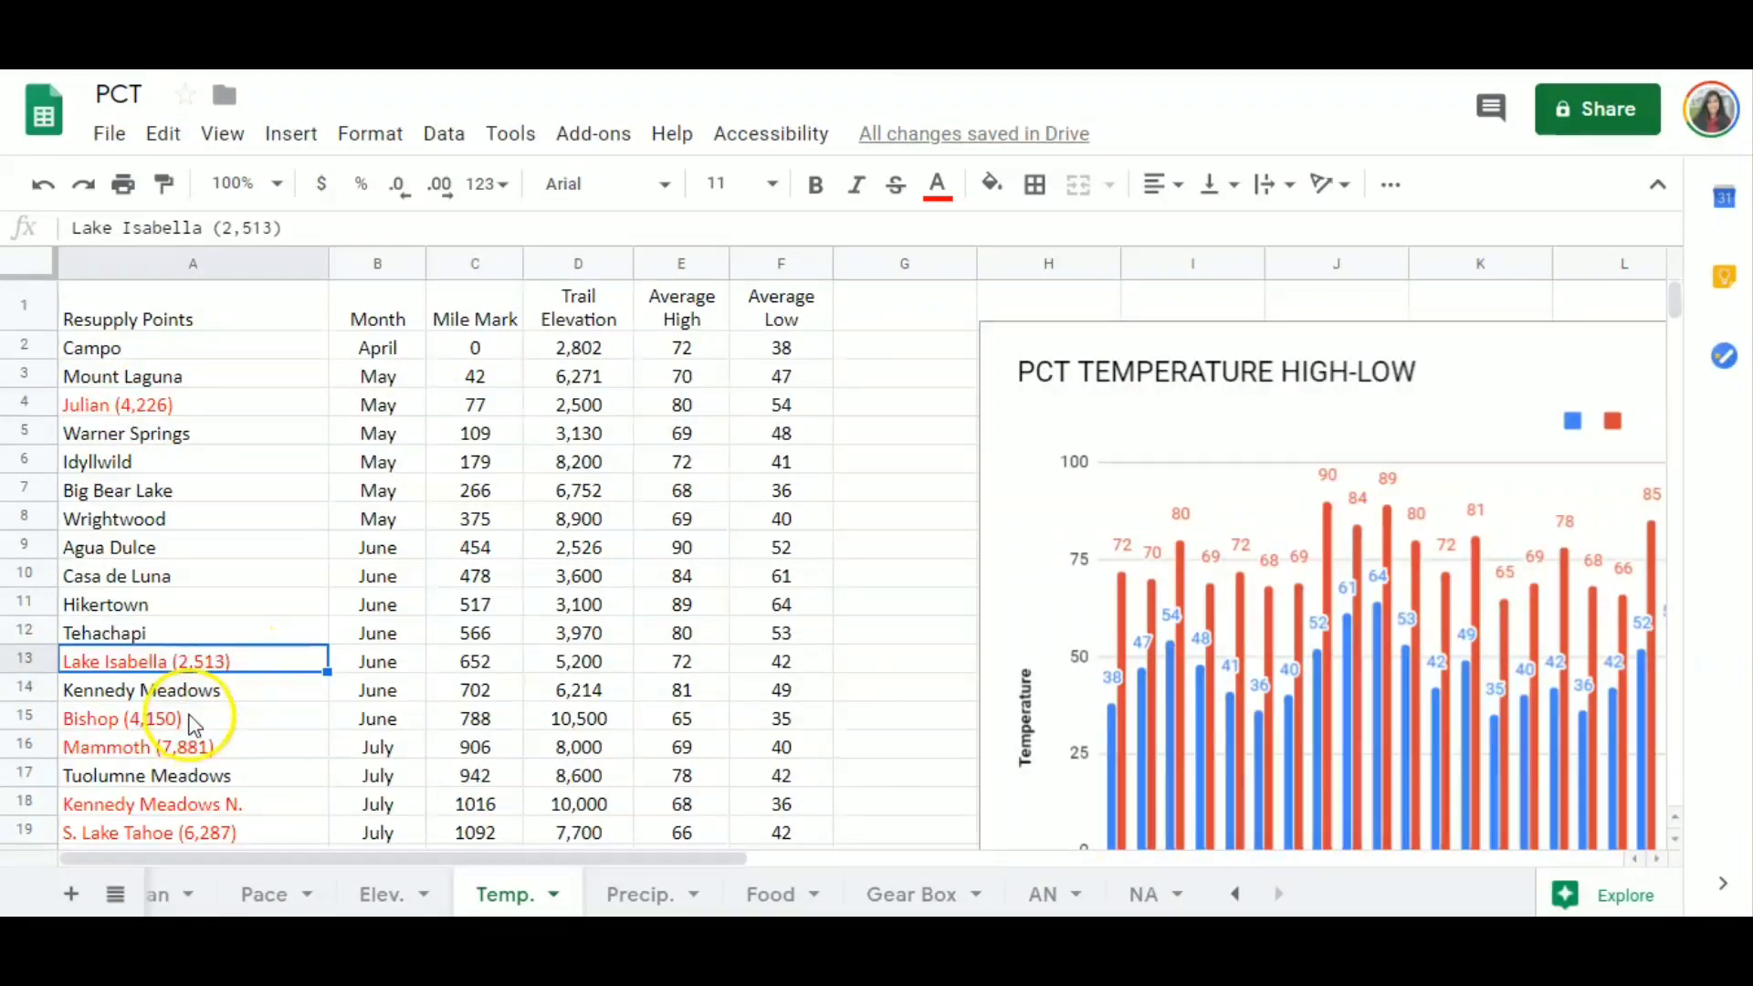
{"action": "scroll", "scroll_direction": "down", "scroll_amount": 3}
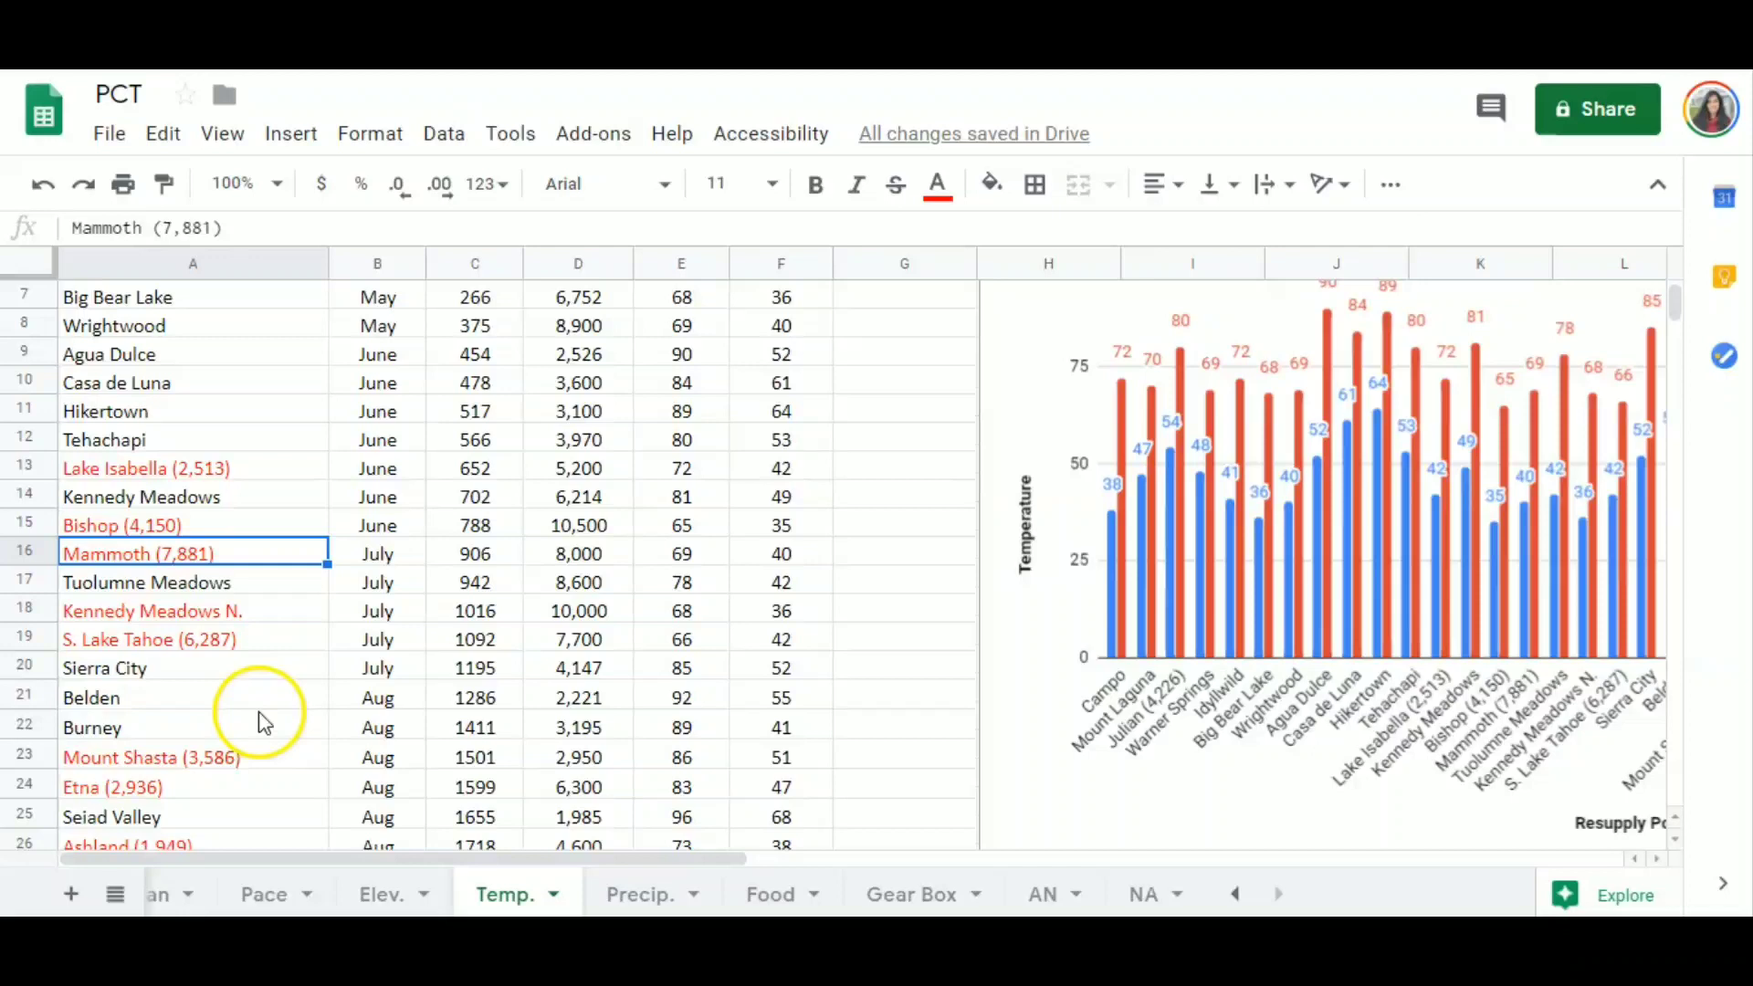
{"action": "mouse_move", "coordinate": [207, 620]}
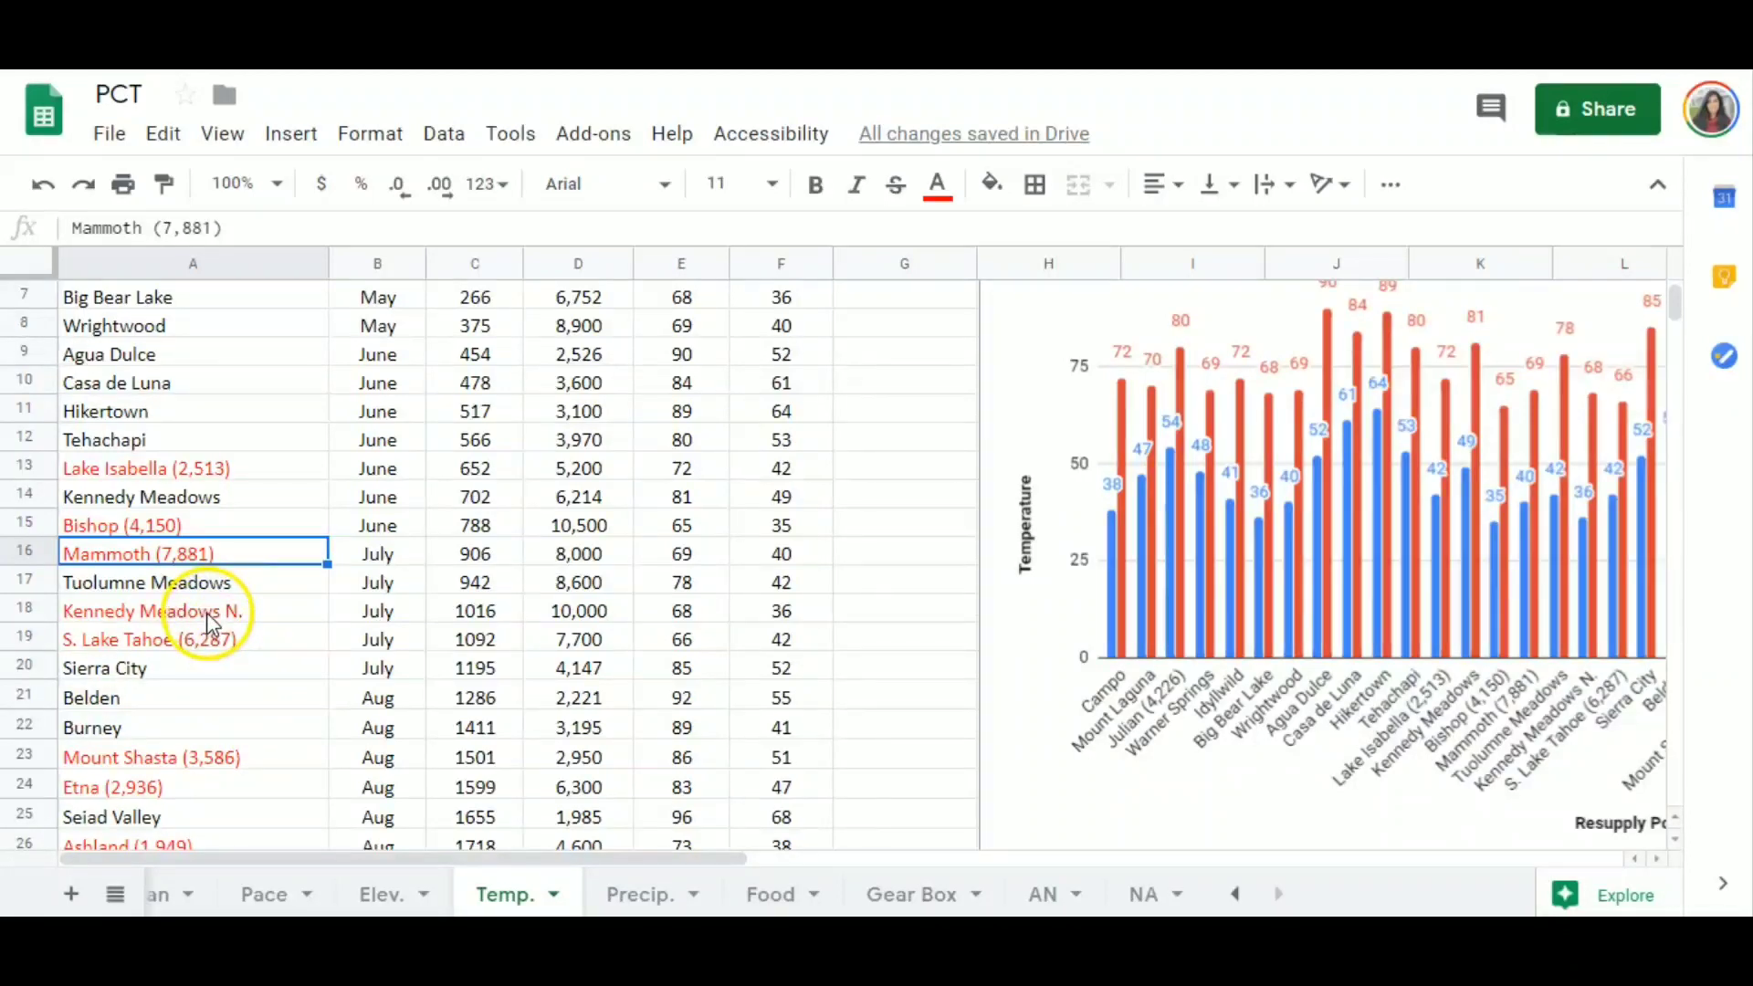
{"action": "left_click", "coordinate": [153, 611]}
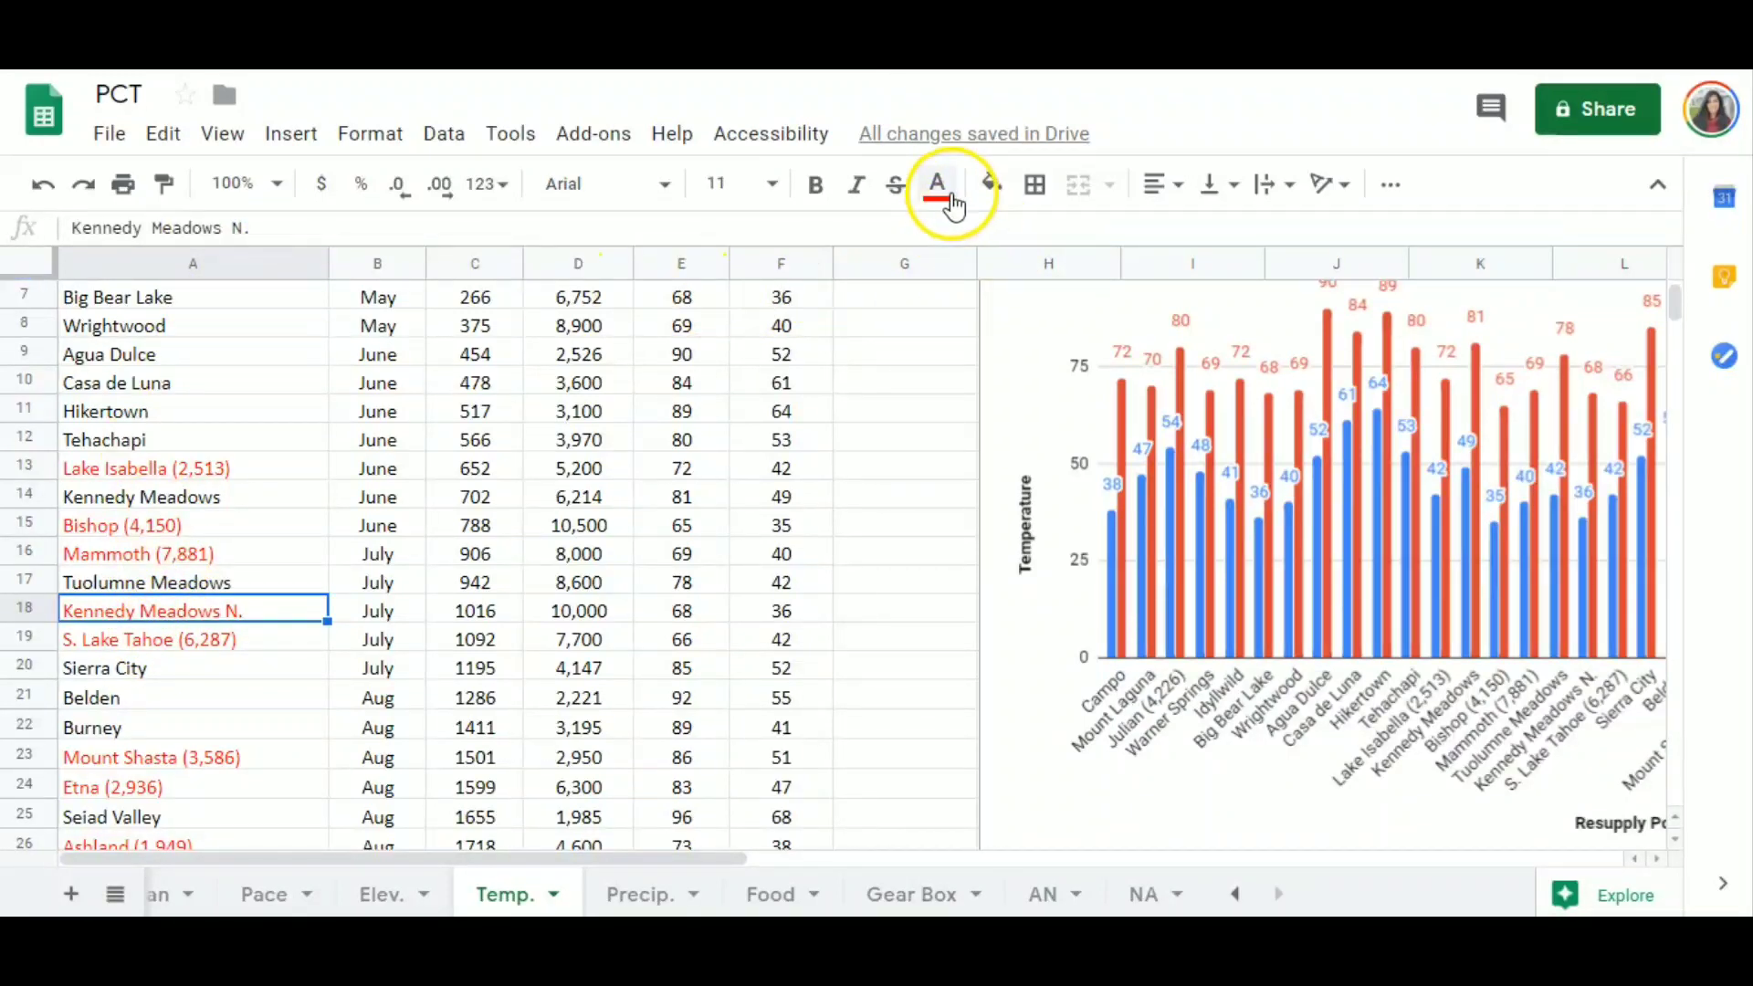
{"action": "left_click", "coordinate": [937, 183]}
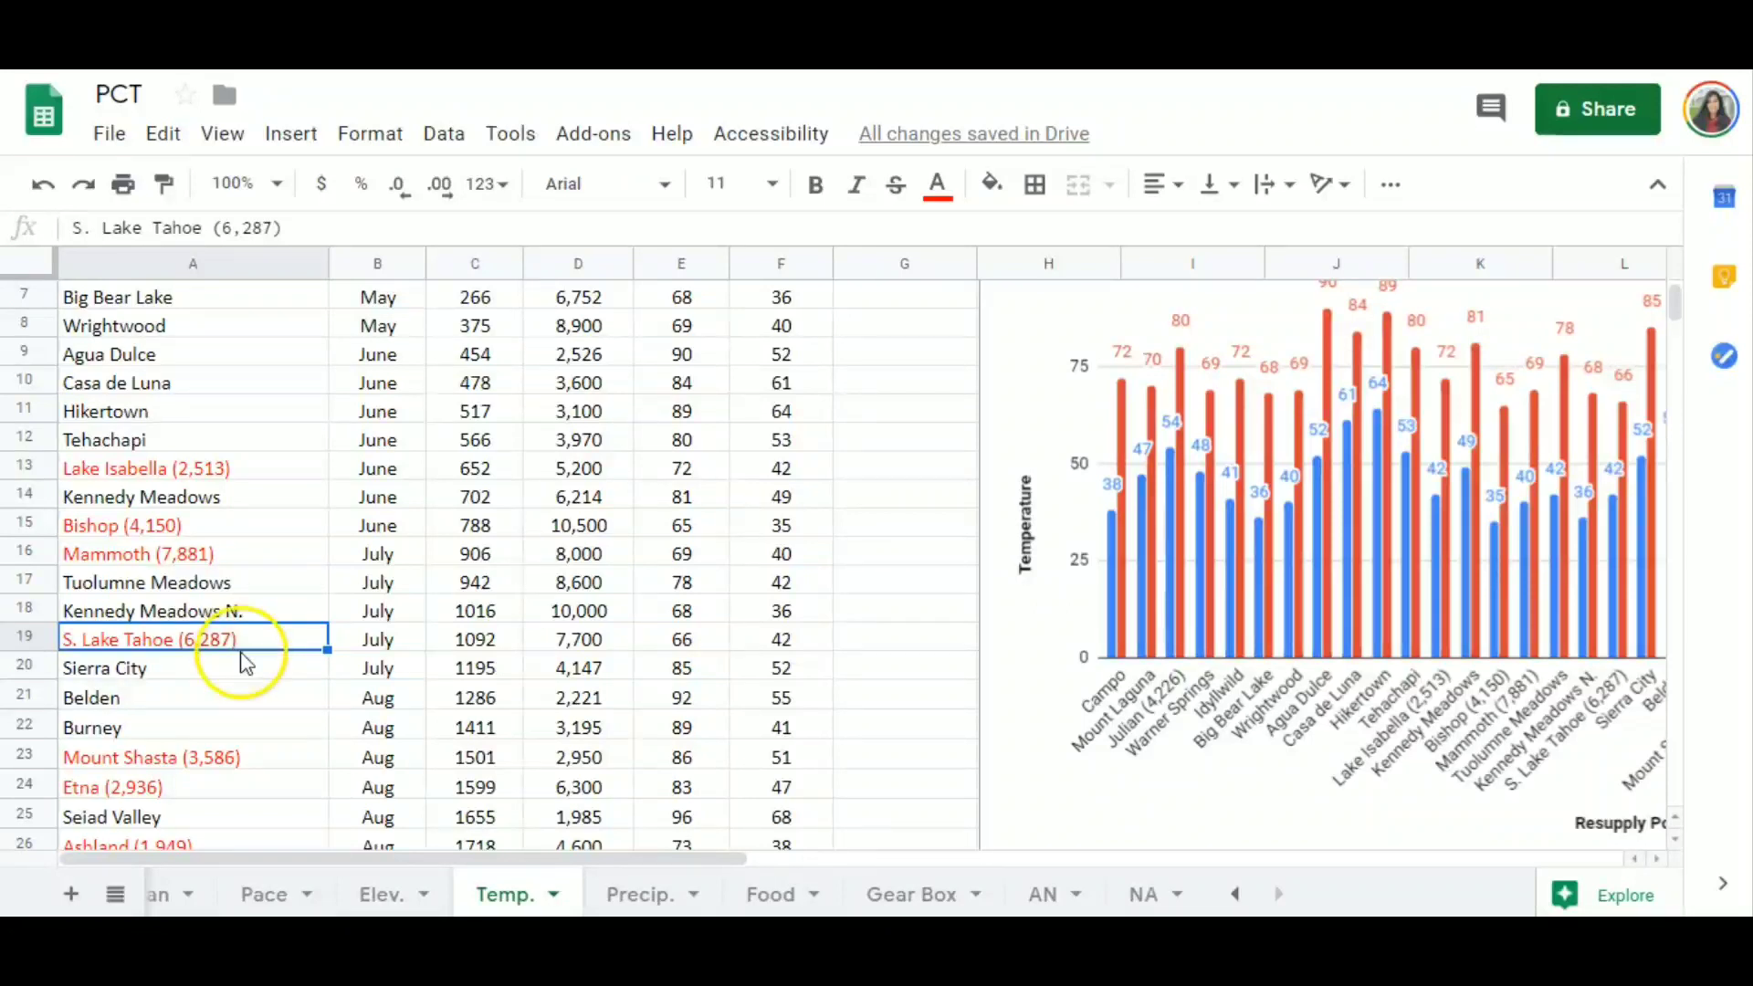
{"action": "mouse_move", "coordinate": [593, 639]}
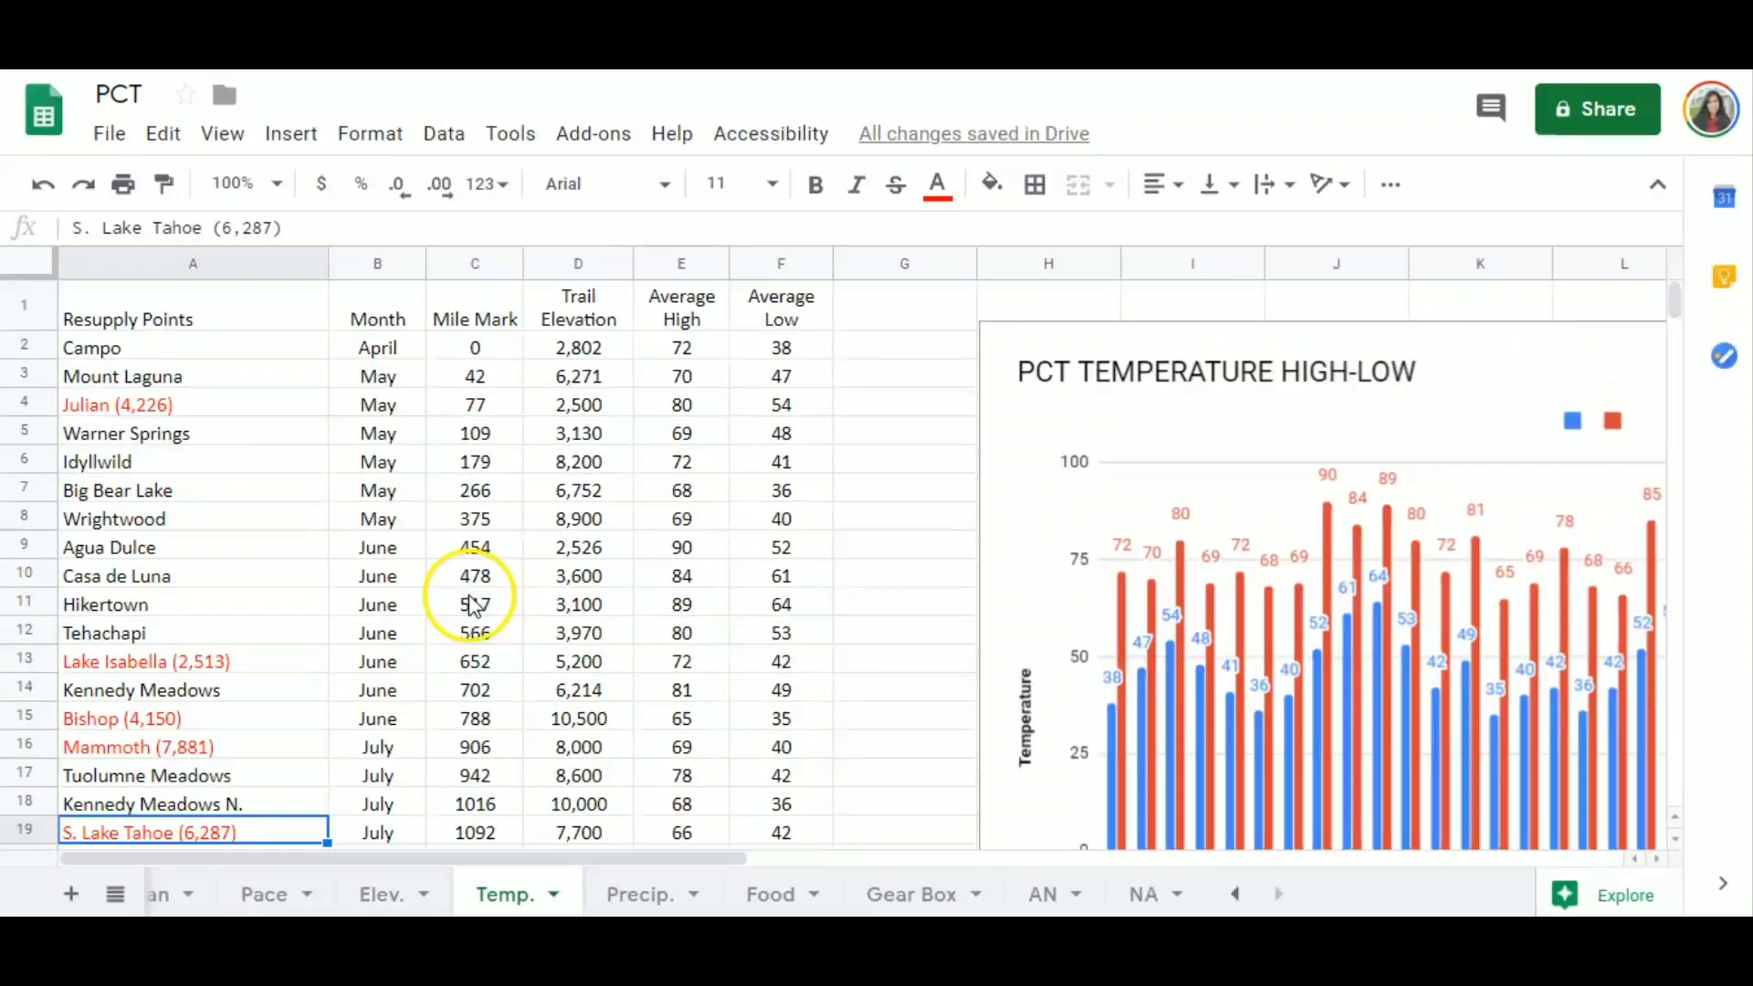
{"action": "left_click", "coordinate": [193, 347]}
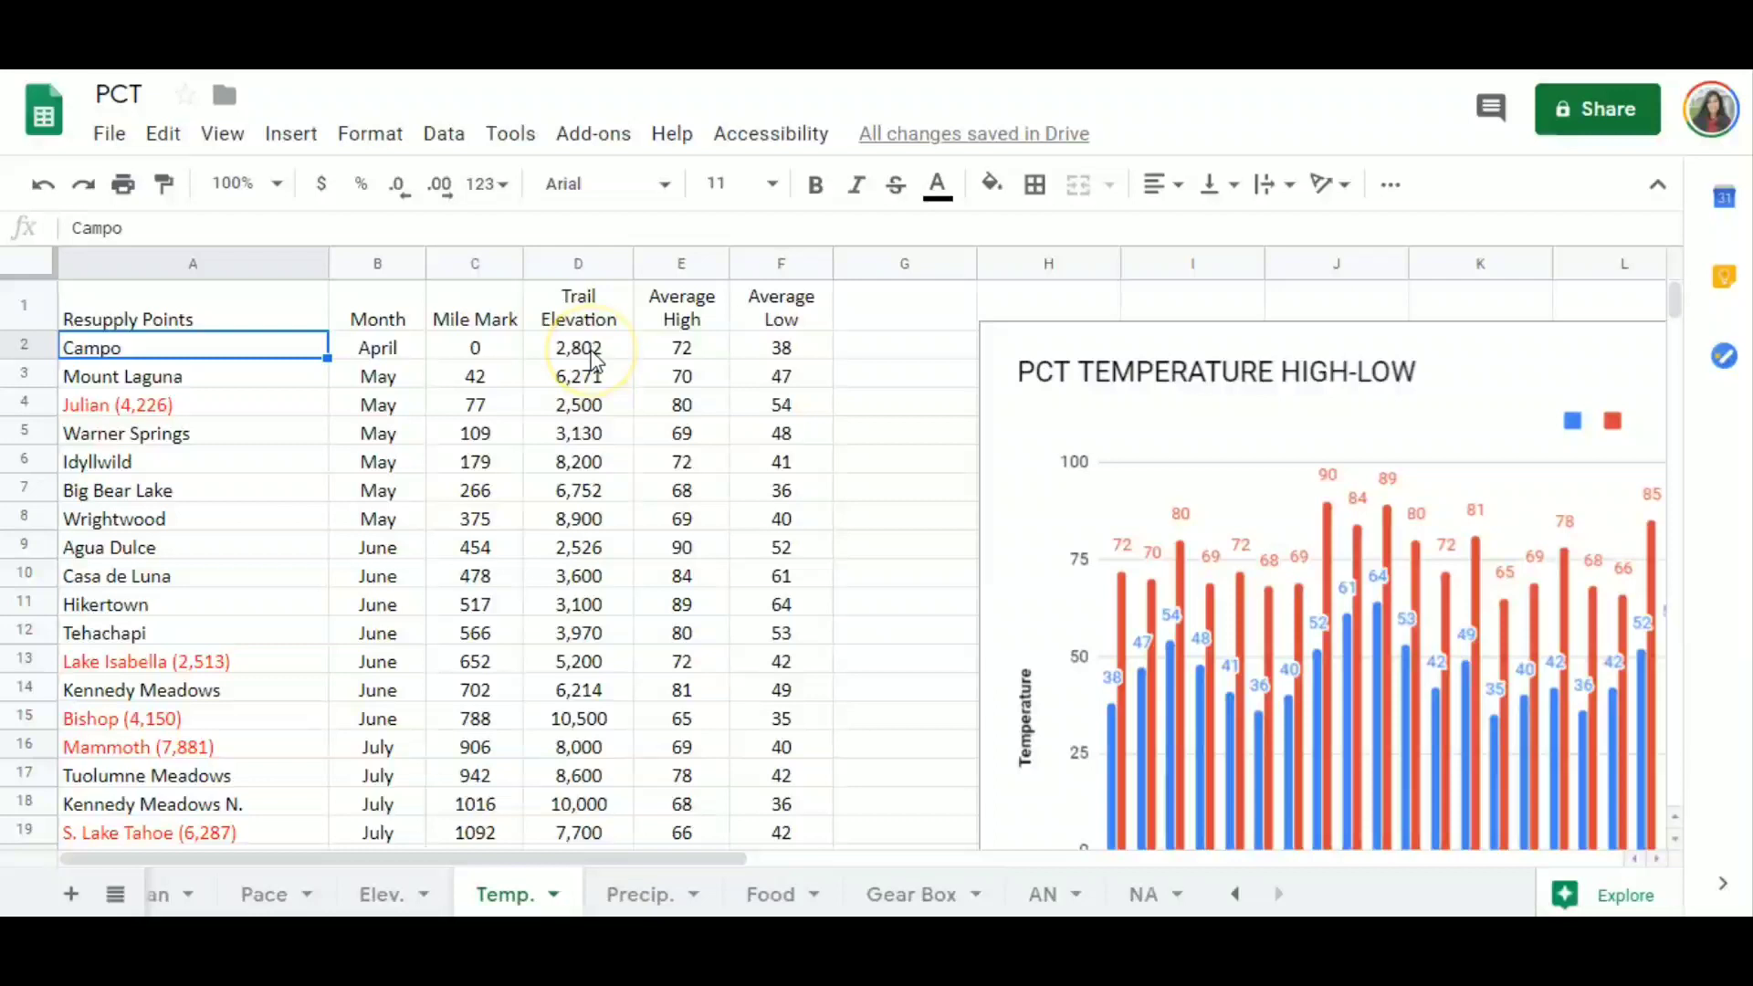
{"action": "left_click", "coordinate": [578, 347]}
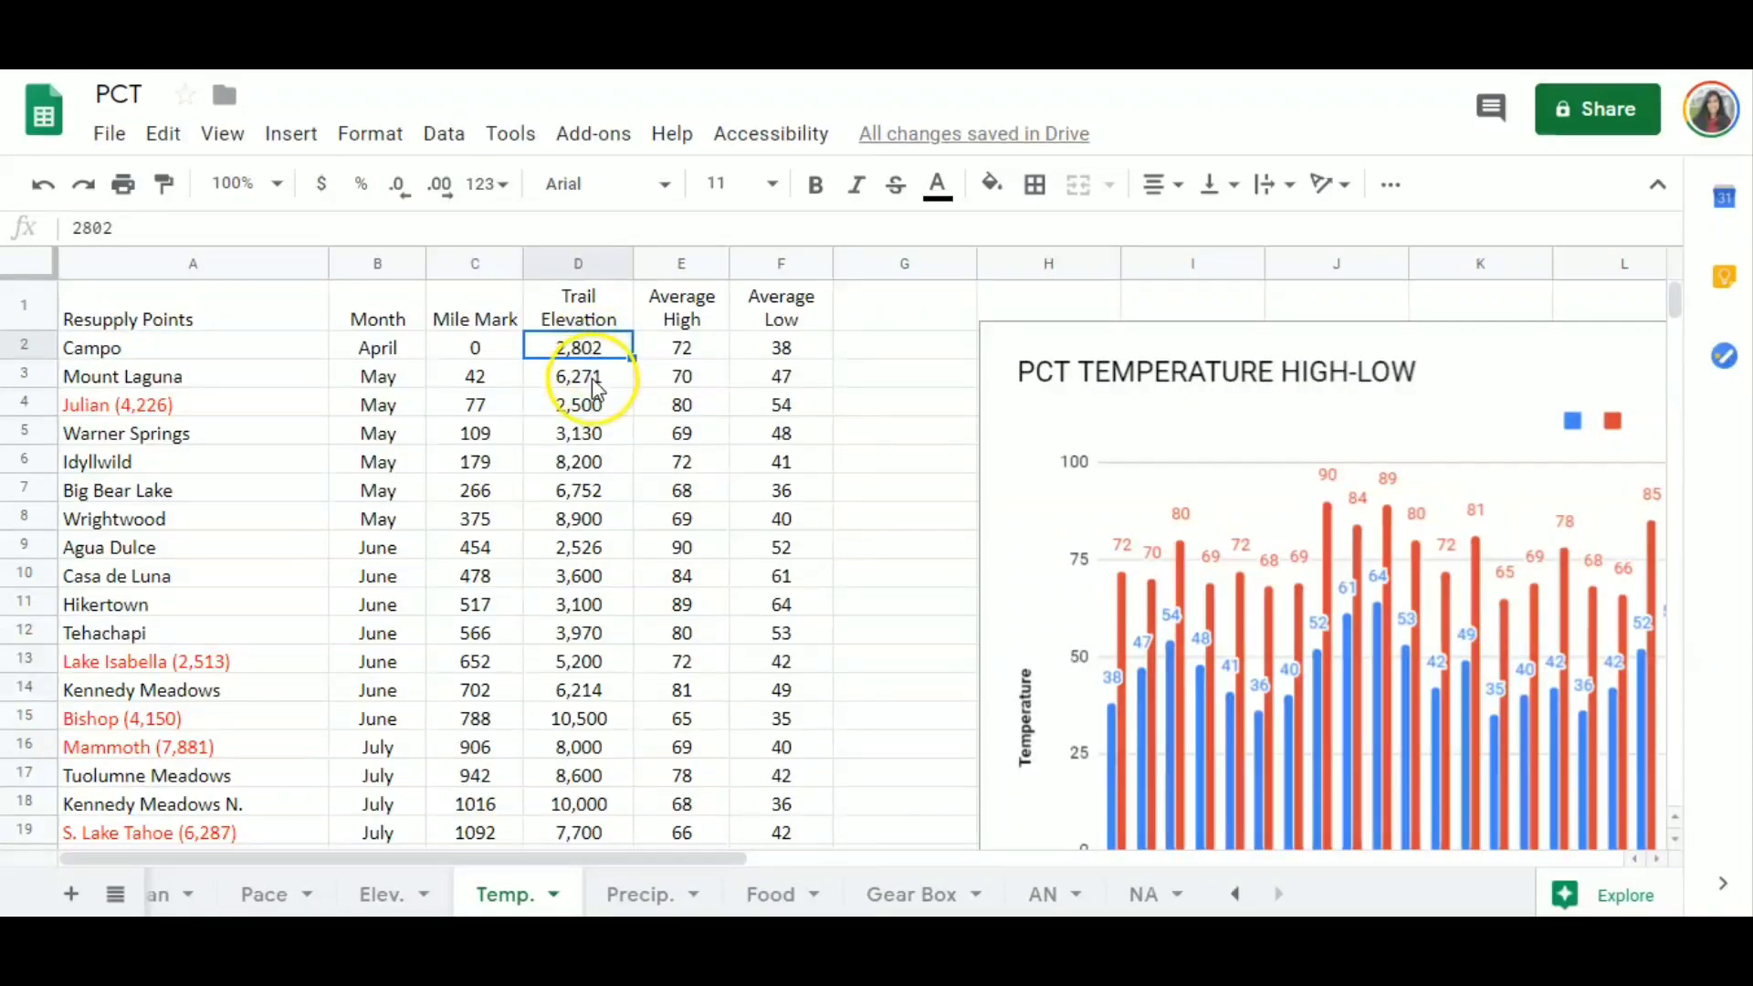
{"action": "left_click", "coordinate": [578, 376]}
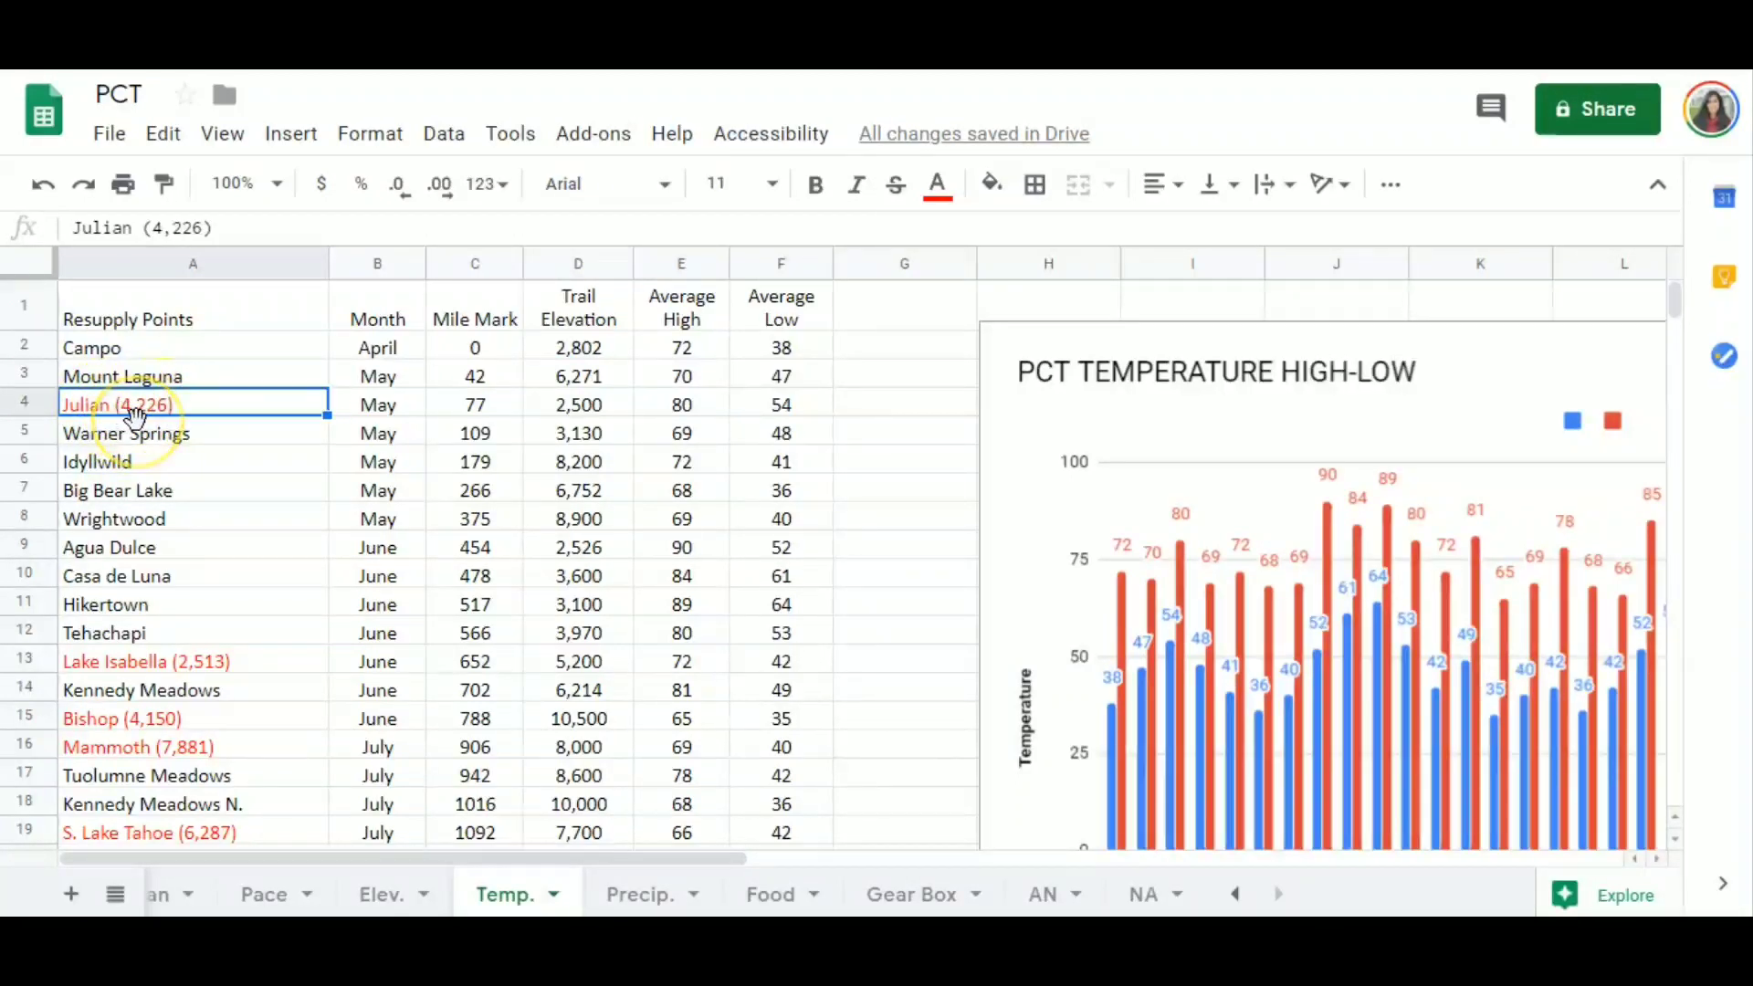
{"action": "mouse_move", "coordinate": [151, 442]}
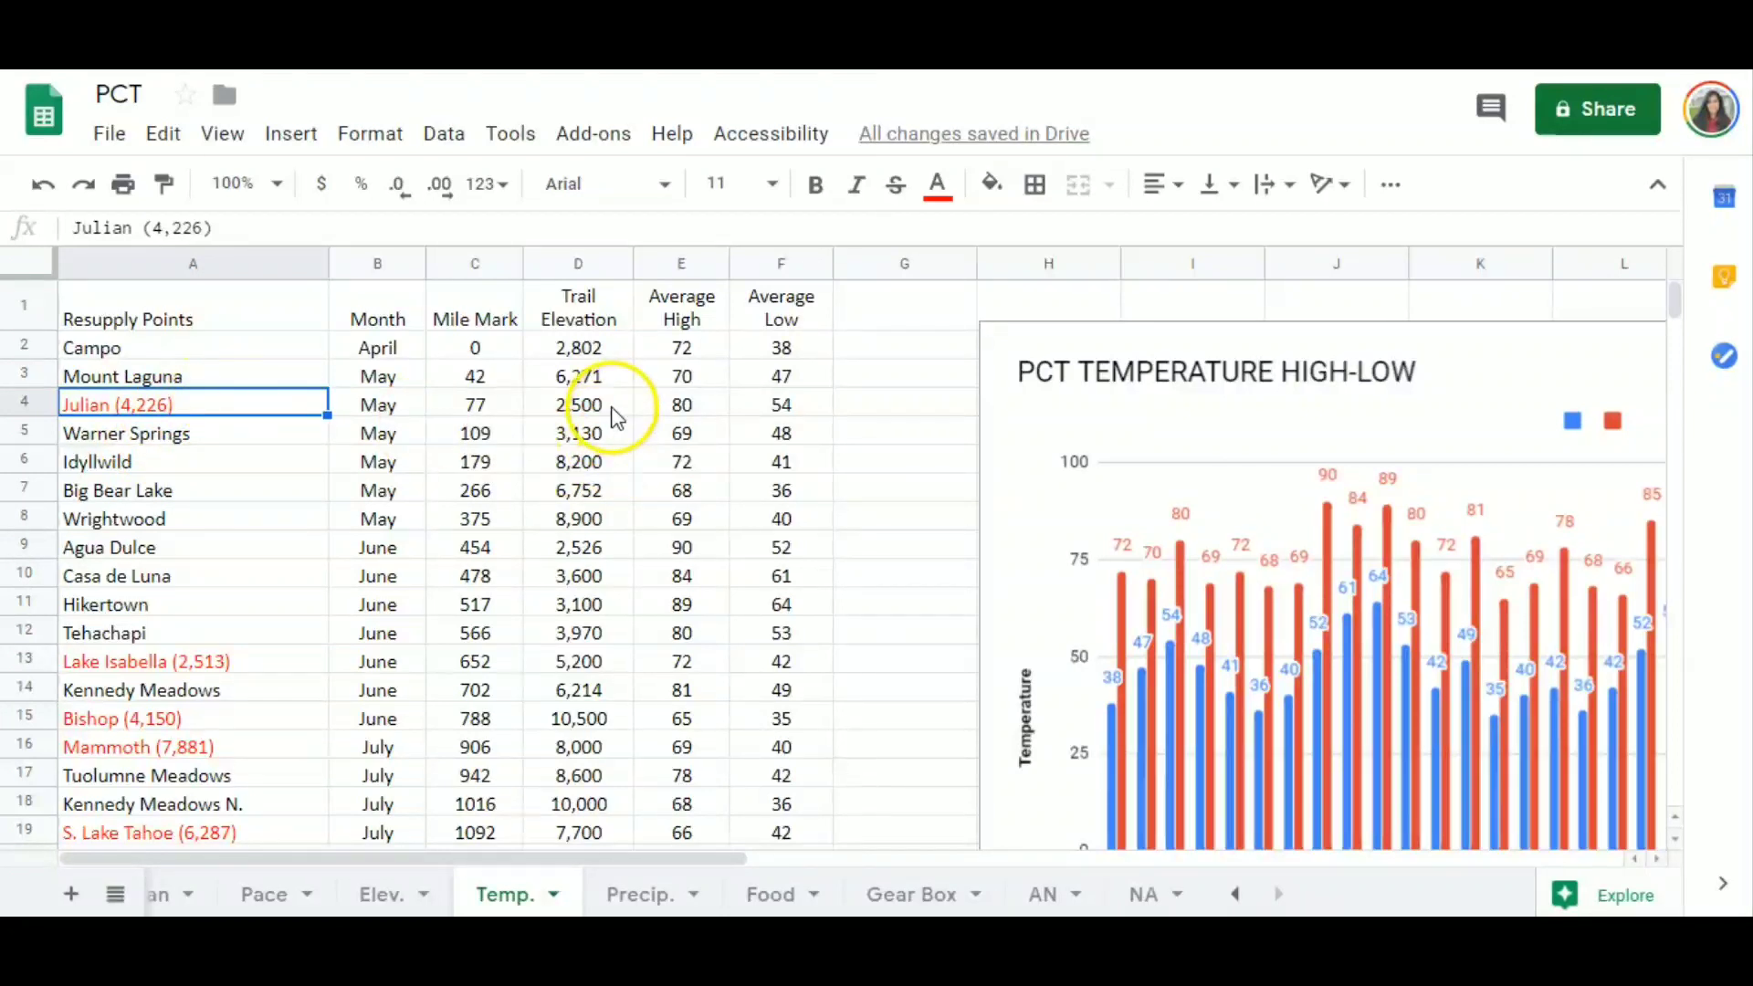
{"action": "left_click", "coordinate": [578, 404]}
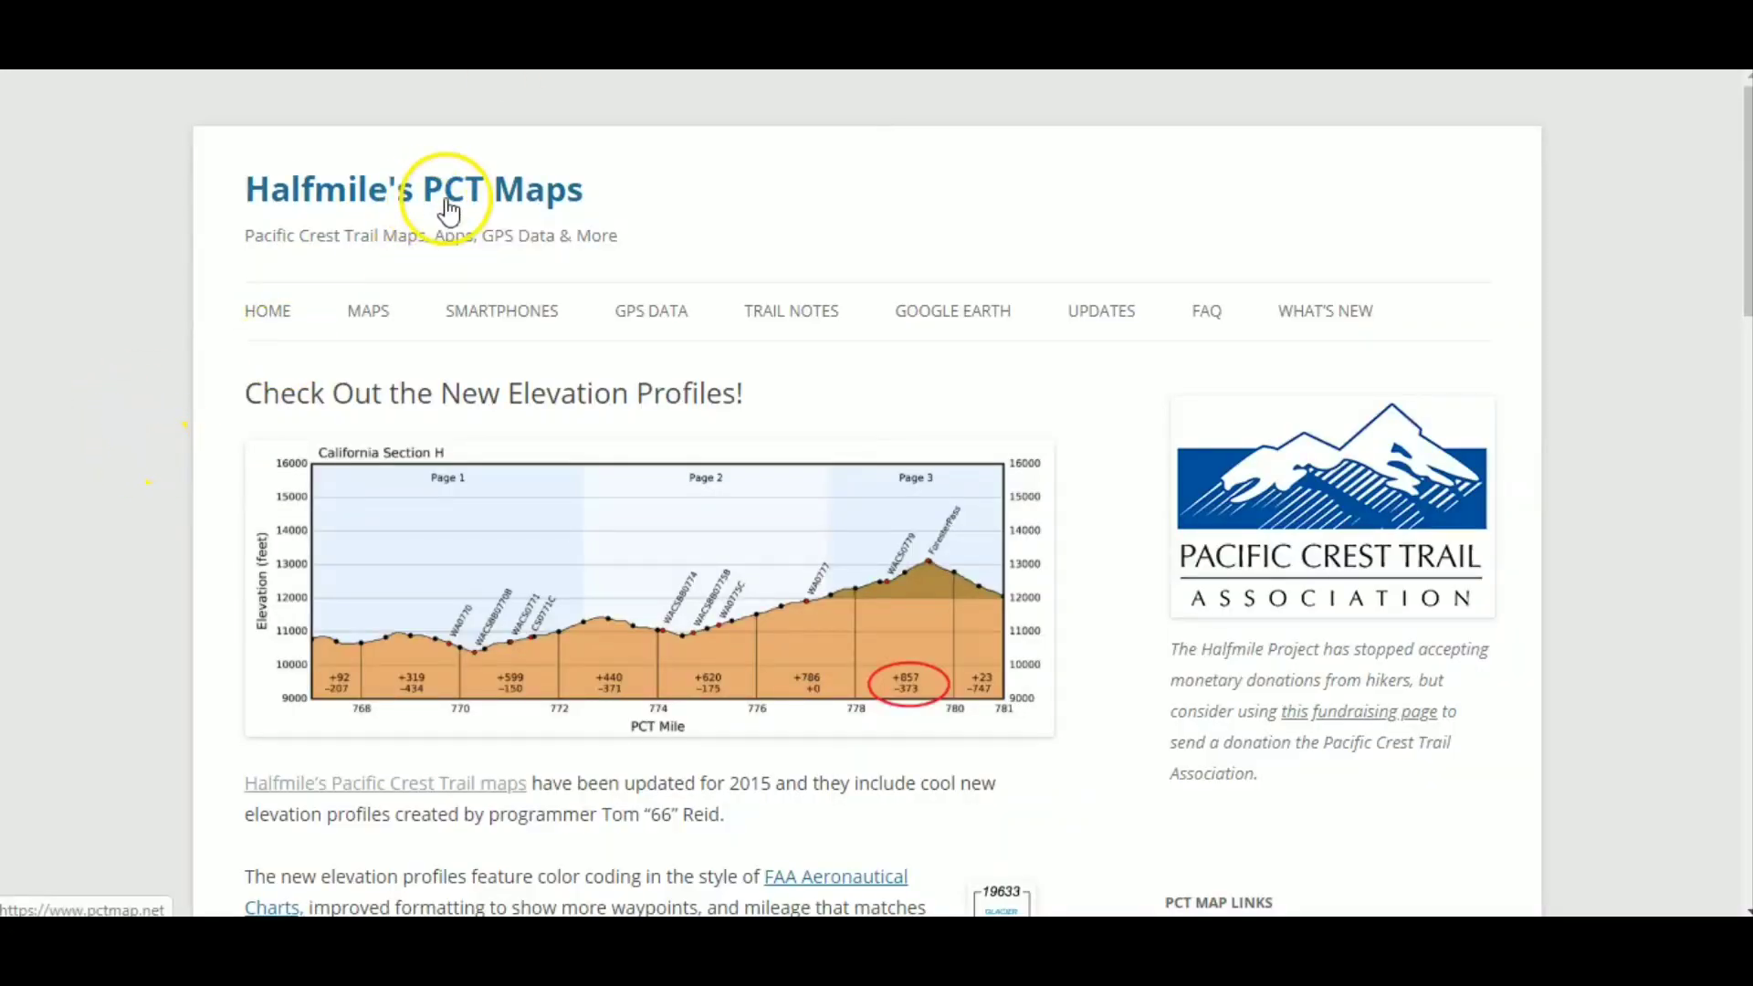
{"action": "mouse_move", "coordinate": [1010, 248]}
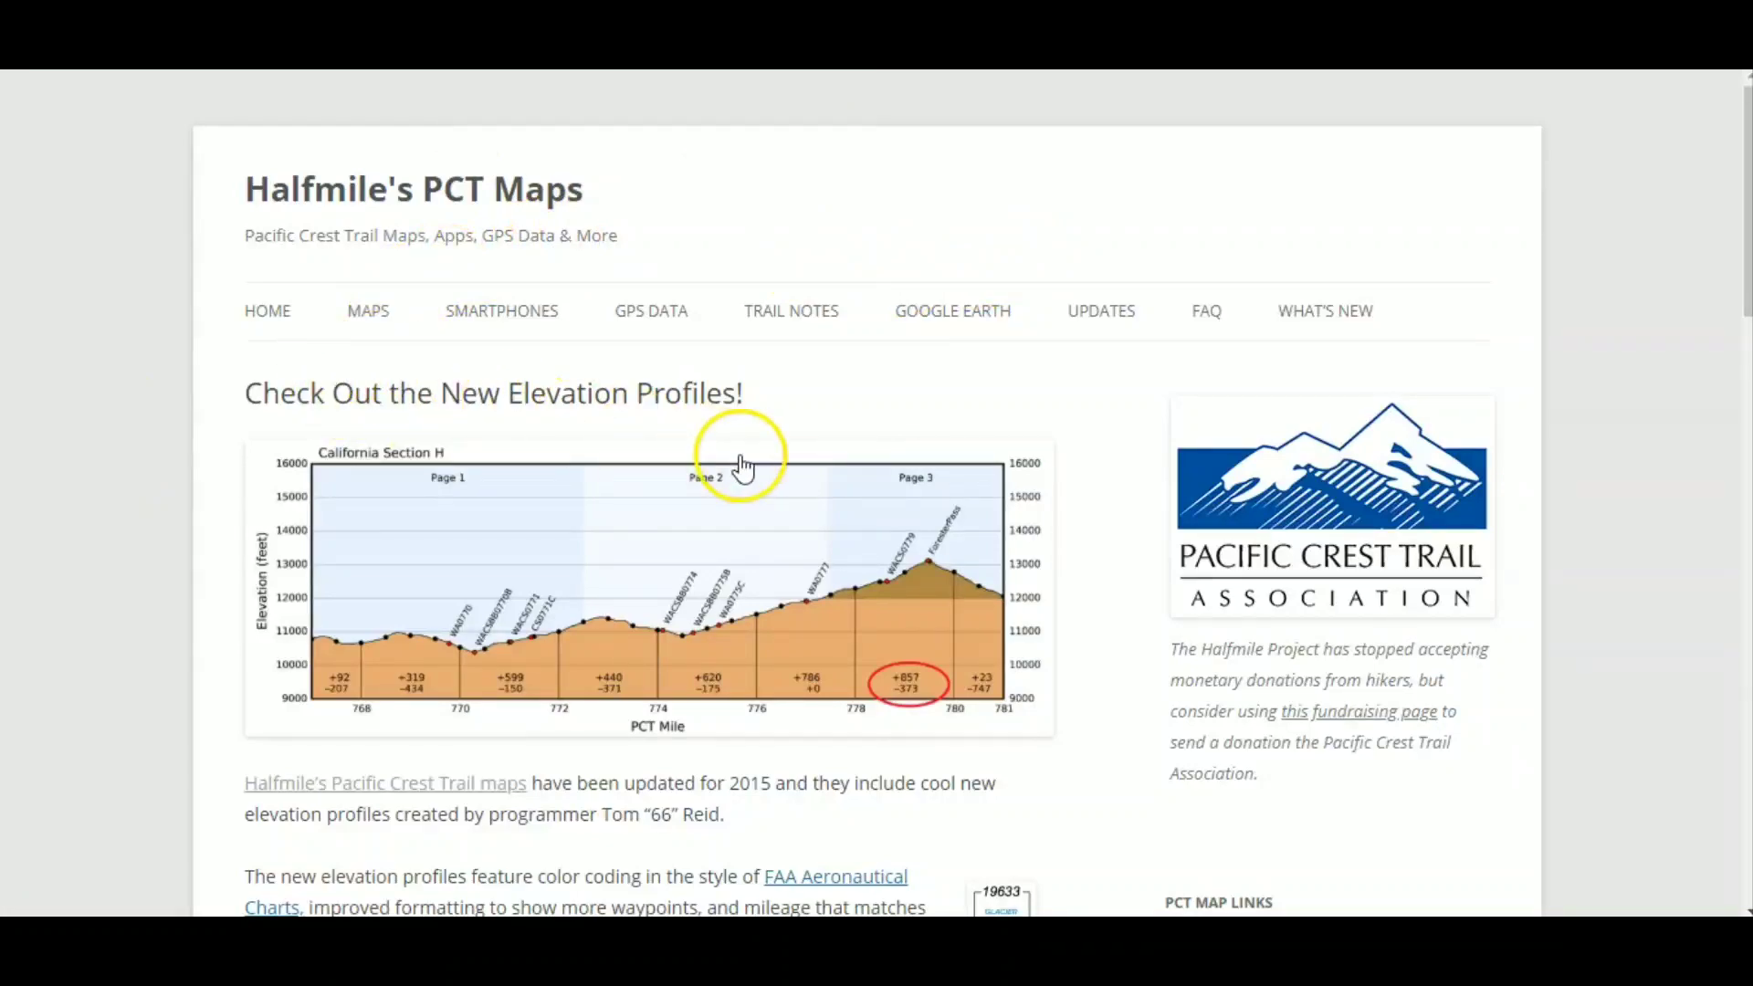
Open california_pct_elevation.pdf from the California 'can be downloaded here' link.
{"action": "scroll", "scroll_direction": "down", "scroll_amount": 3}
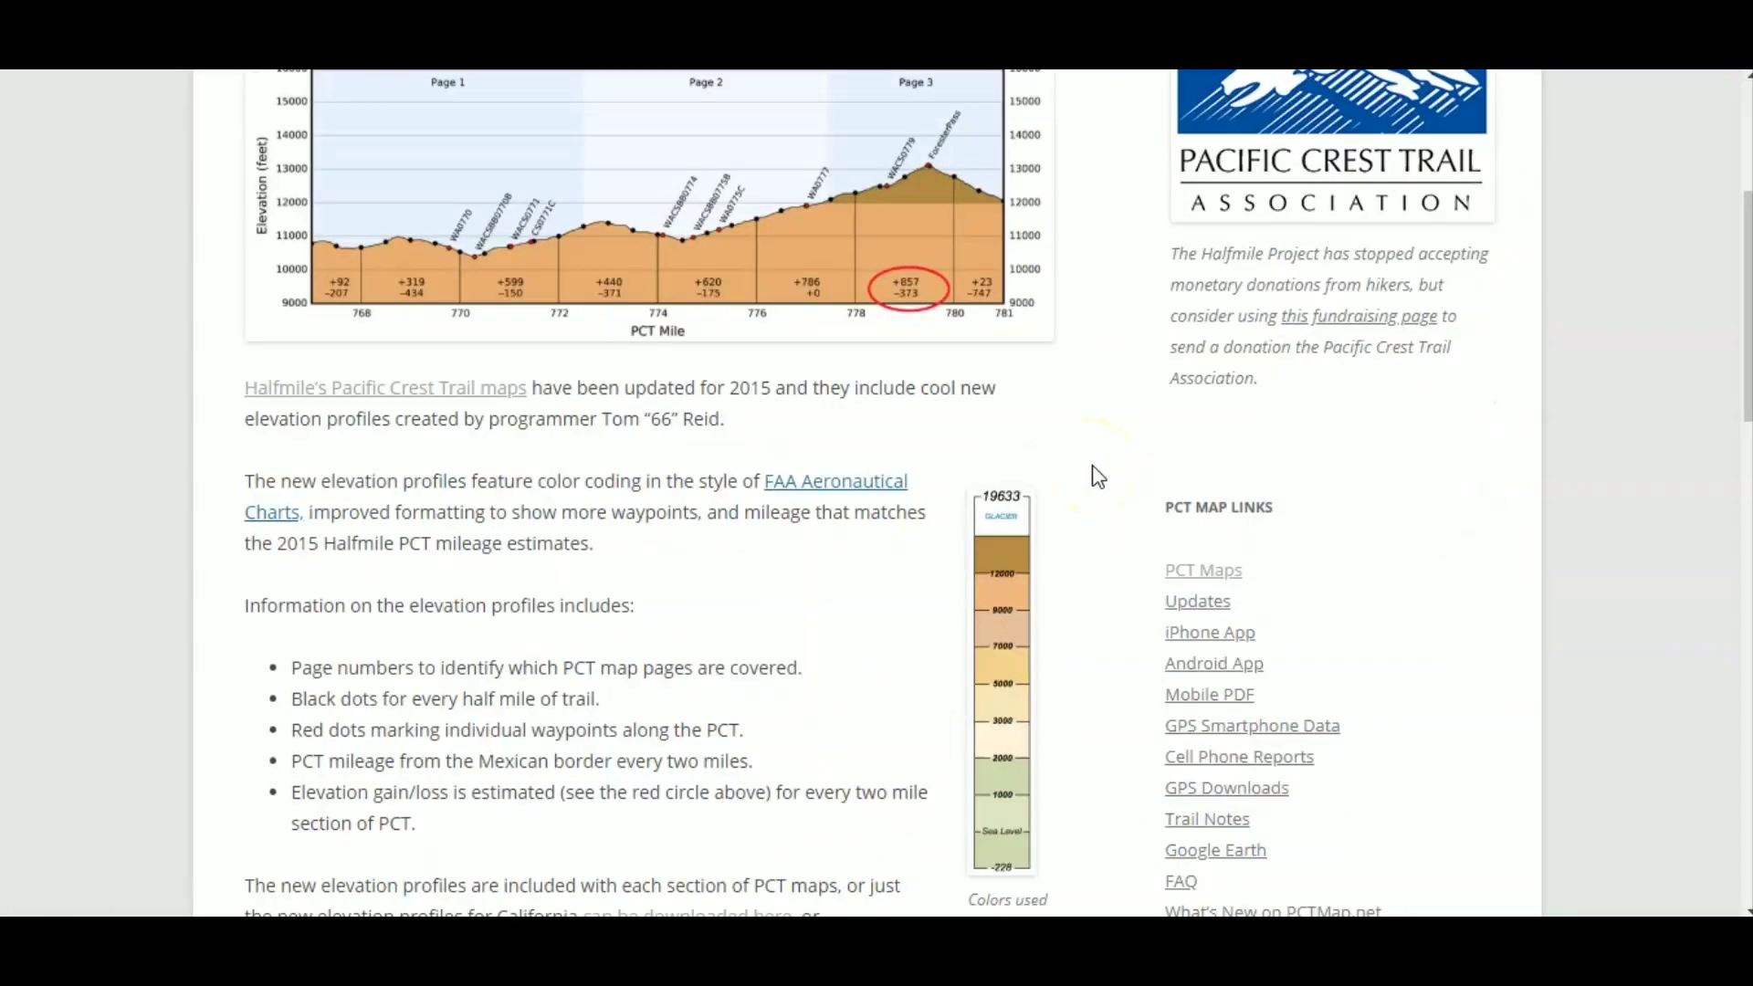
{"action": "scroll", "scroll_direction": "down", "scroll_amount": 3}
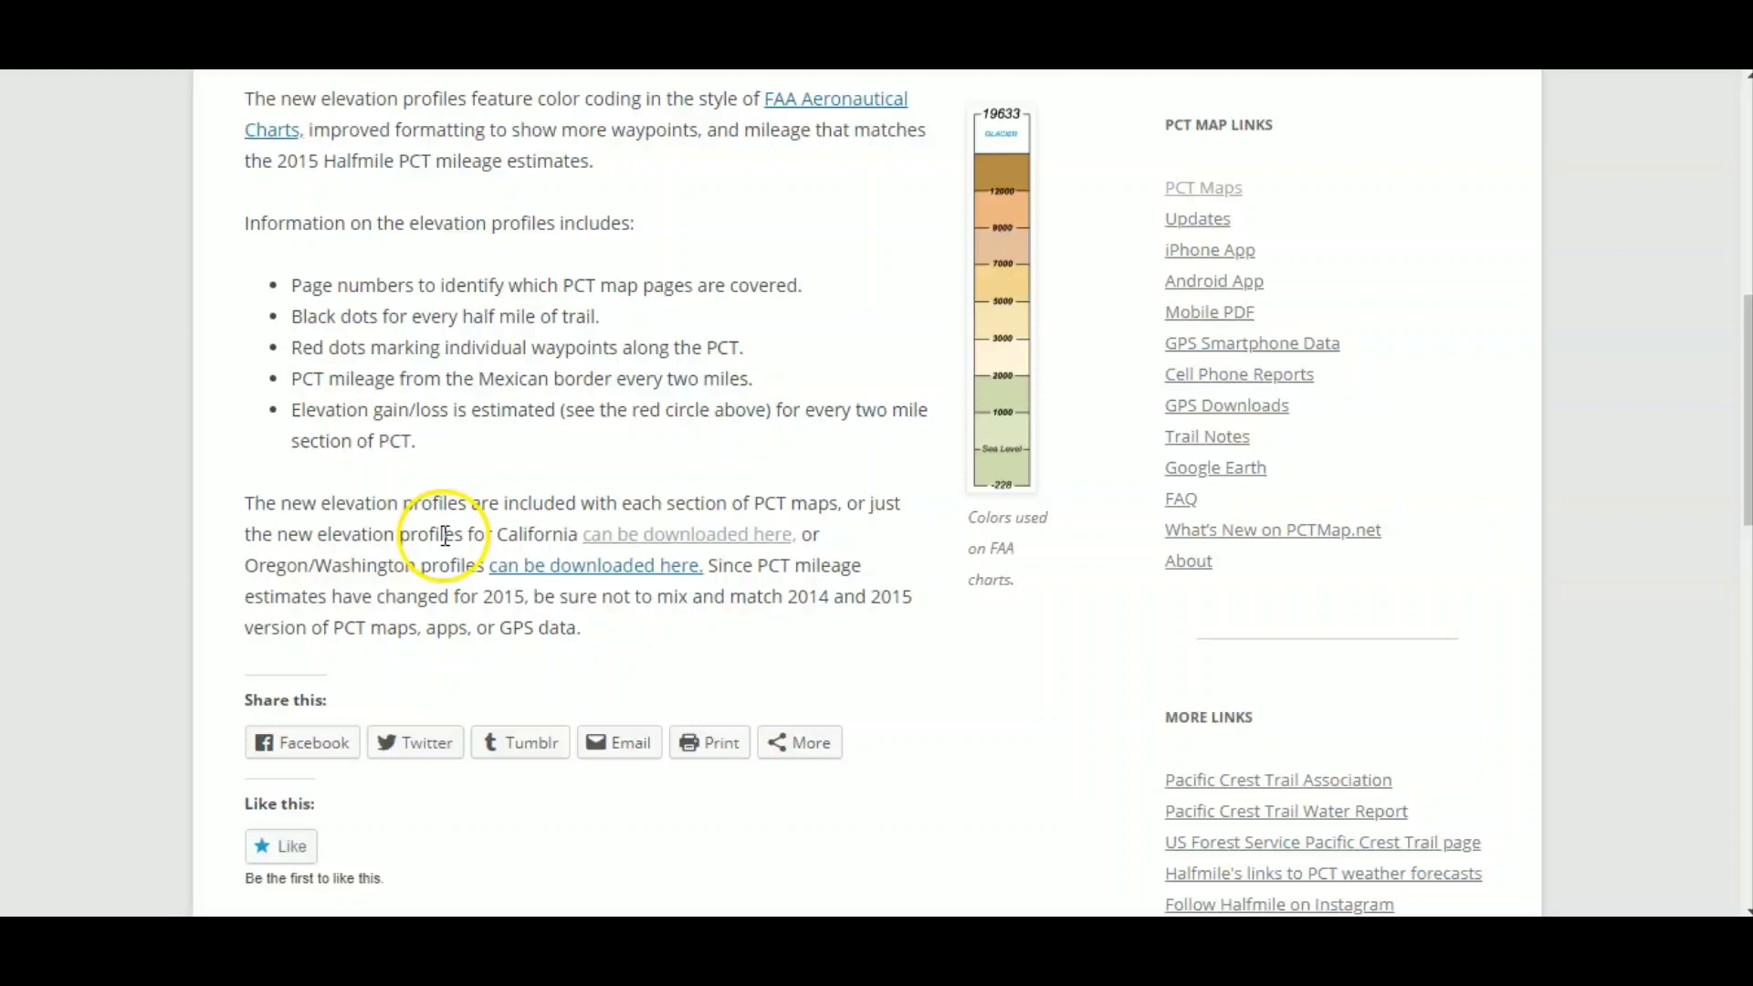
{"action": "mouse_move", "coordinate": [352, 509]}
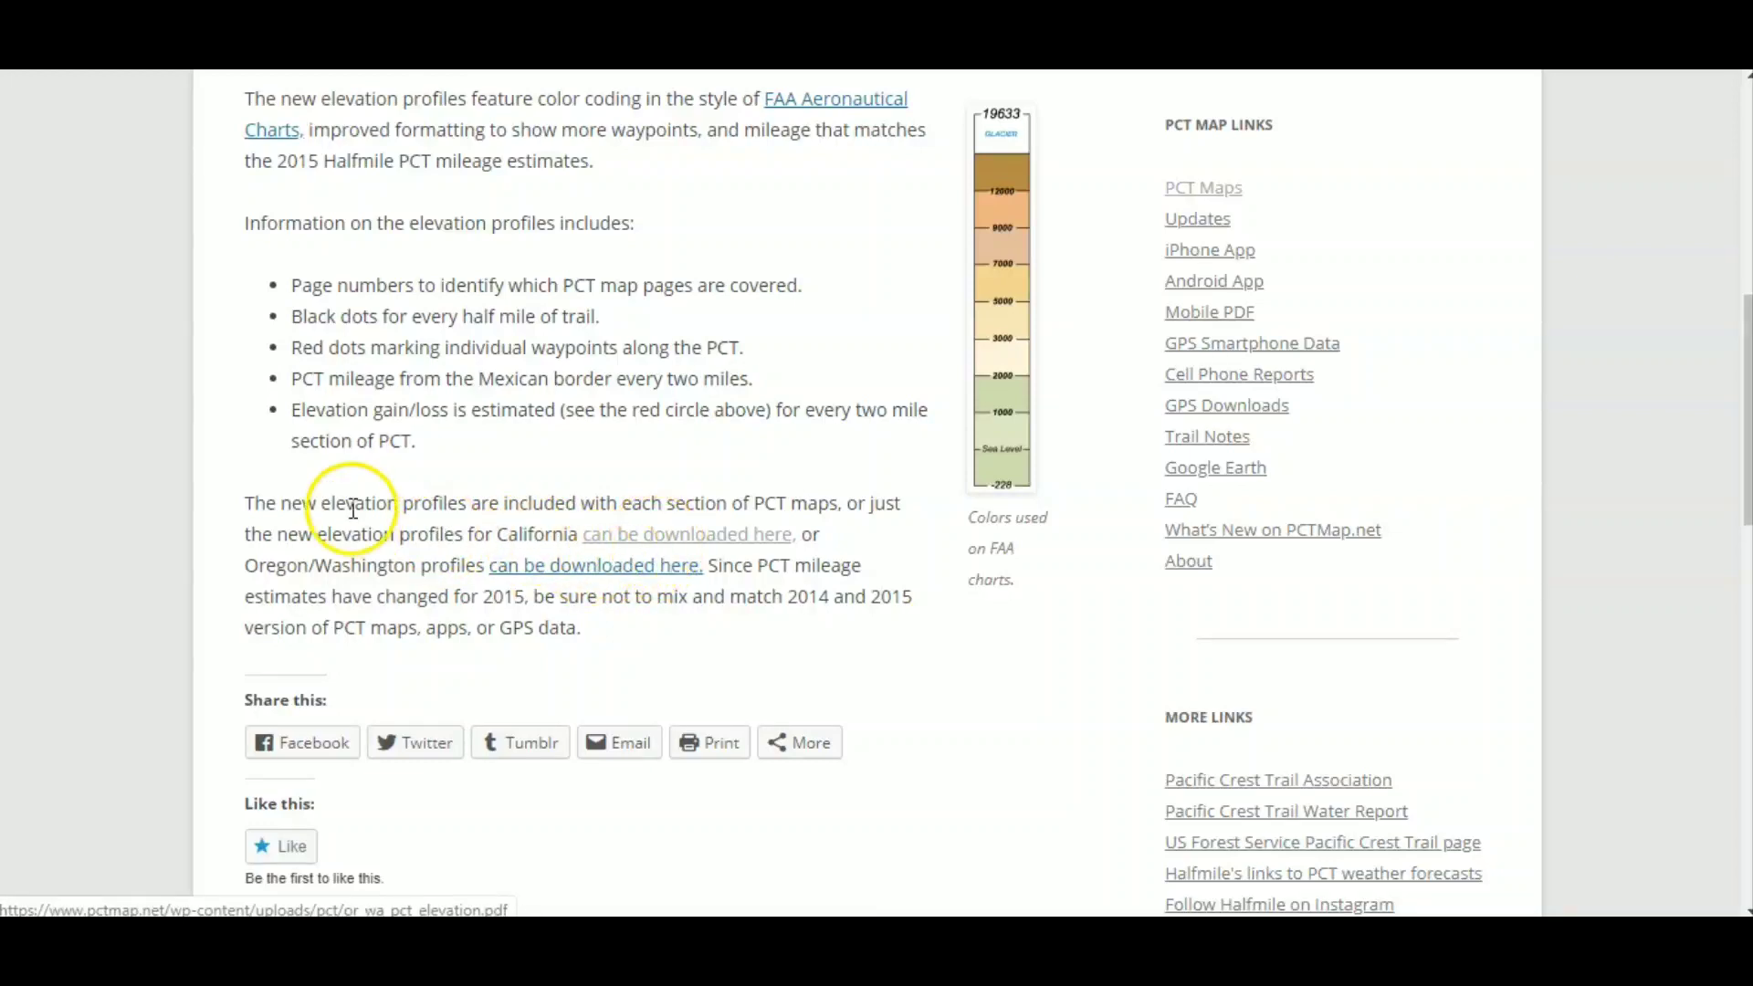
{"action": "mouse_move", "coordinate": [565, 592]}
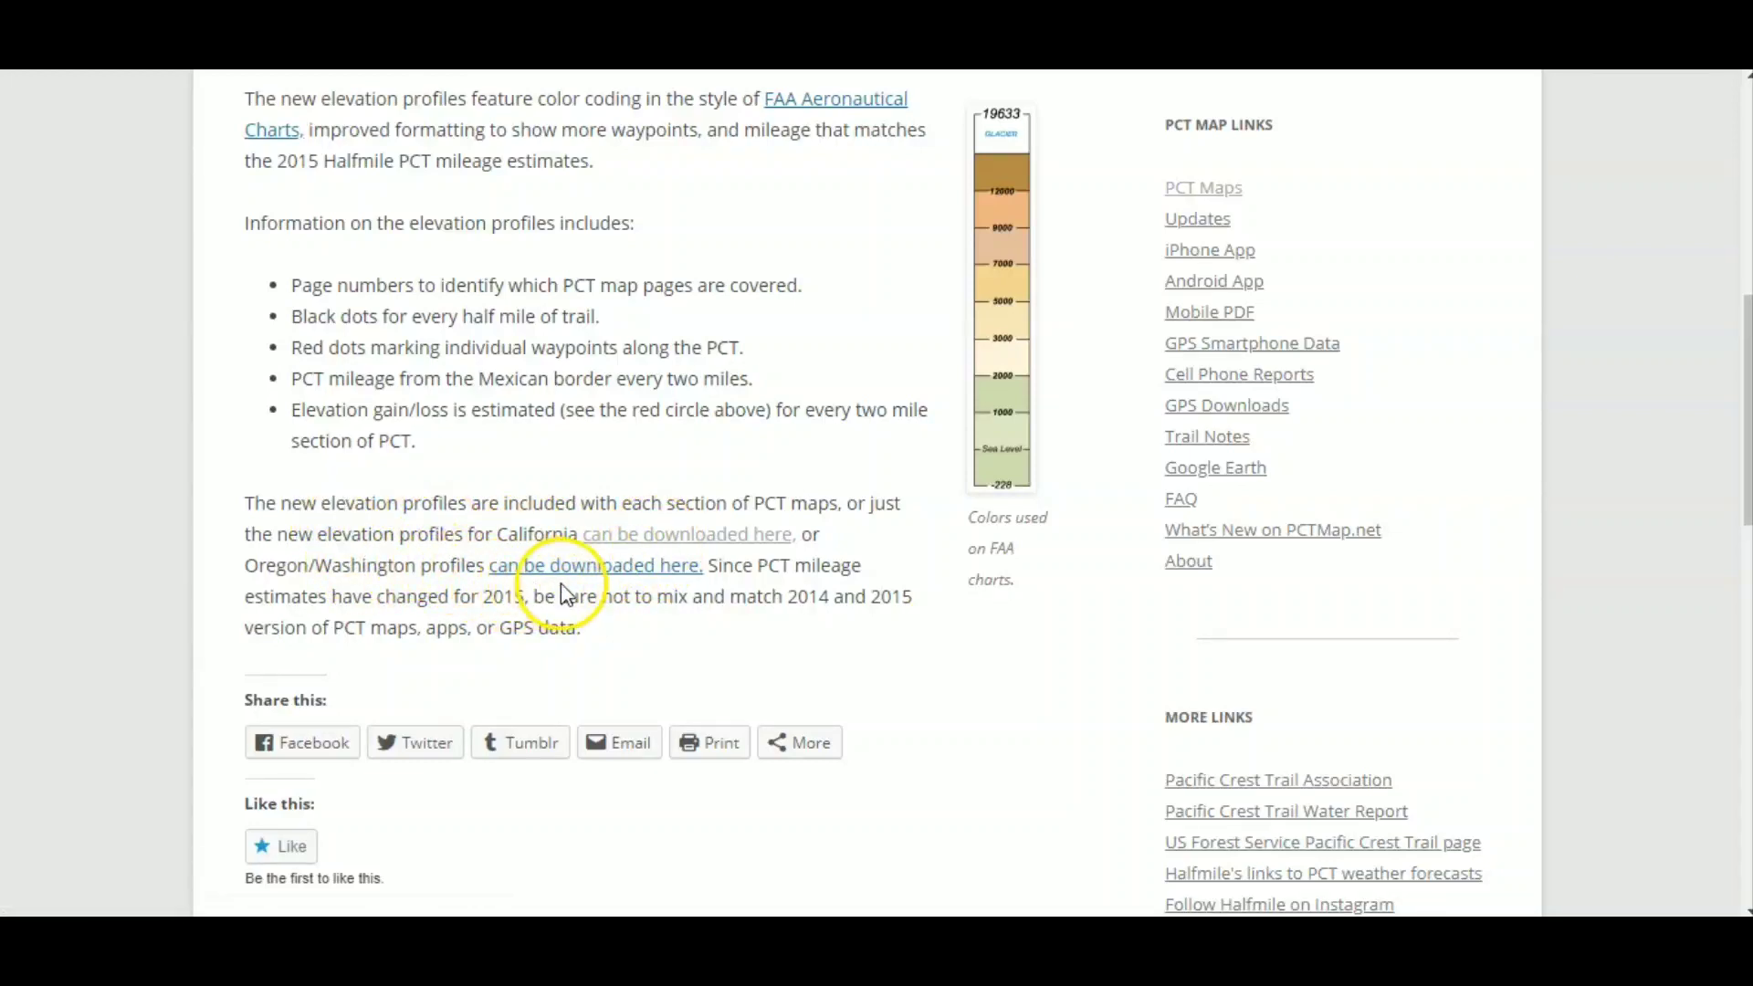
{"action": "mouse_move", "coordinate": [687, 534]}
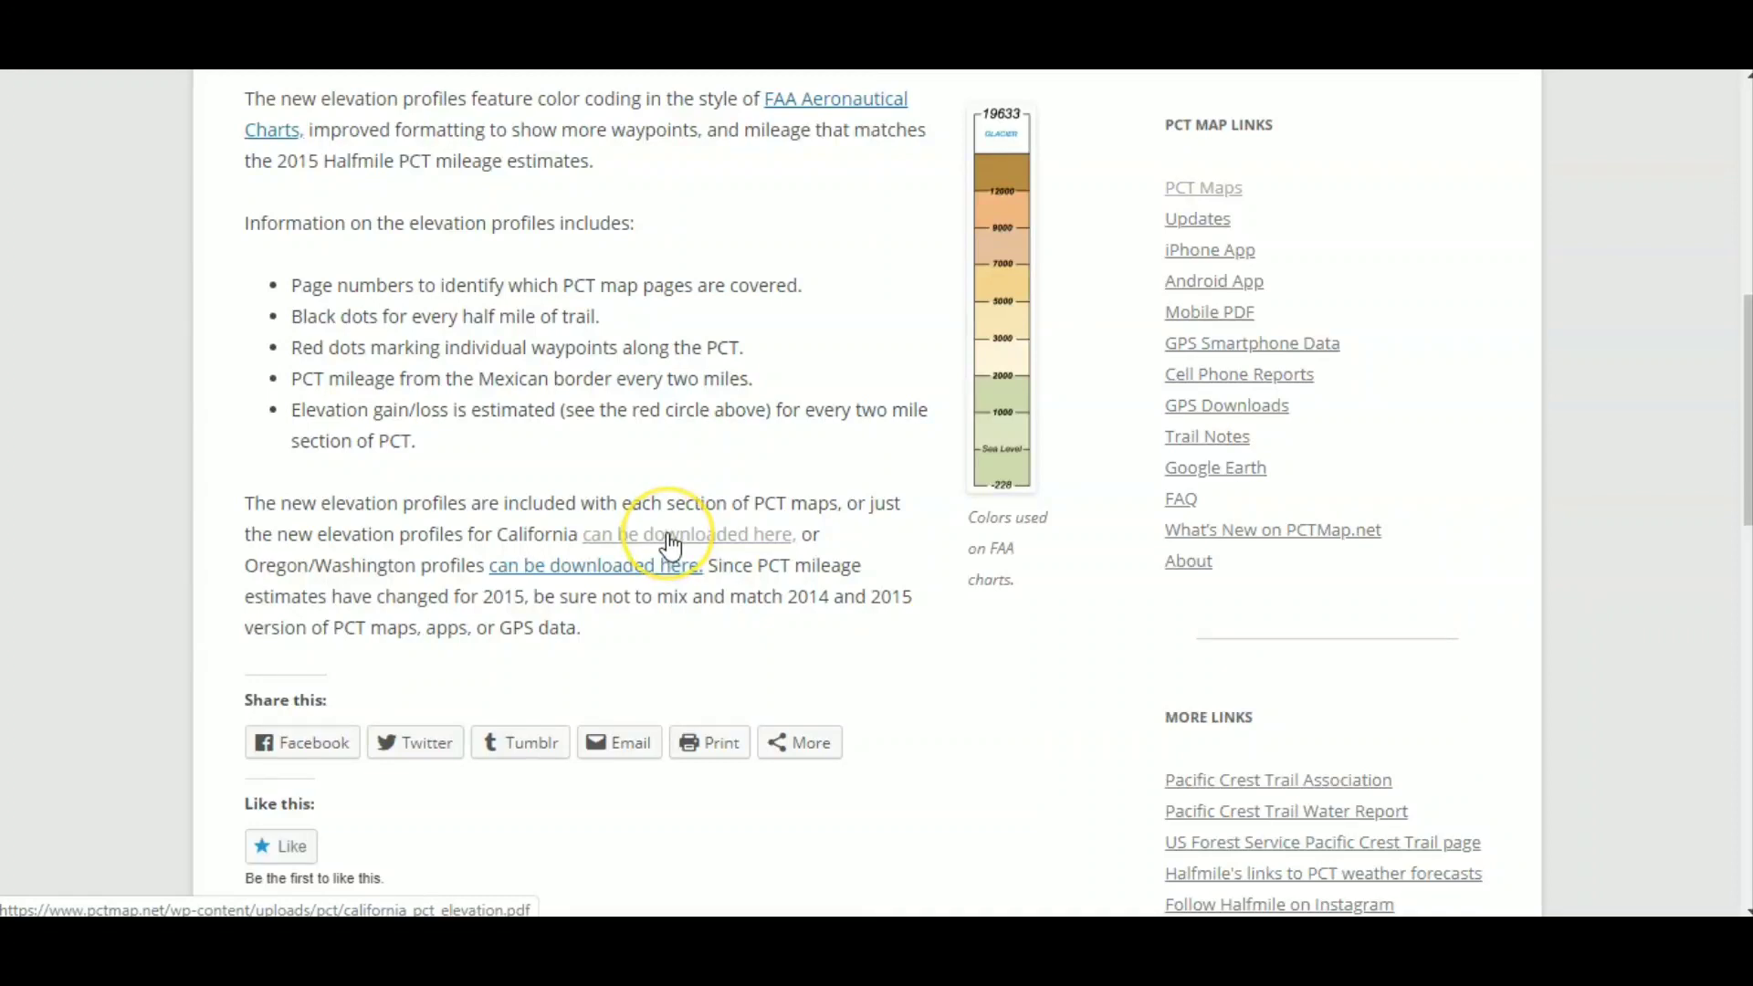
{"action": "left_click", "coordinate": [688, 534]}
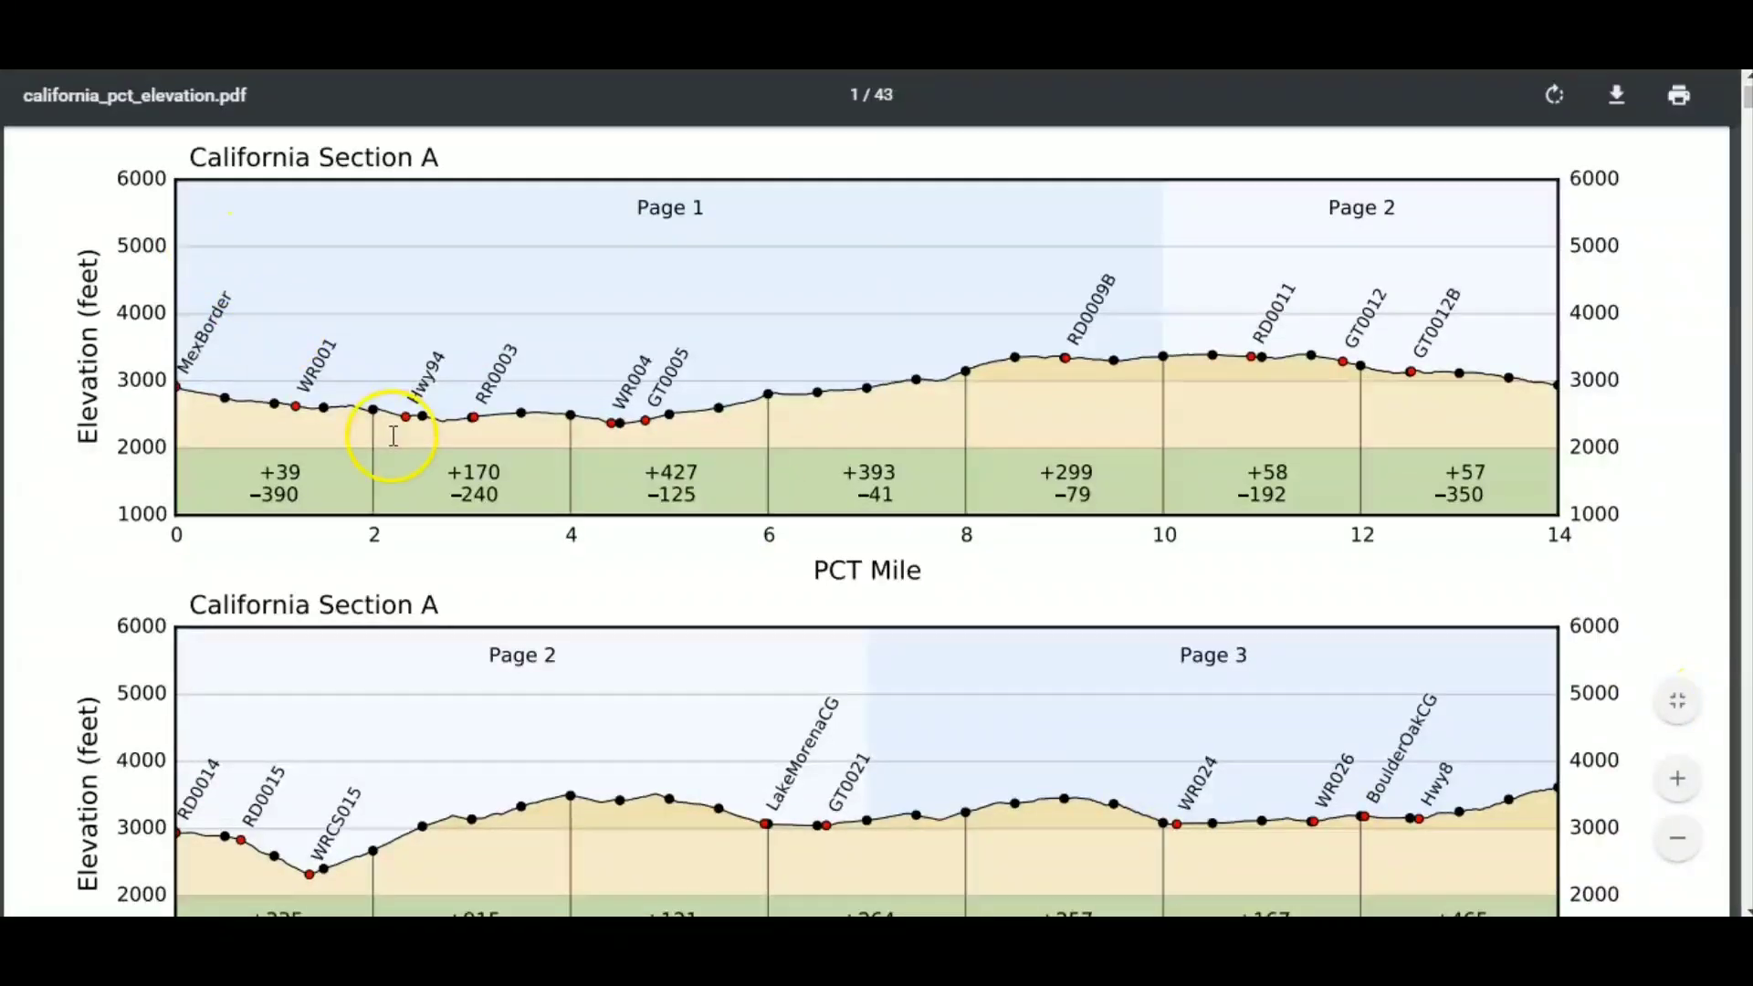
{"action": "scroll", "scroll_direction": "down", "scroll_amount": 3}
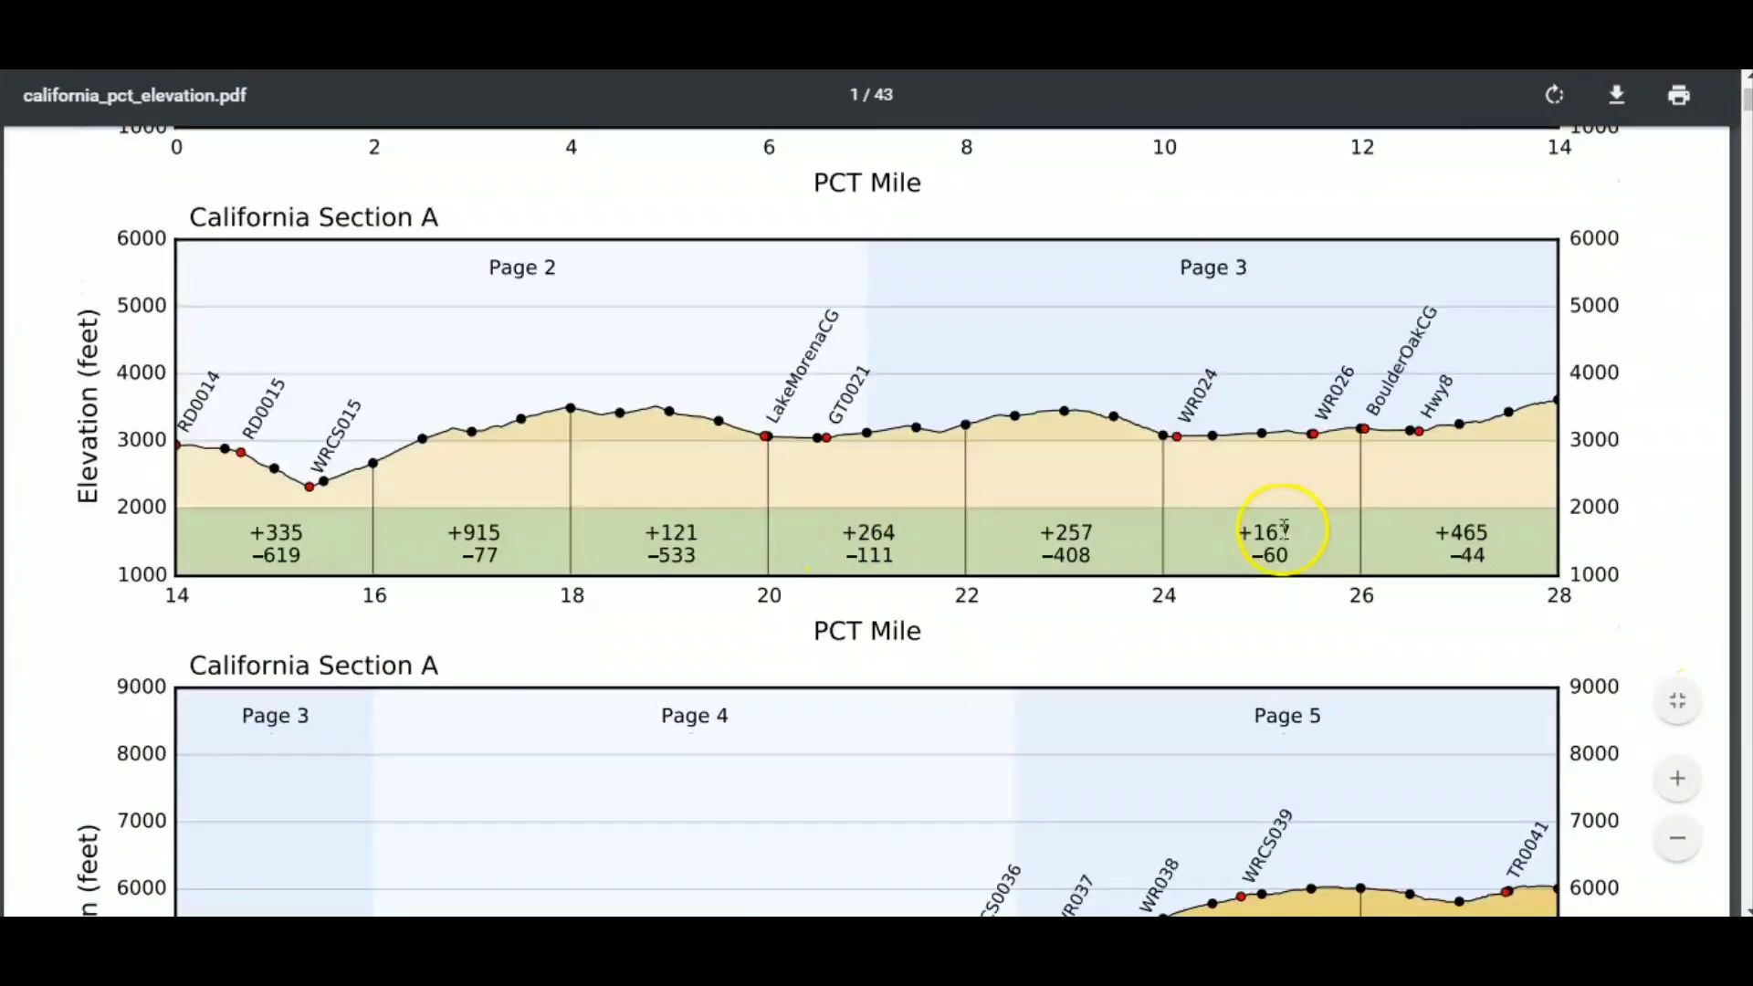
{"action": "scroll", "scroll_direction": "down", "scroll_amount": 3}
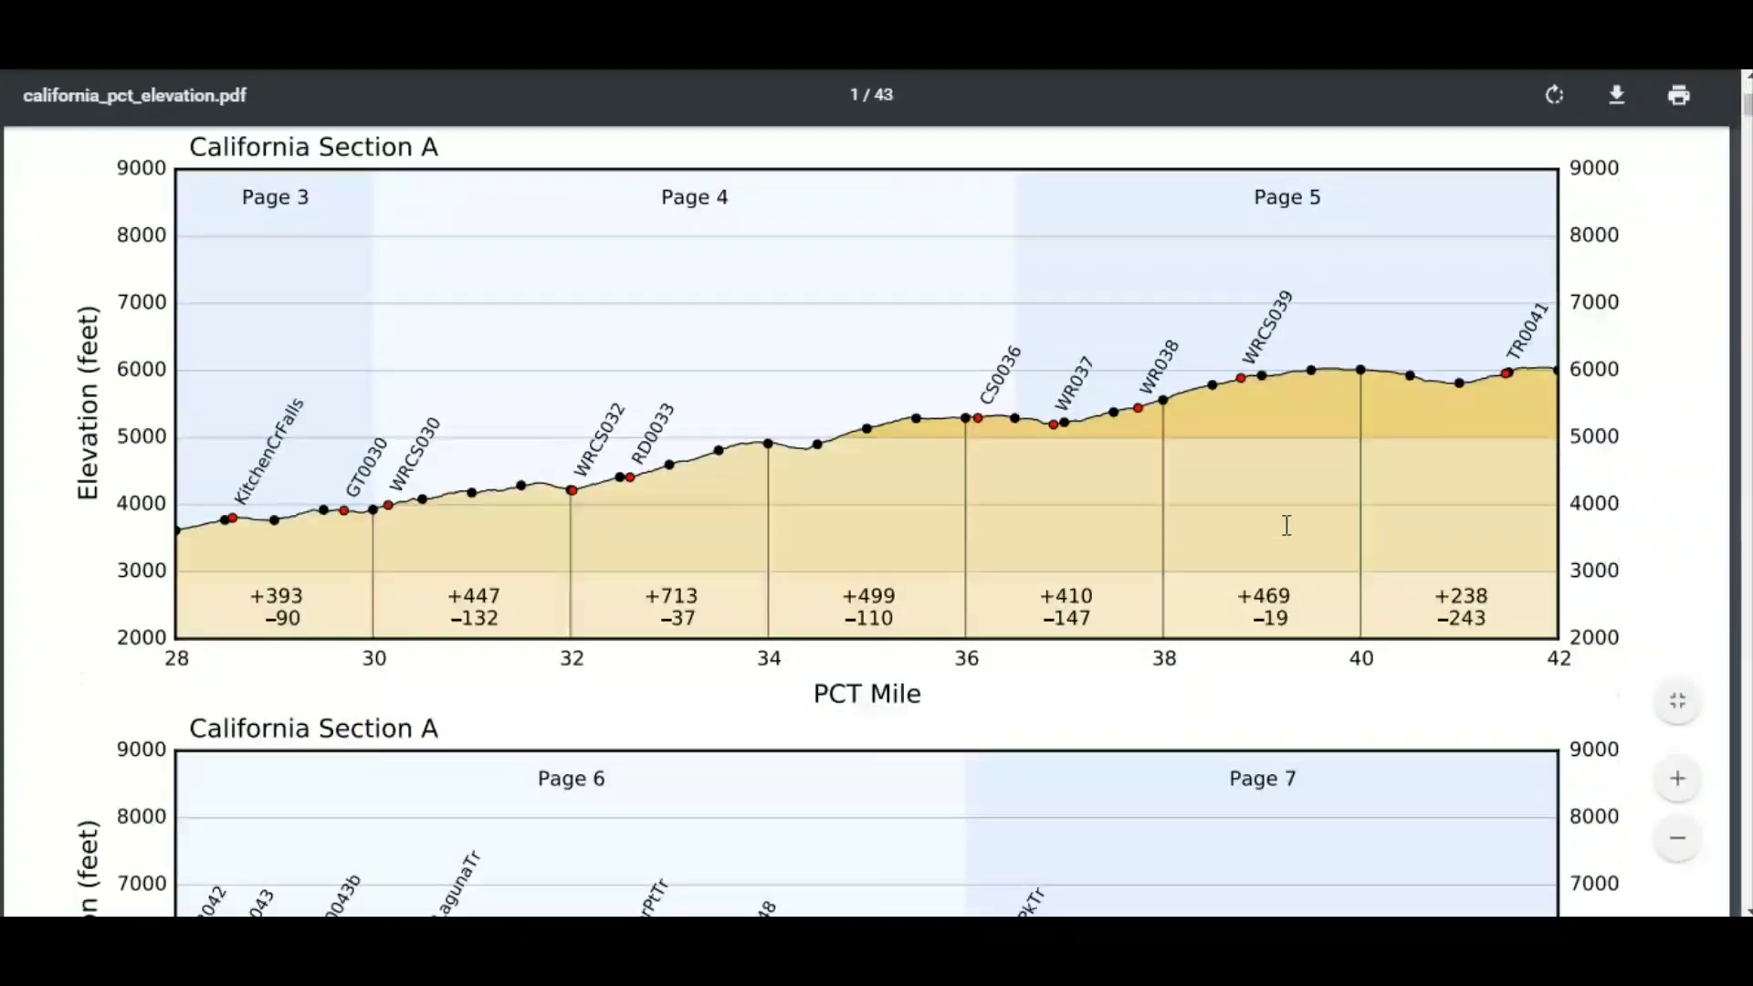
{"action": "scroll", "scroll_direction": "down", "scroll_amount": 3}
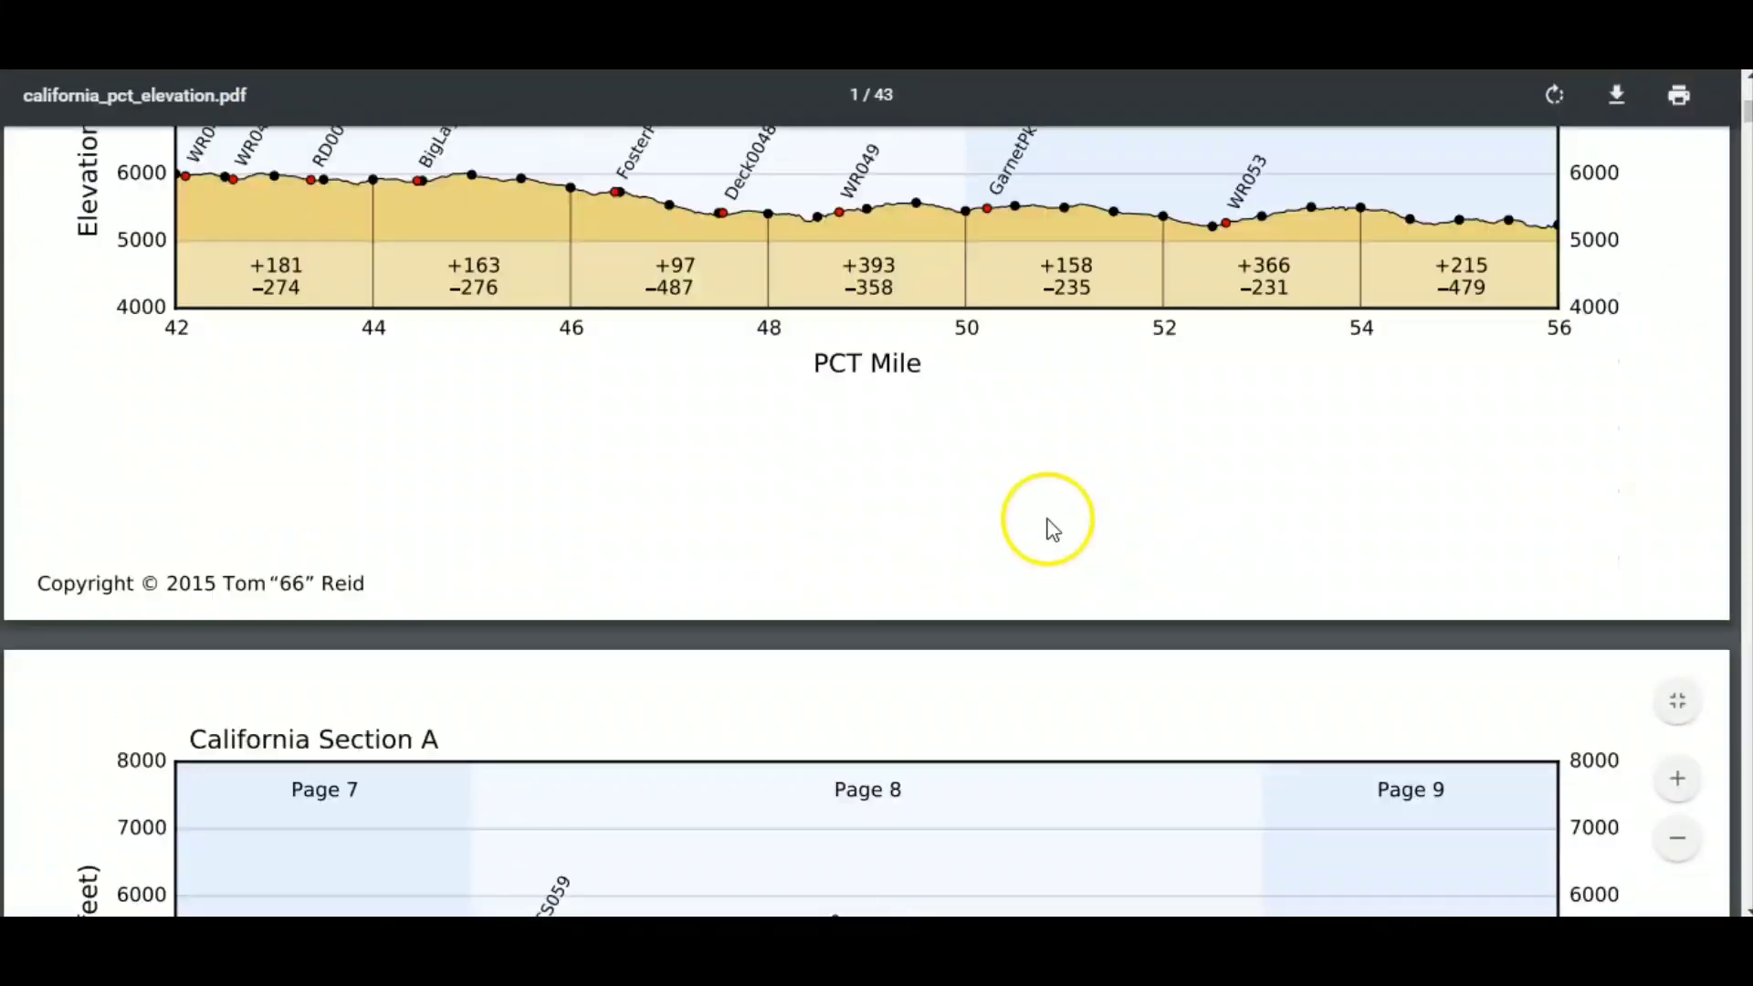
{"action": "scroll", "scroll_direction": "down", "scroll_amount": 3}
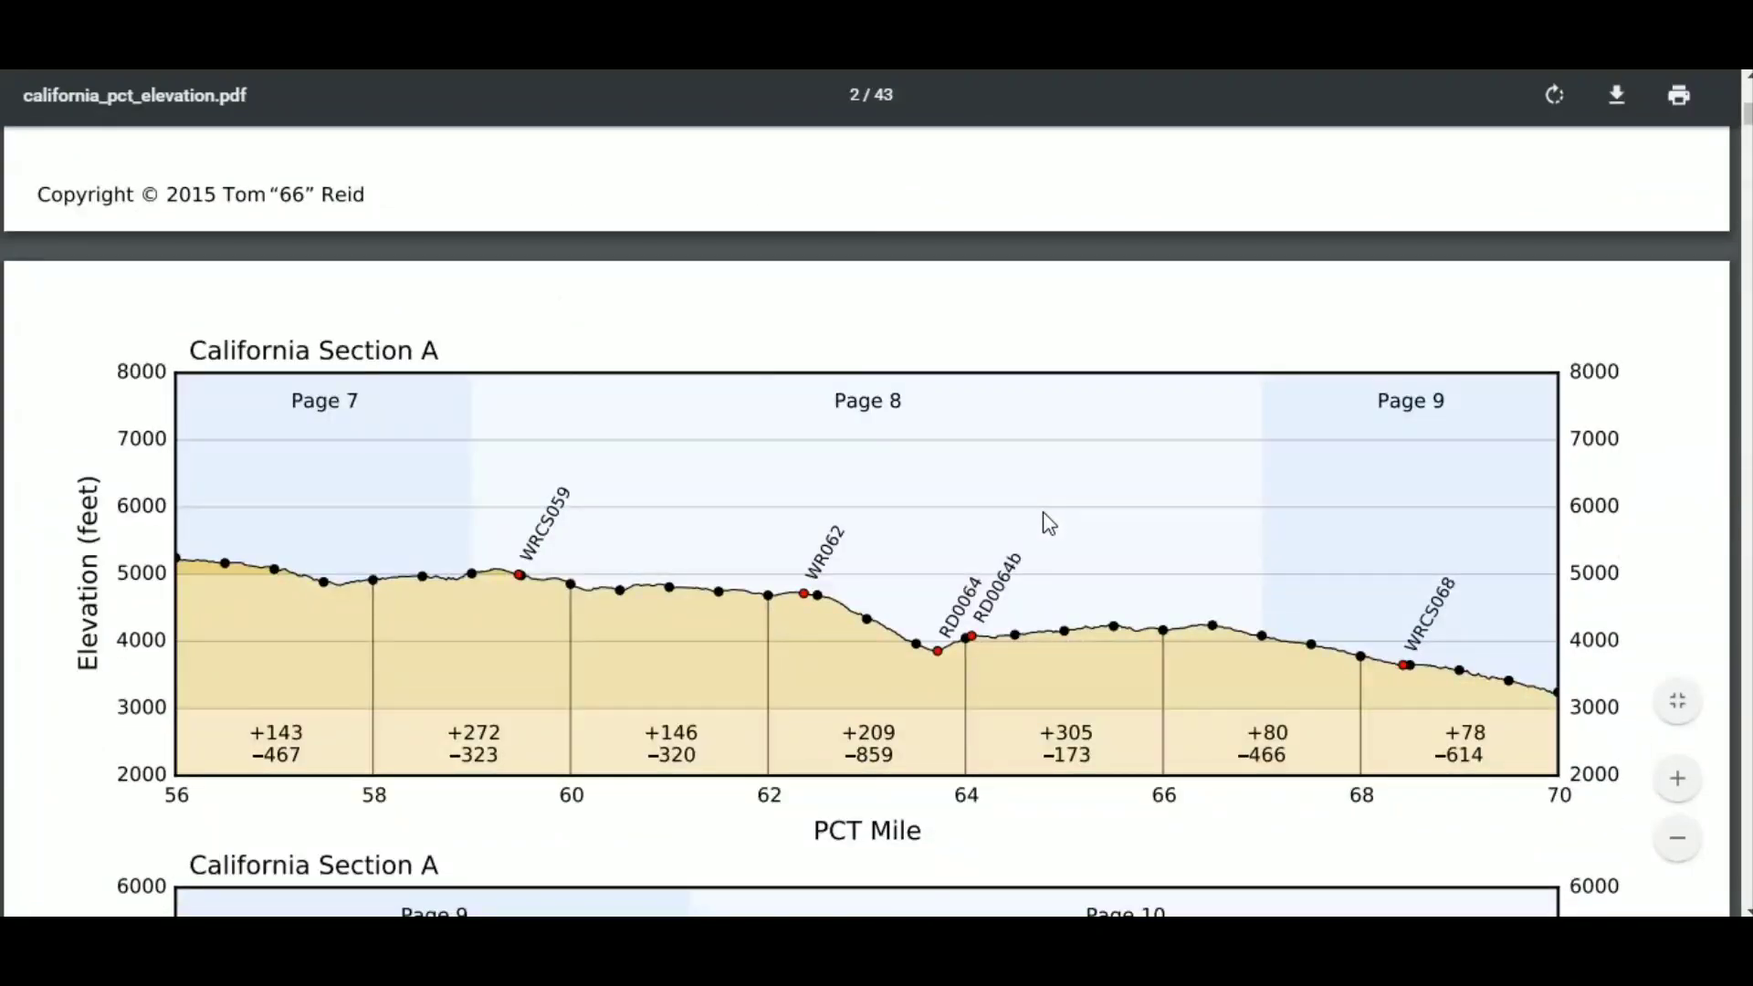
{"action": "scroll", "scroll_direction": "down", "scroll_amount": 3}
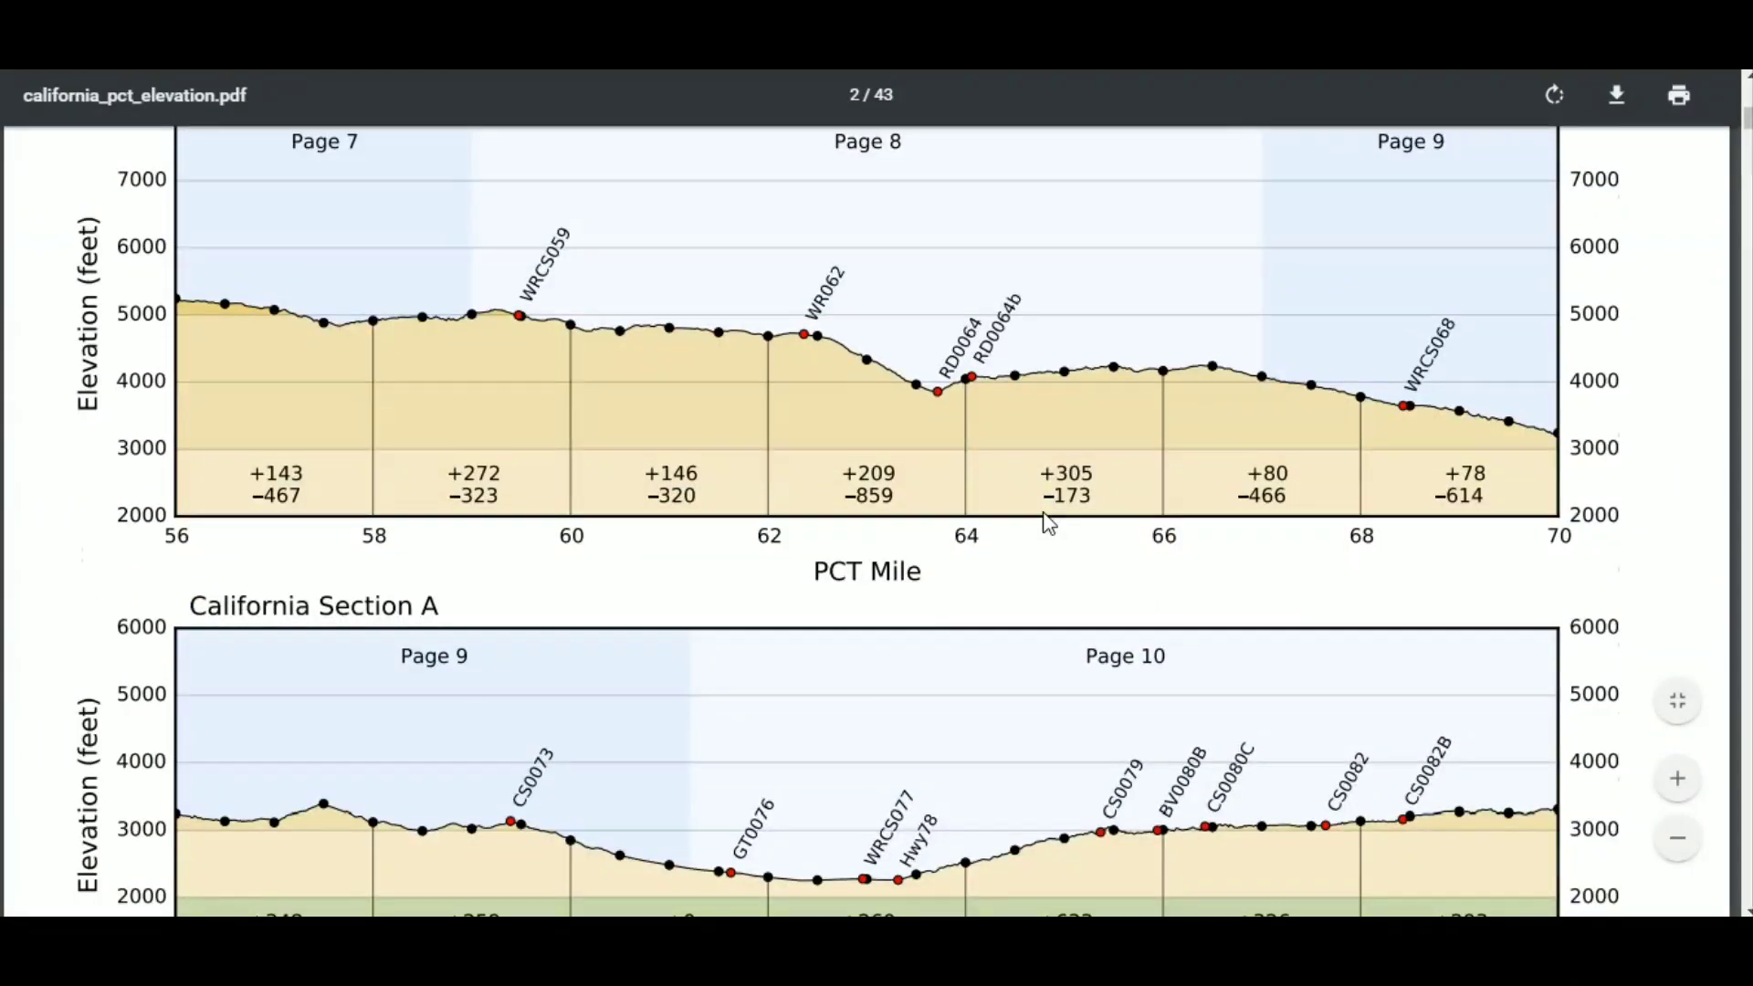
{"action": "scroll", "scroll_direction": "down", "scroll_amount": 3}
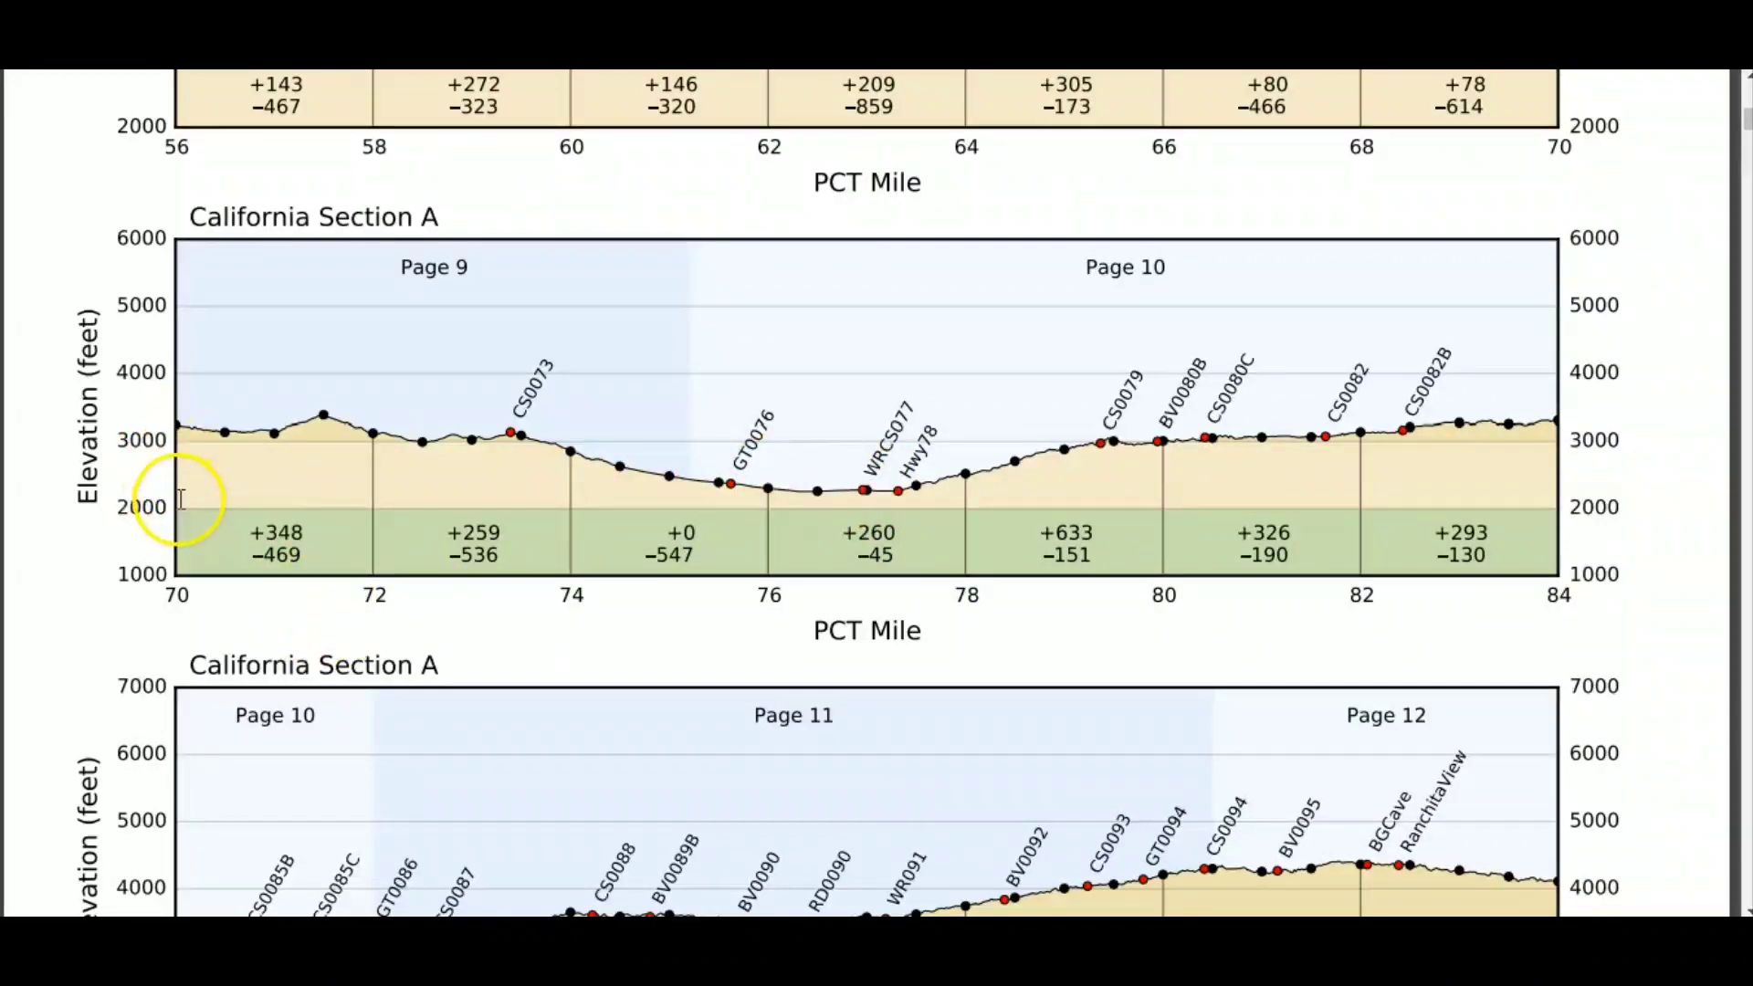
{"action": "mouse_move", "coordinate": [193, 481]}
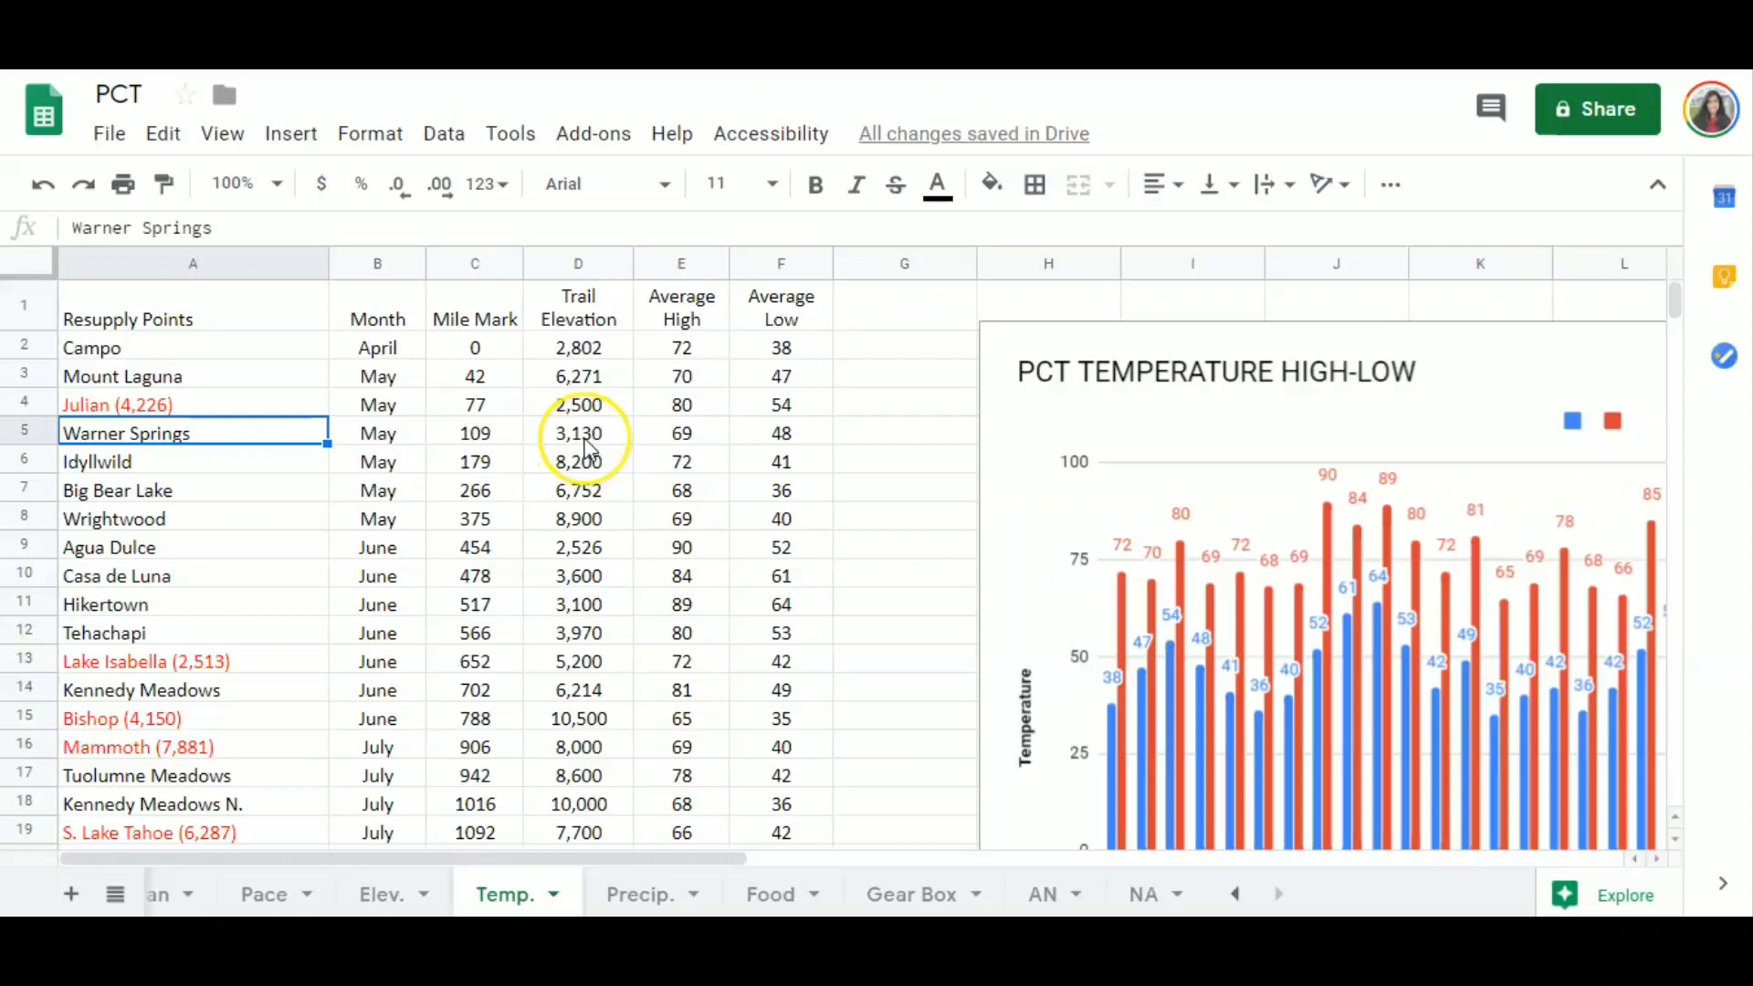
{"action": "mouse_move", "coordinate": [308, 569]}
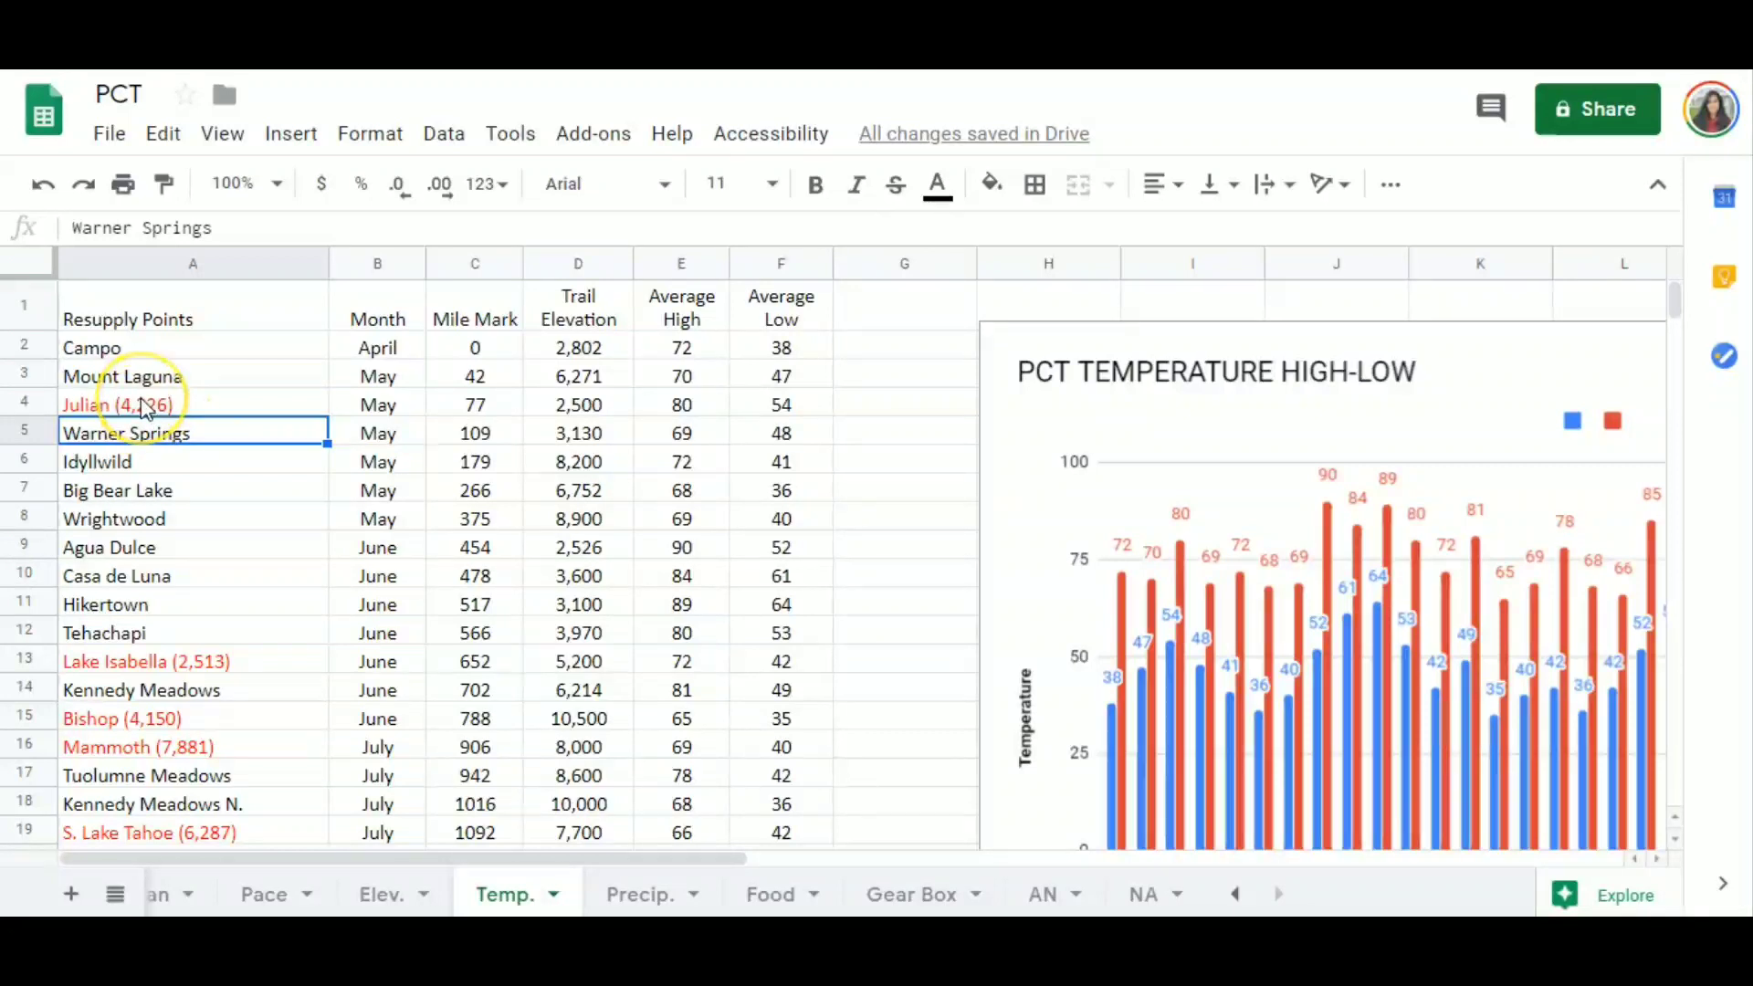
{"action": "left_click", "coordinate": [145, 661]}
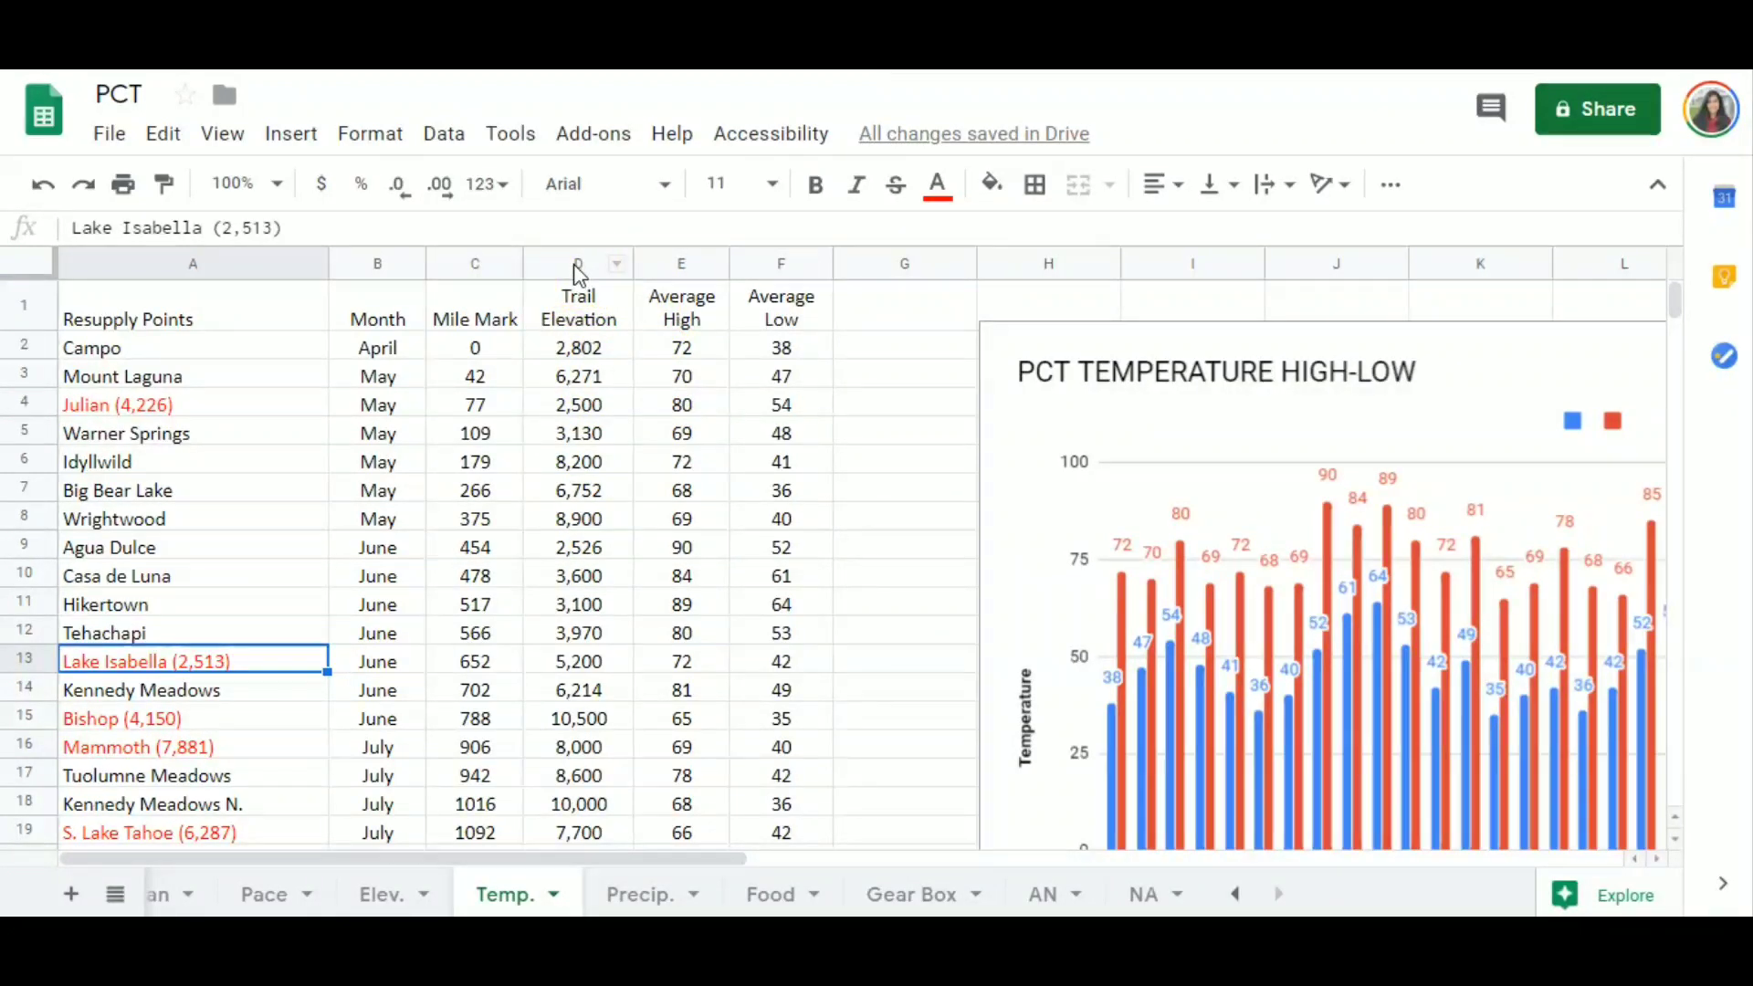
{"action": "left_click", "coordinate": [682, 308]}
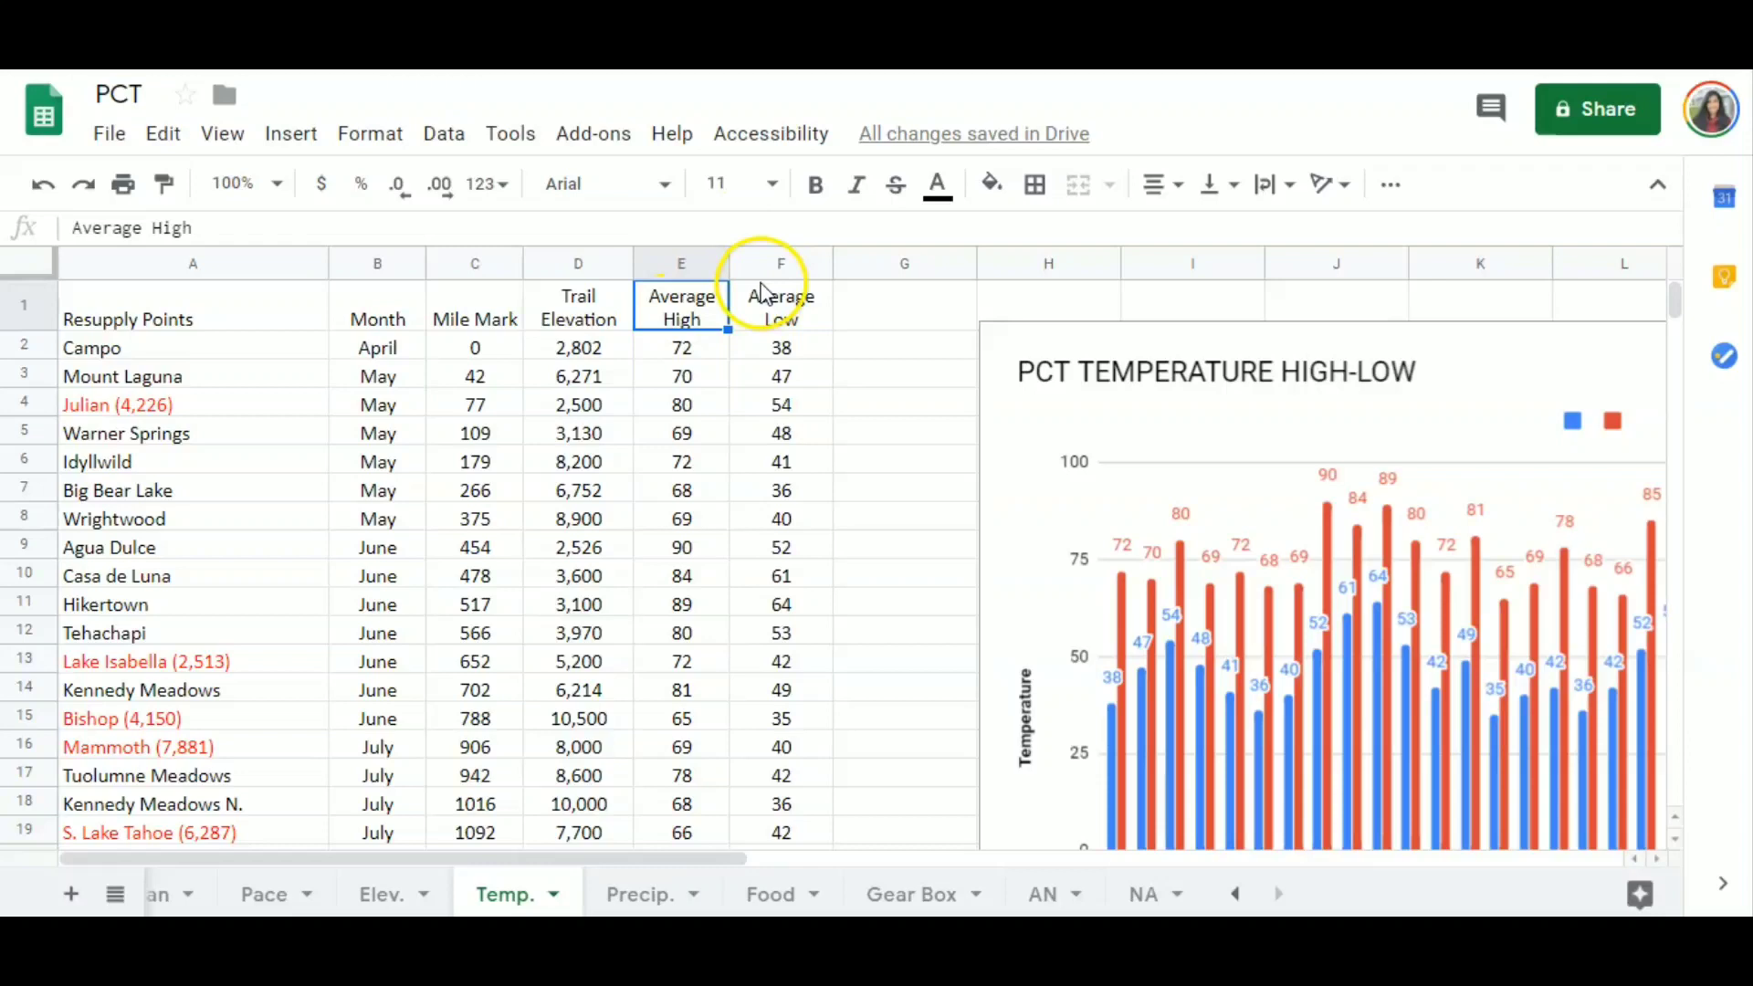
{"action": "left_click", "coordinate": [780, 308]}
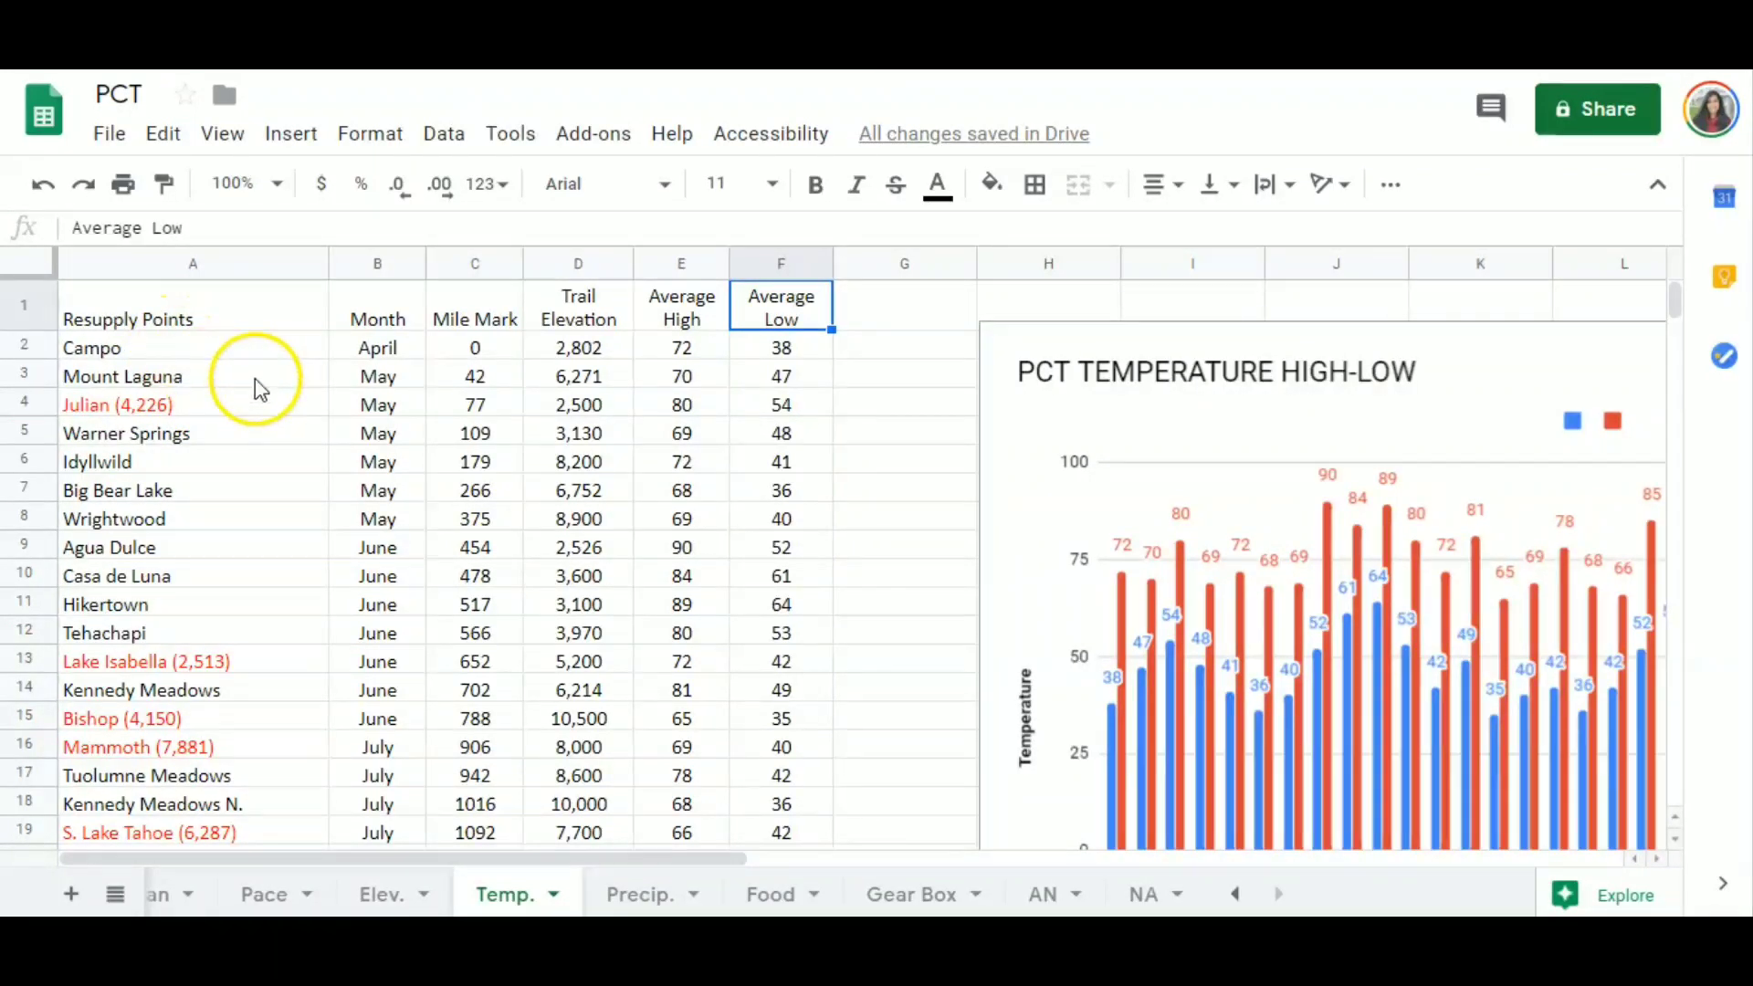
{"action": "mouse_move", "coordinate": [190, 442]}
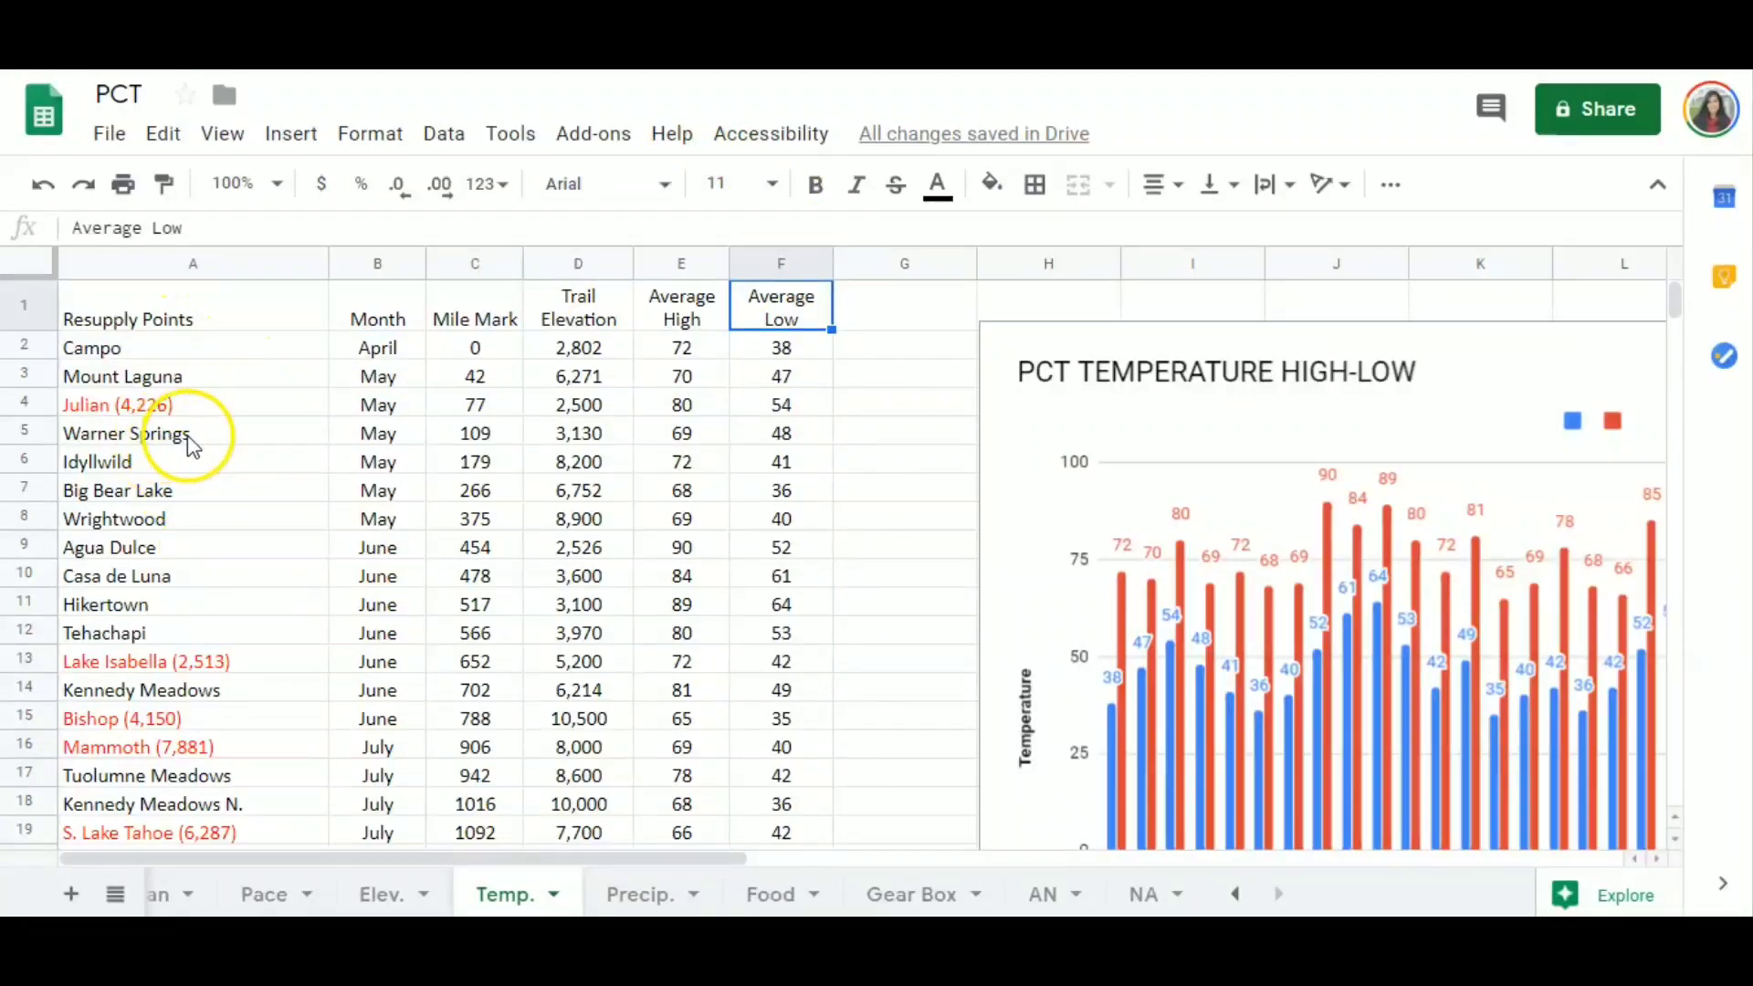
{"action": "left_click", "coordinate": [193, 347]}
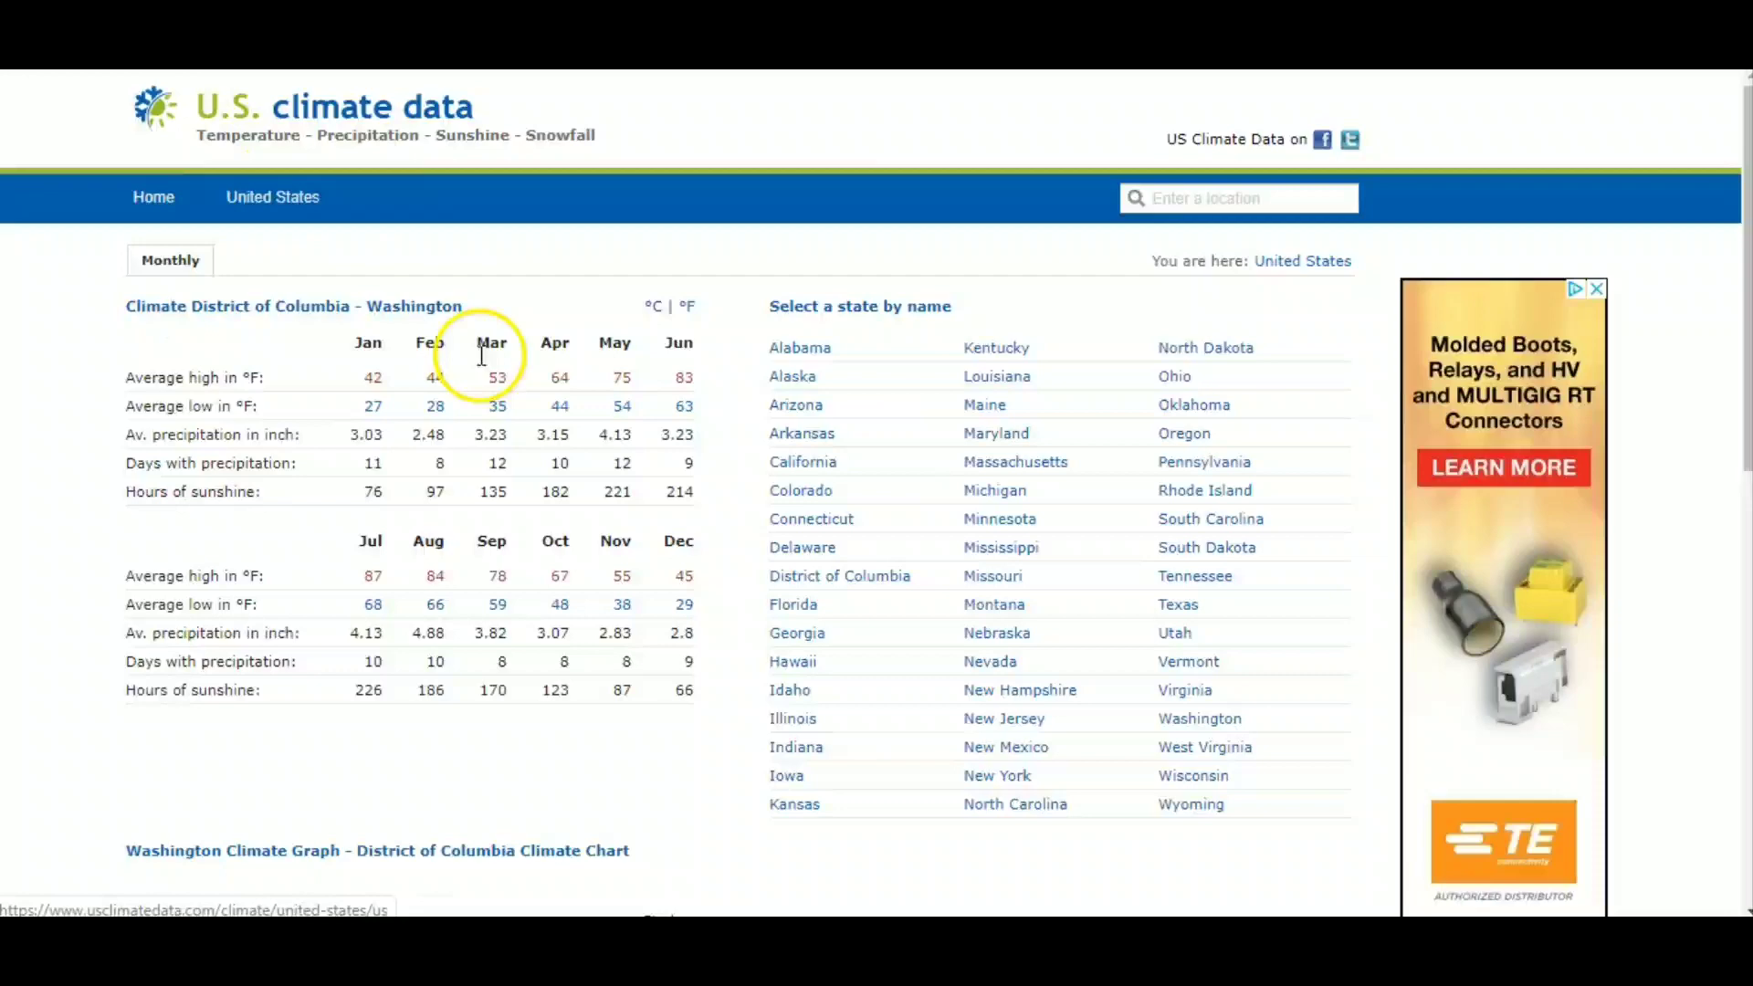
Choose California from the state list, then Campo from its city list.
{"action": "scroll", "scroll_direction": "down", "scroll_amount": 3}
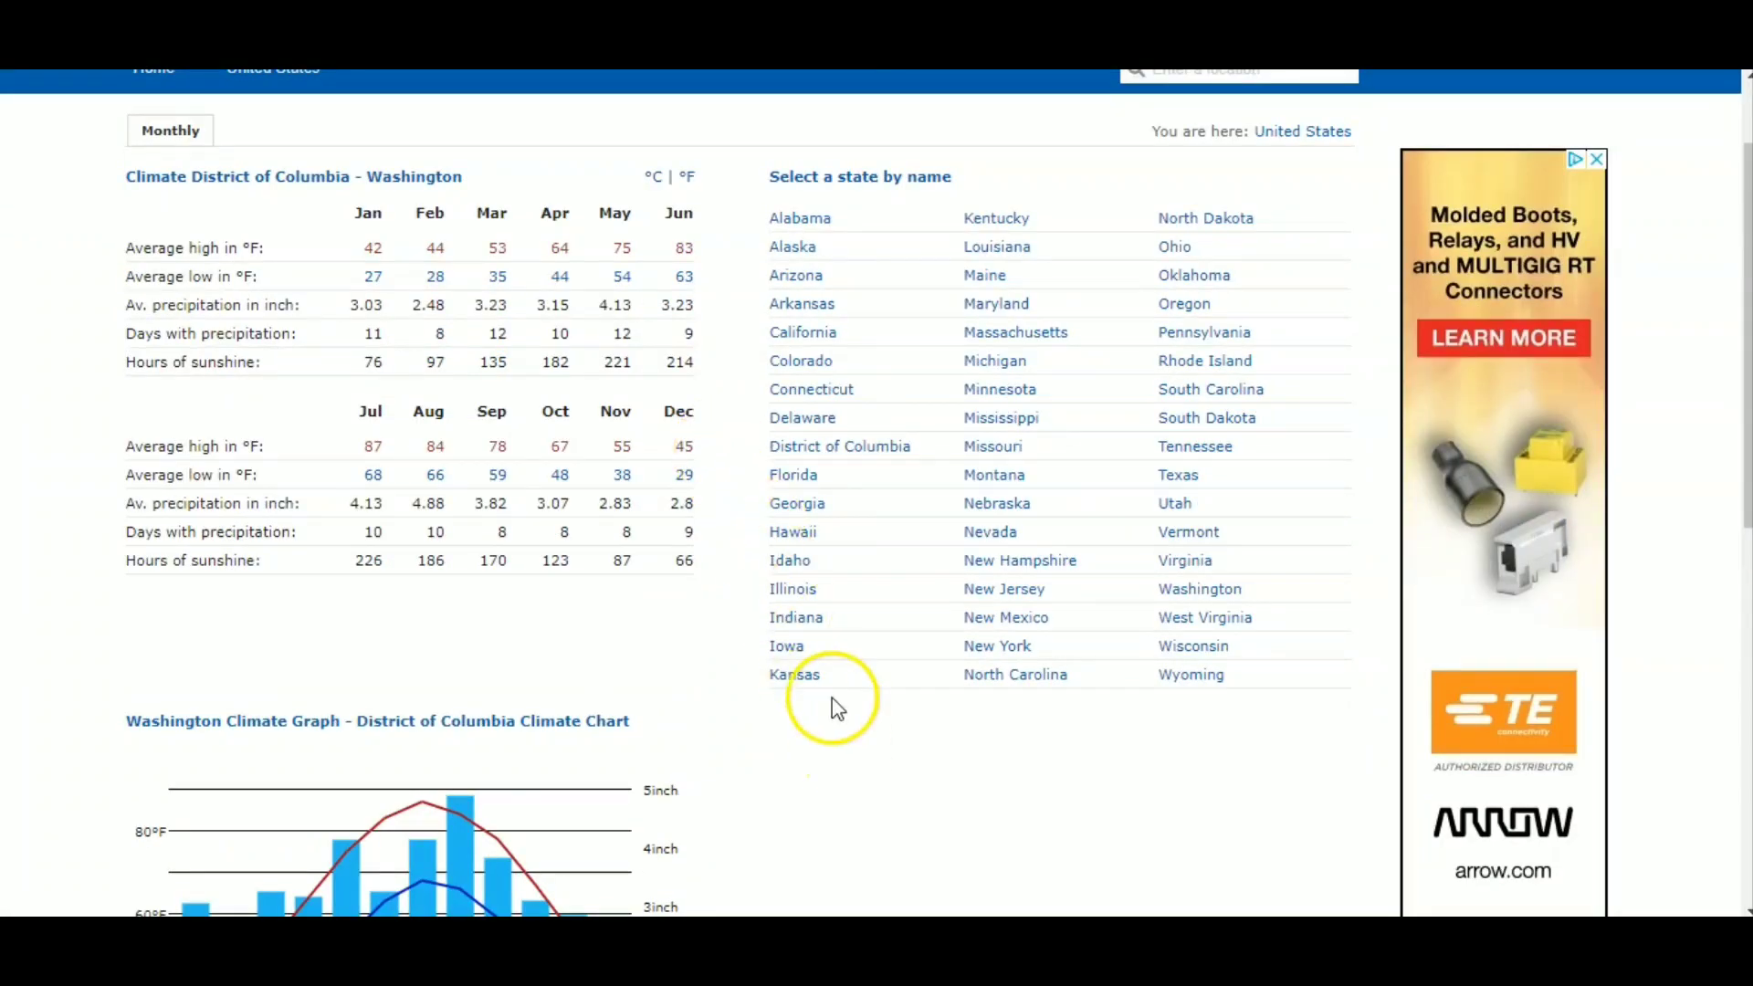
{"action": "left_click", "coordinate": [803, 333]}
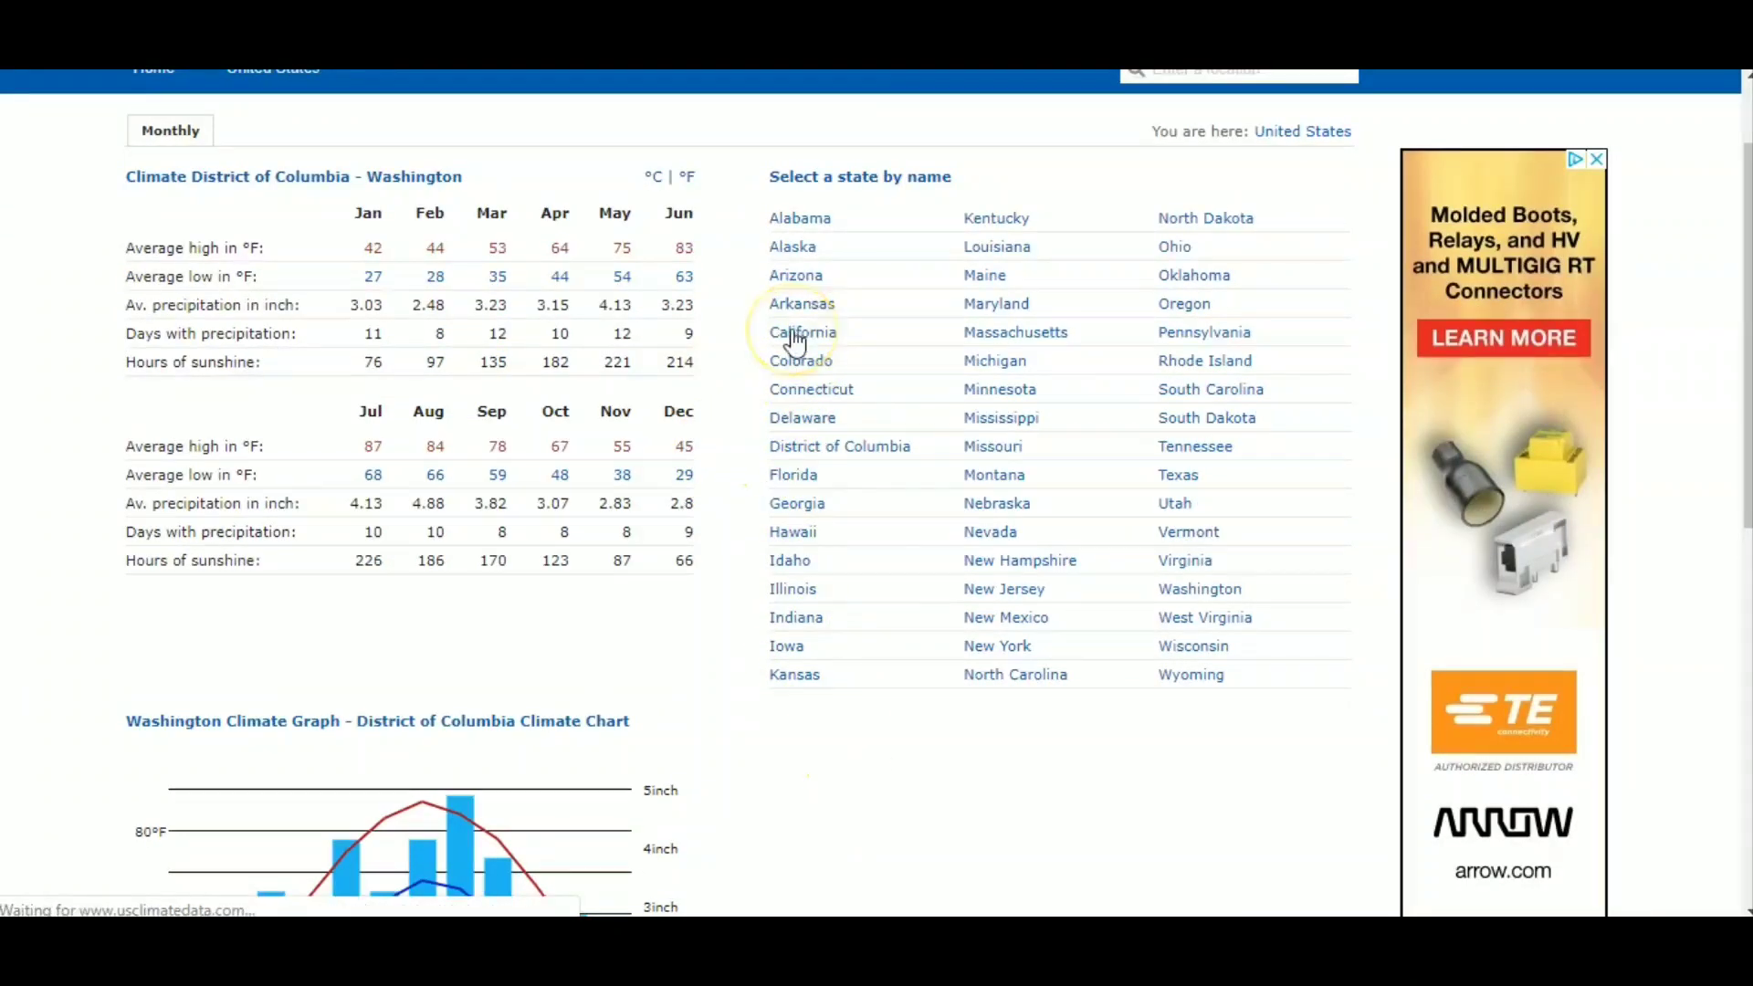
{"action": "left_click", "coordinate": [802, 331]}
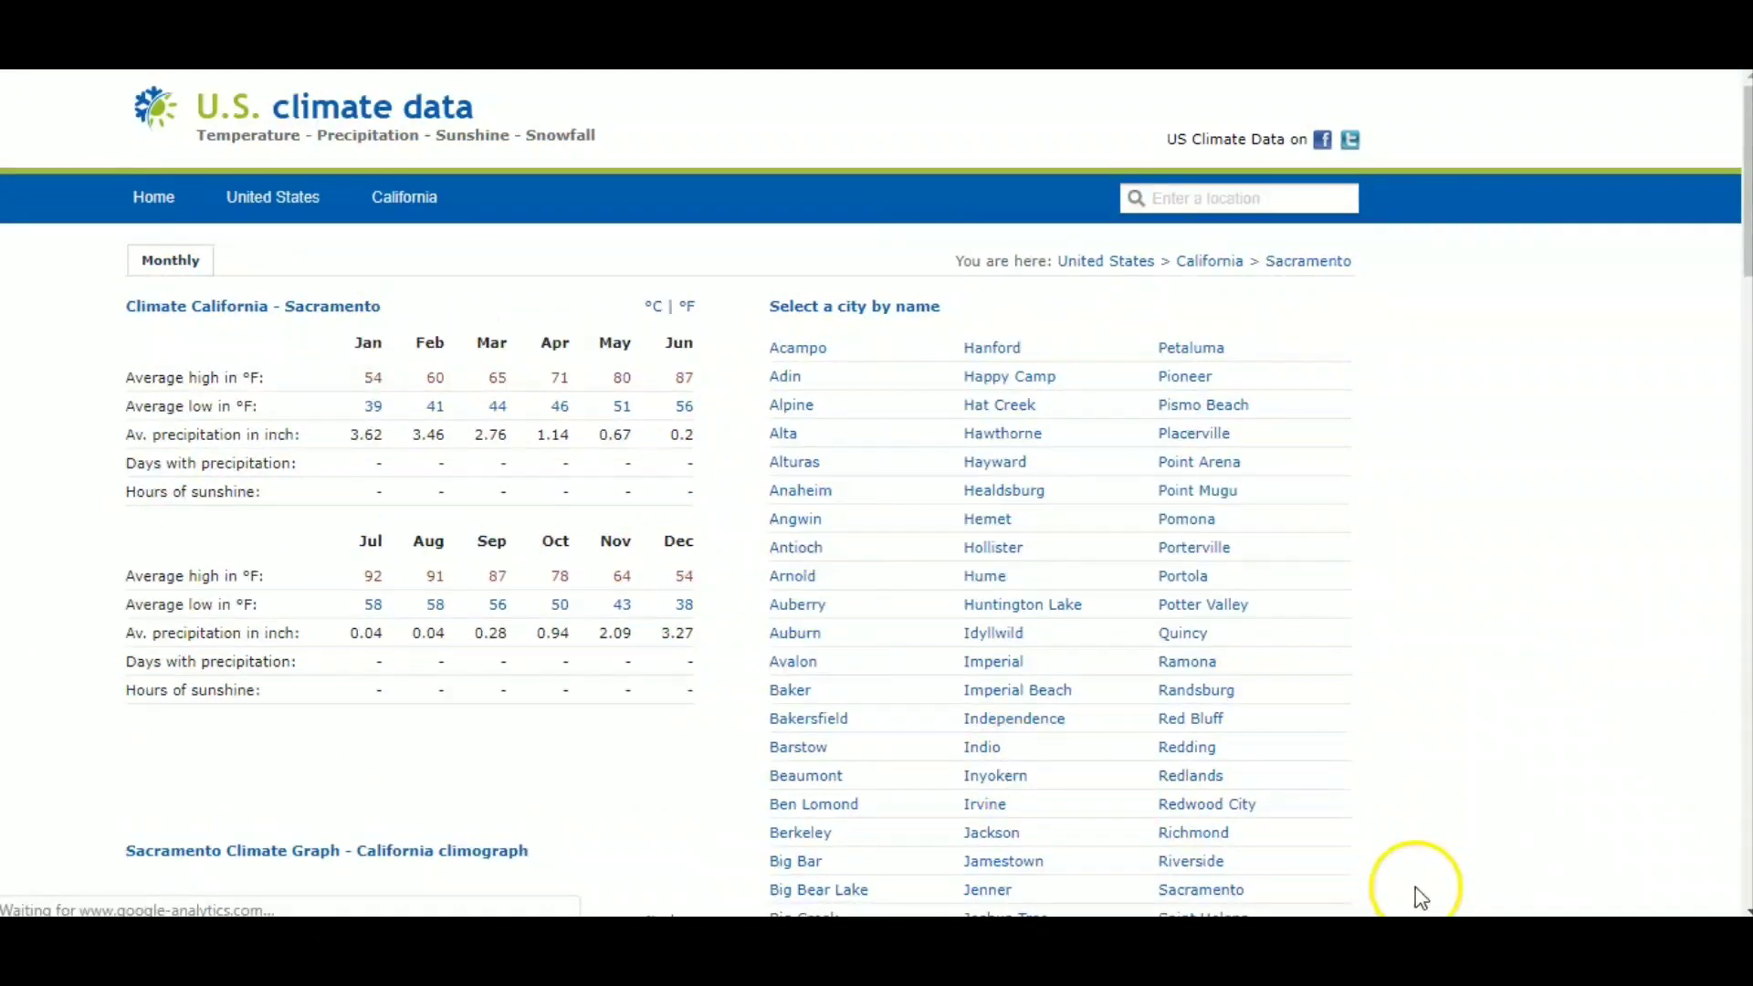
{"action": "scroll", "scroll_direction": "down", "scroll_amount": 3}
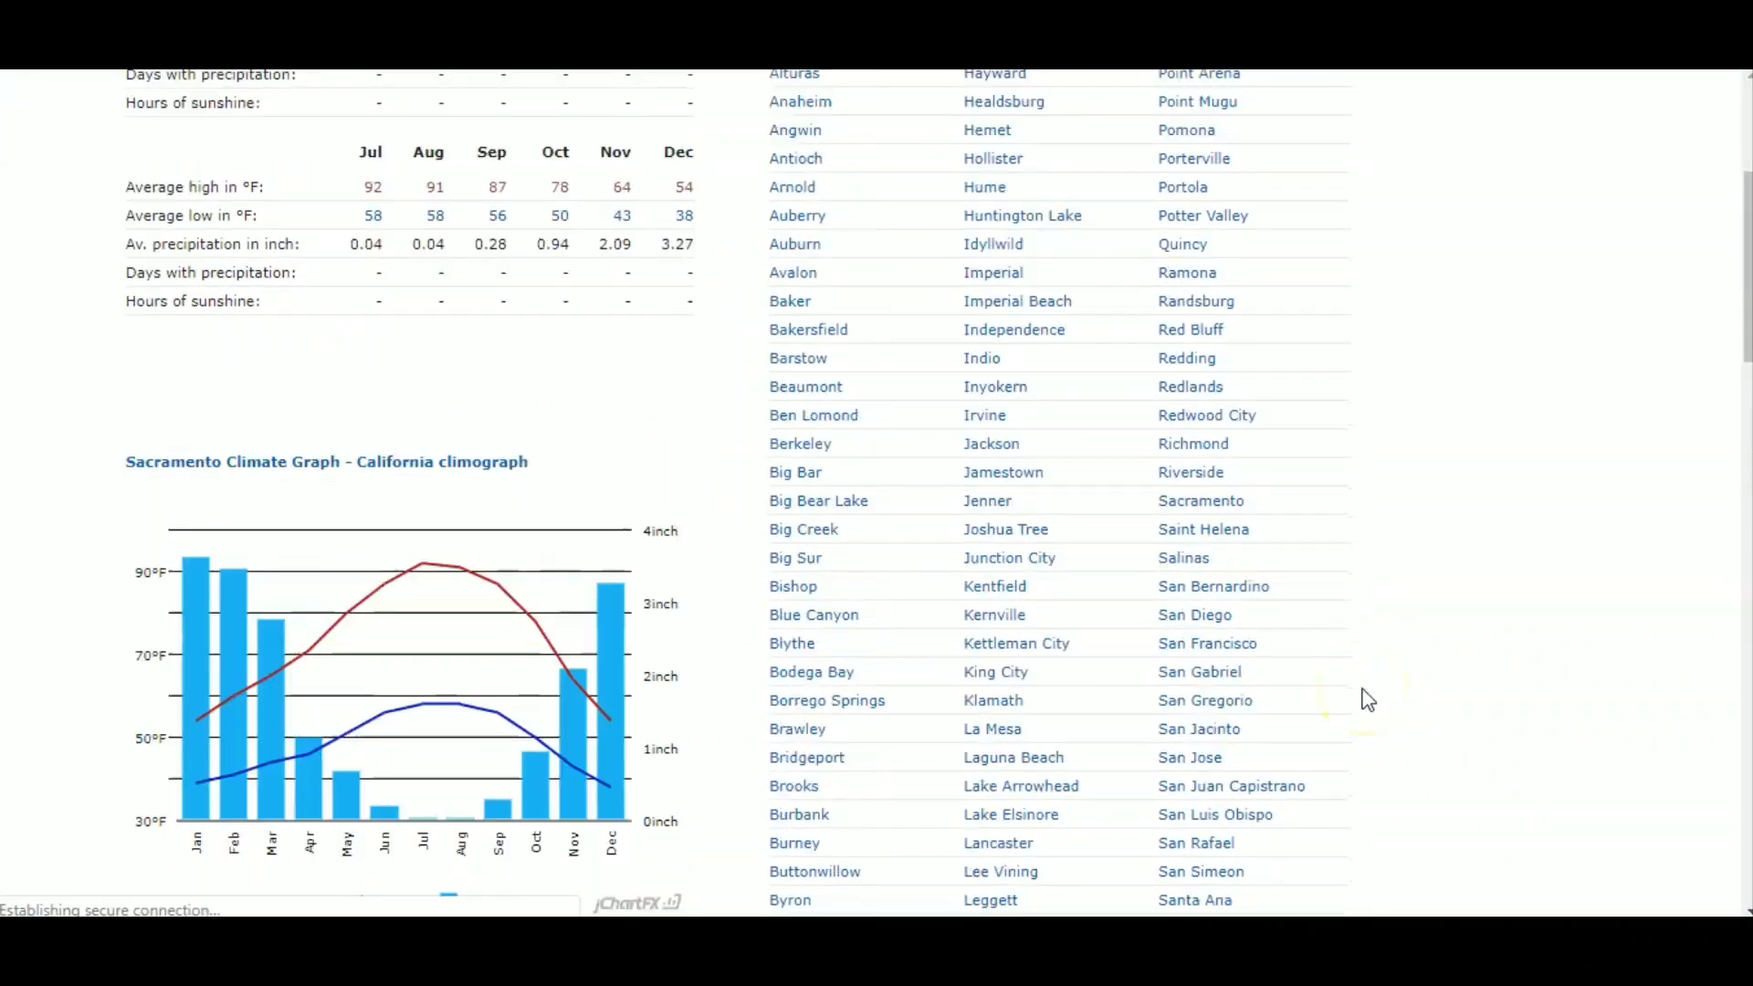
{"action": "scroll", "scroll_direction": "down", "scroll_amount": 3}
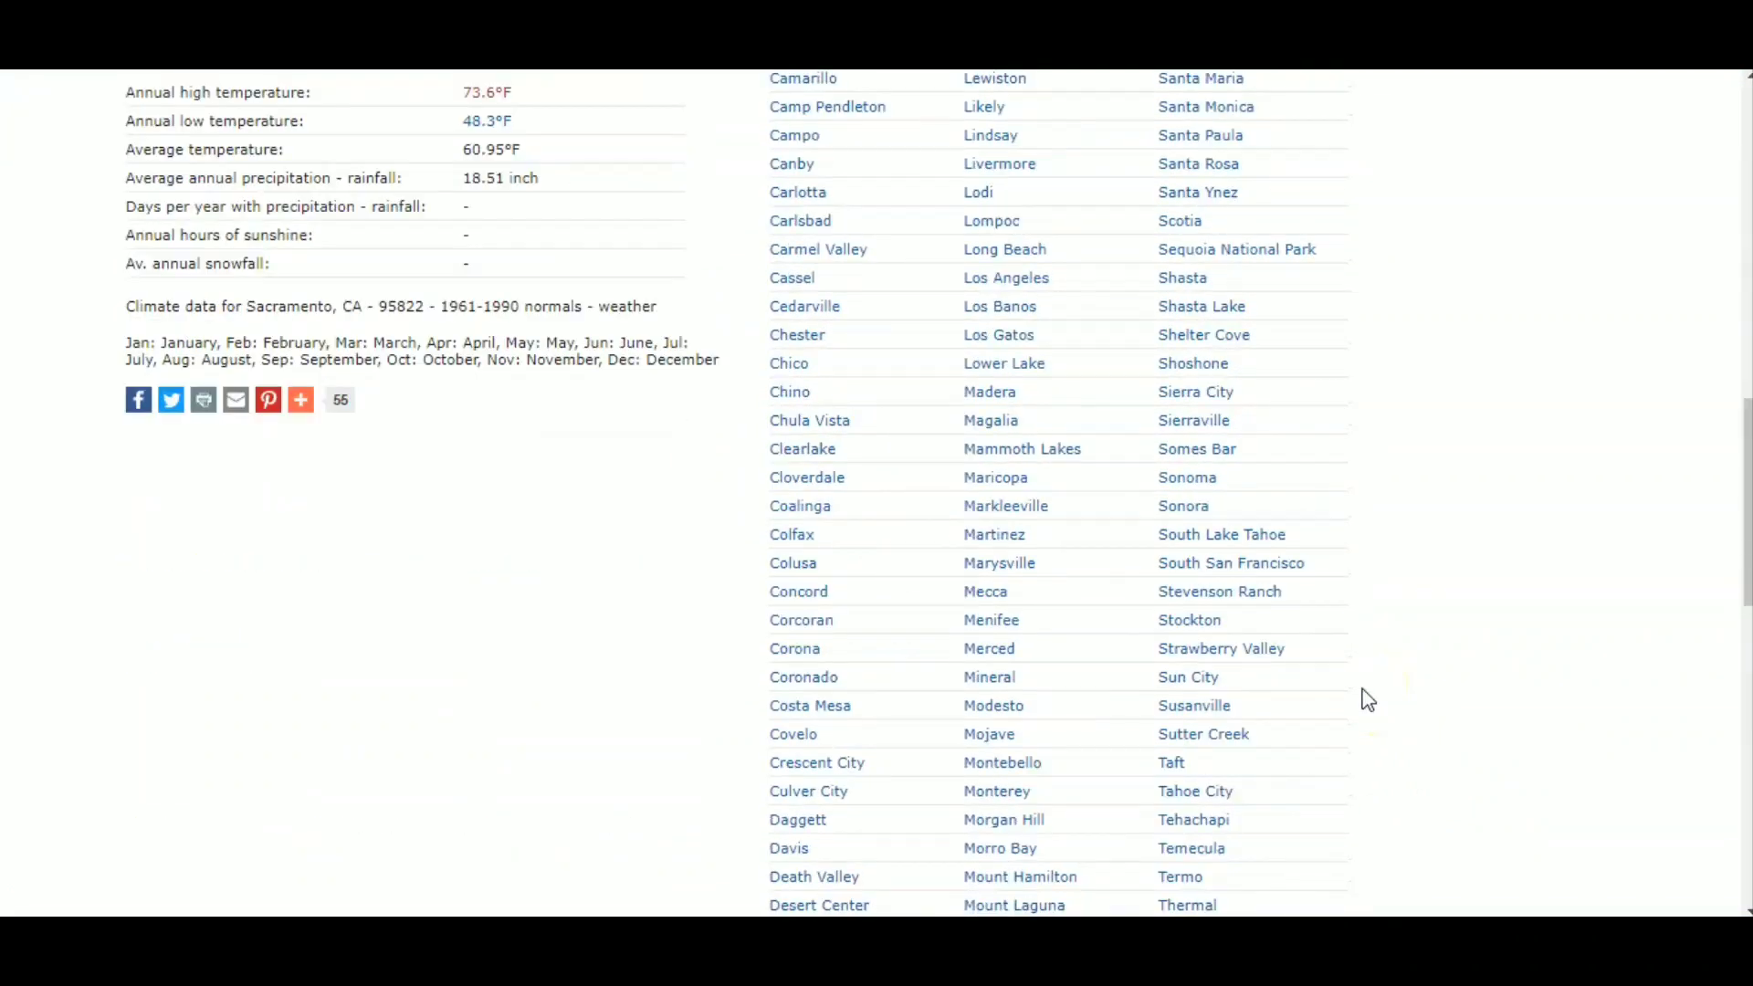
{"action": "mouse_move", "coordinate": [801, 448]}
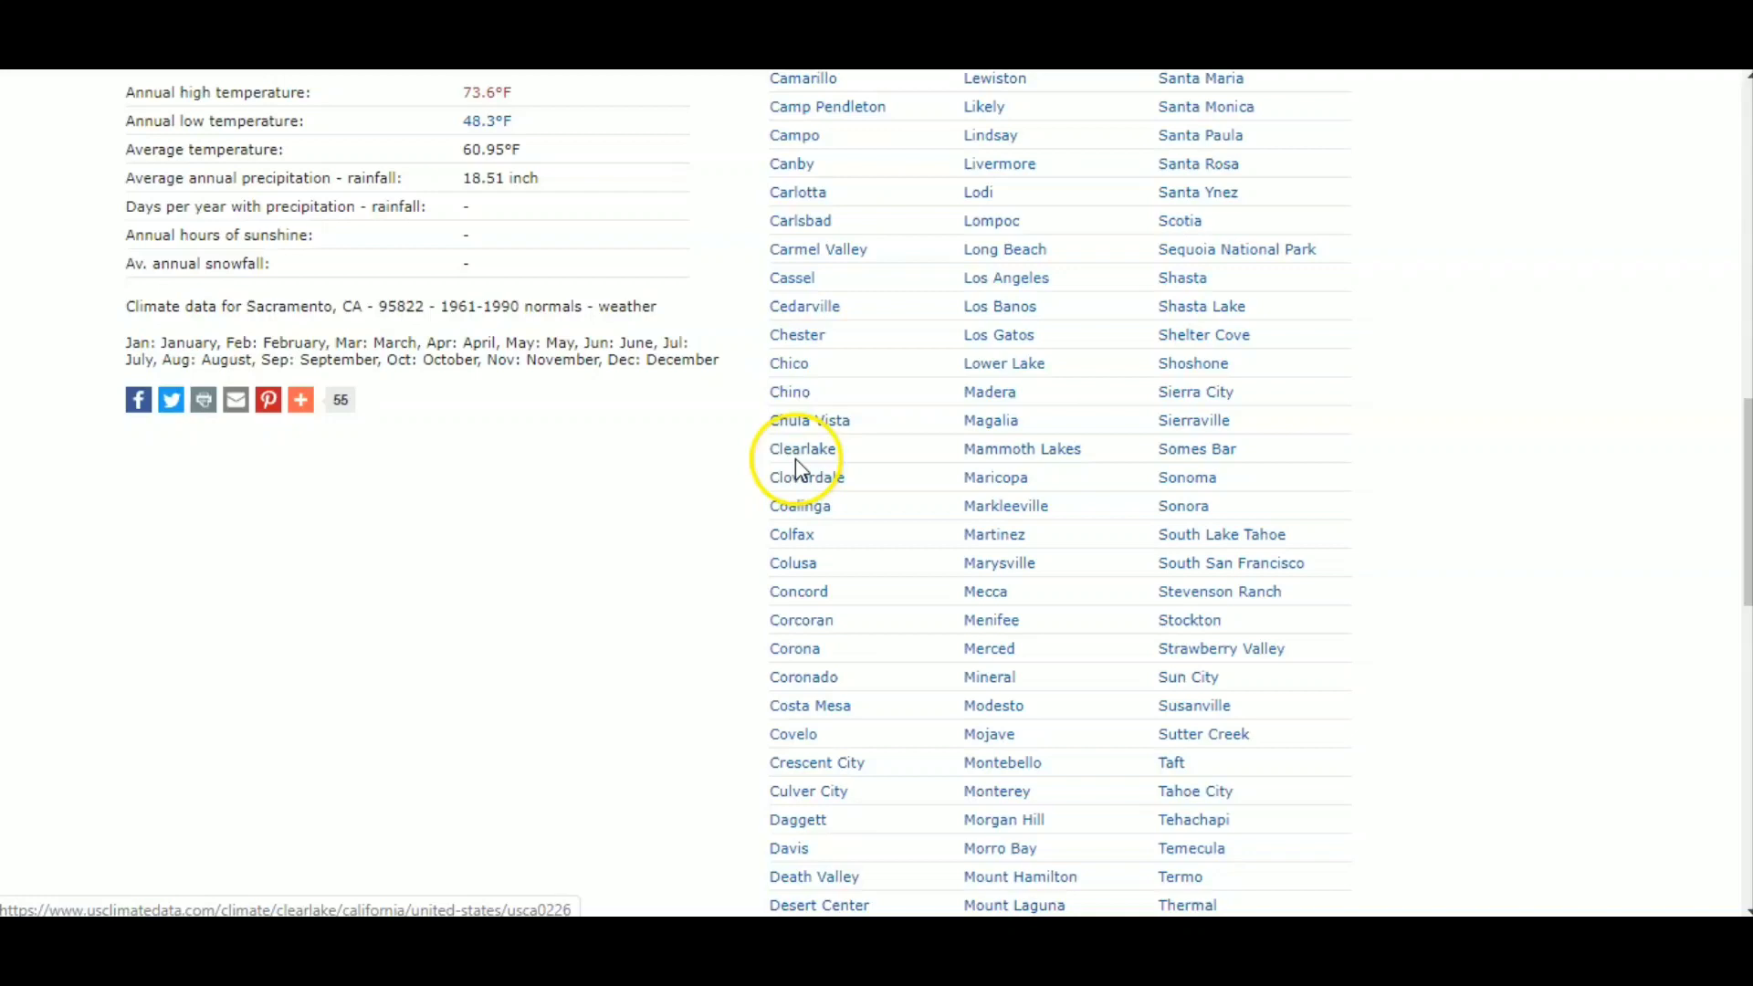
{"action": "mouse_move", "coordinate": [727, 556]}
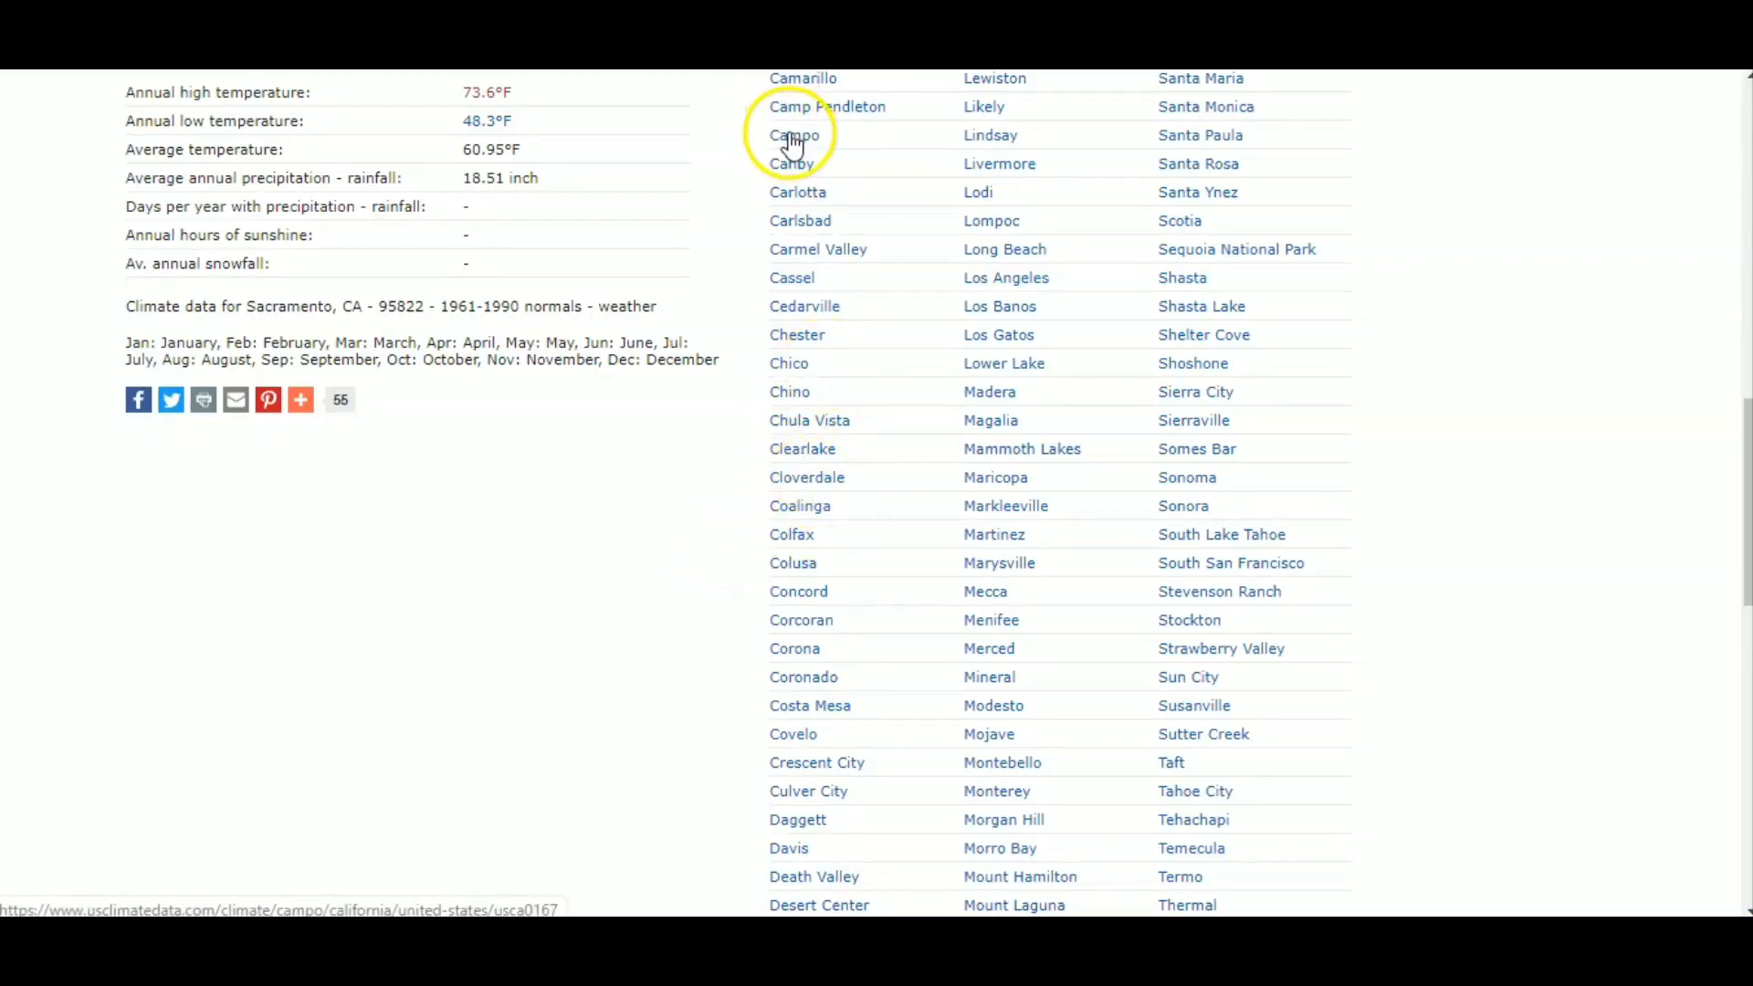
{"action": "left_click", "coordinate": [795, 134]}
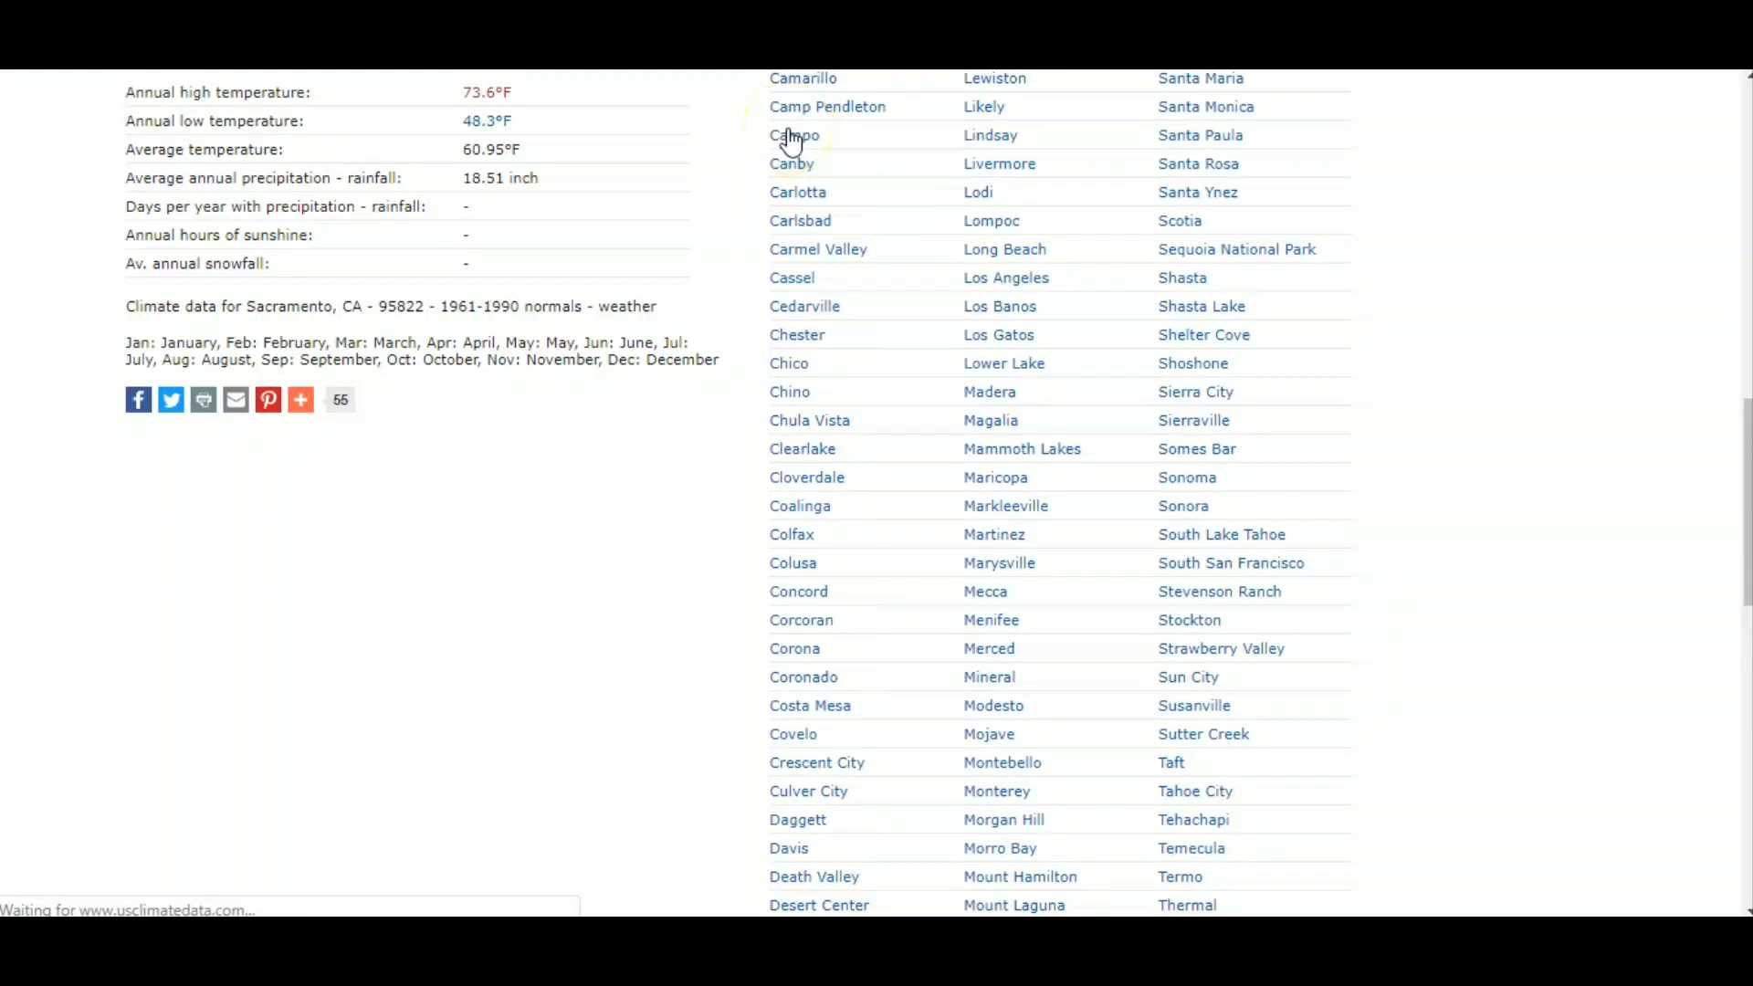
{"action": "left_click", "coordinate": [793, 135]}
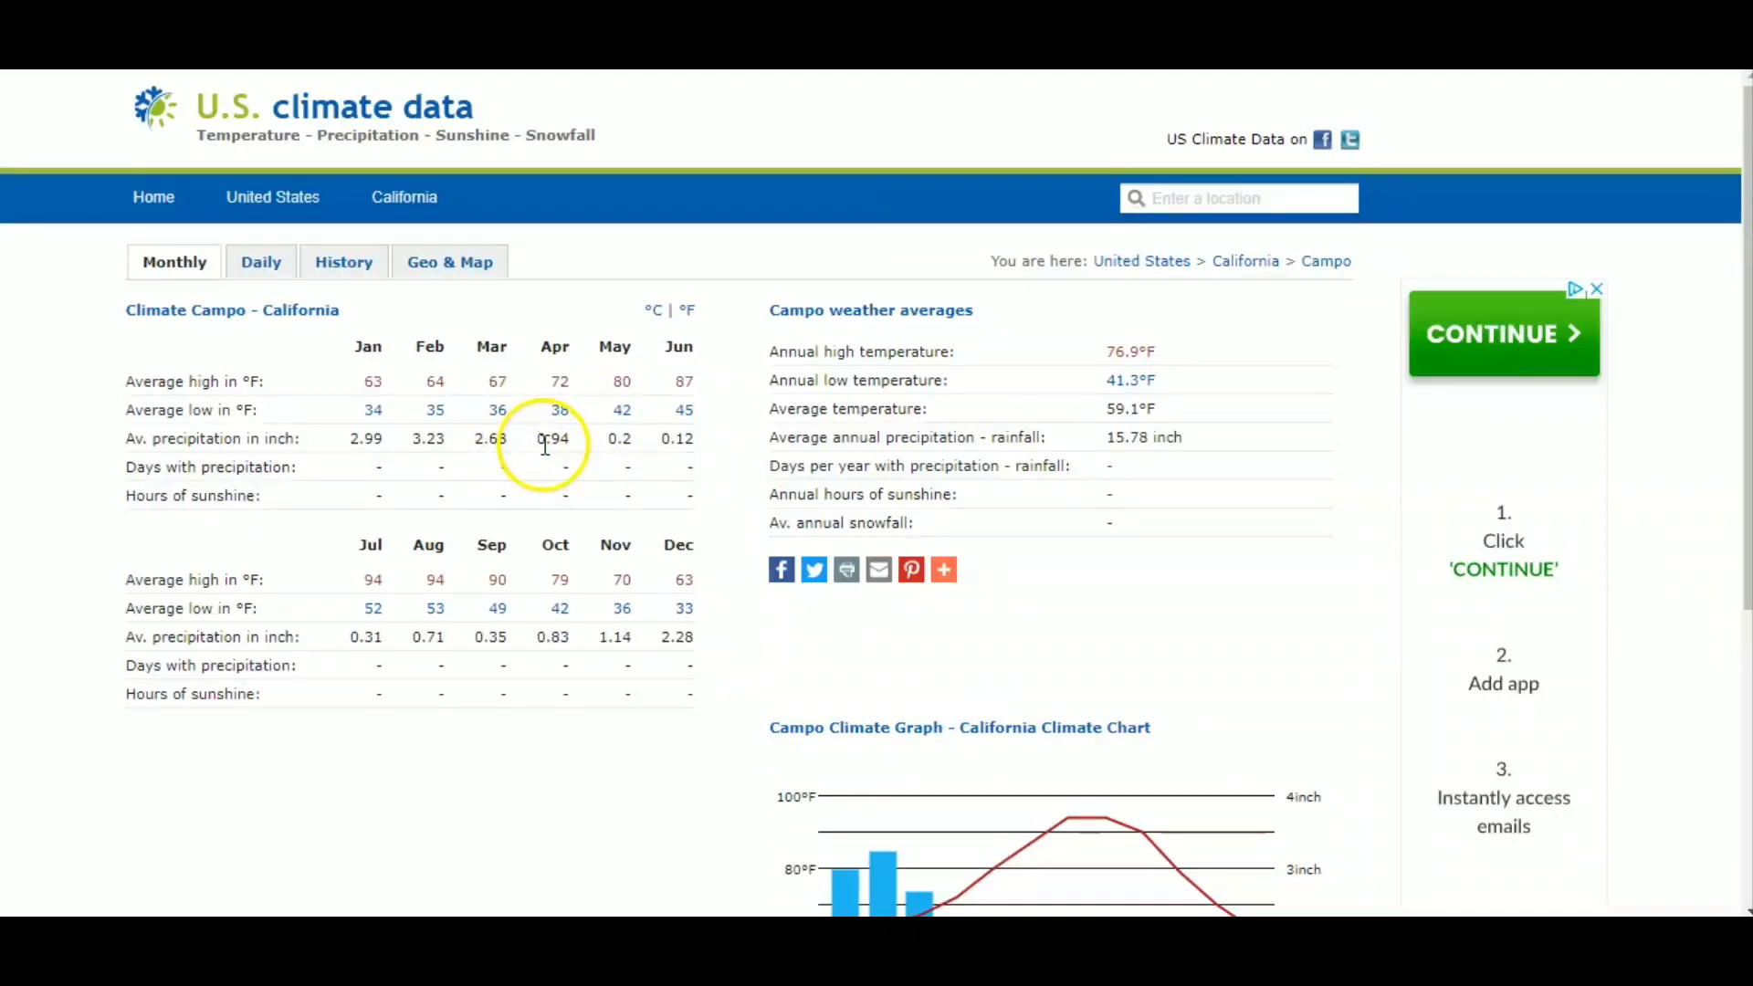
{"action": "mouse_move", "coordinate": [569, 347]}
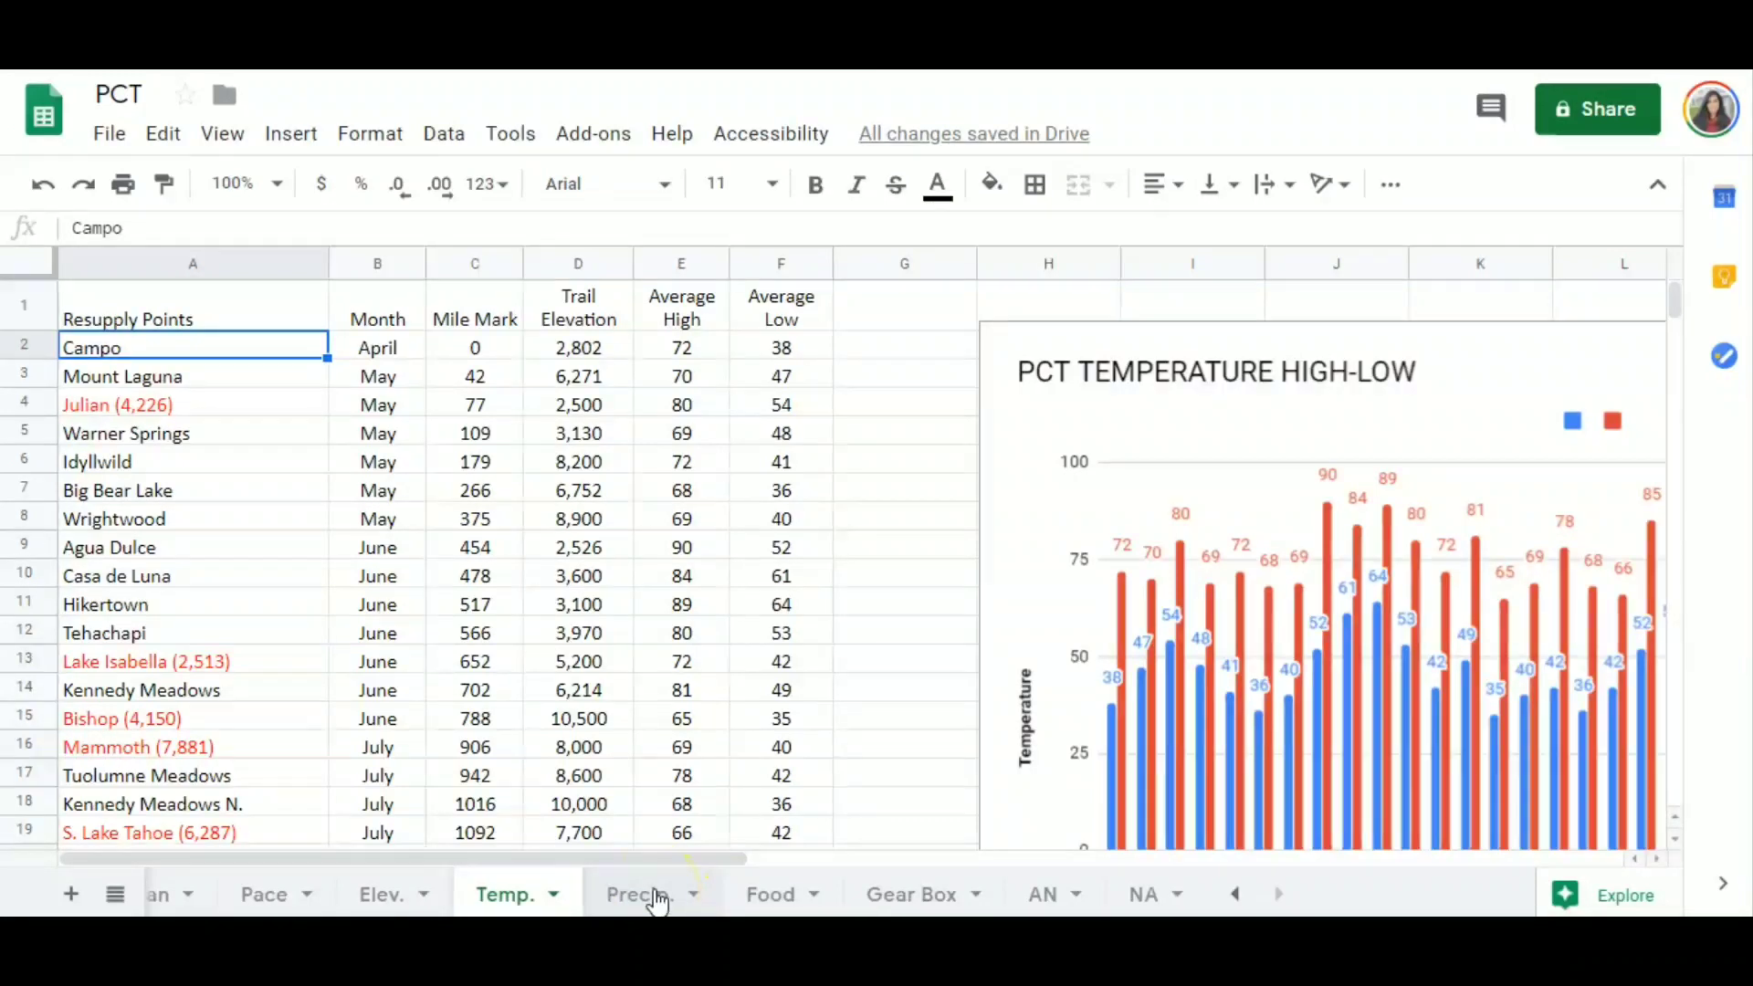
Glance at the Precip. sheet, return to Temp., and select the Julian entry.
{"action": "left_click", "coordinate": [642, 893]}
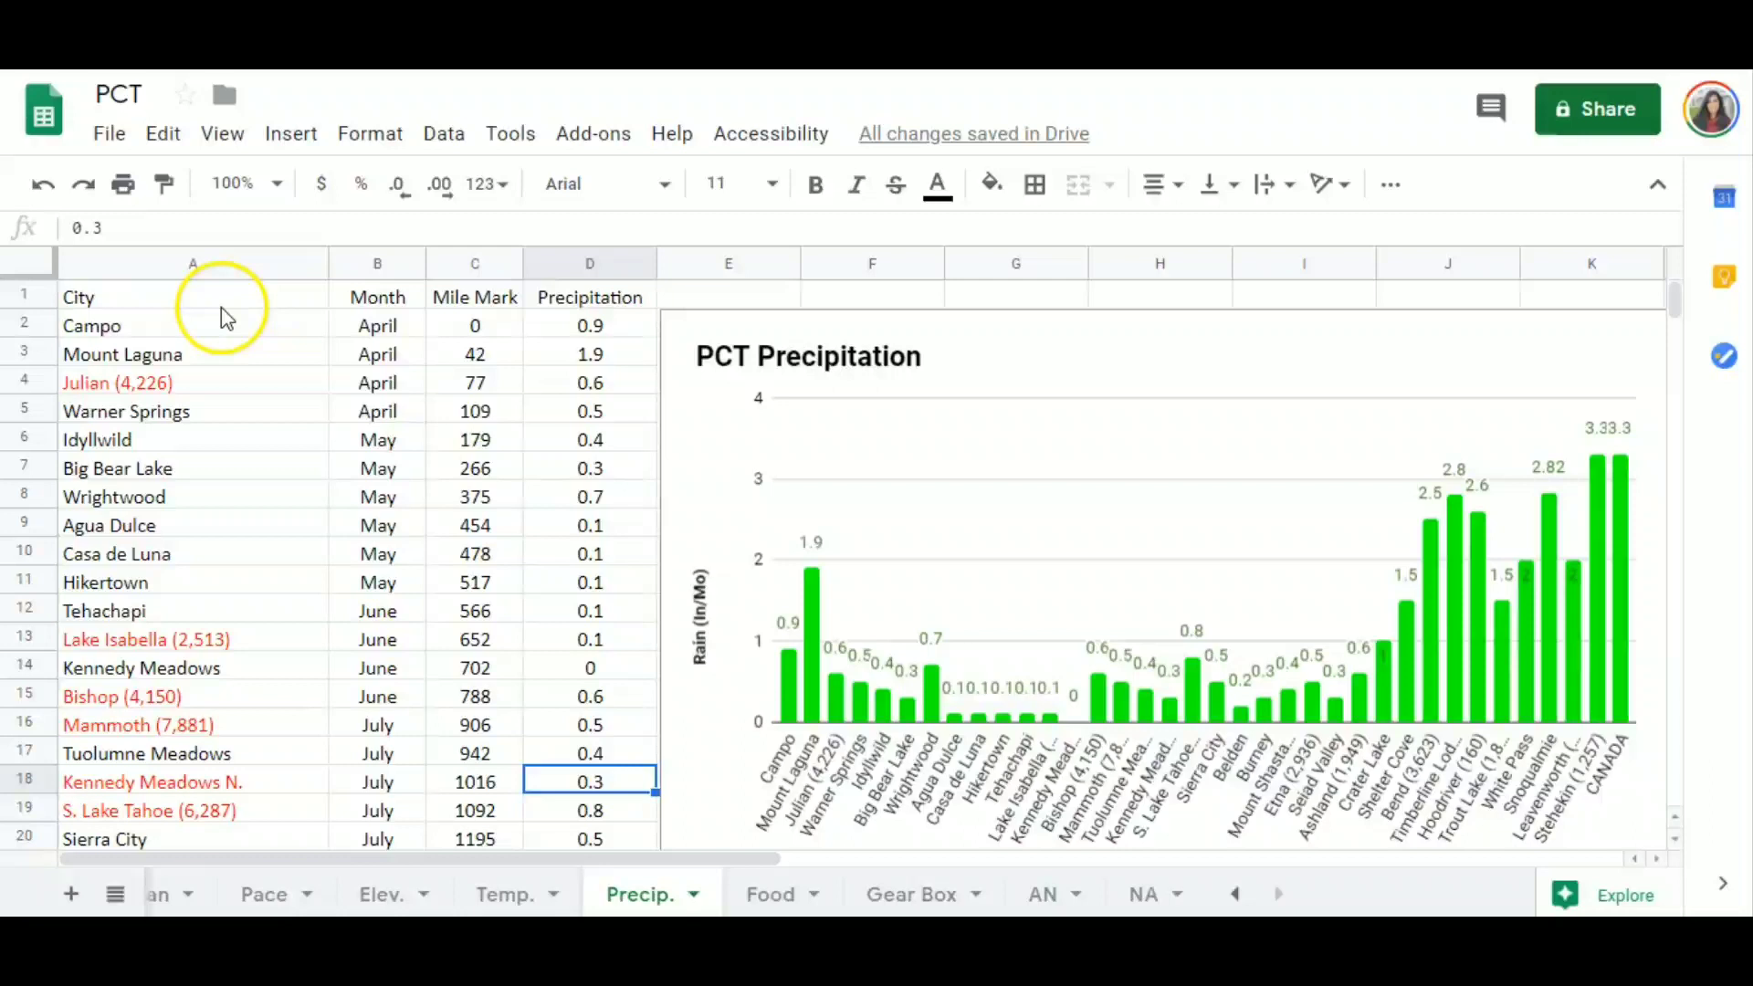
{"action": "mouse_move", "coordinate": [604, 354]}
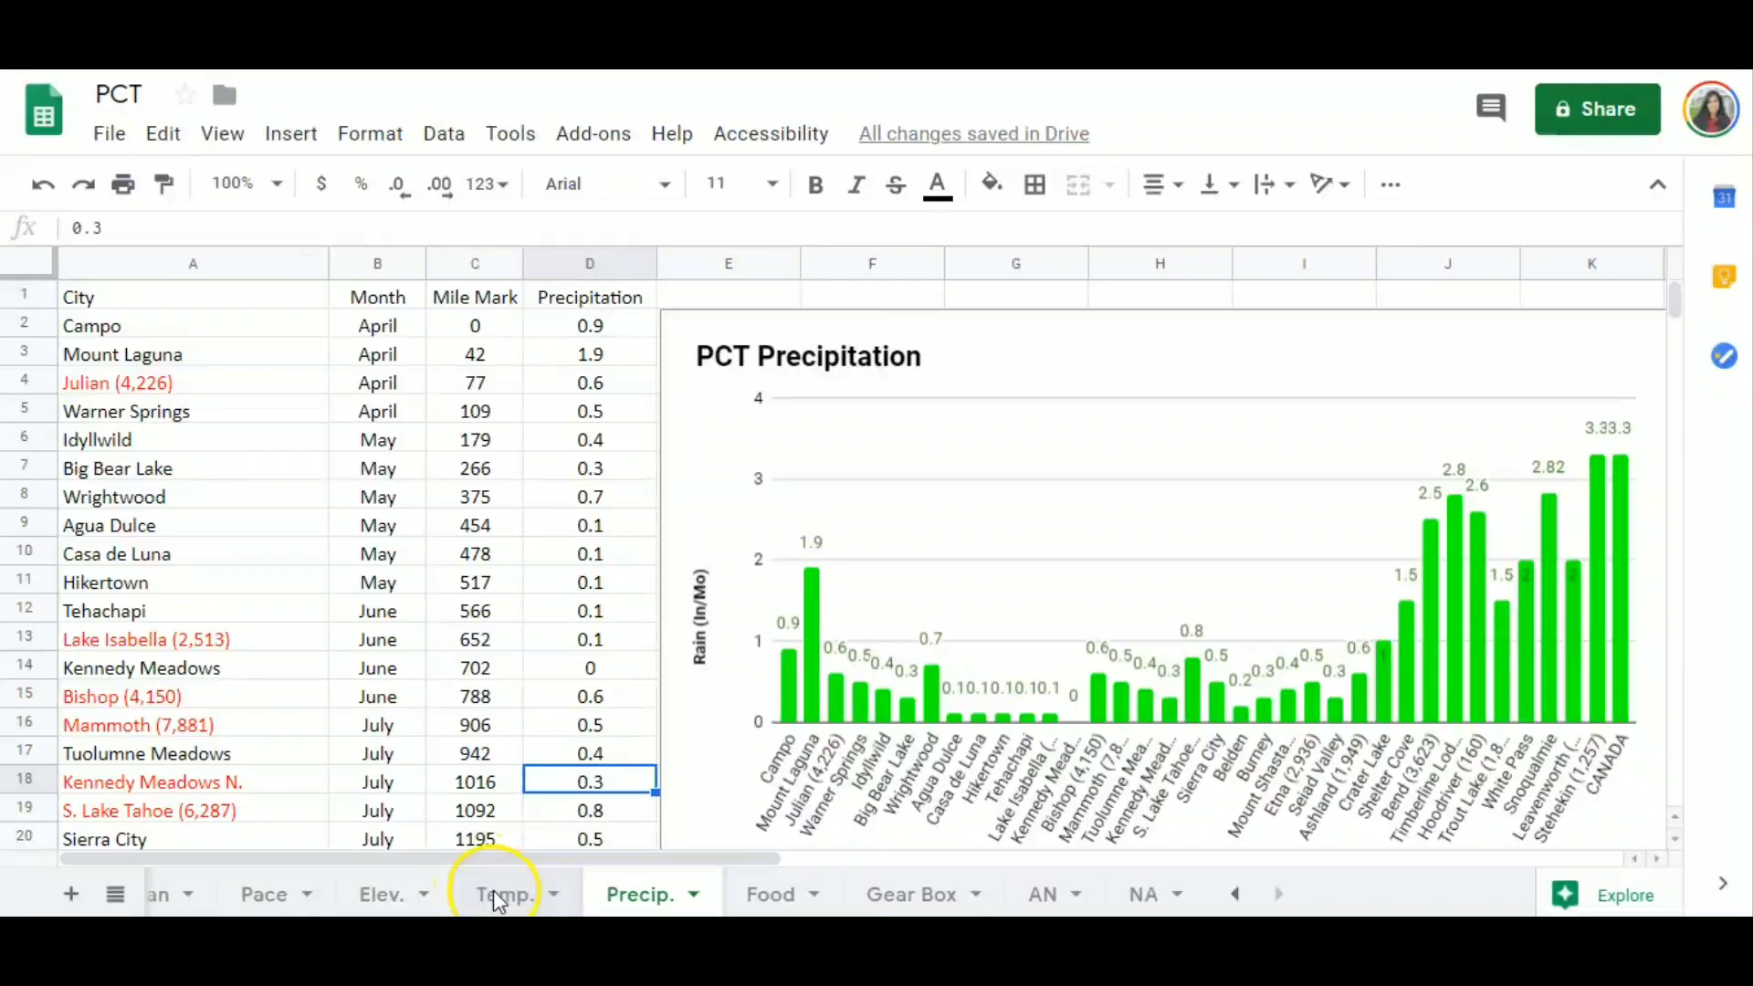
{"action": "left_click", "coordinate": [501, 894]}
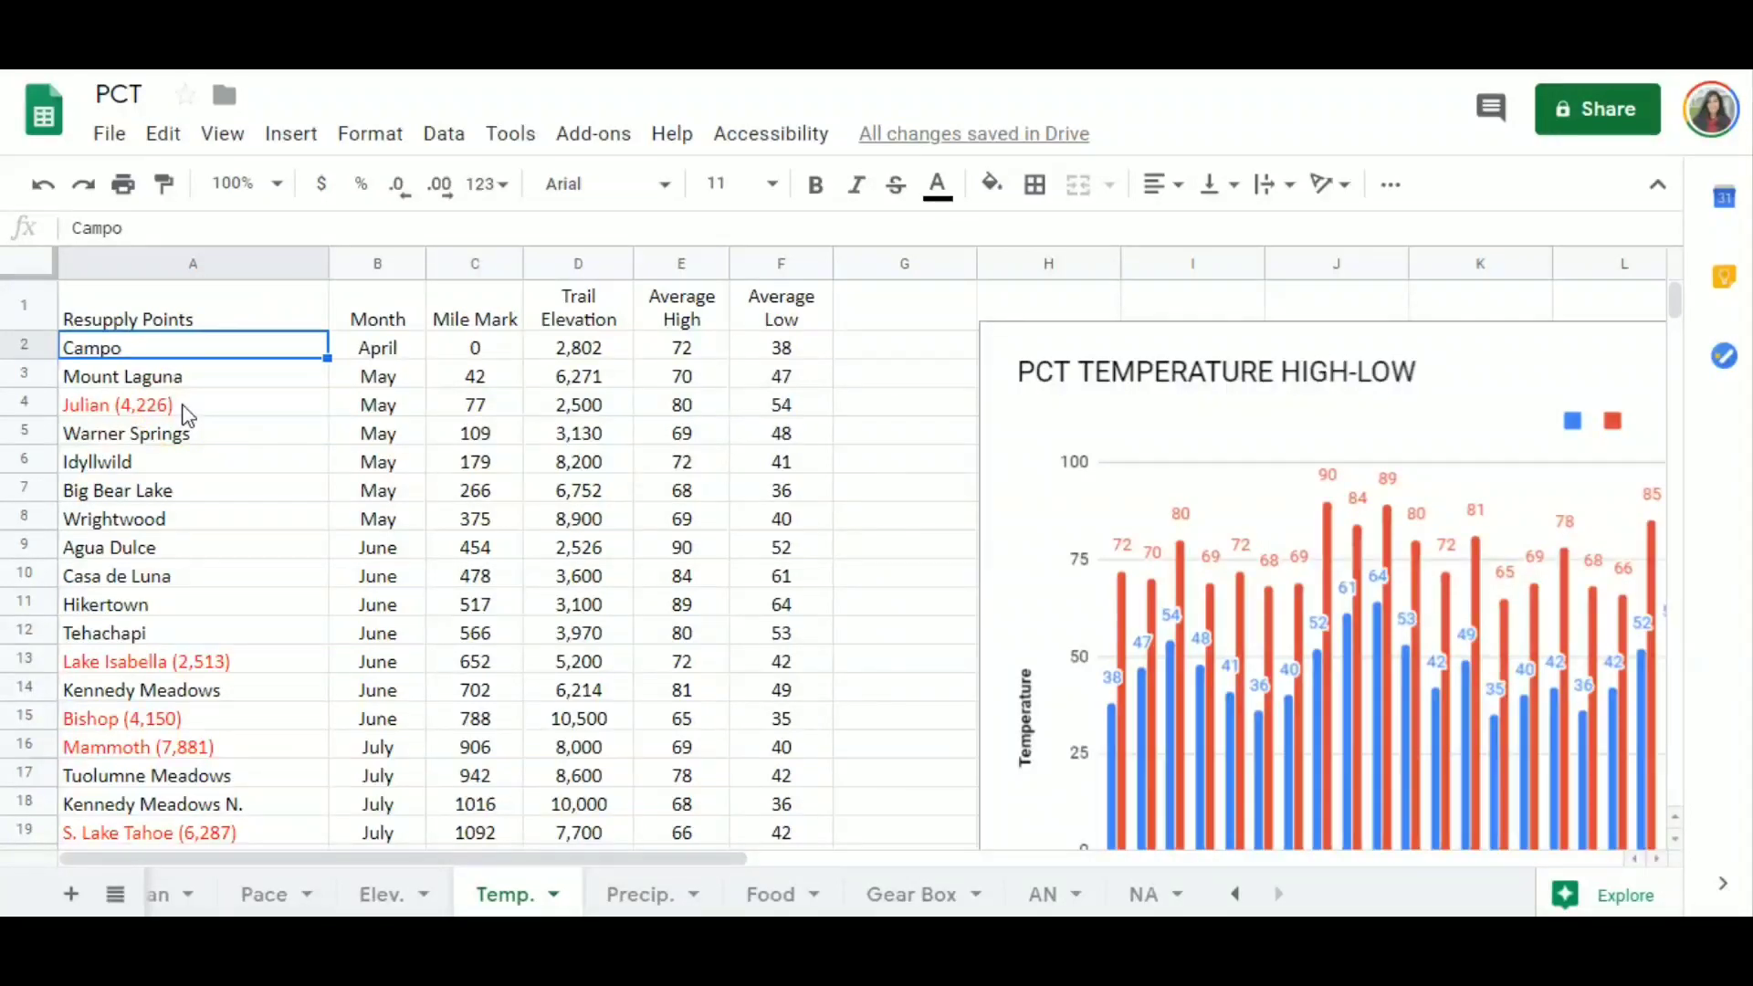
{"action": "mouse_move", "coordinate": [526, 414]}
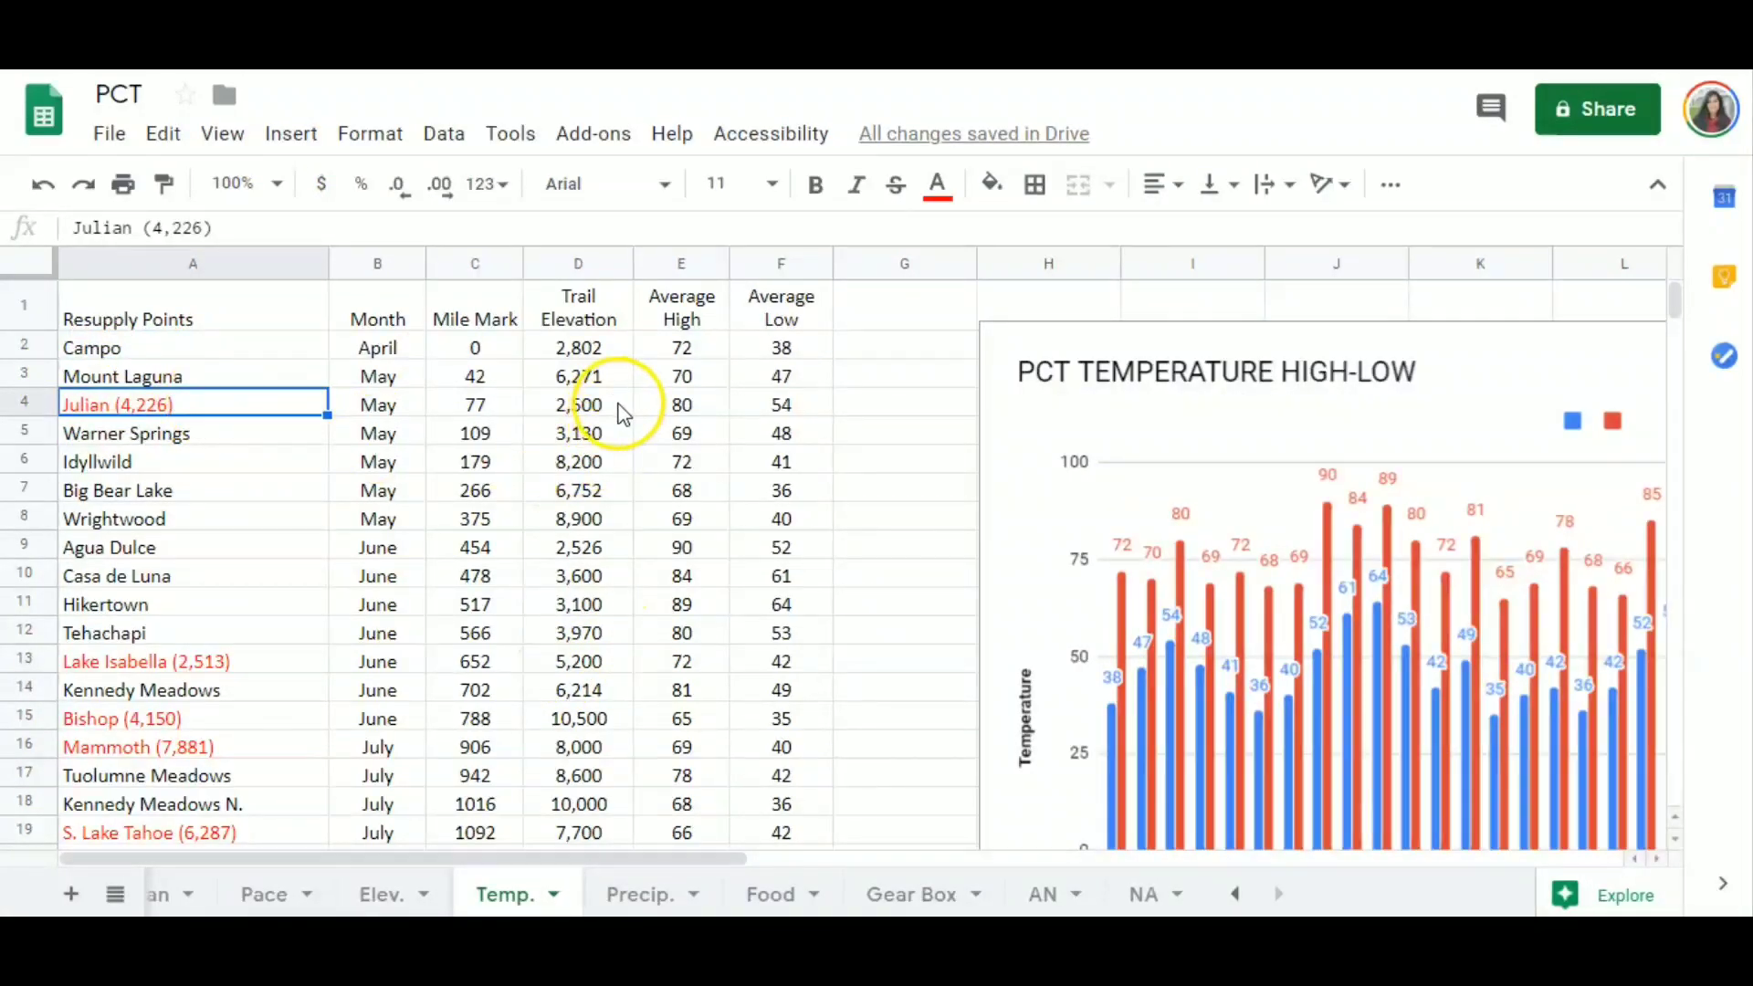
{"action": "left_click", "coordinate": [578, 403]}
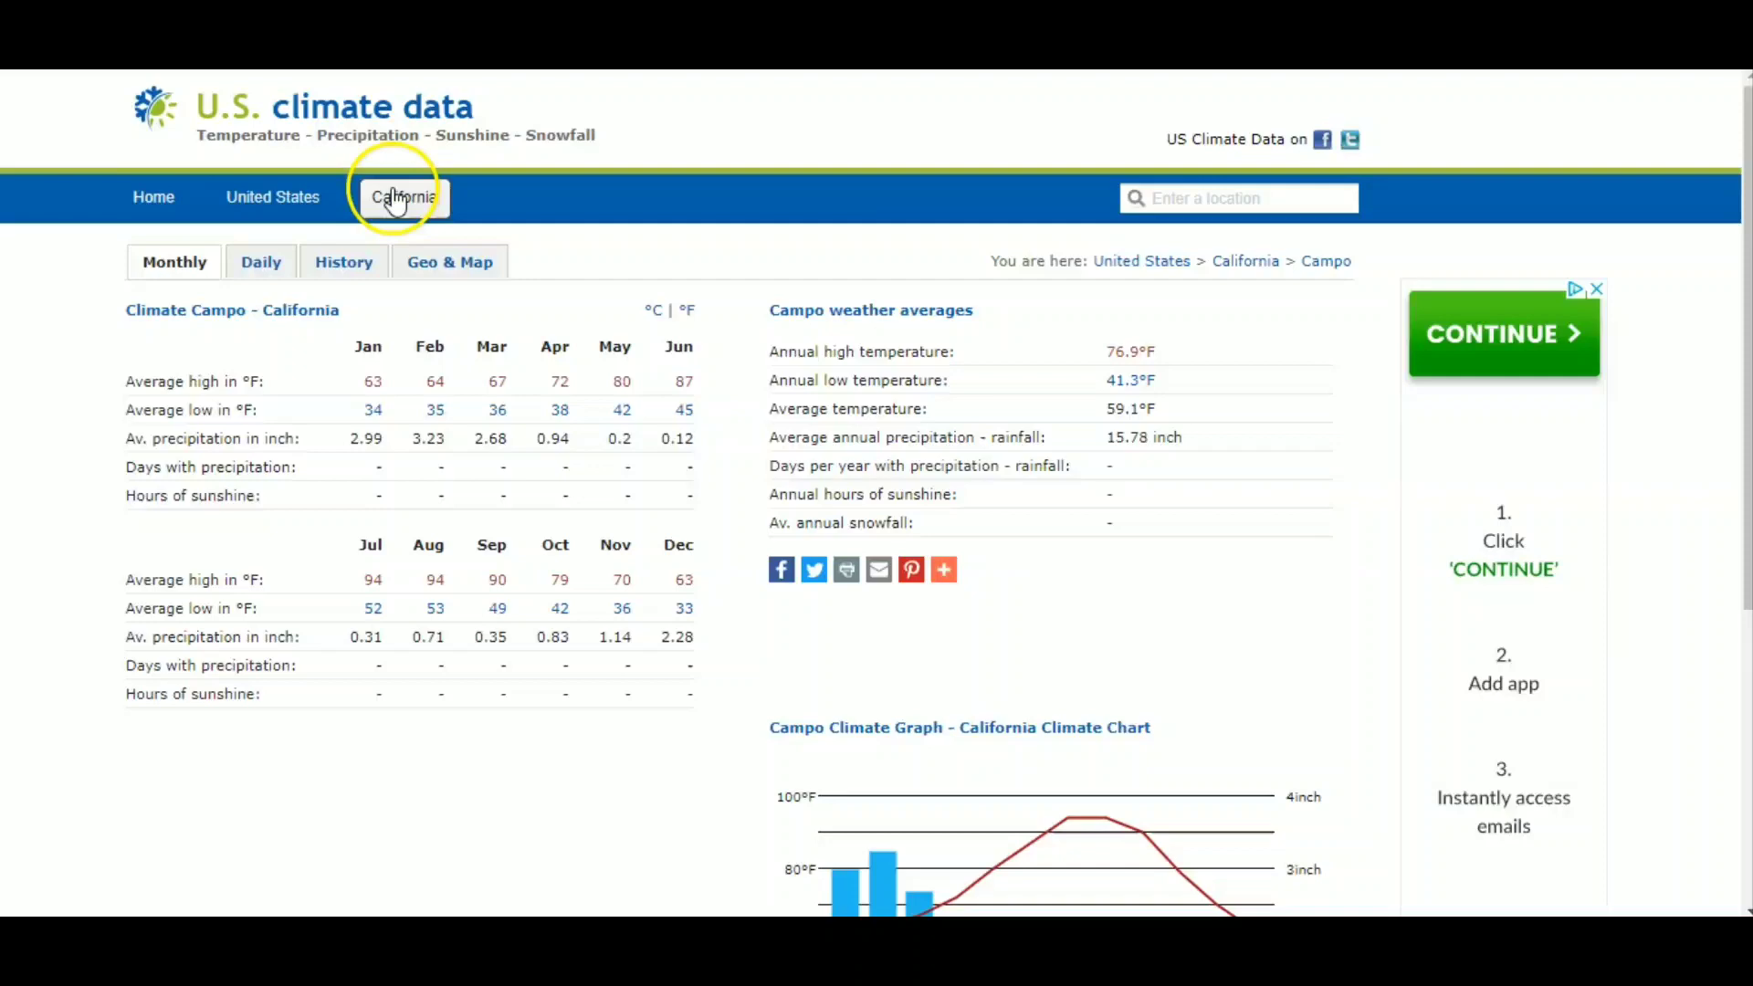
Go to the California climate overview and scroll through its city list.
{"action": "left_click", "coordinate": [403, 197]}
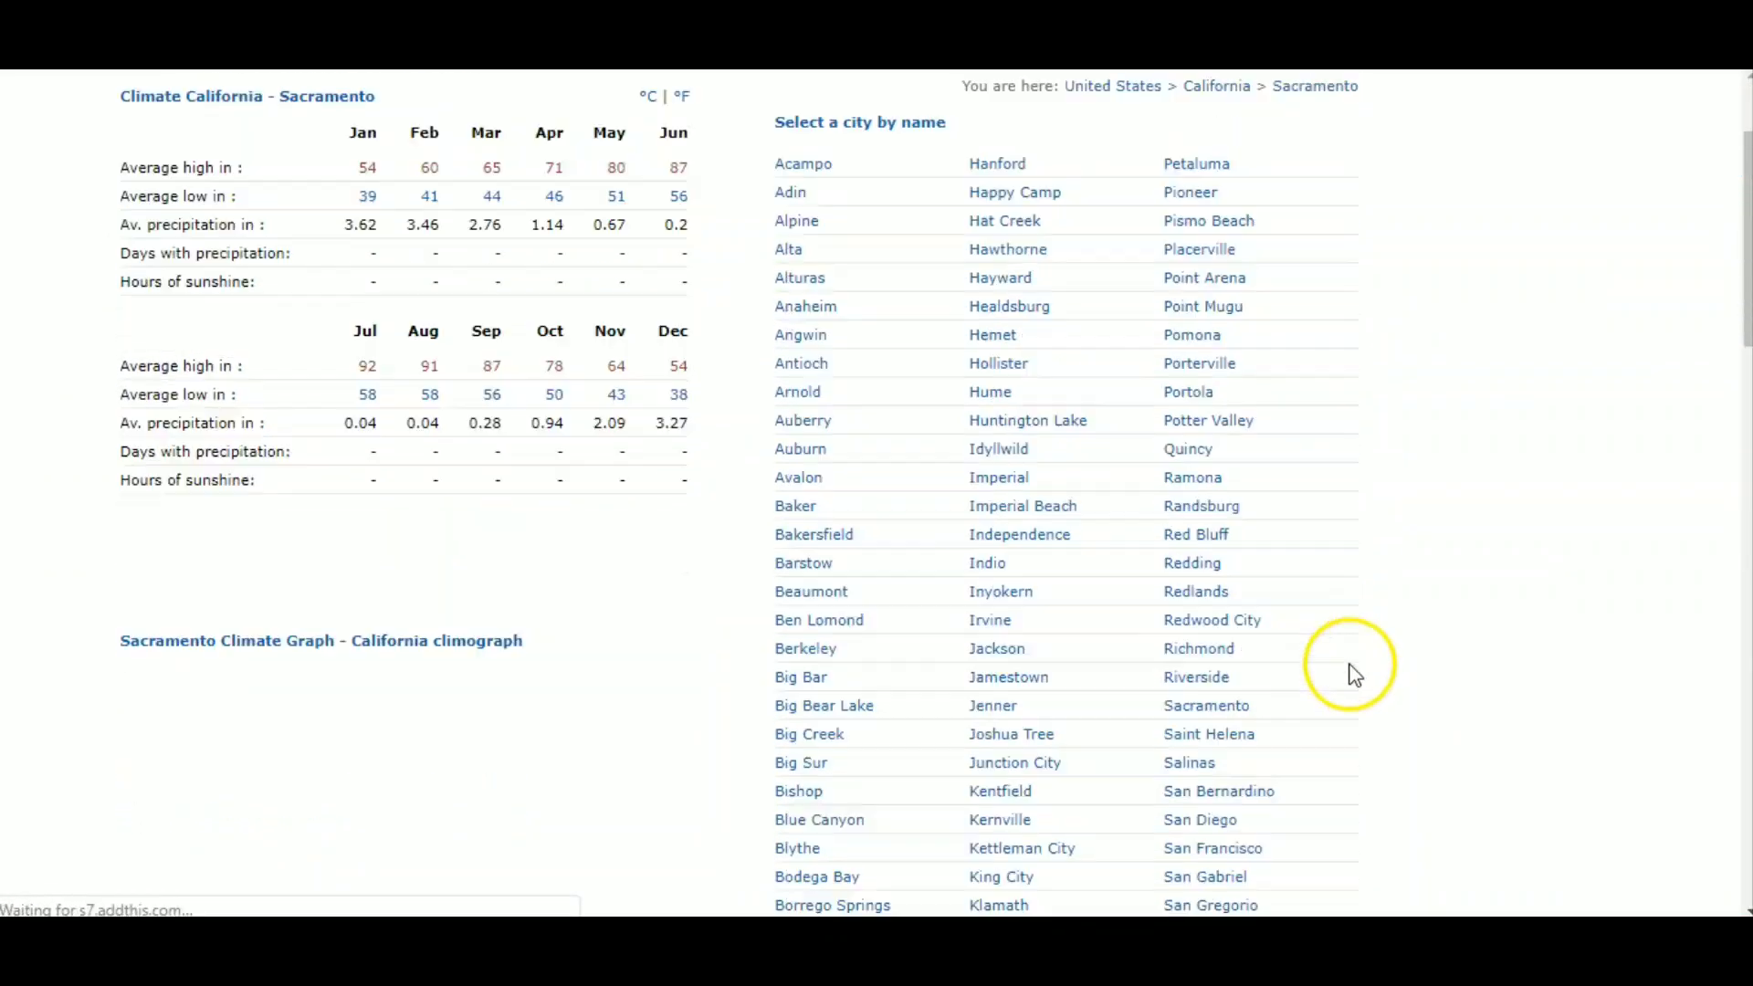
{"action": "scroll", "scroll_direction": "down", "scroll_amount": 3}
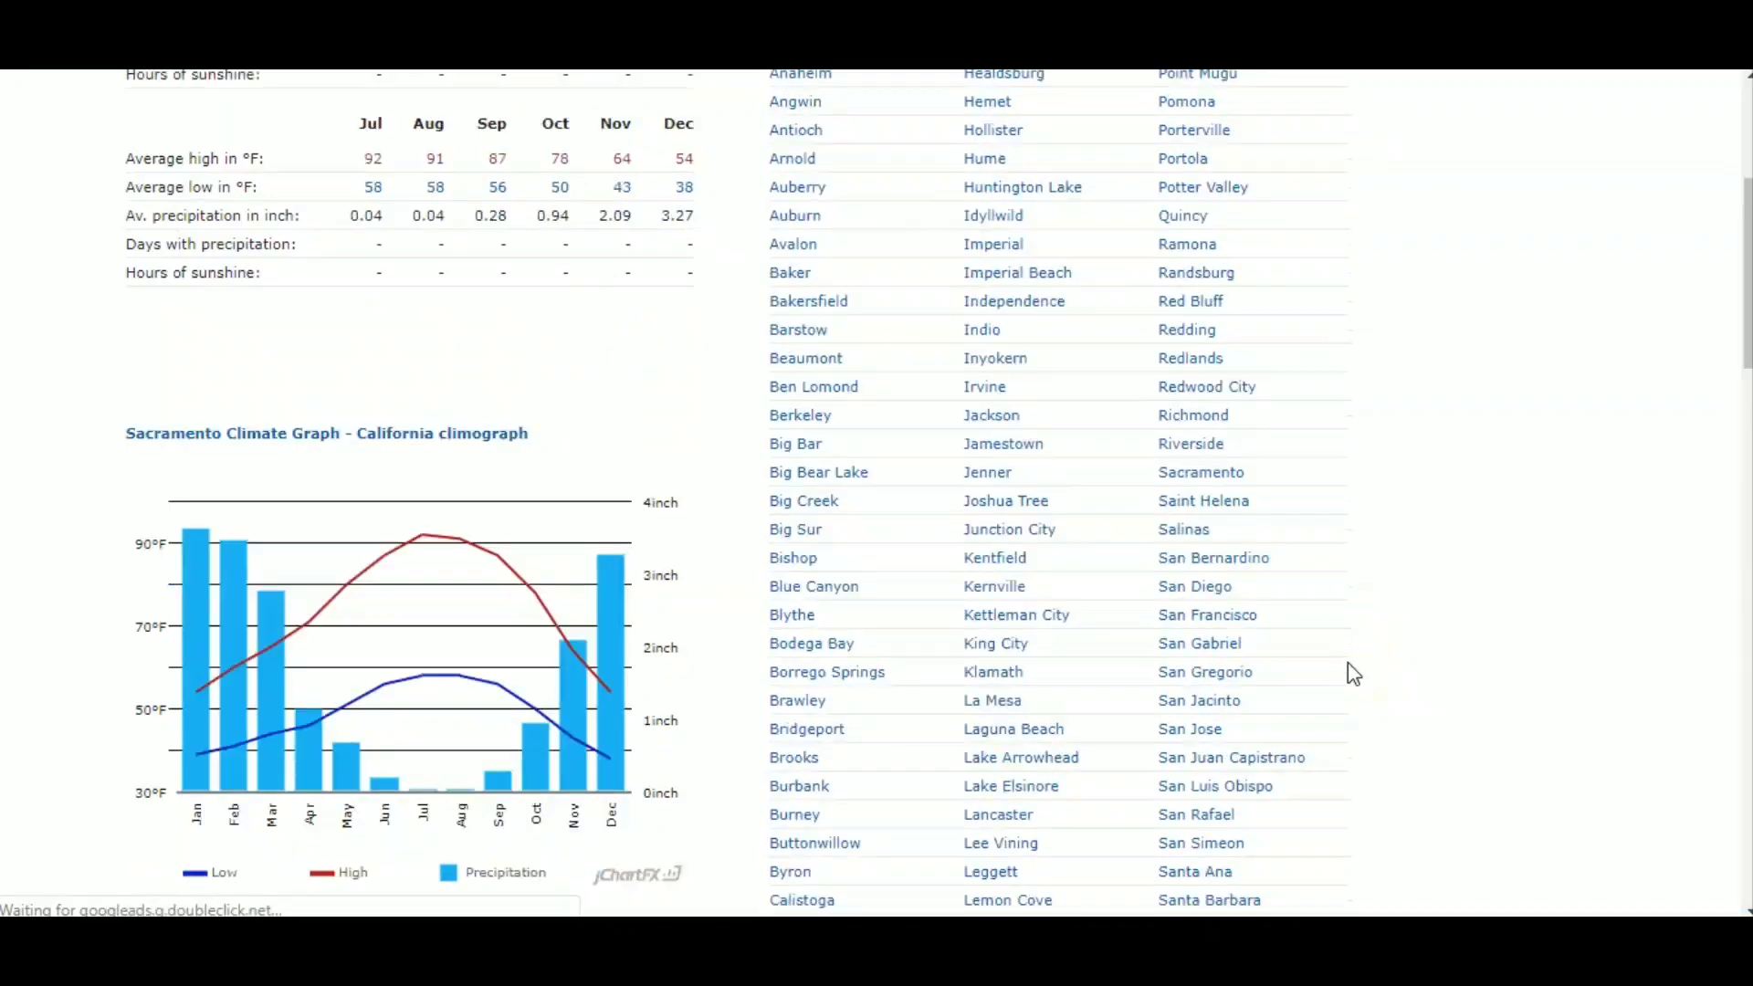
{"action": "scroll", "scroll_direction": "down", "scroll_amount": 3}
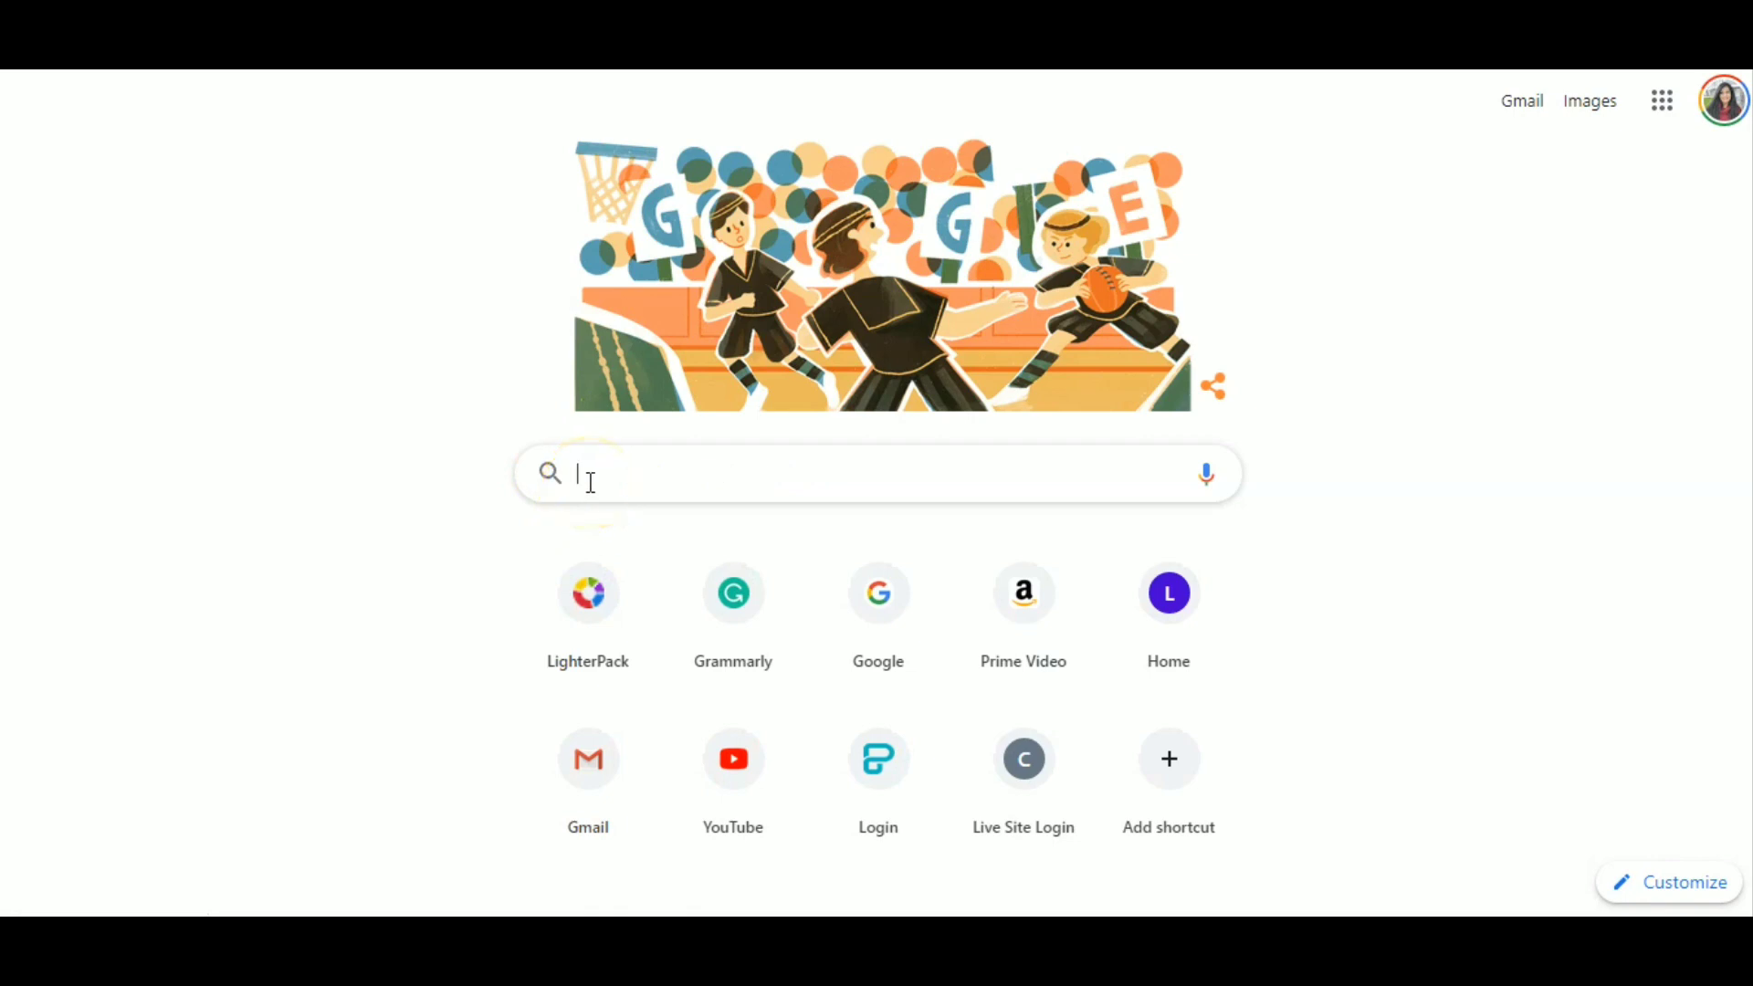
Search 'julian ca average temperatures' and expand the averages to all months.
{"action": "type", "text": "julian"}
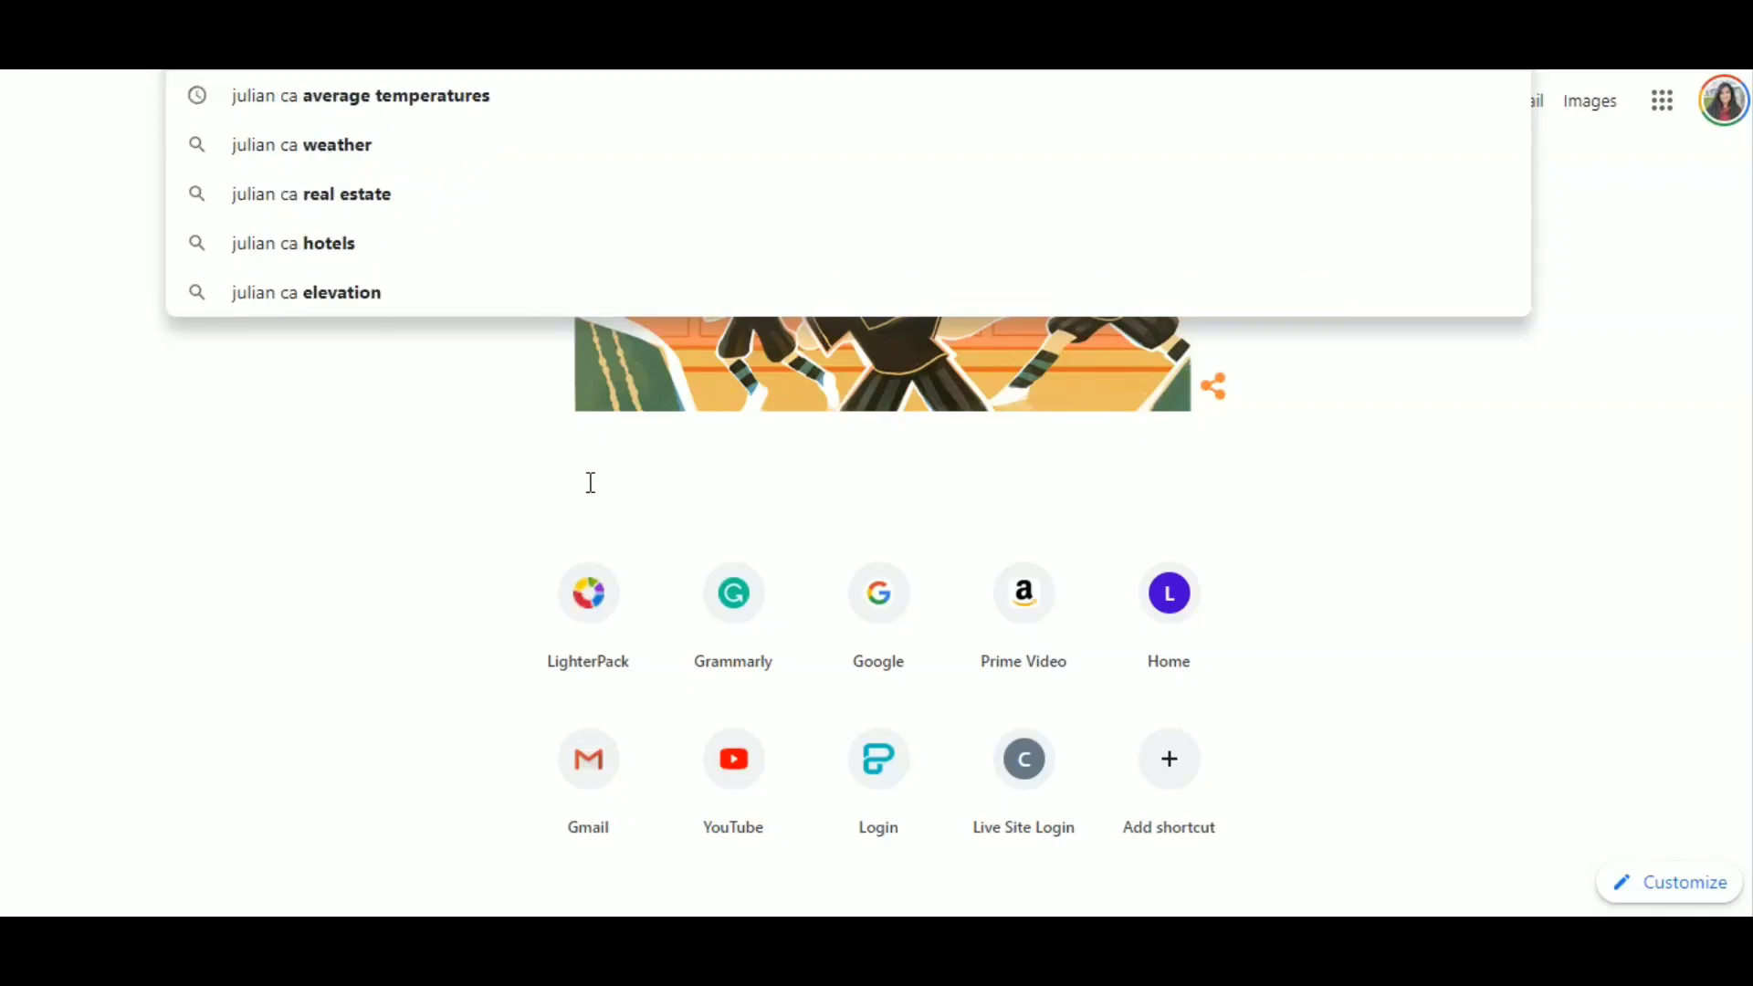
{"action": "mouse_move", "coordinate": [514, 96]}
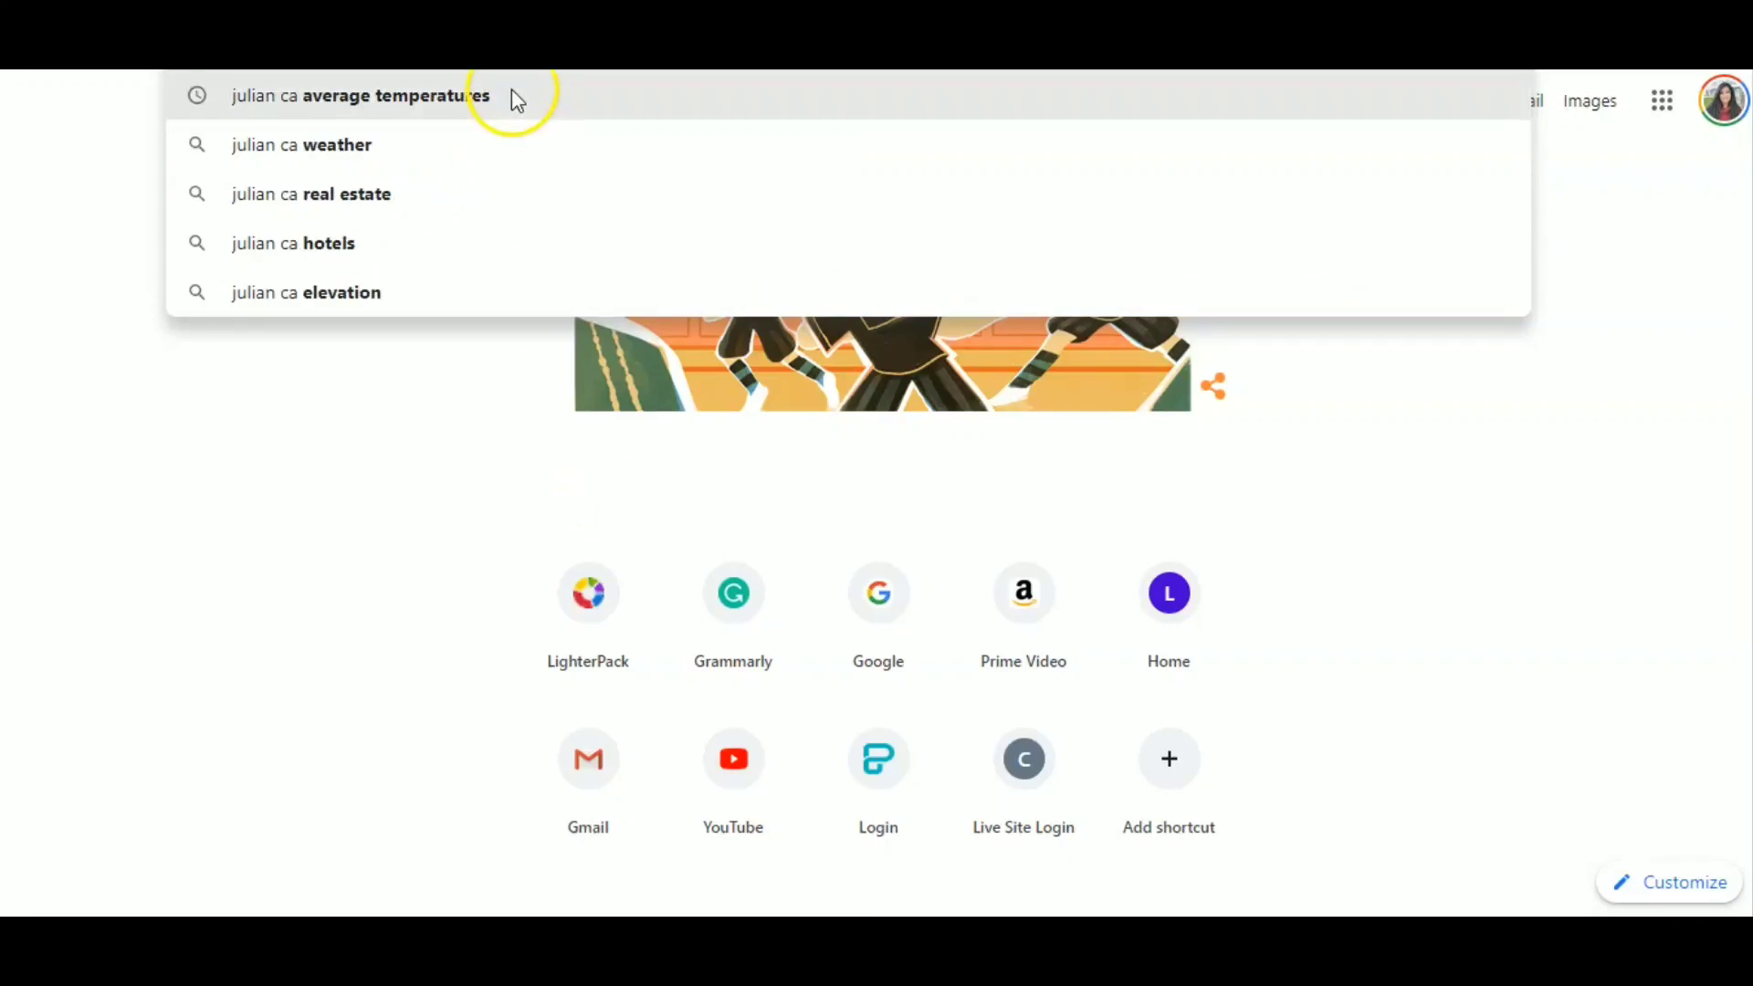
{"action": "left_click", "coordinate": [359, 95]}
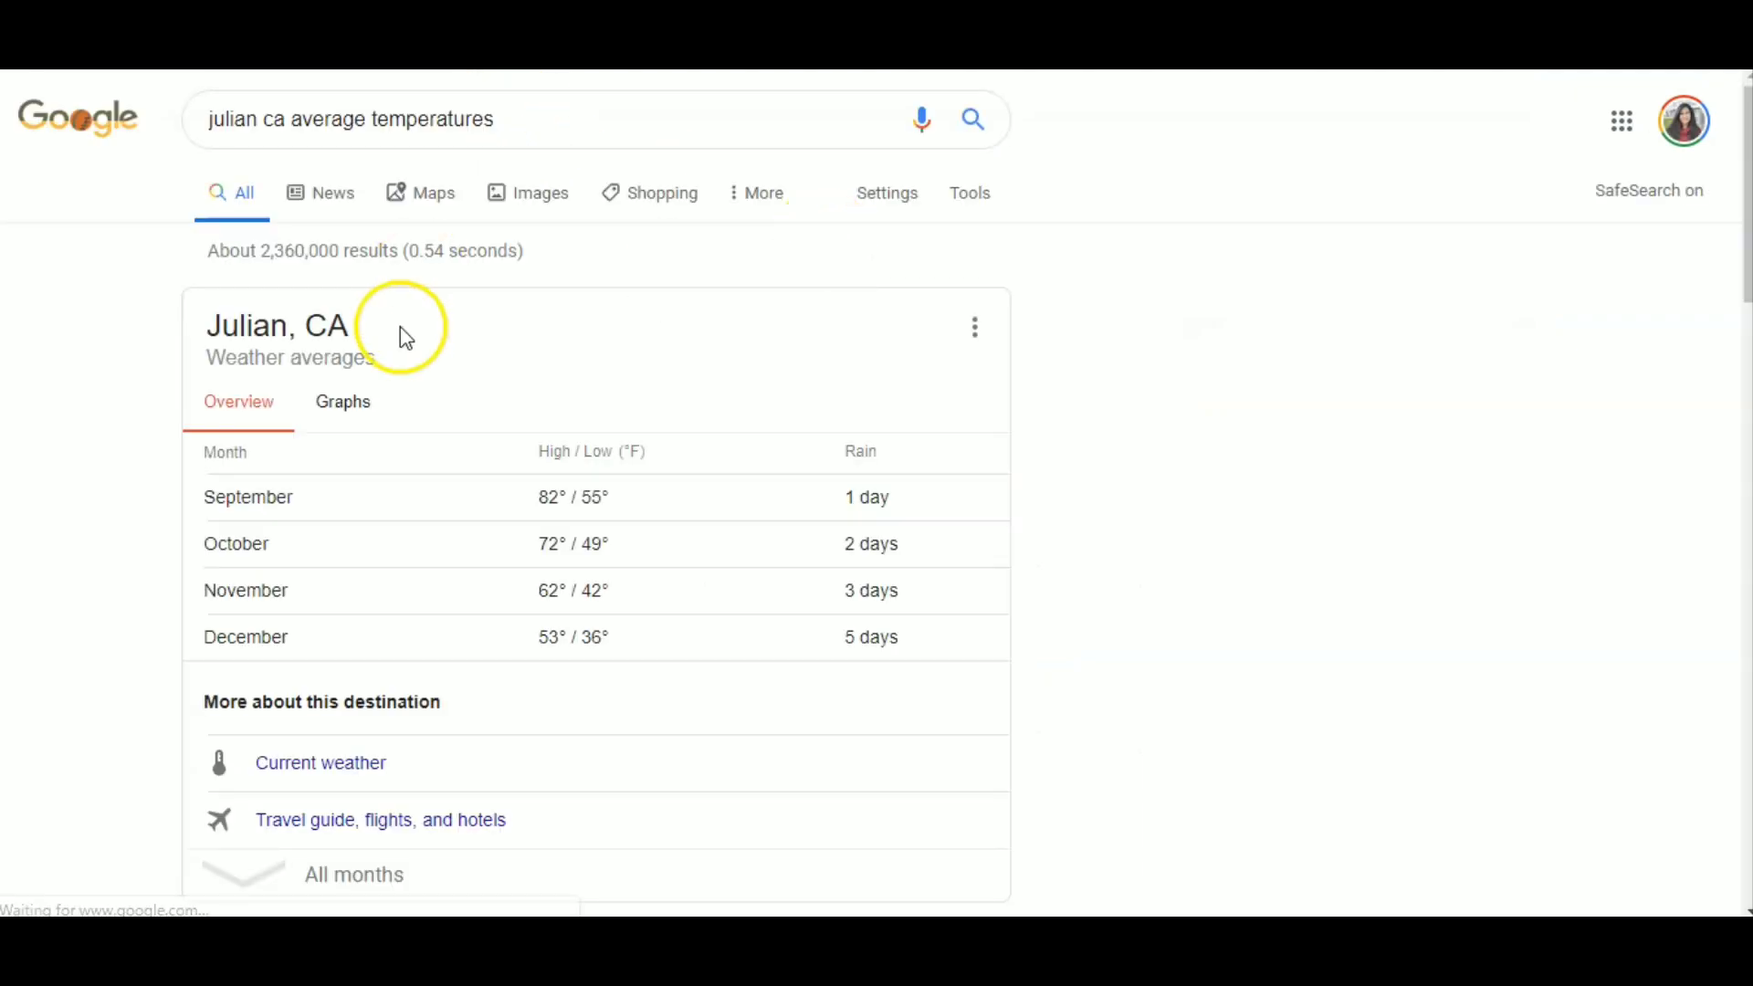
{"action": "scroll", "scroll_direction": "down", "scroll_amount": 3}
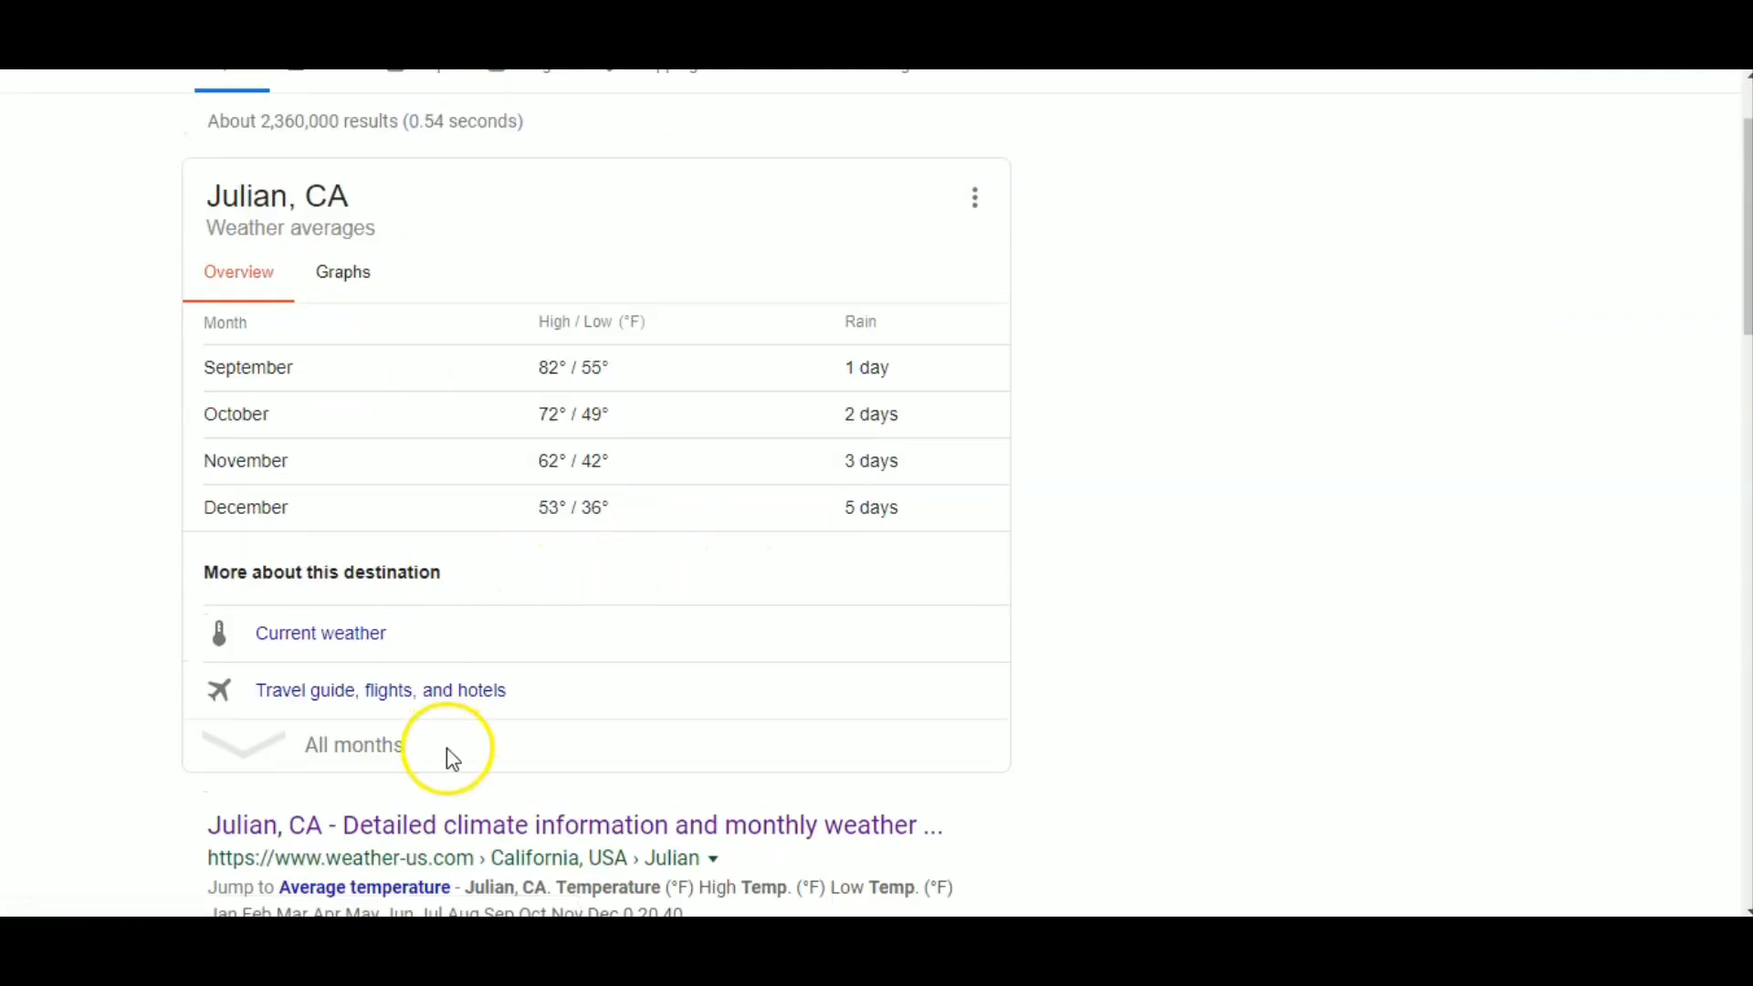
{"action": "left_click", "coordinate": [352, 745]}
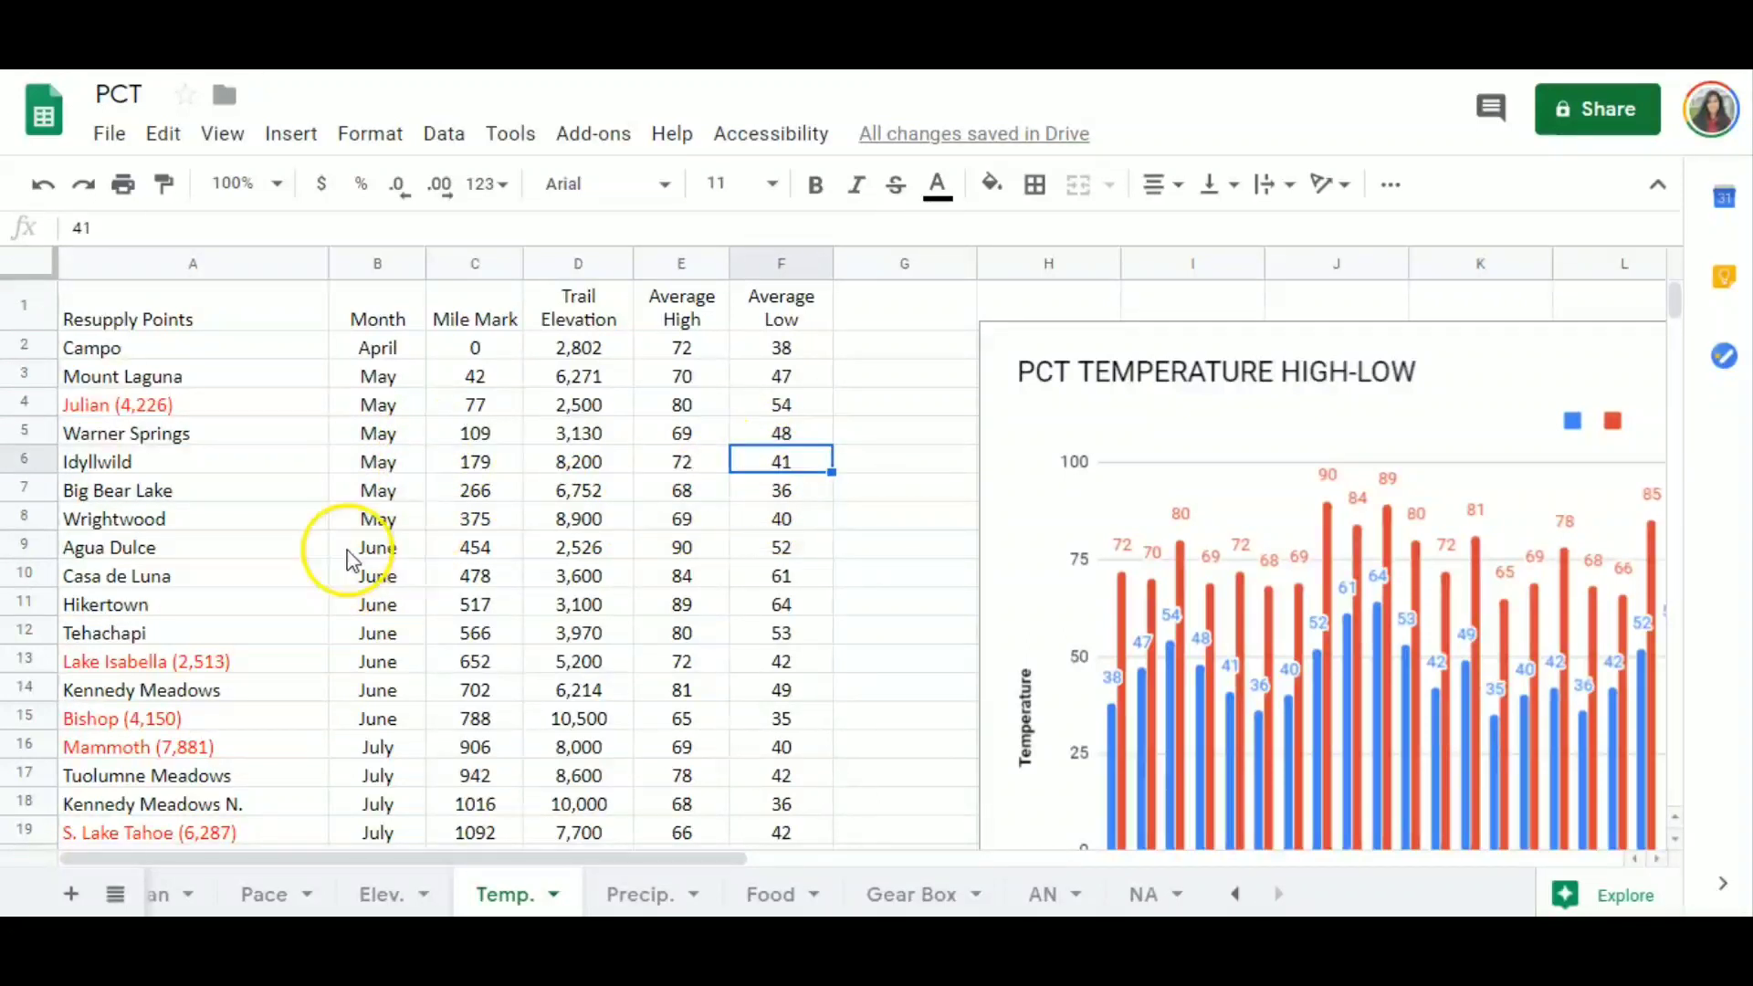
{"action": "left_click", "coordinate": [779, 547]}
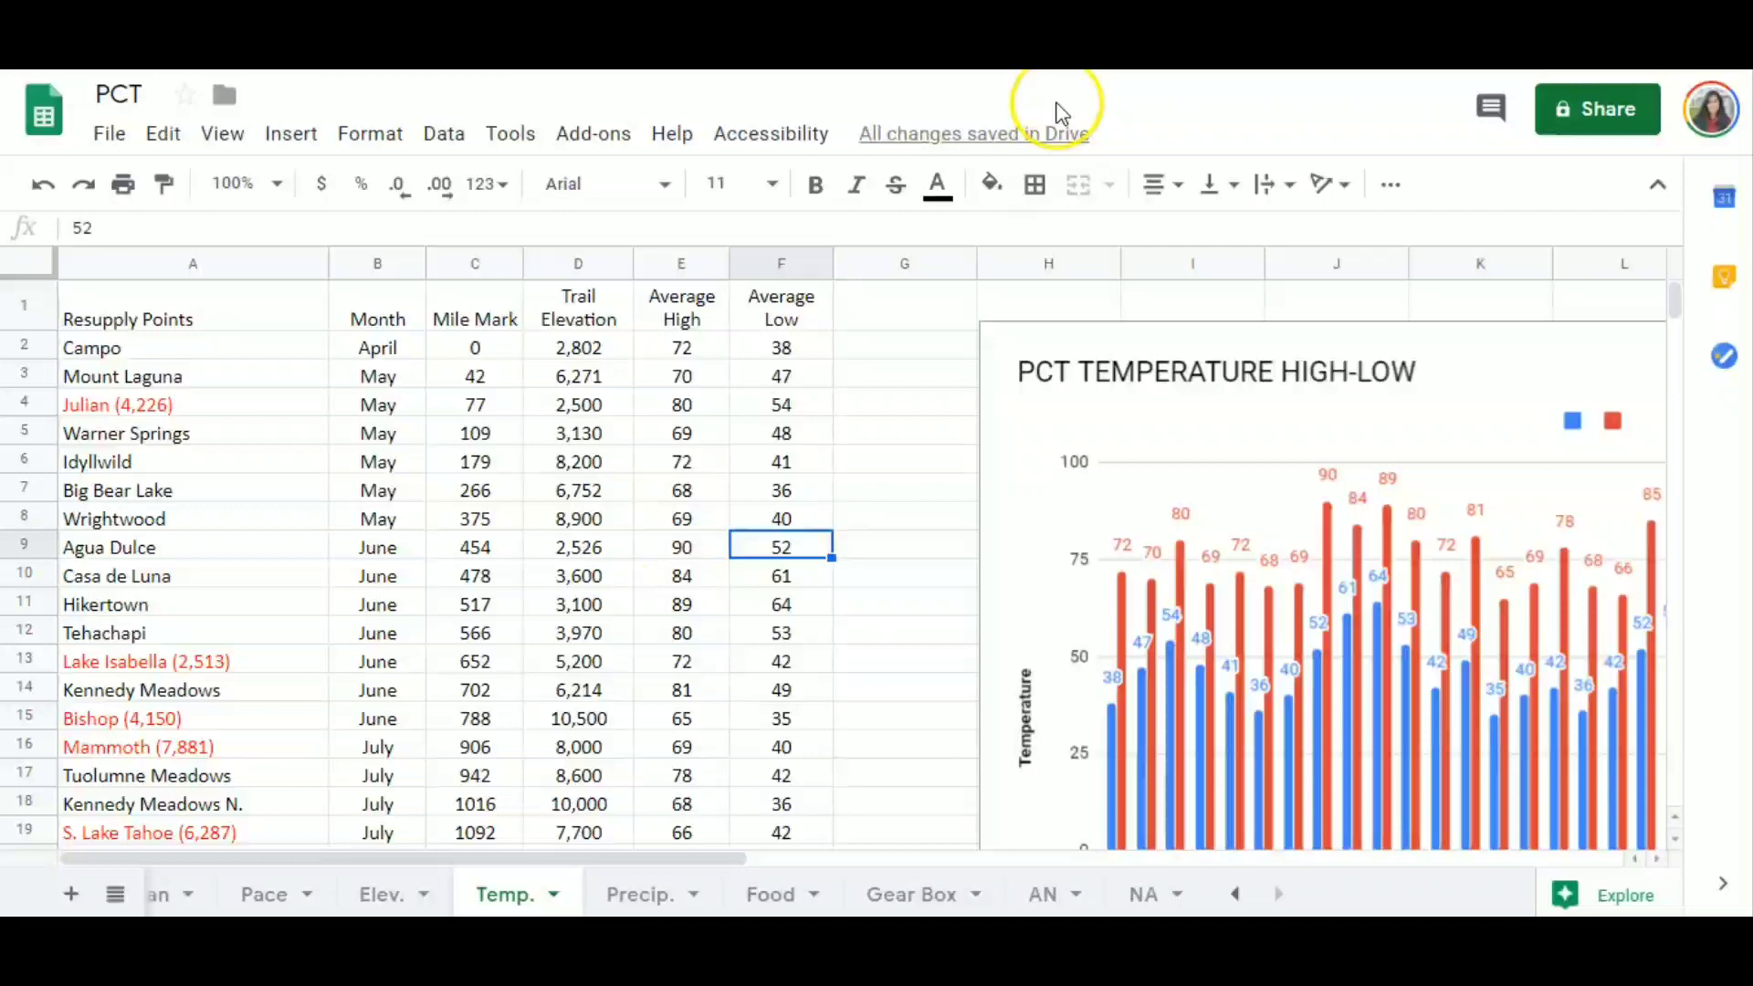
{"action": "mouse_move", "coordinate": [1059, 109]}
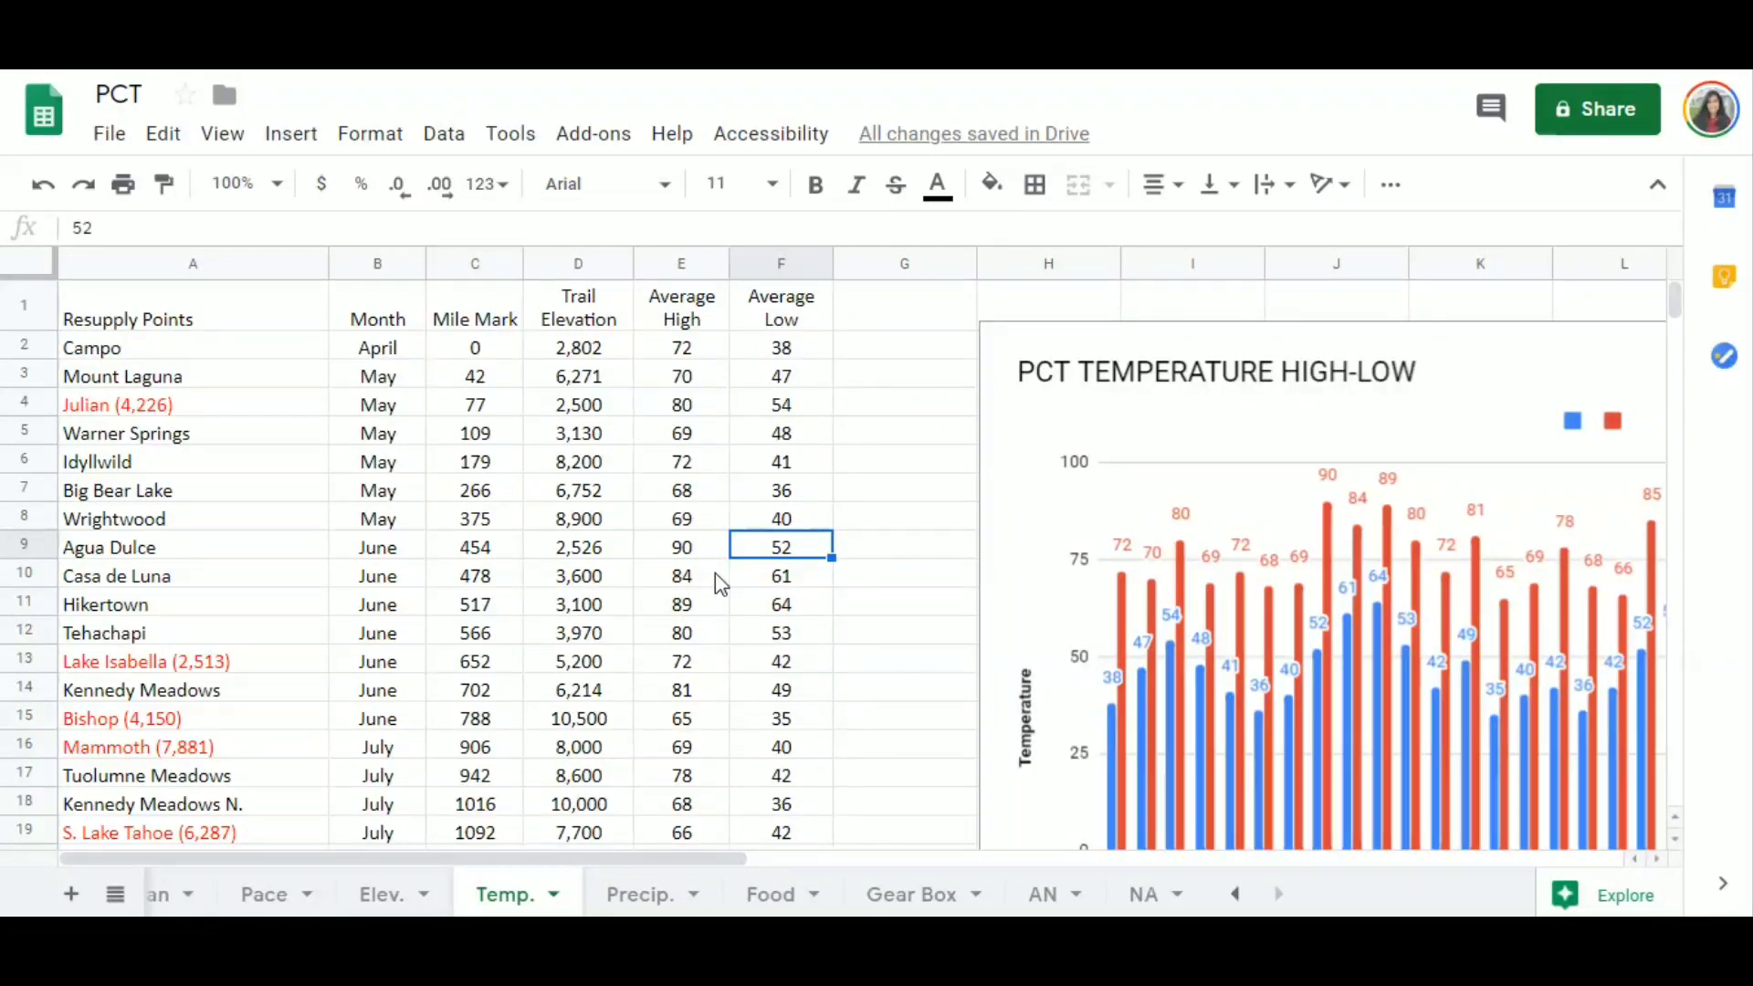
{"action": "left_click", "coordinate": [193, 575]}
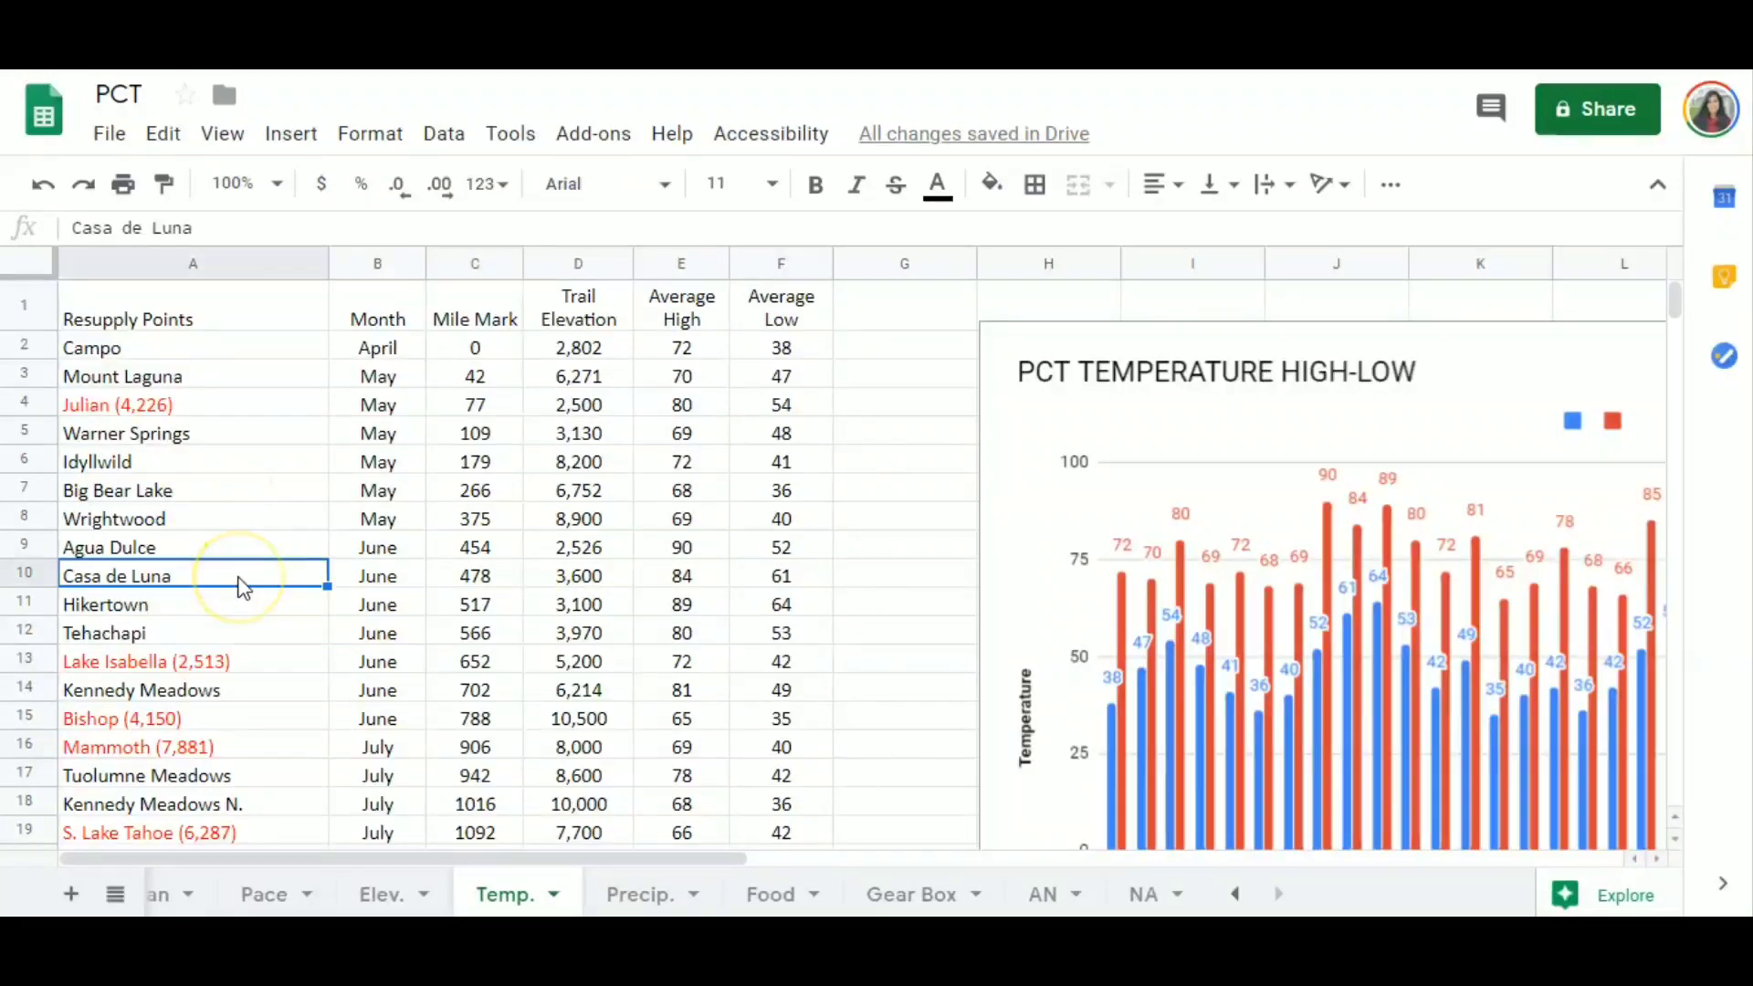
{"action": "left_click", "coordinate": [193, 603]}
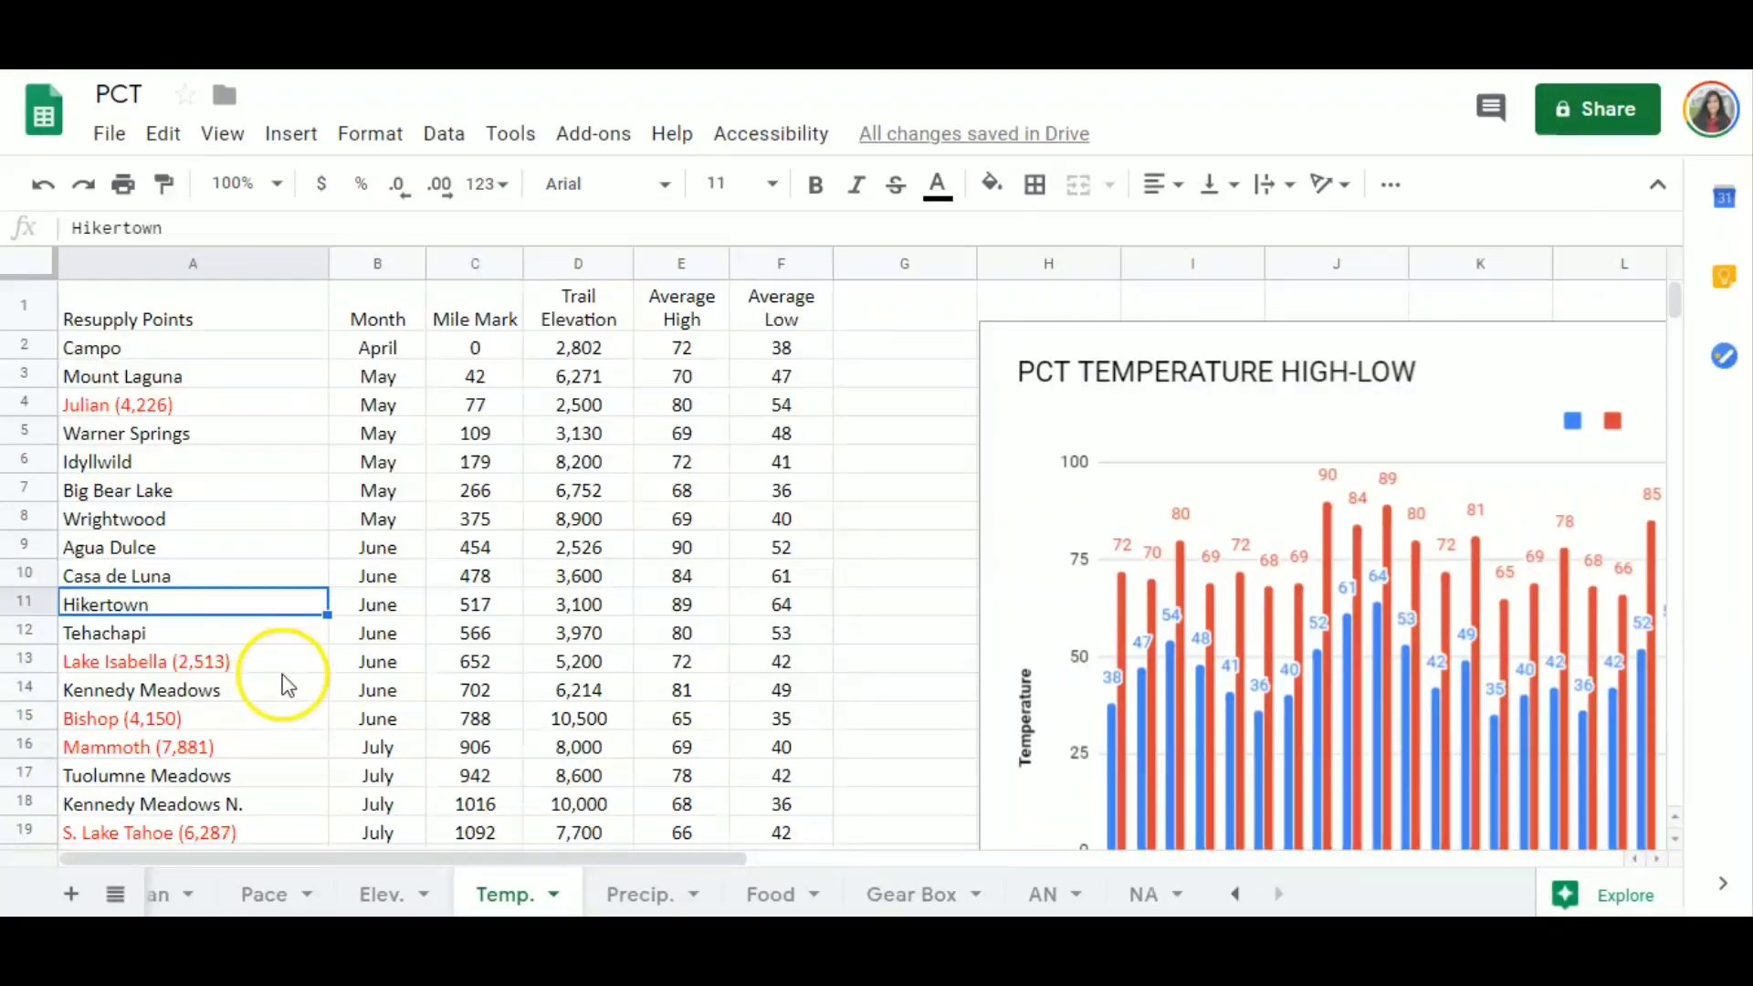
{"action": "left_click", "coordinate": [145, 661]}
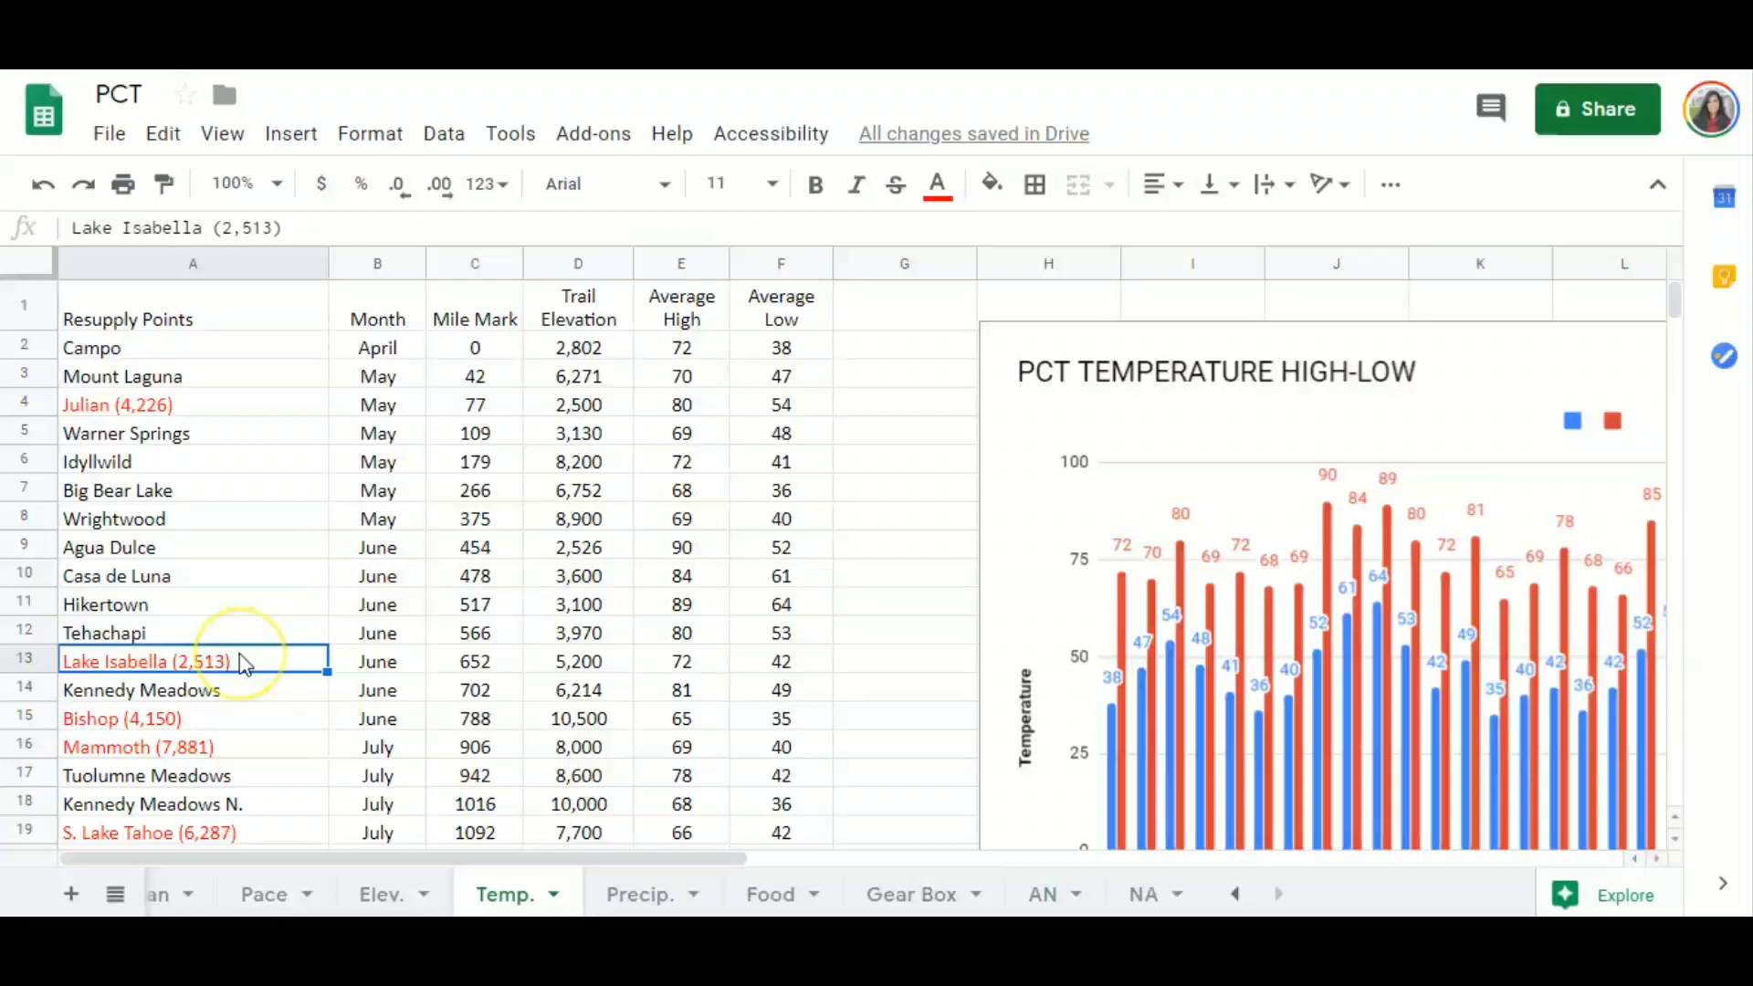
{"action": "mouse_move", "coordinate": [184, 677]}
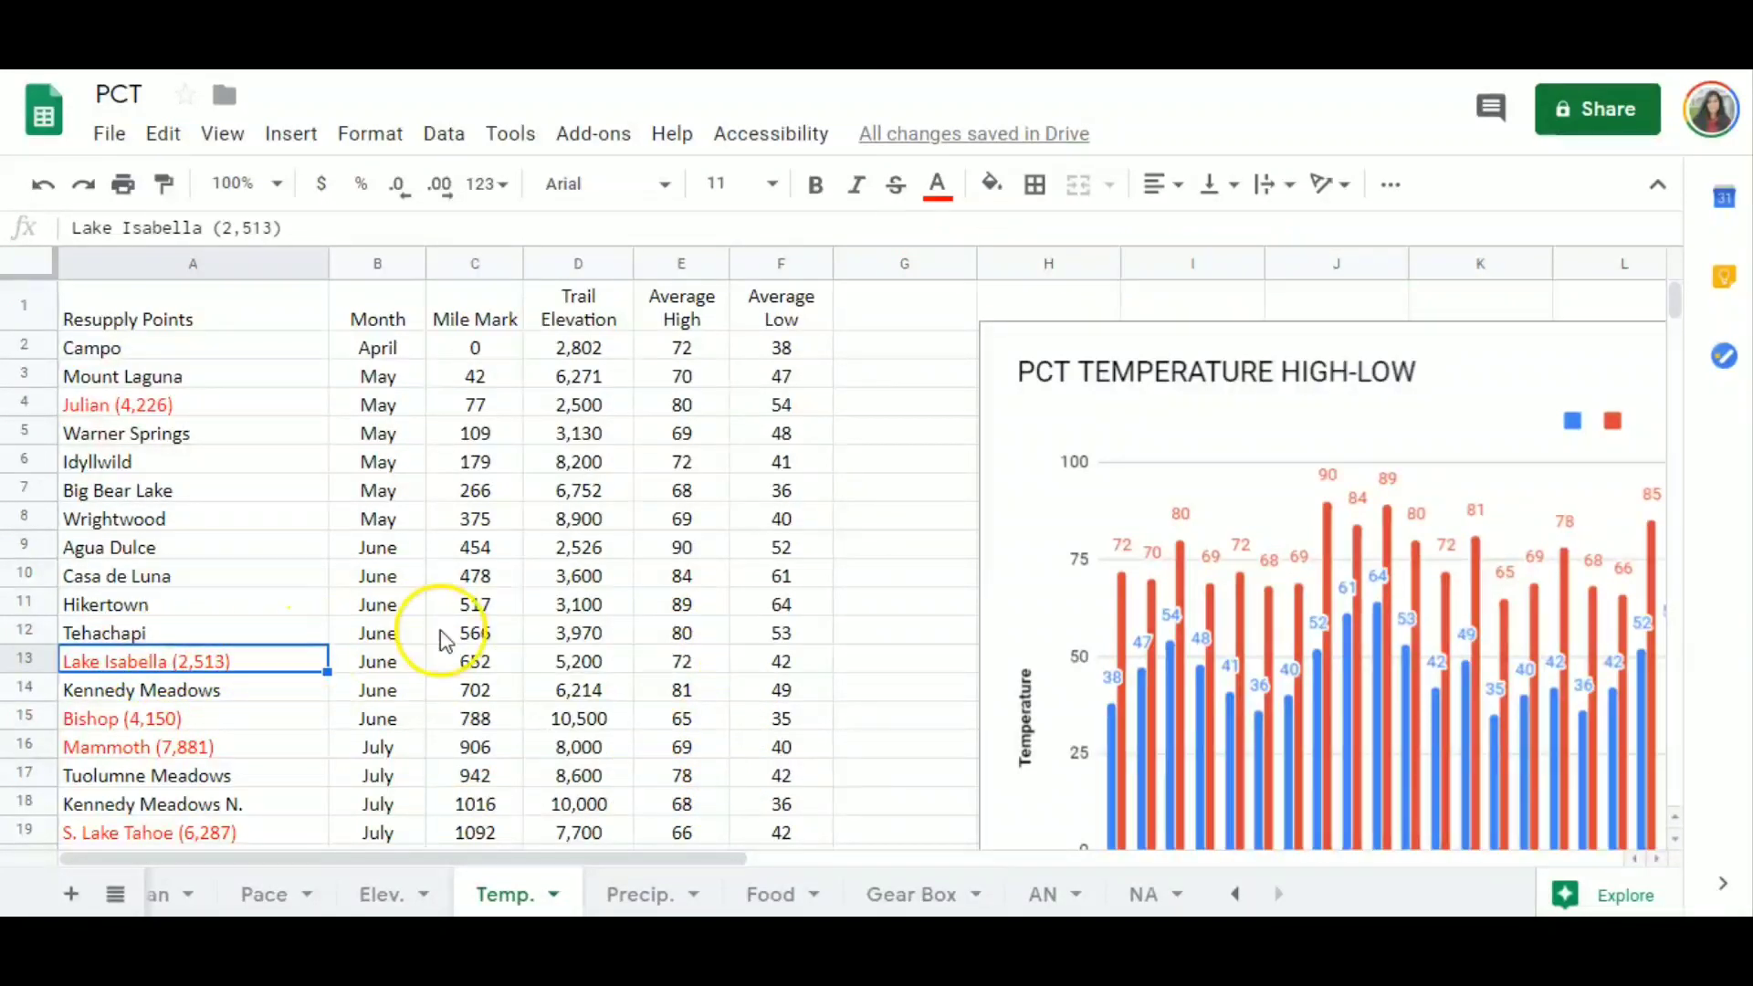
{"action": "mouse_move", "coordinate": [593, 677]}
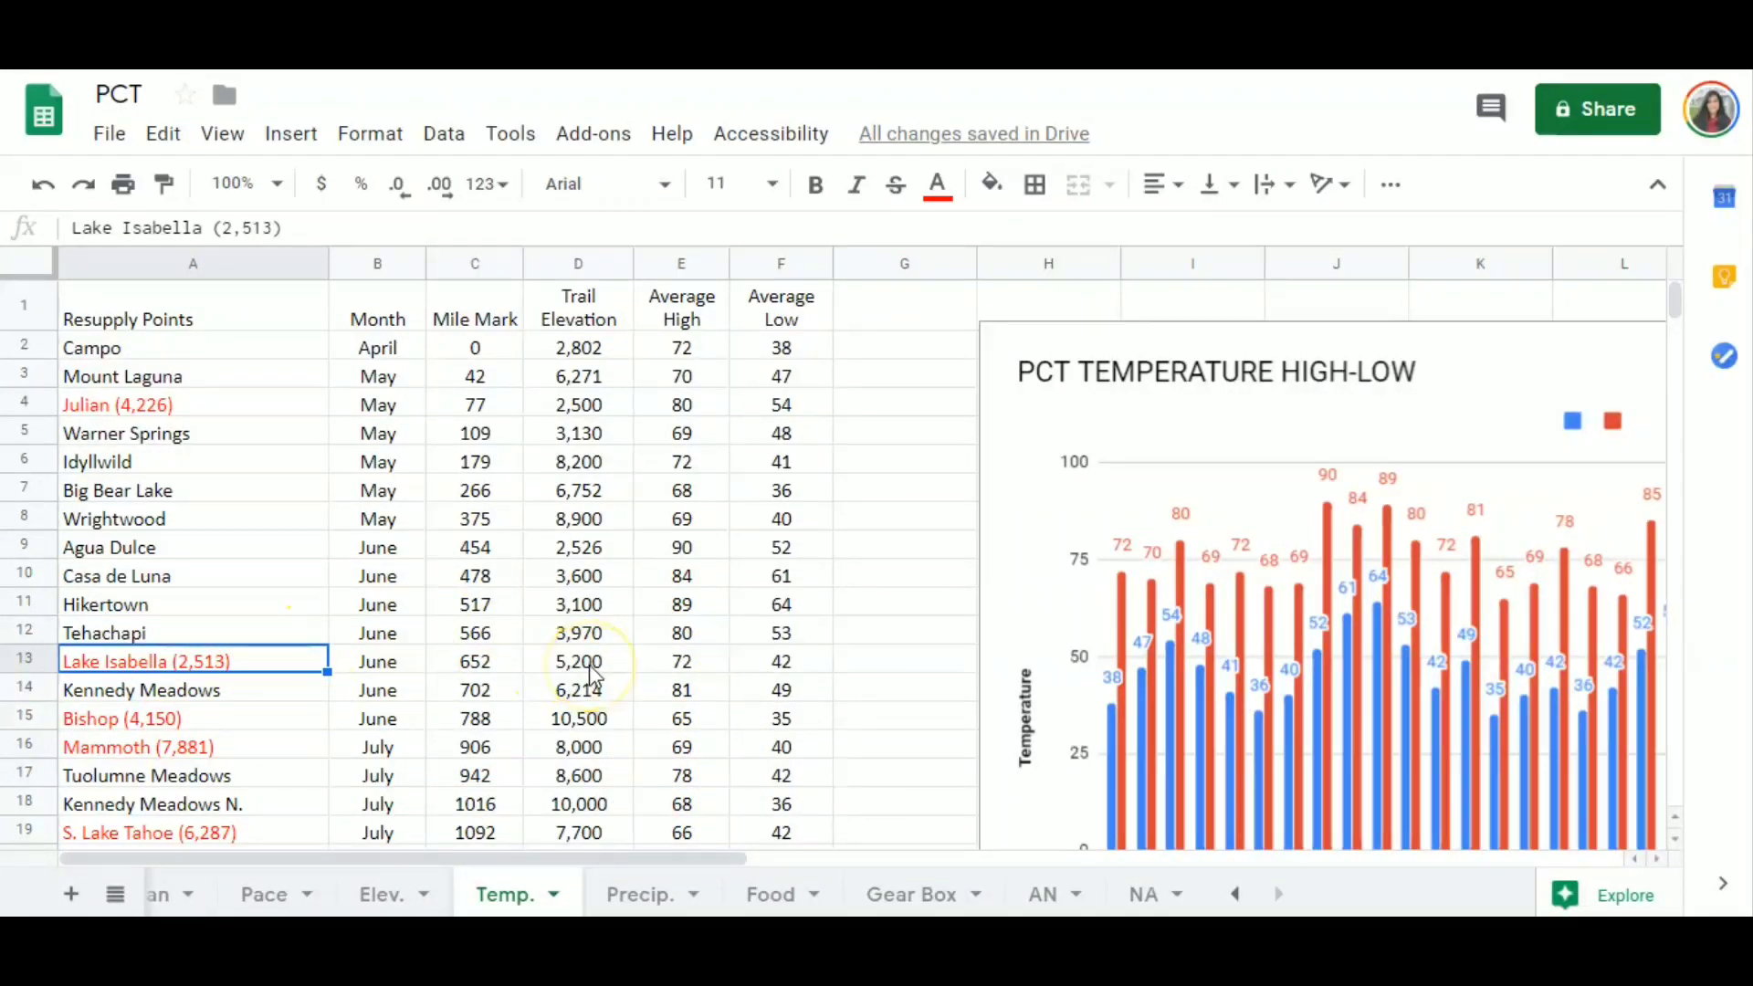
{"action": "mouse_move", "coordinate": [548, 667]}
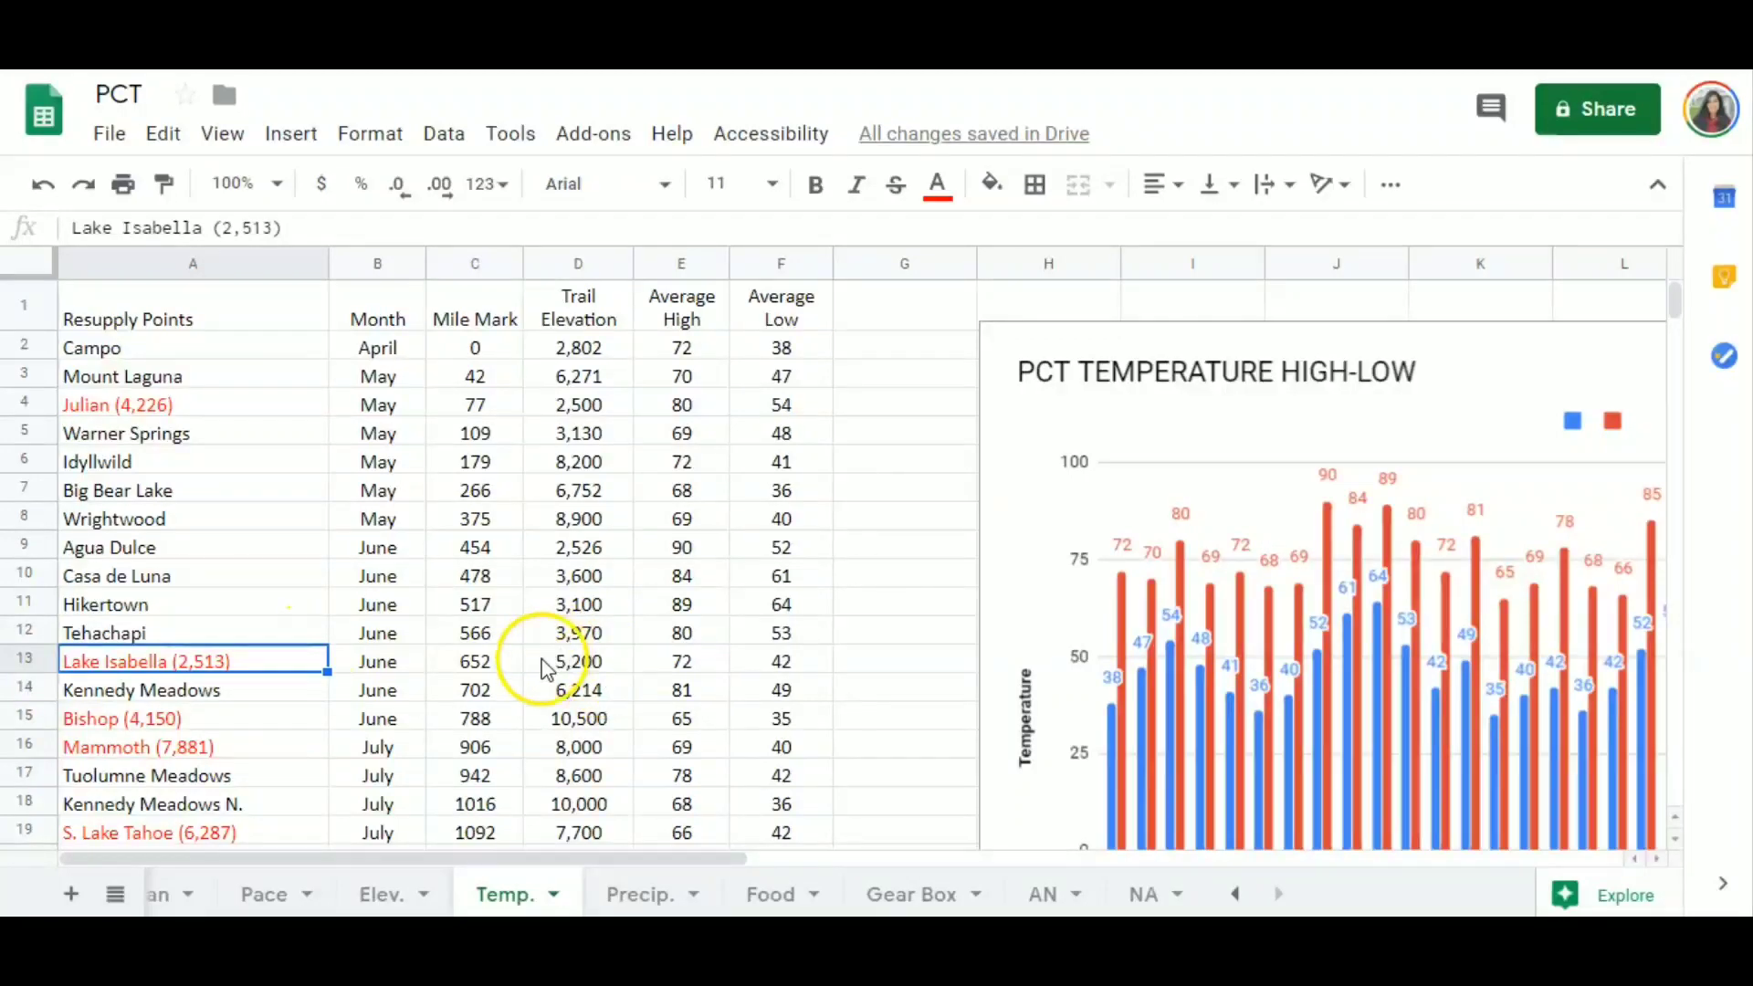
{"action": "scroll", "scroll_direction": "down", "scroll_amount": 3}
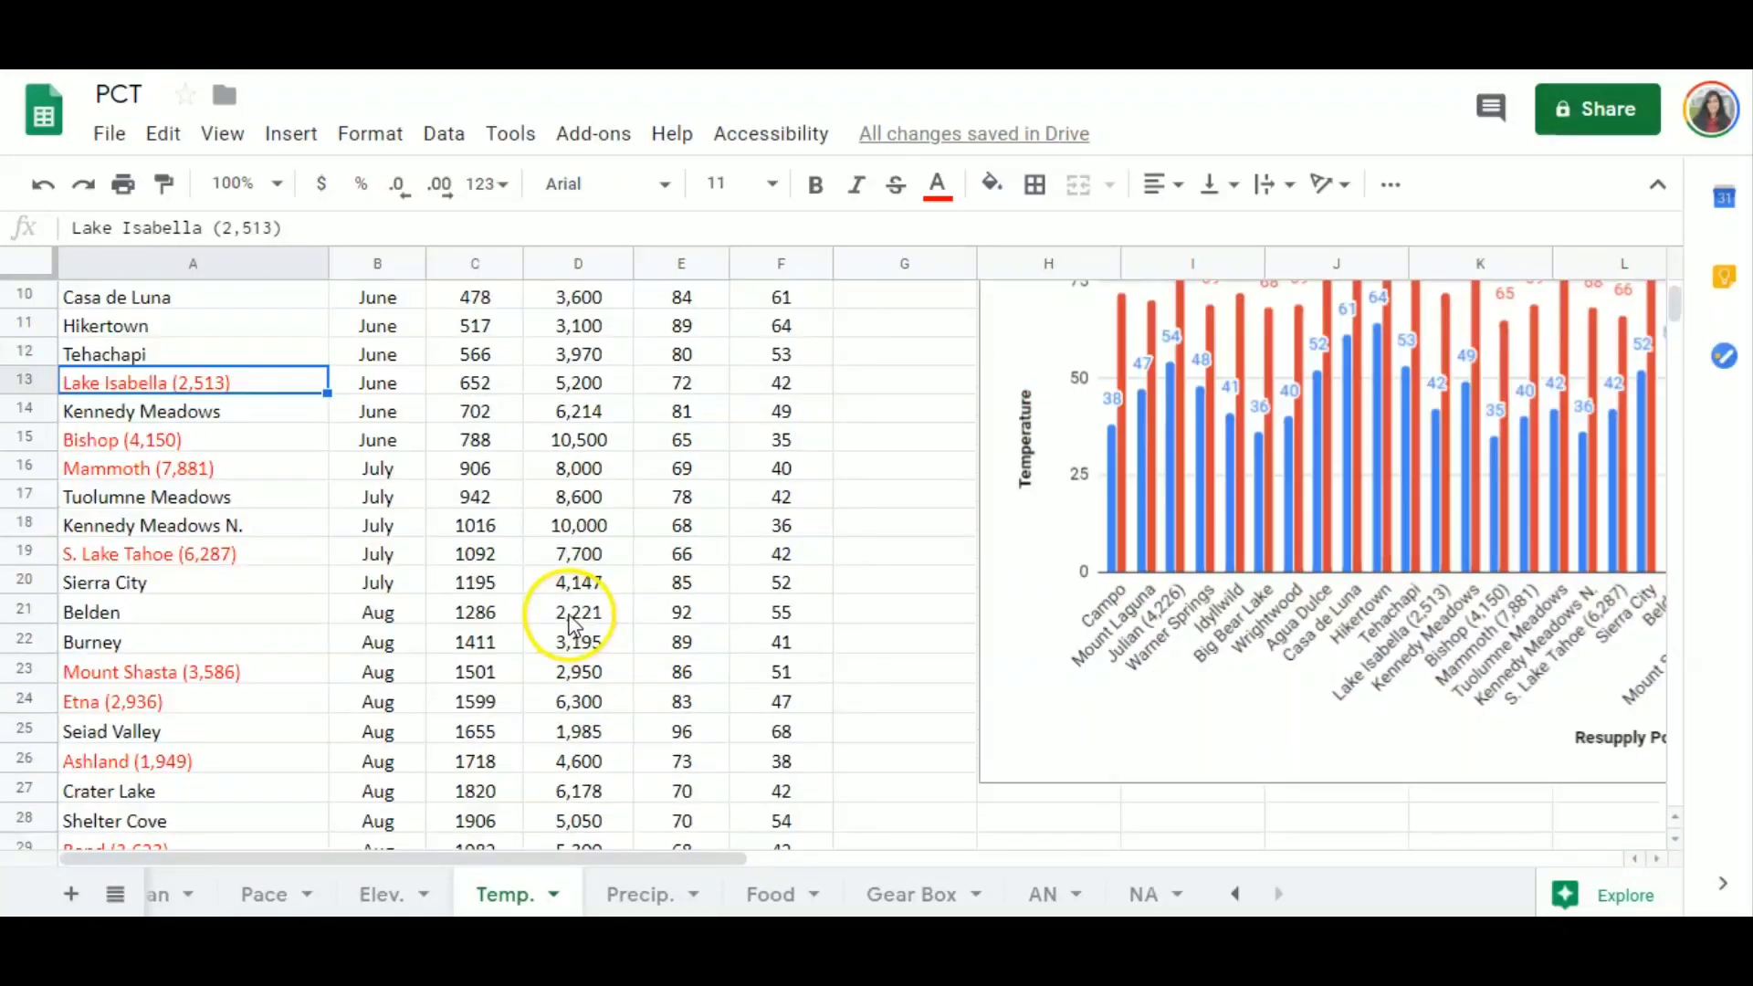
{"action": "left_click", "coordinate": [121, 439]}
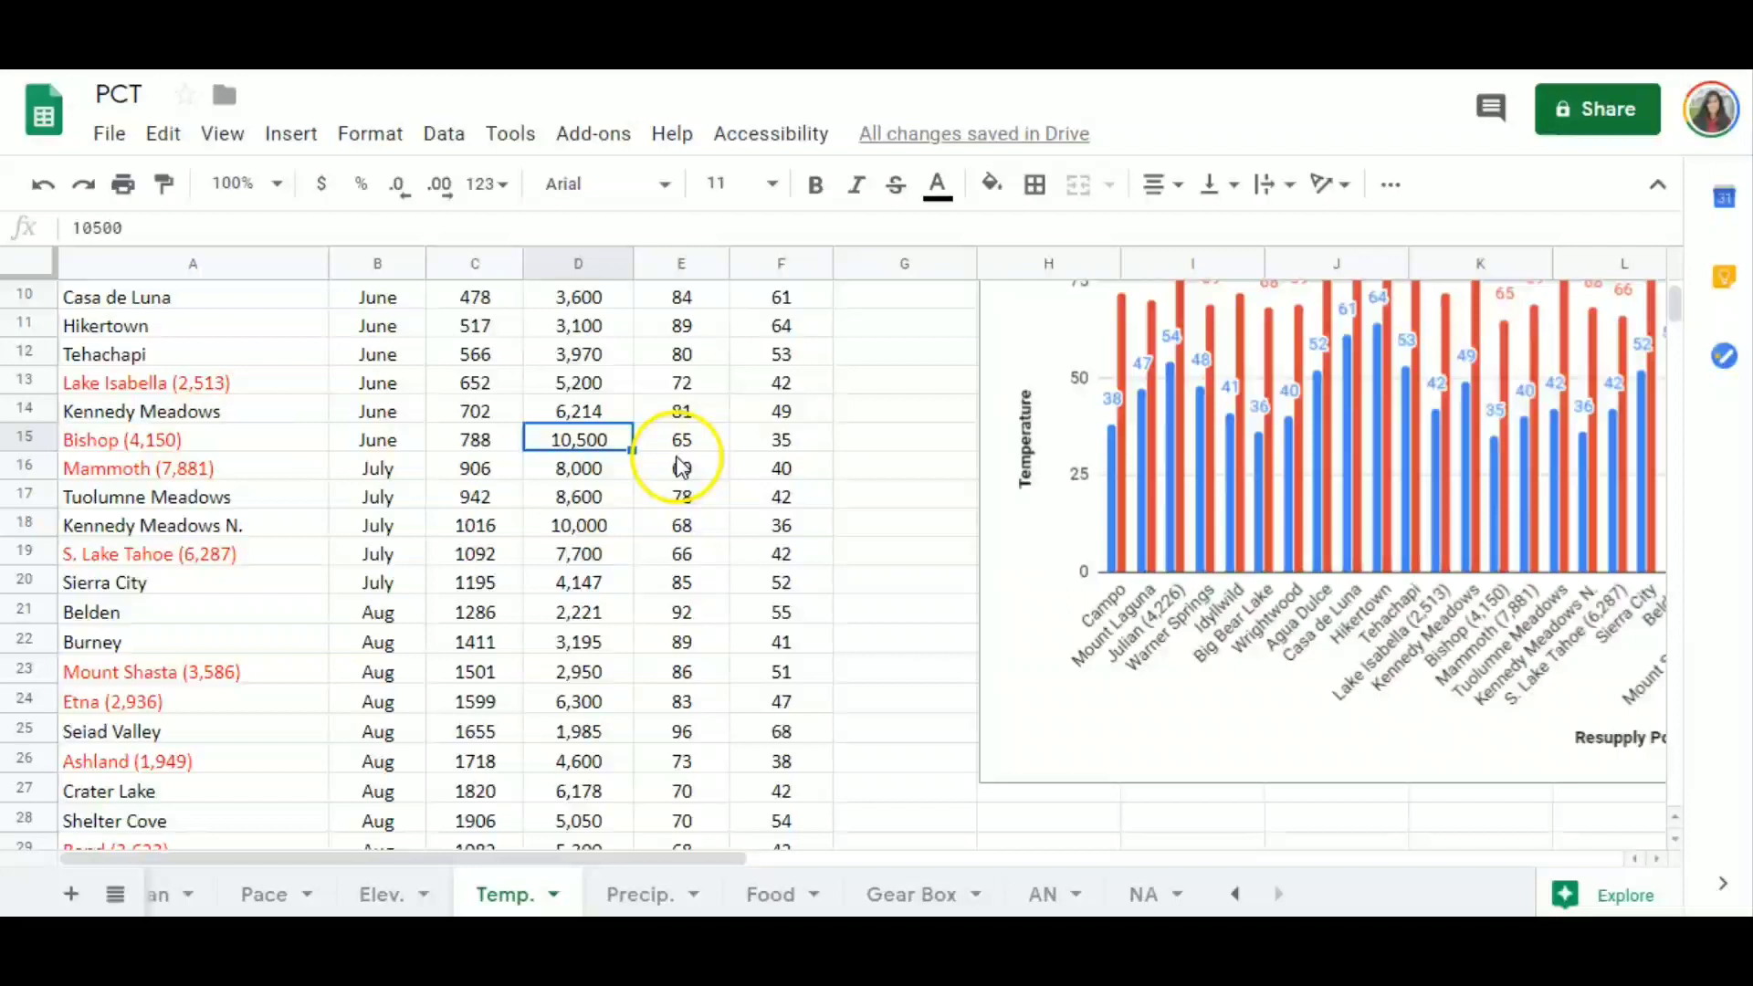
{"action": "left_click", "coordinate": [192, 440]}
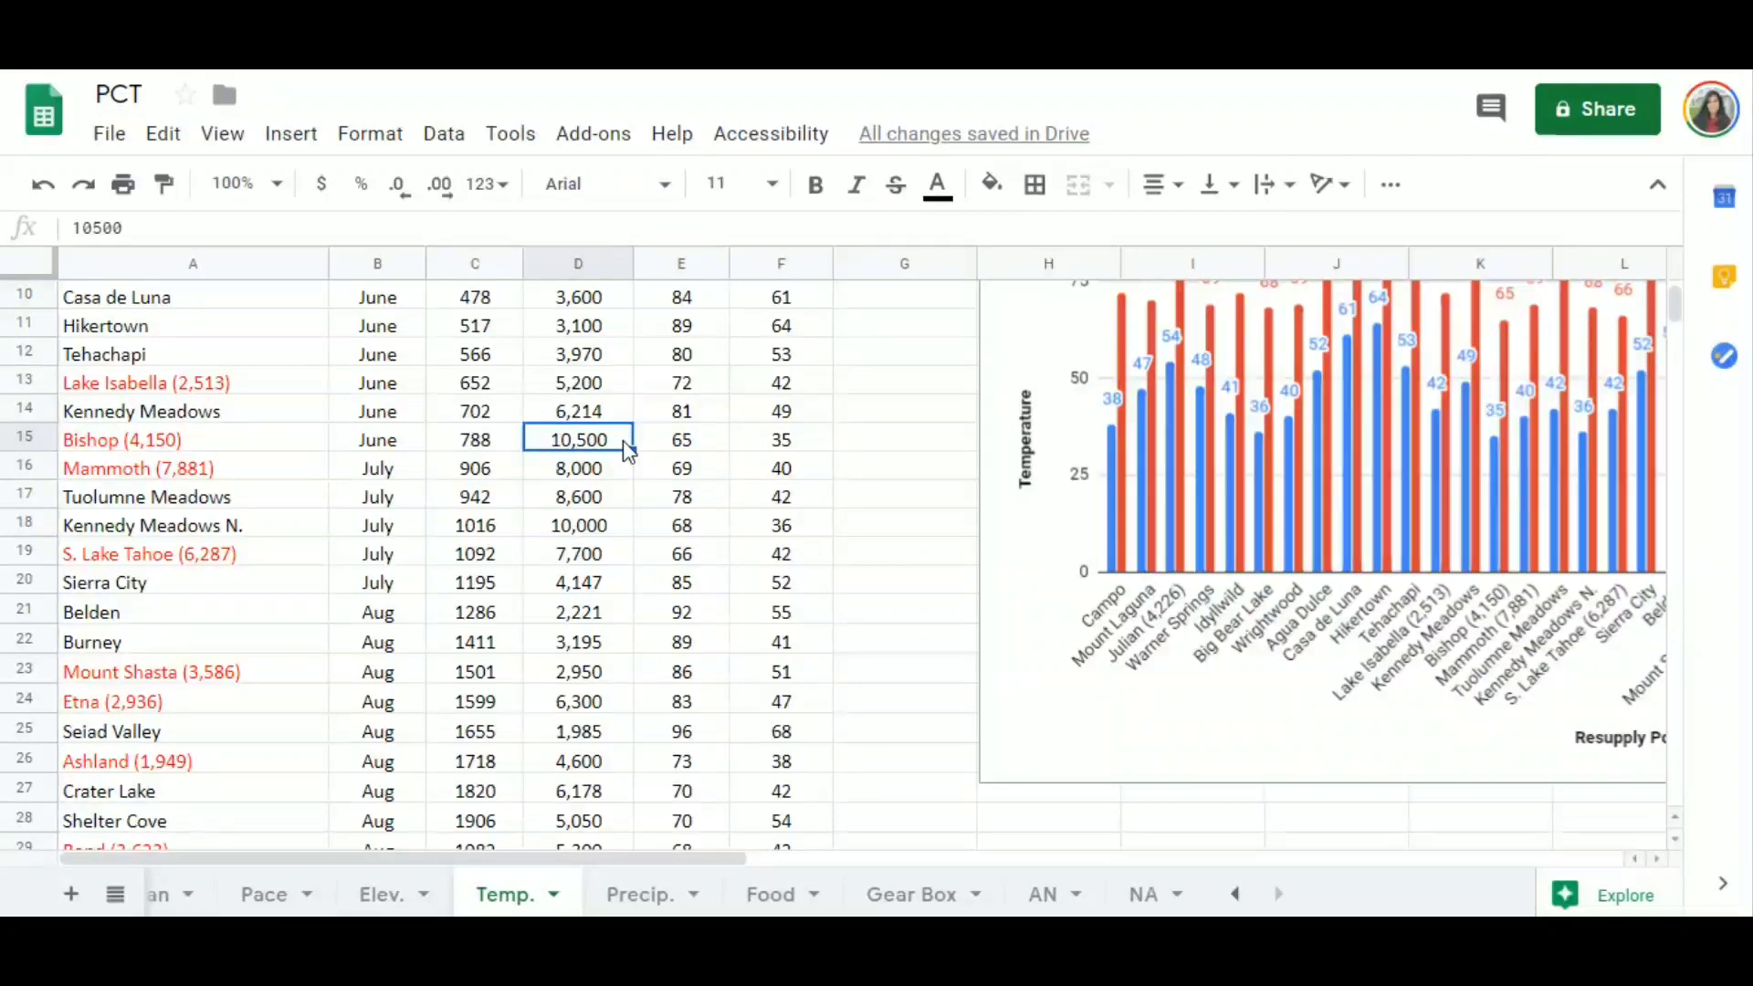
{"action": "left_click", "coordinate": [681, 439]}
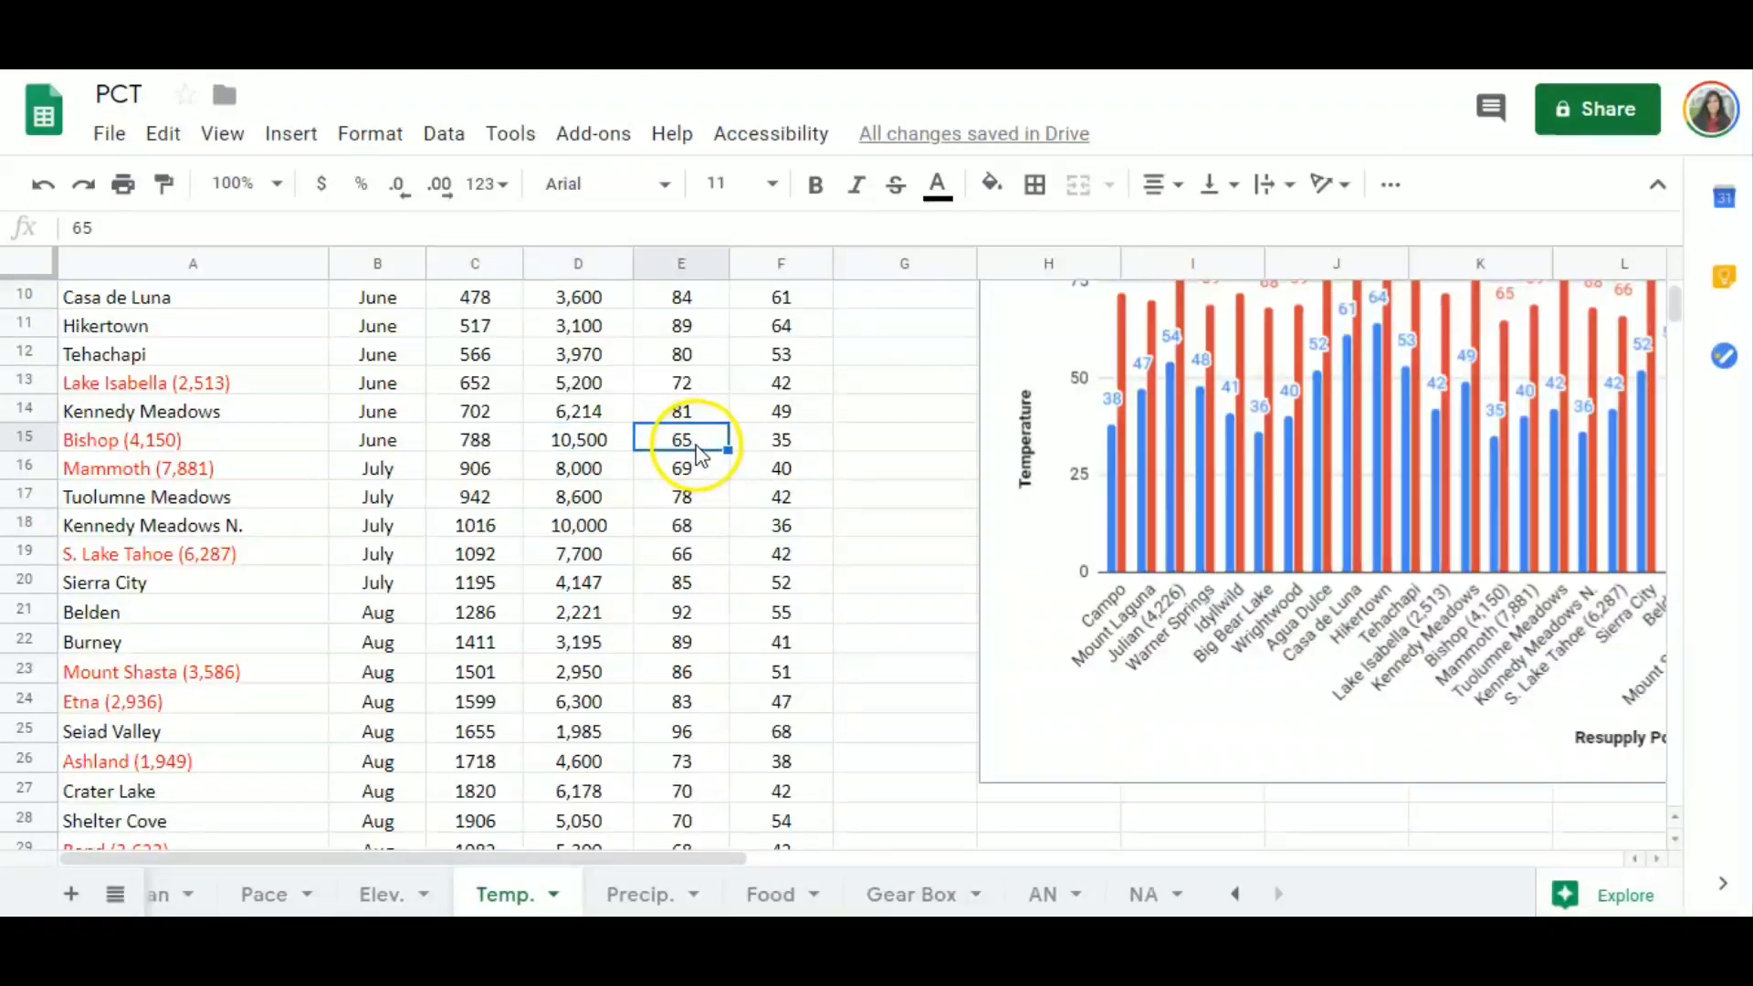
{"action": "mouse_move", "coordinate": [755, 447]}
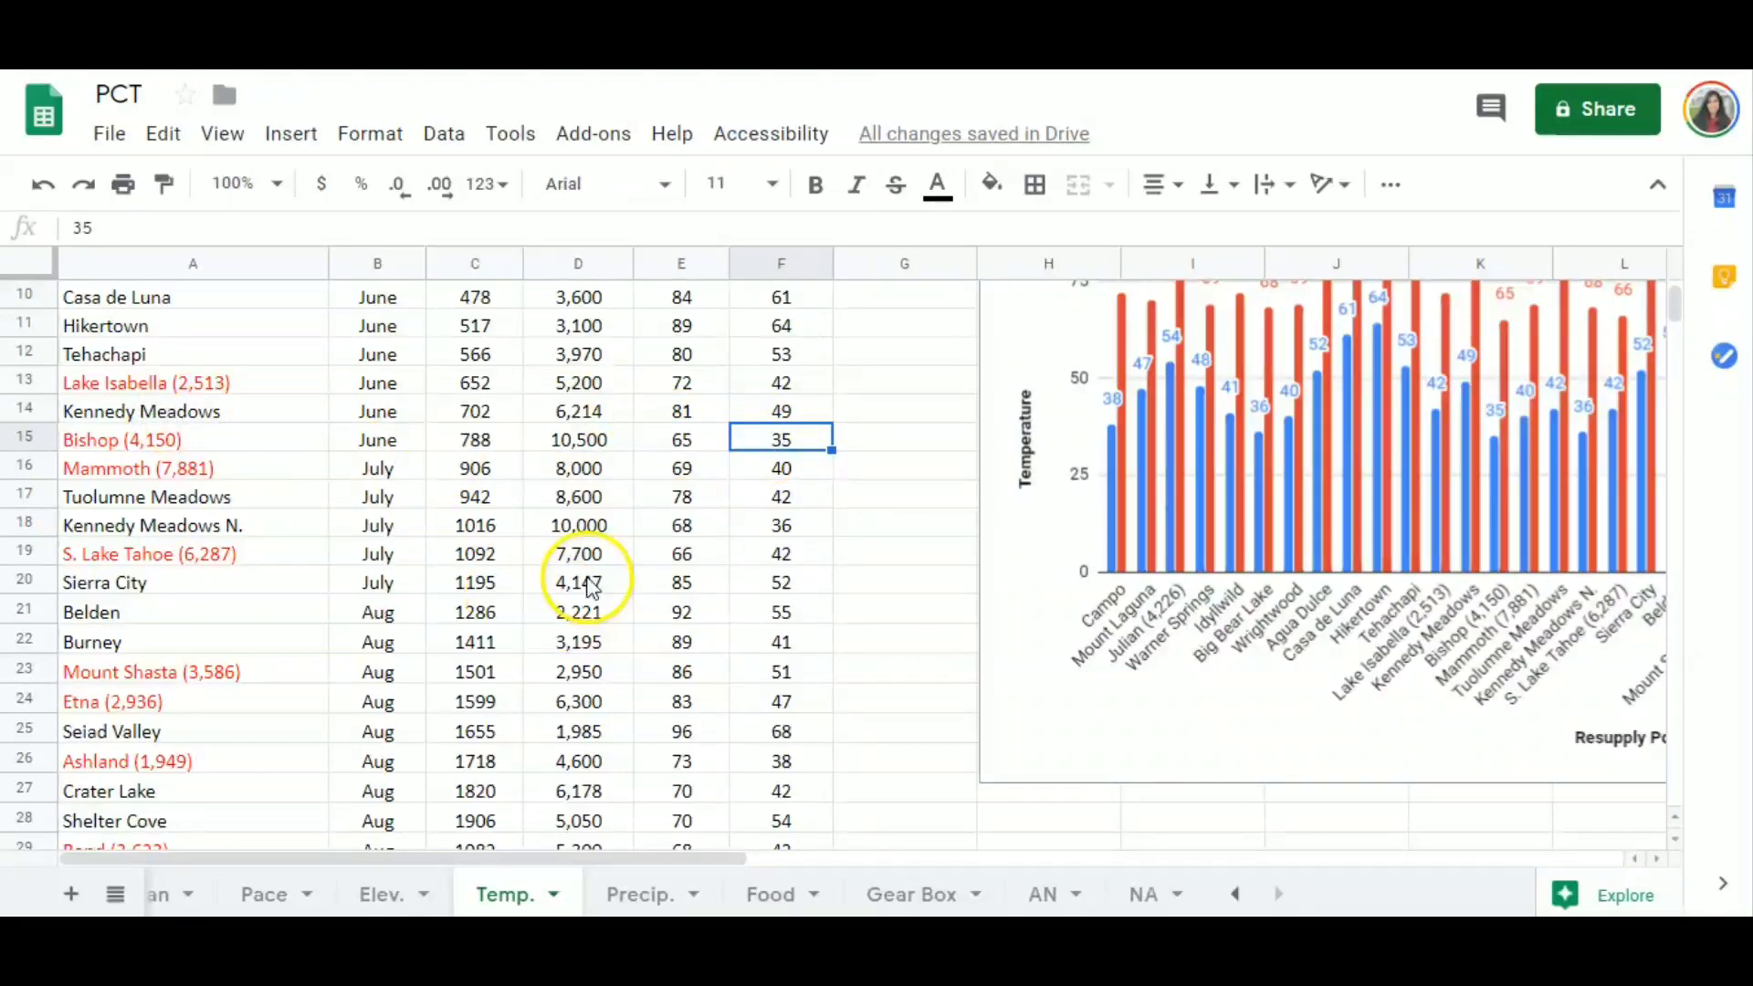
{"action": "scroll", "scroll_direction": "down", "scroll_amount": 3}
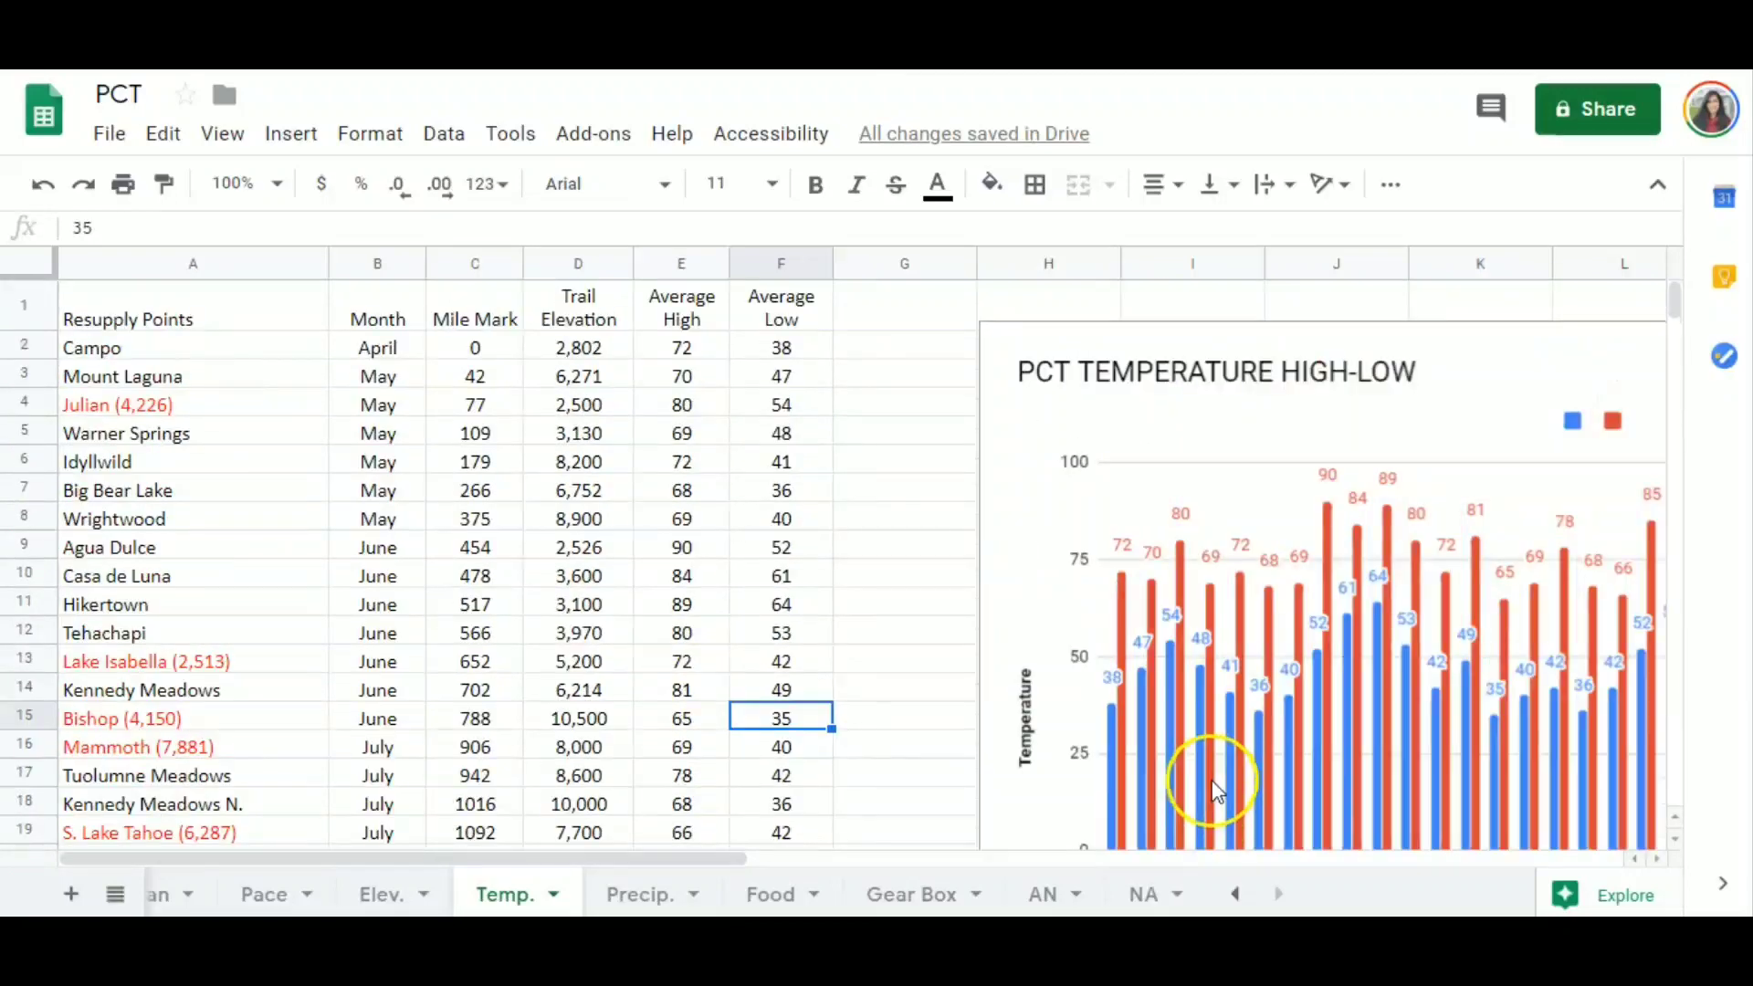
Scroll over the Temp. tab's high/low chart, then switch to the Precip. sheet.
{"action": "scroll", "scroll_direction": "right", "scroll_amount": 3}
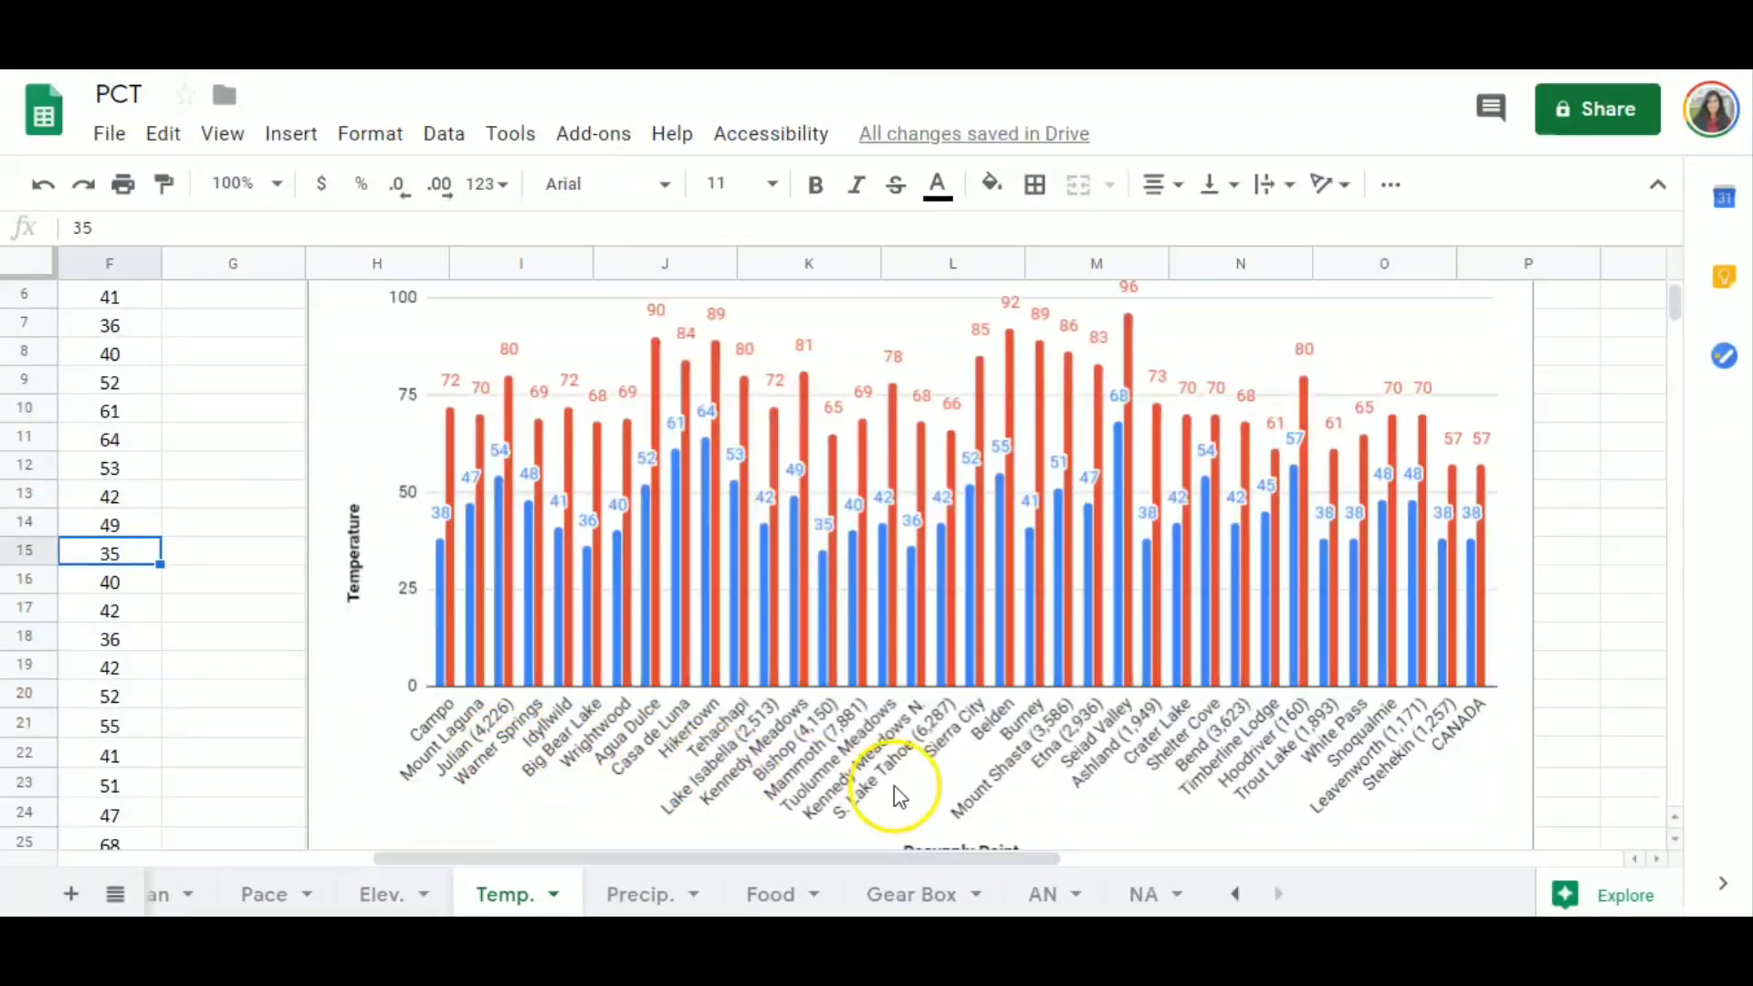
{"action": "scroll", "scroll_direction": "up", "scroll_amount": 3}
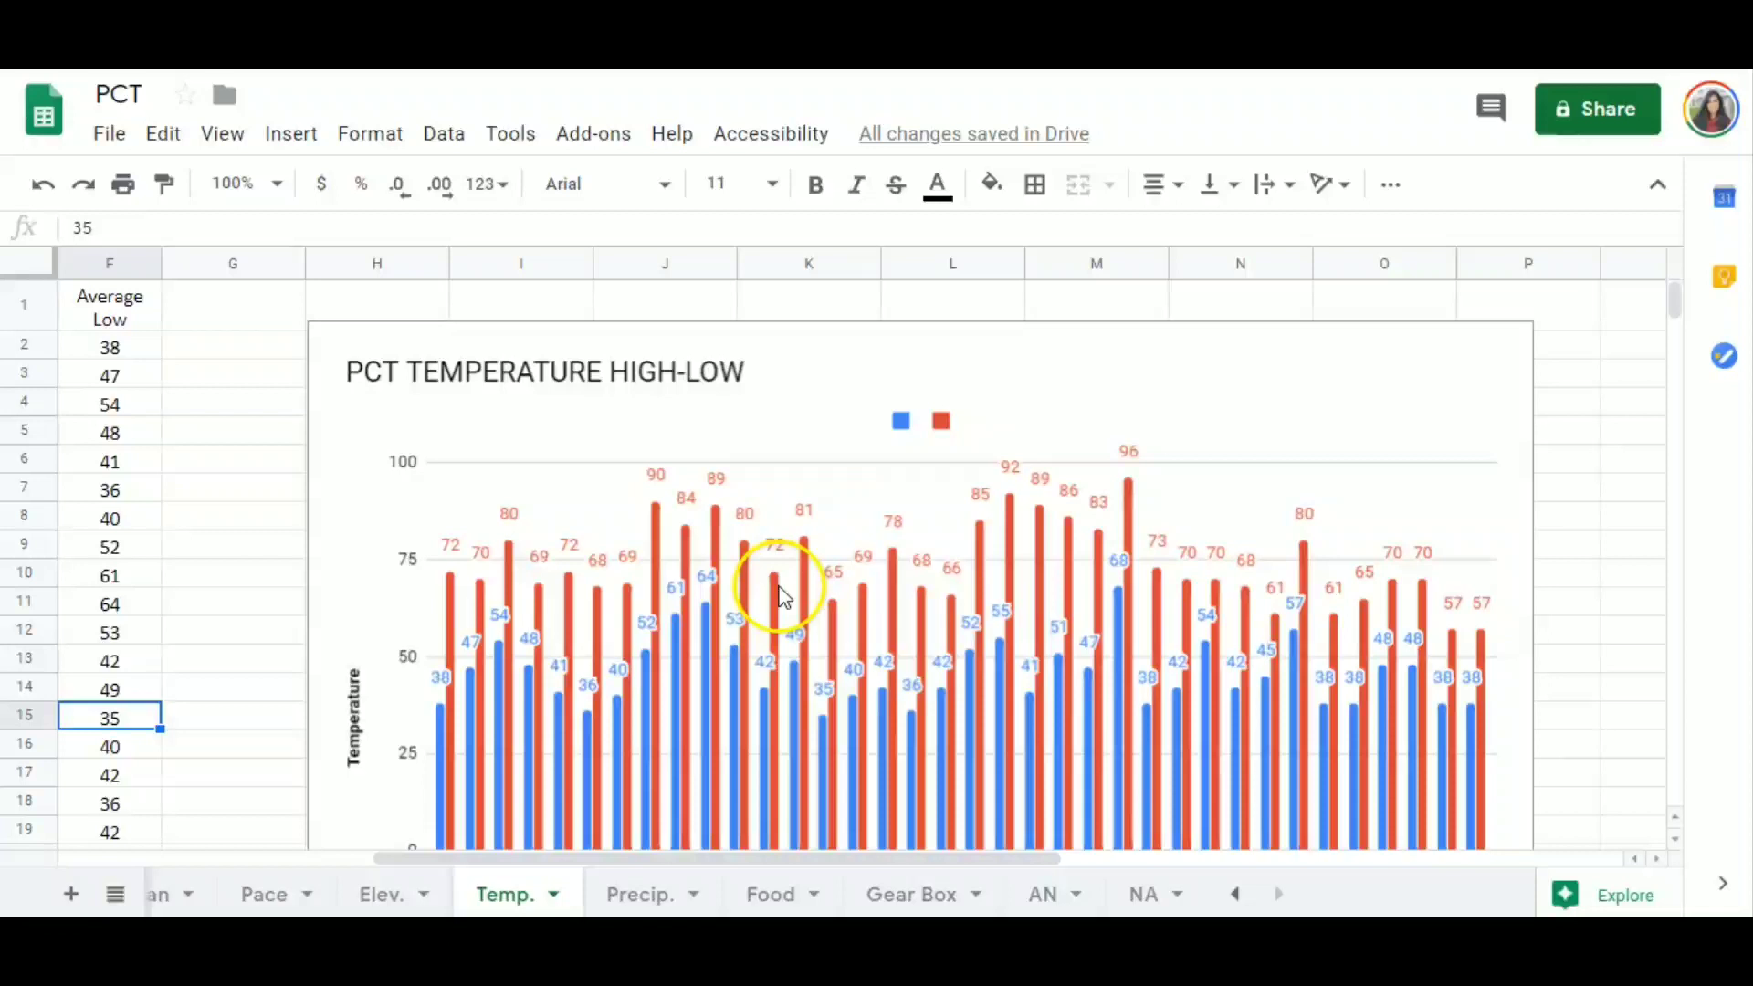
{"action": "mouse_move", "coordinate": [911, 579]}
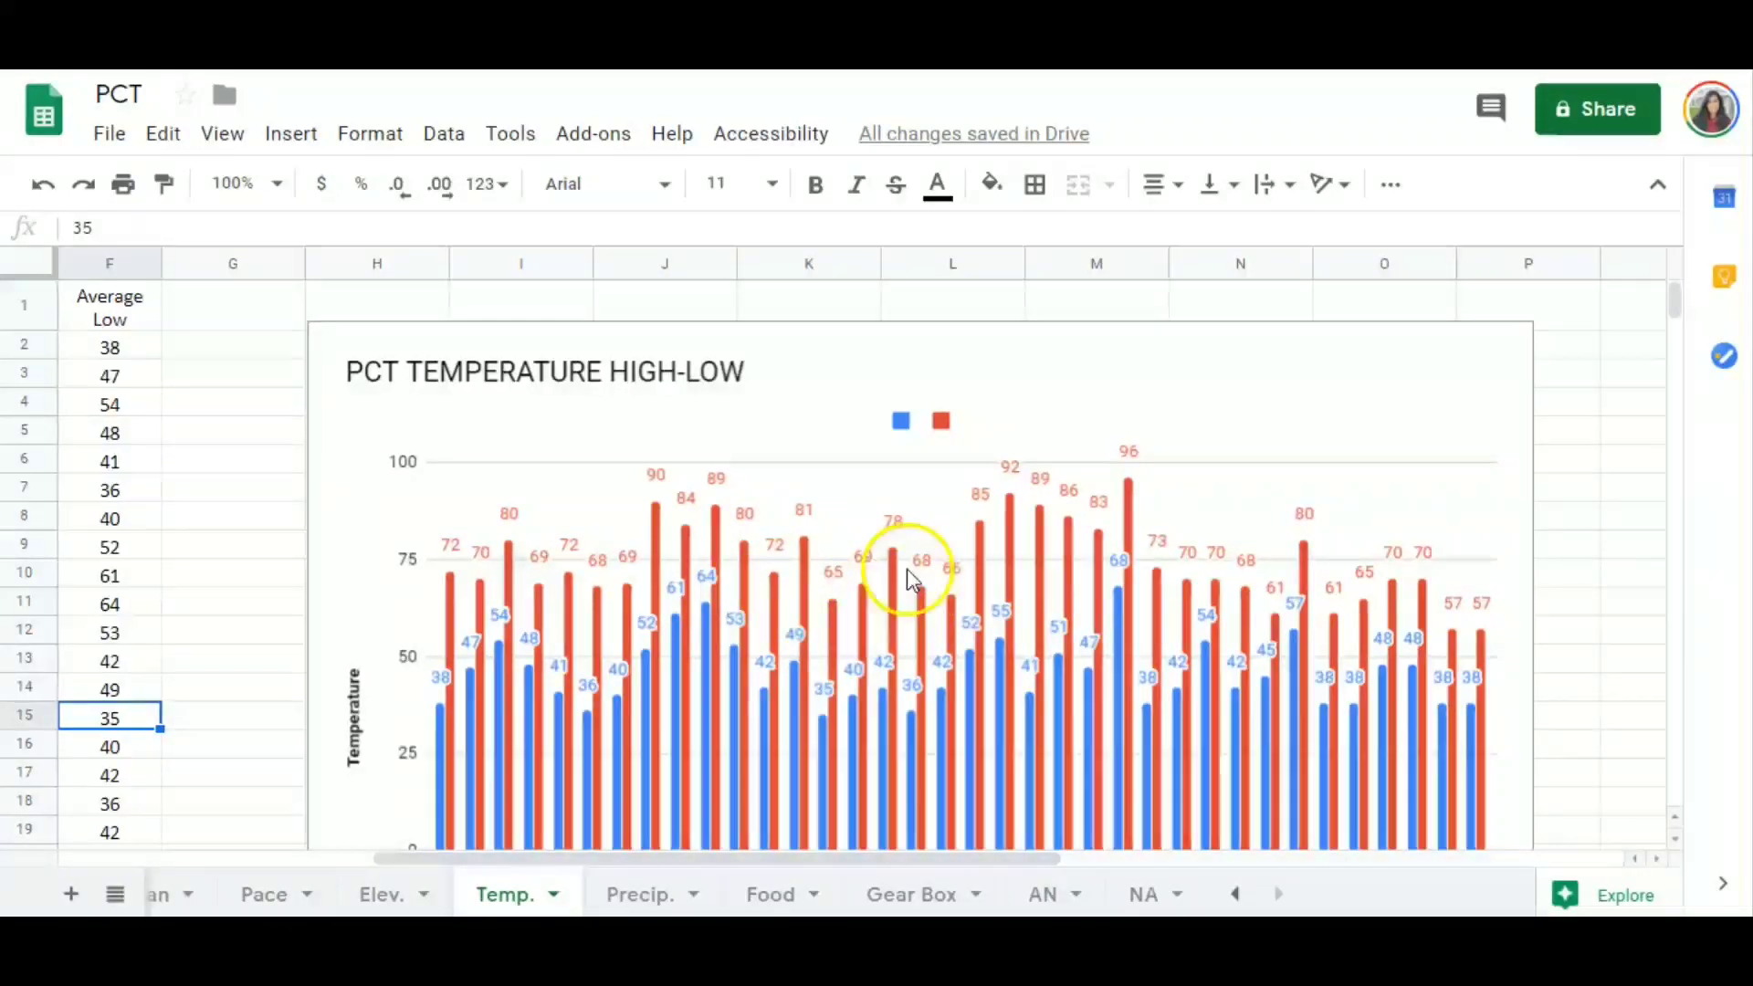
{"action": "scroll", "scroll_direction": "down", "scroll_amount": 3}
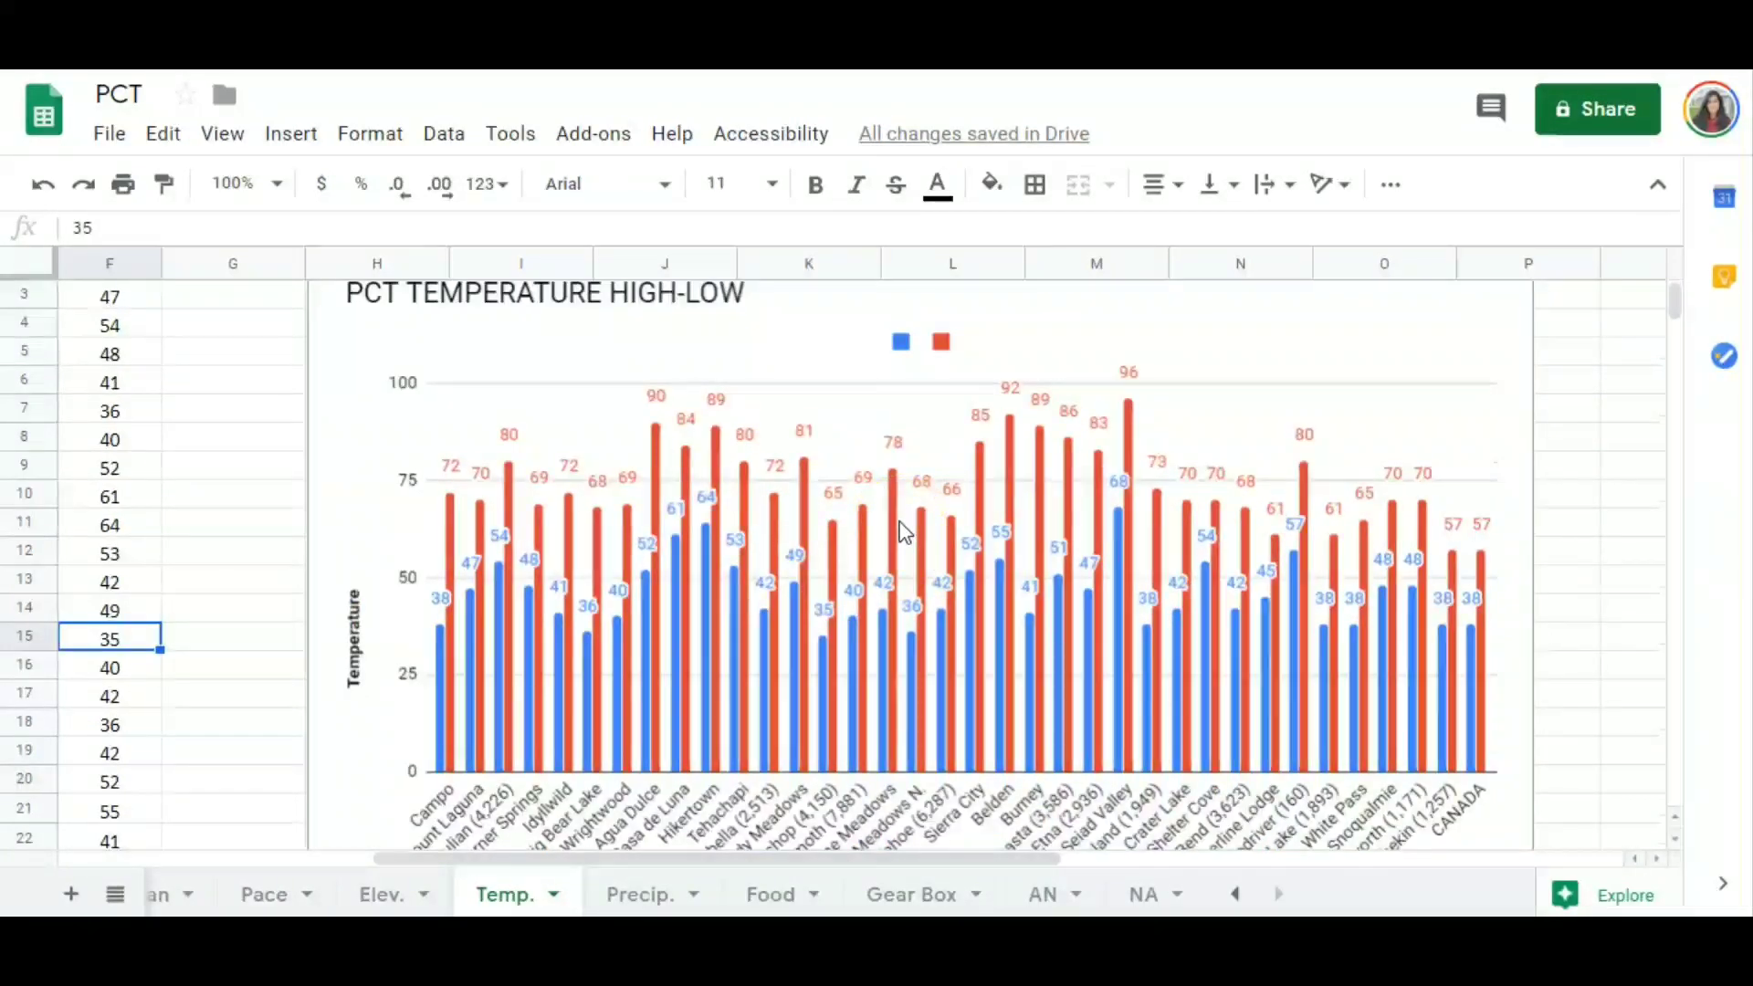
{"action": "mouse_move", "coordinate": [468, 699]}
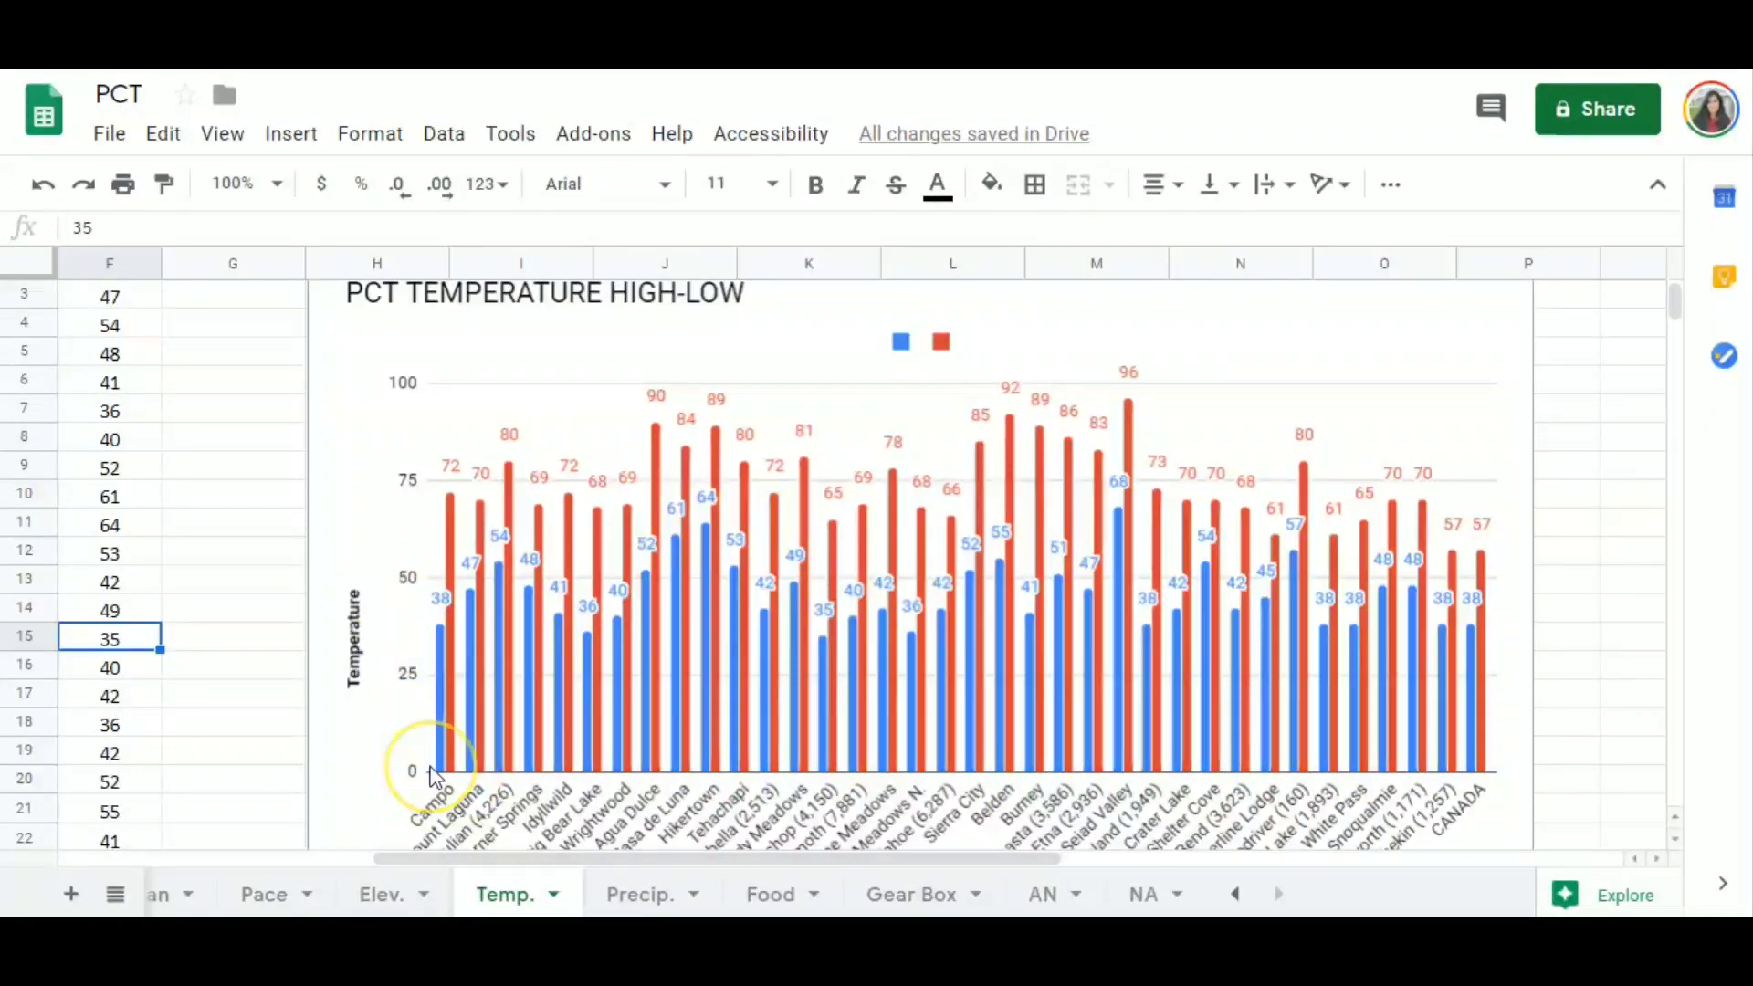
{"action": "mouse_move", "coordinate": [553, 794]}
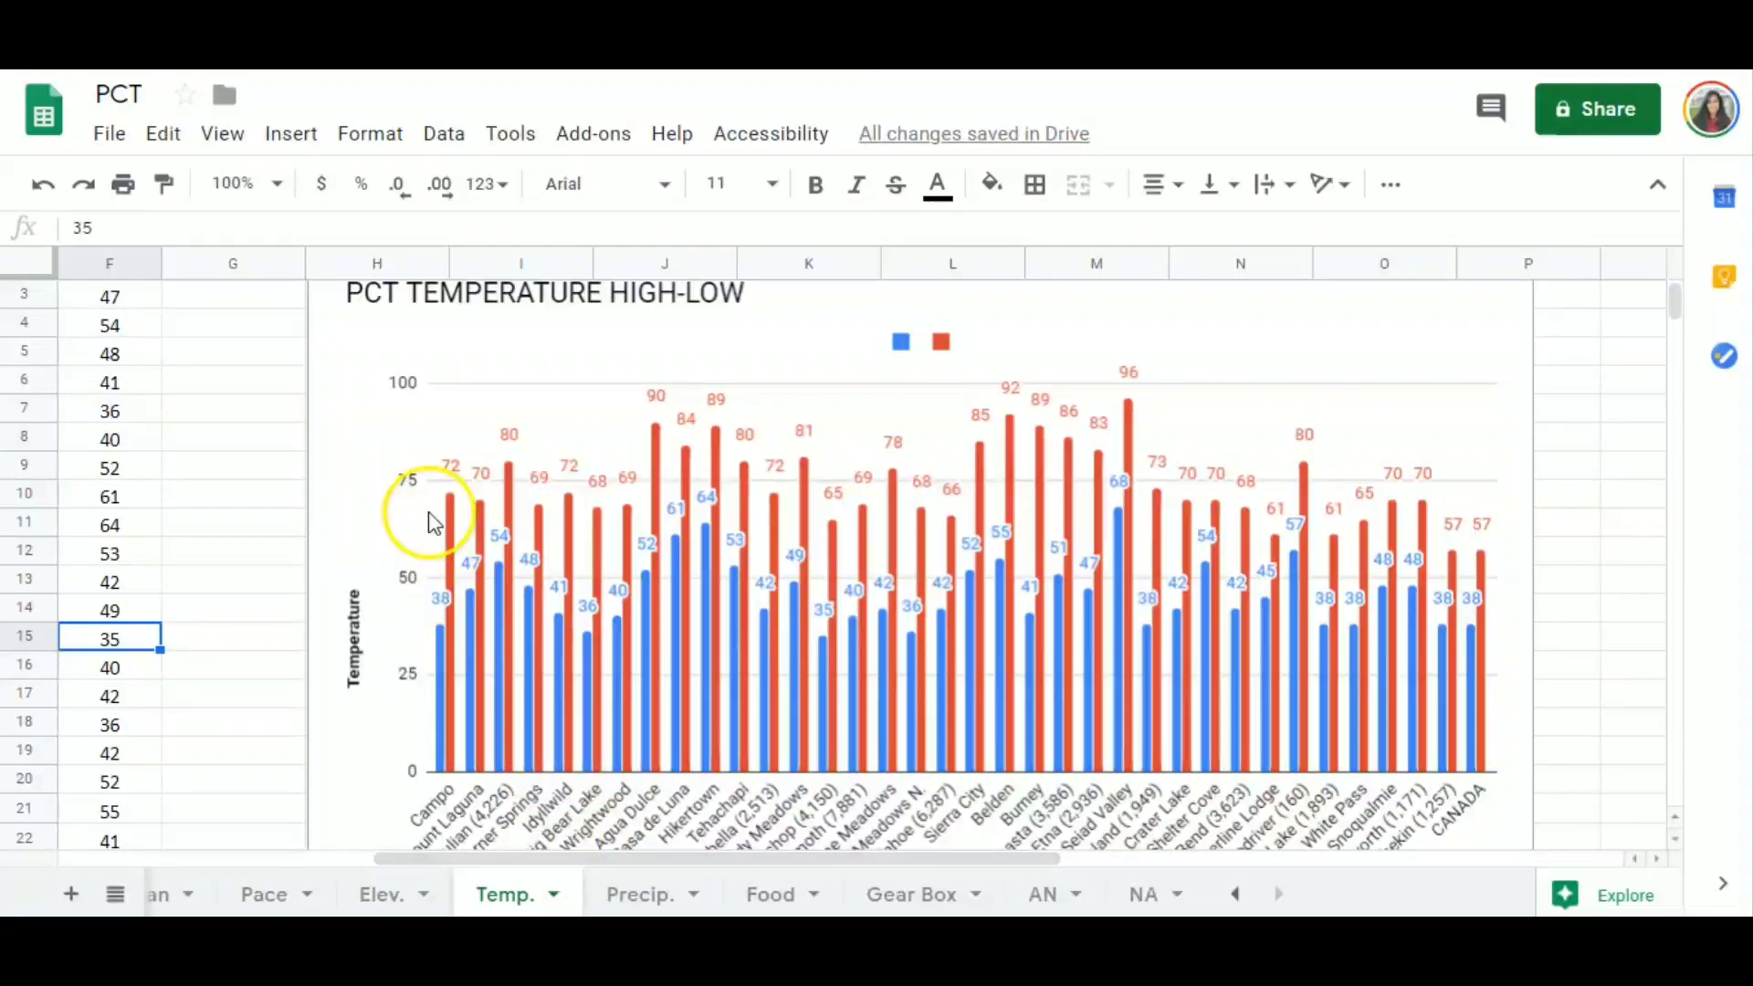
{"action": "mouse_move", "coordinate": [437, 434]}
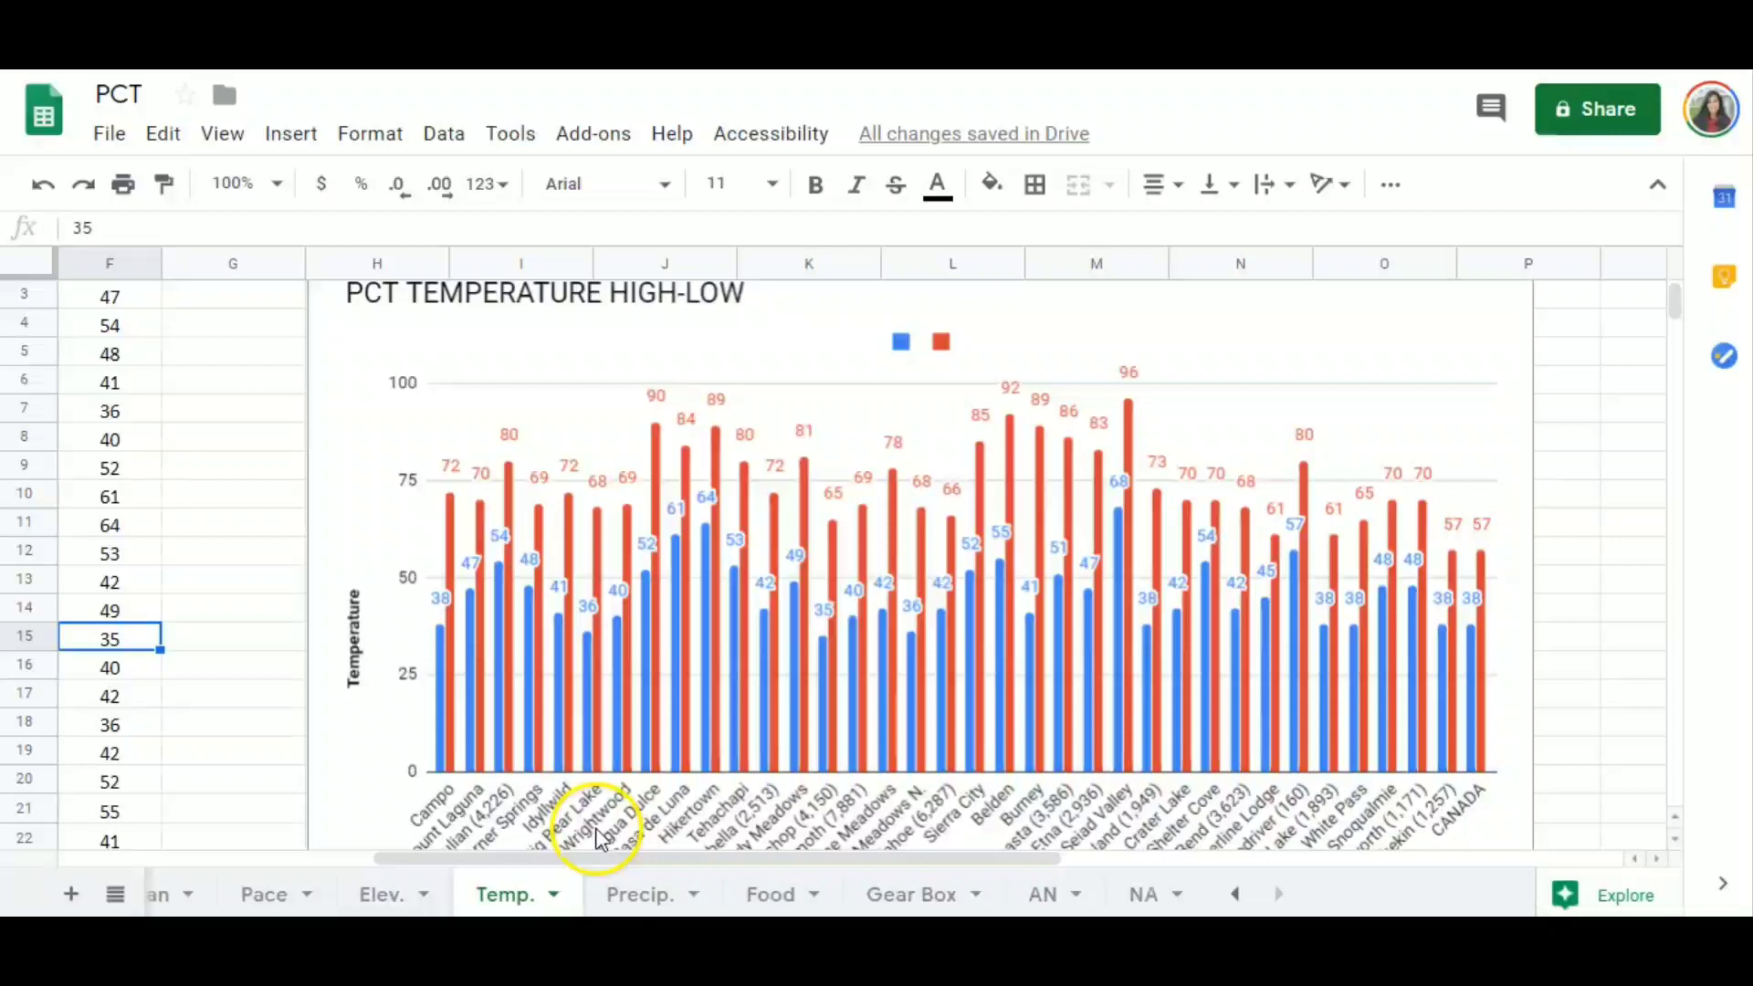
{"action": "scroll", "scroll_direction": "down", "scroll_amount": 3}
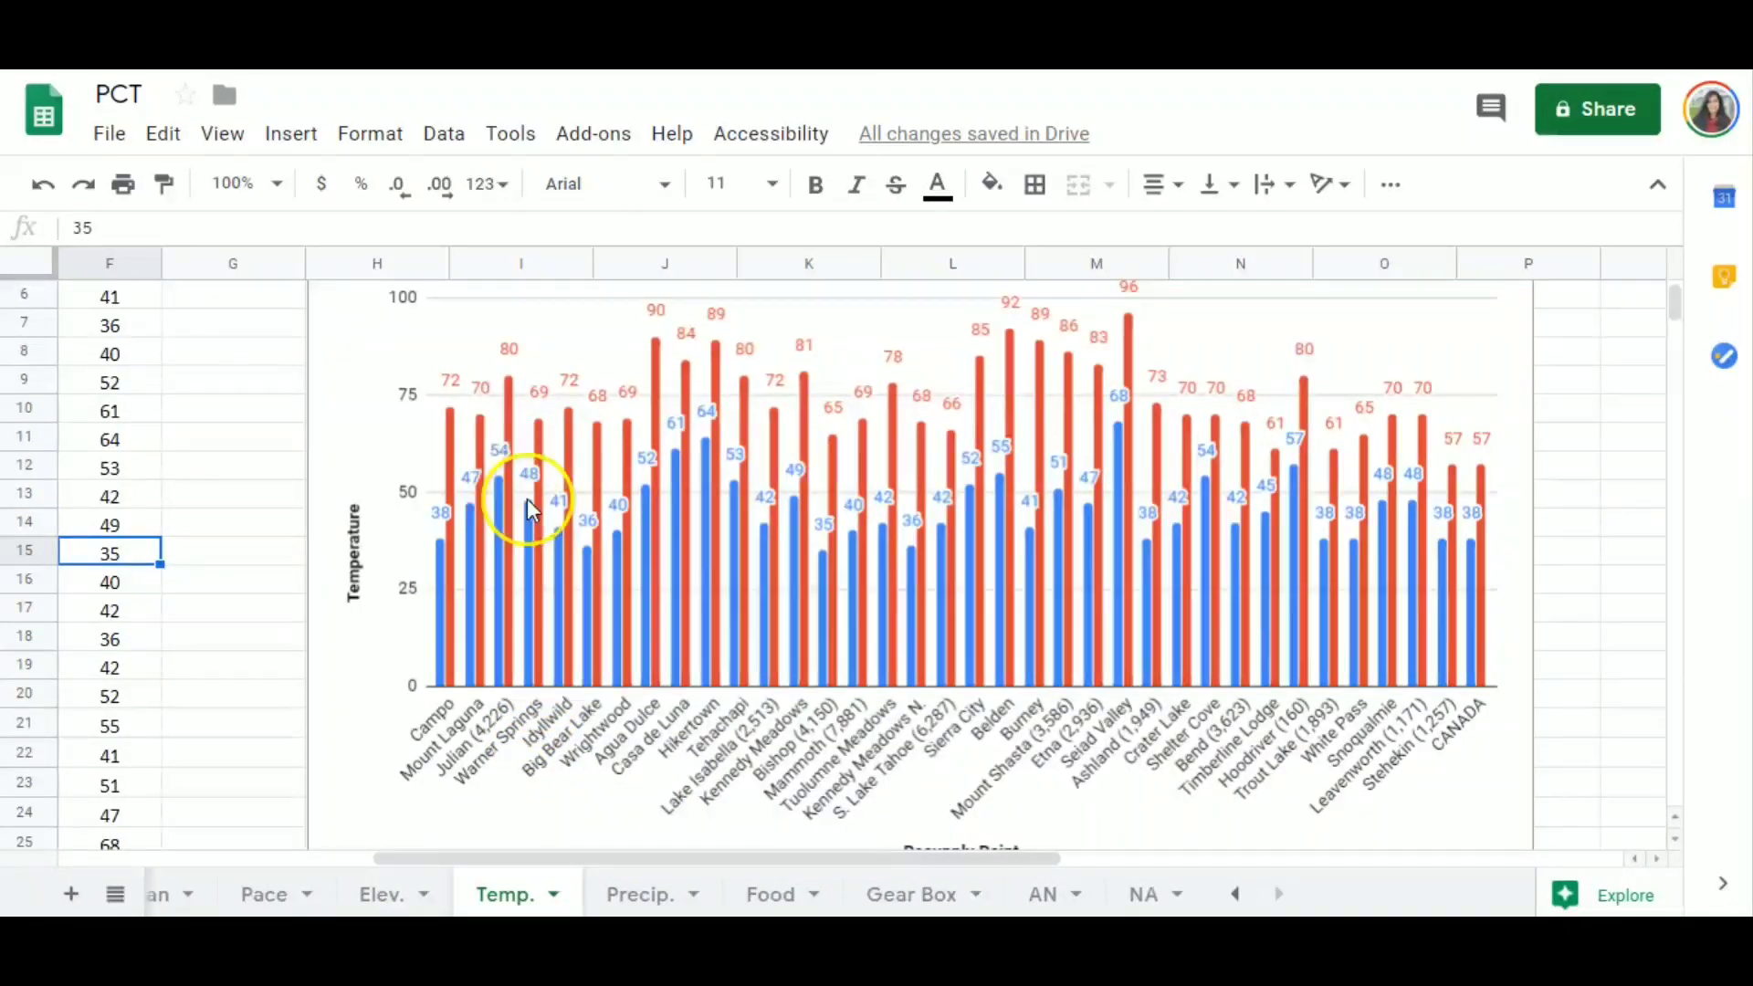
{"action": "mouse_move", "coordinate": [570, 587]}
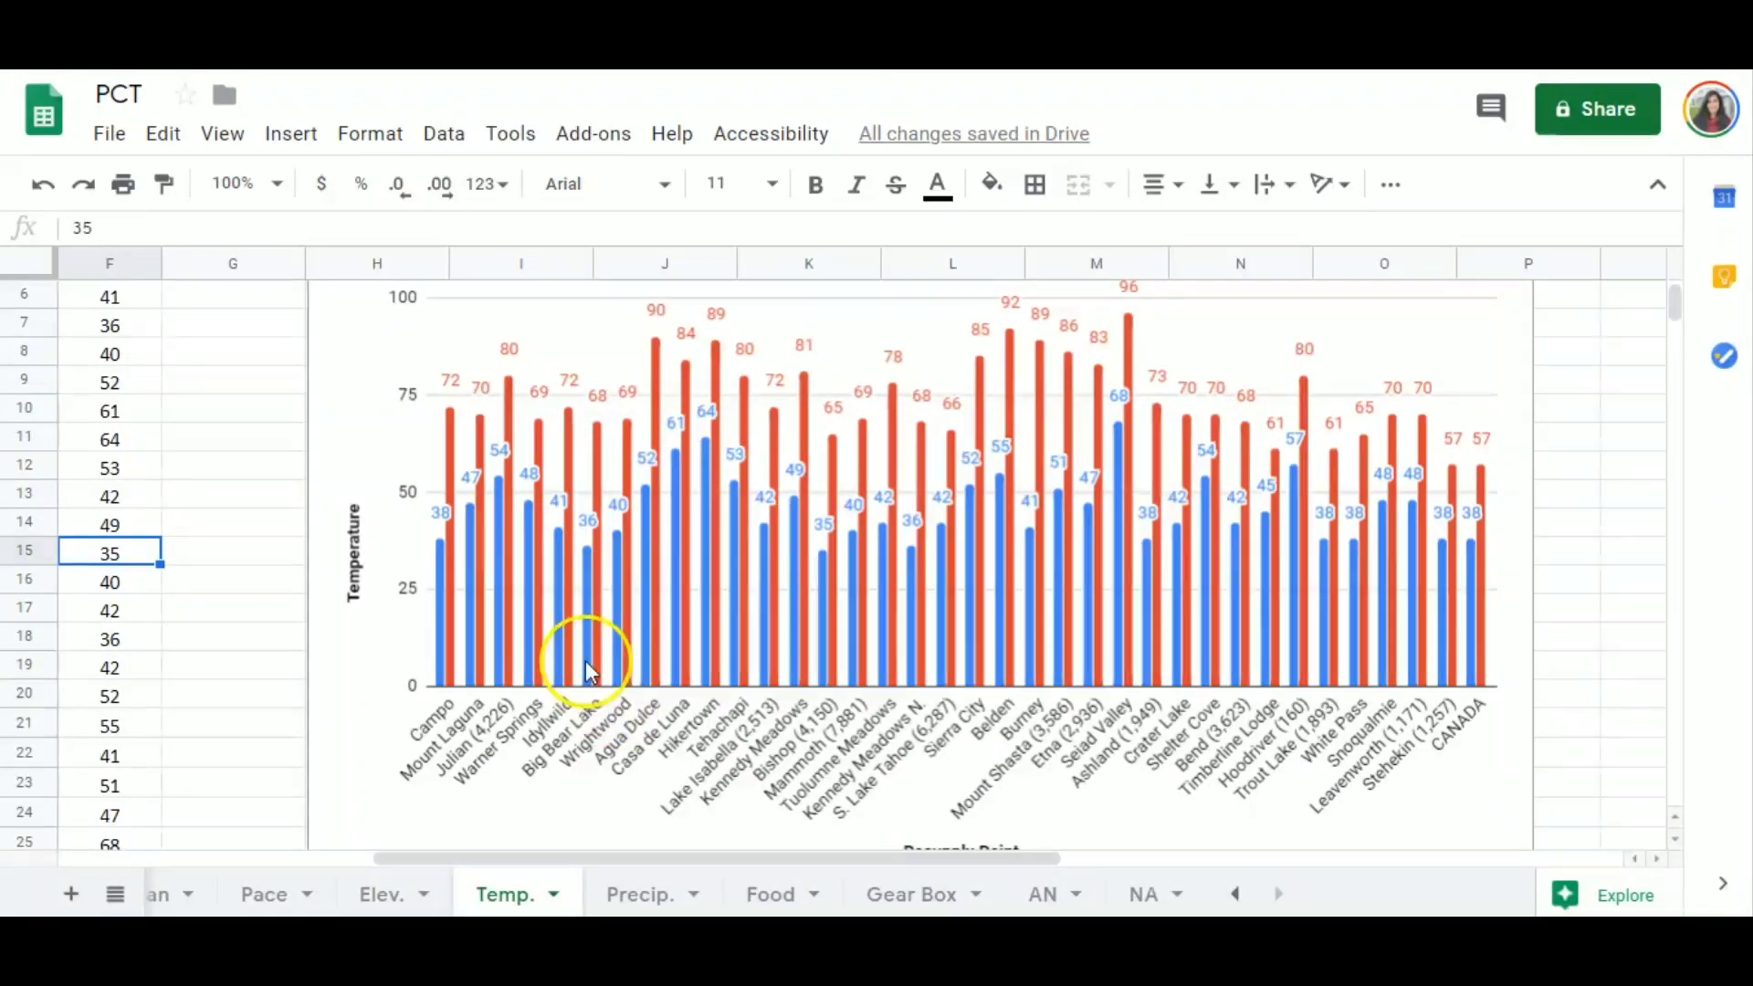
{"action": "mouse_move", "coordinate": [603, 405]}
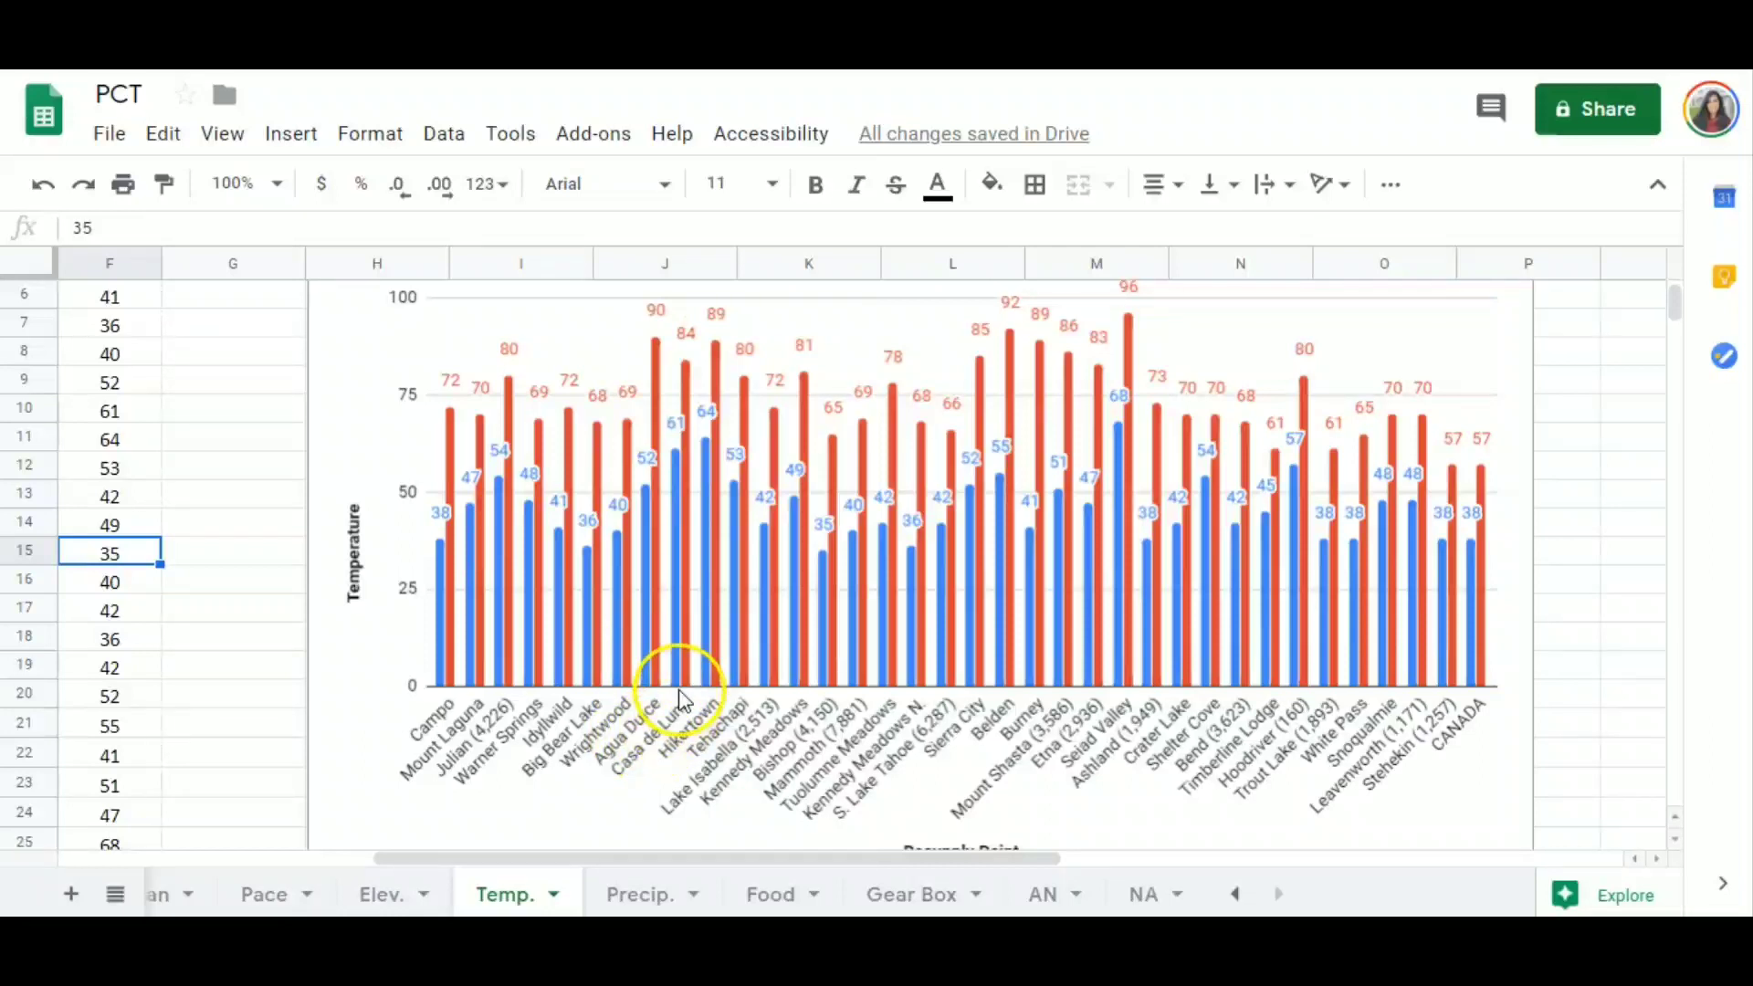
{"action": "mouse_move", "coordinate": [738, 716]}
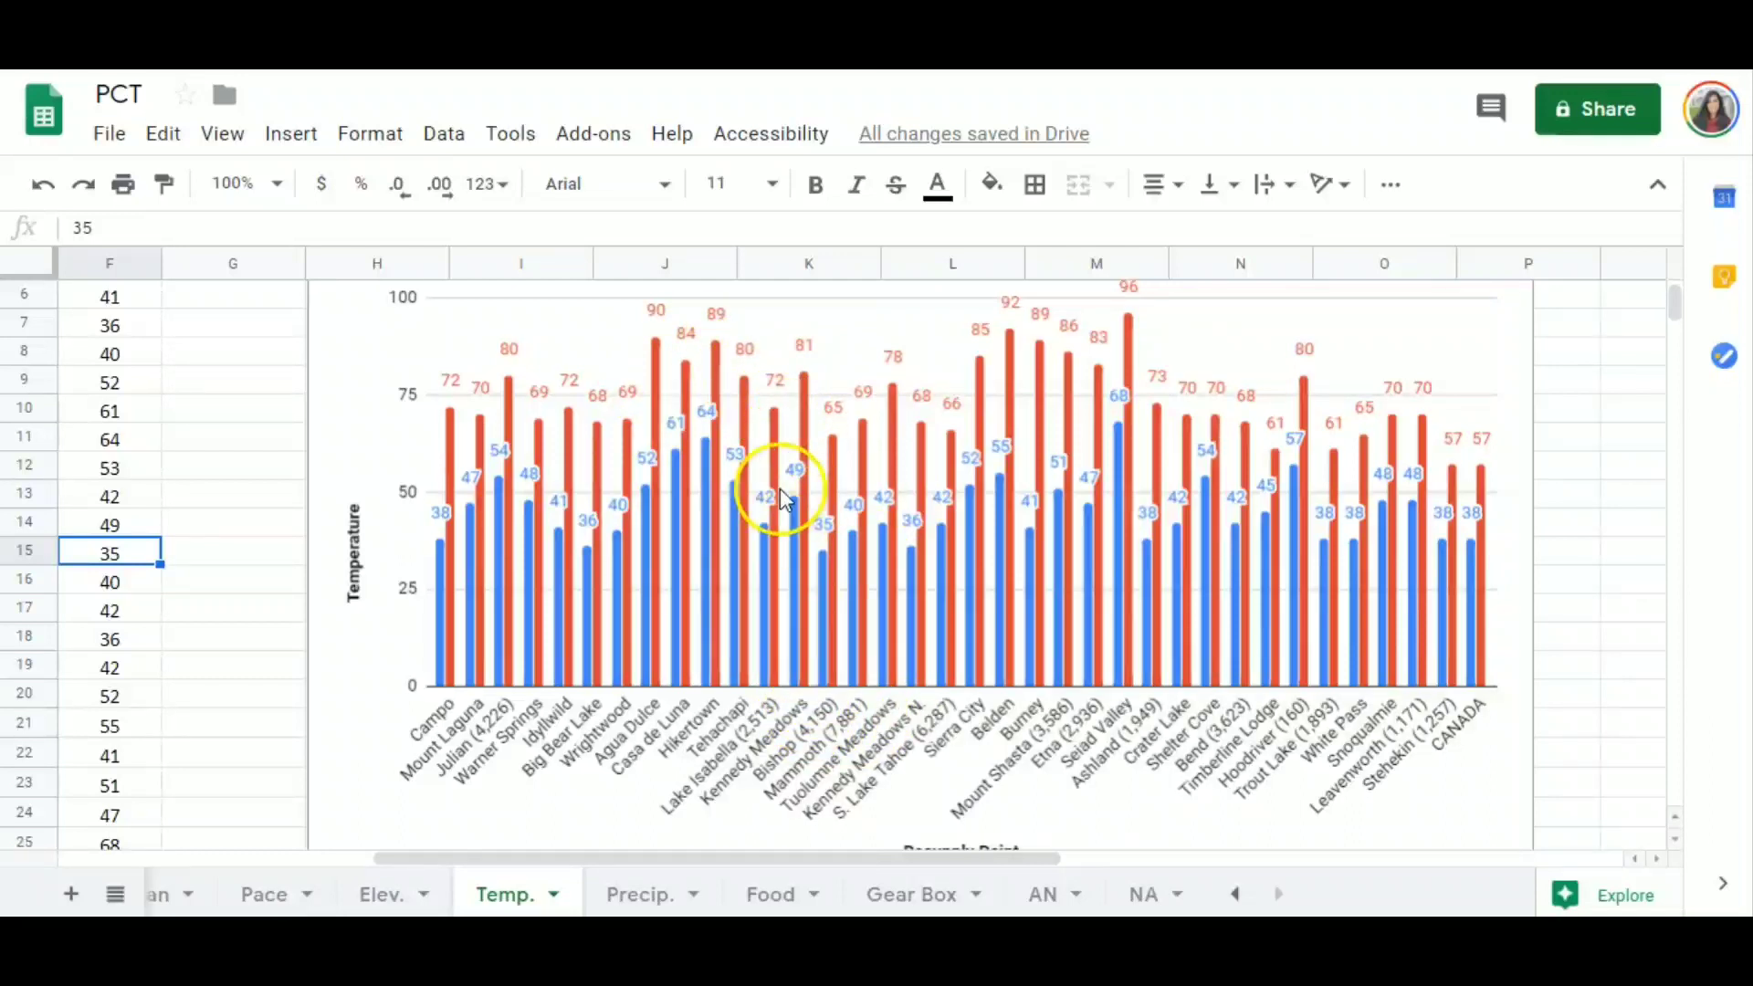
{"action": "mouse_move", "coordinate": [671, 330]}
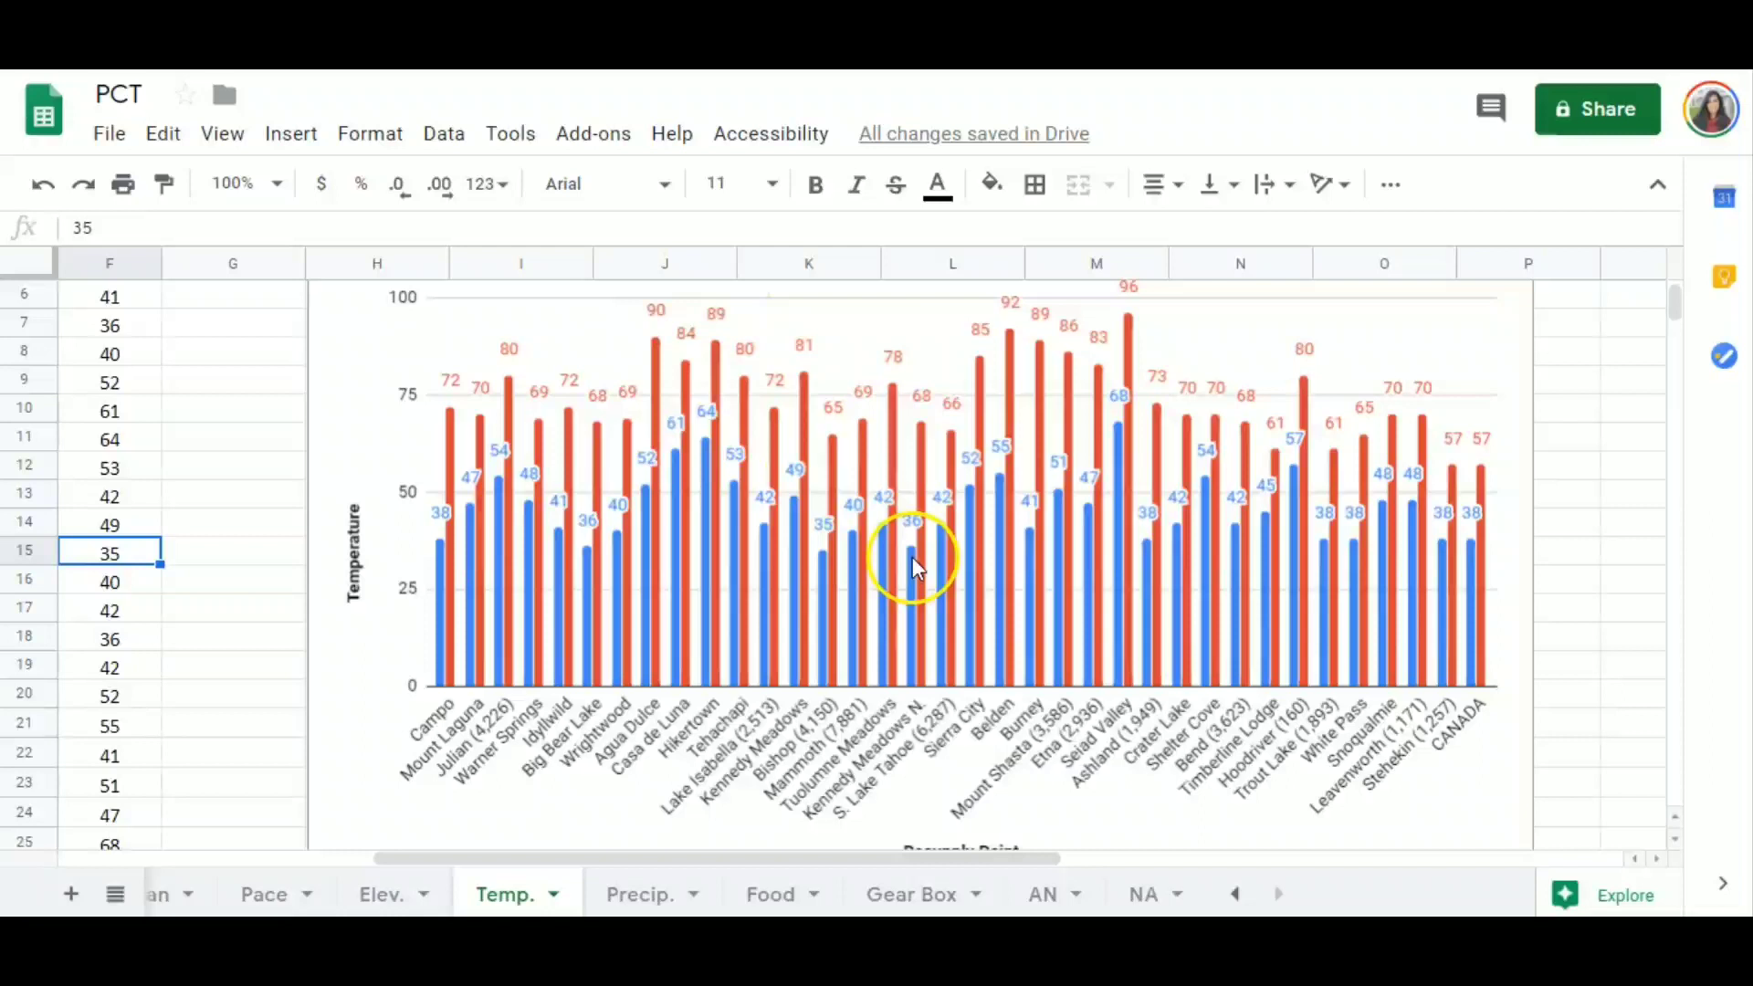
{"action": "mouse_move", "coordinate": [1280, 577]}
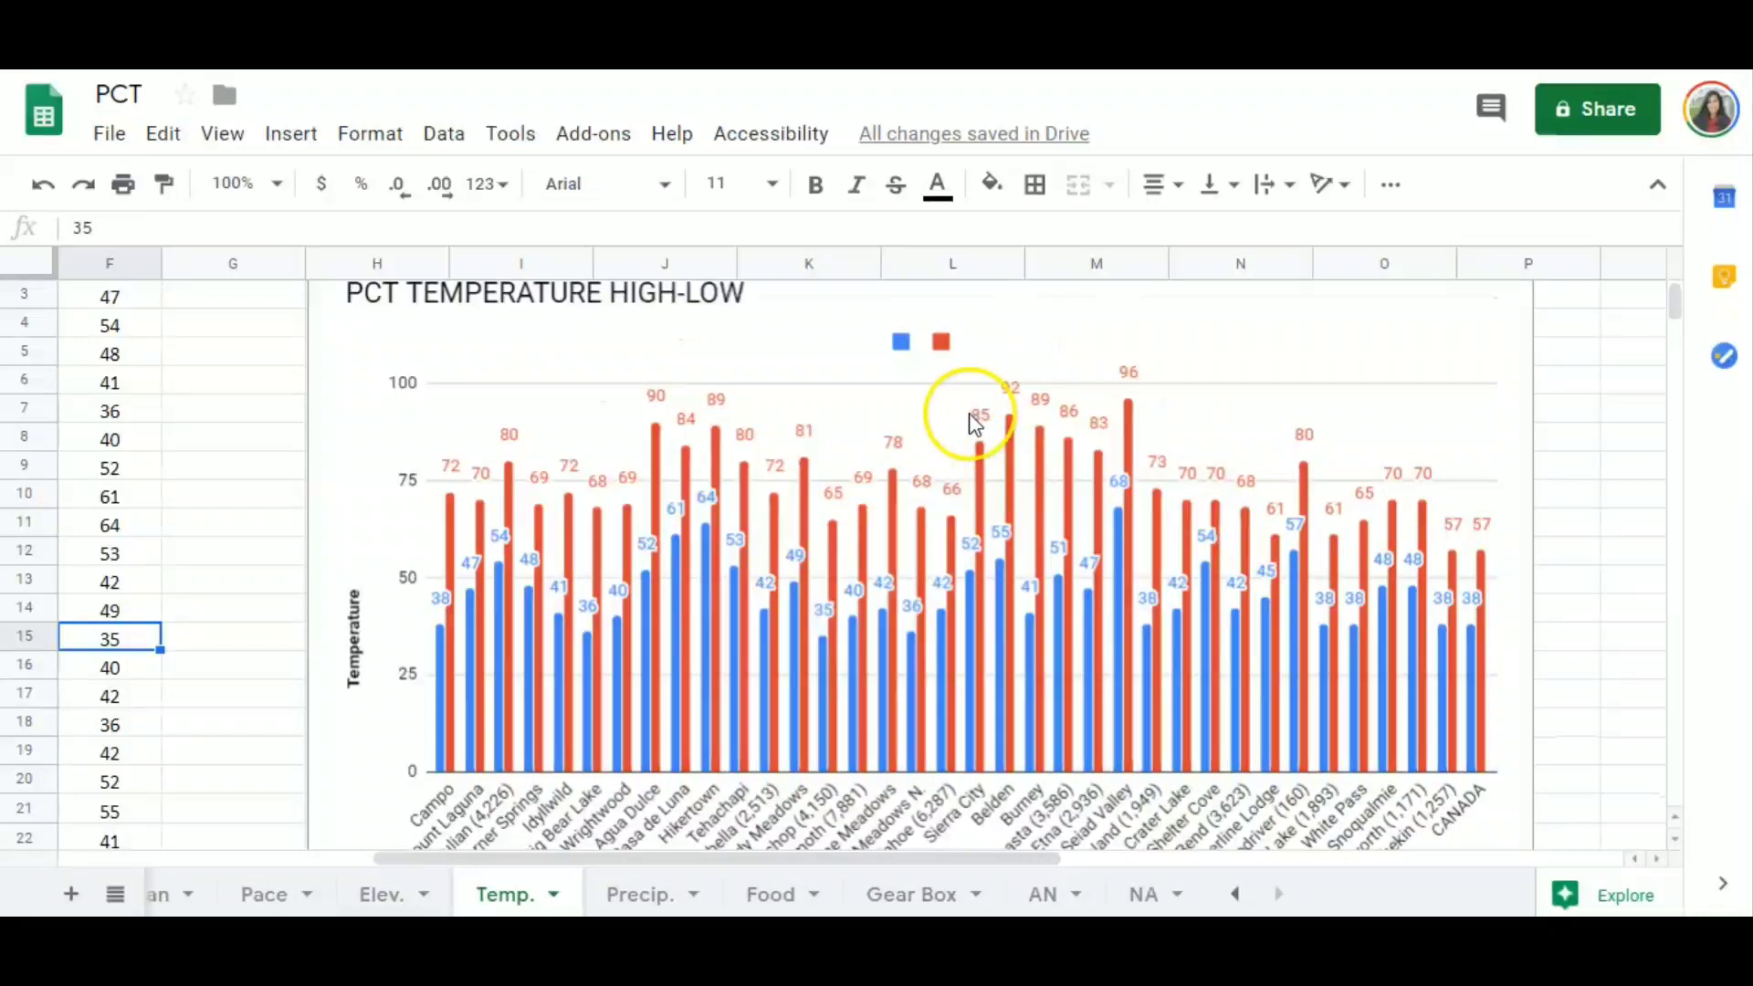
{"action": "mouse_move", "coordinate": [1001, 447]}
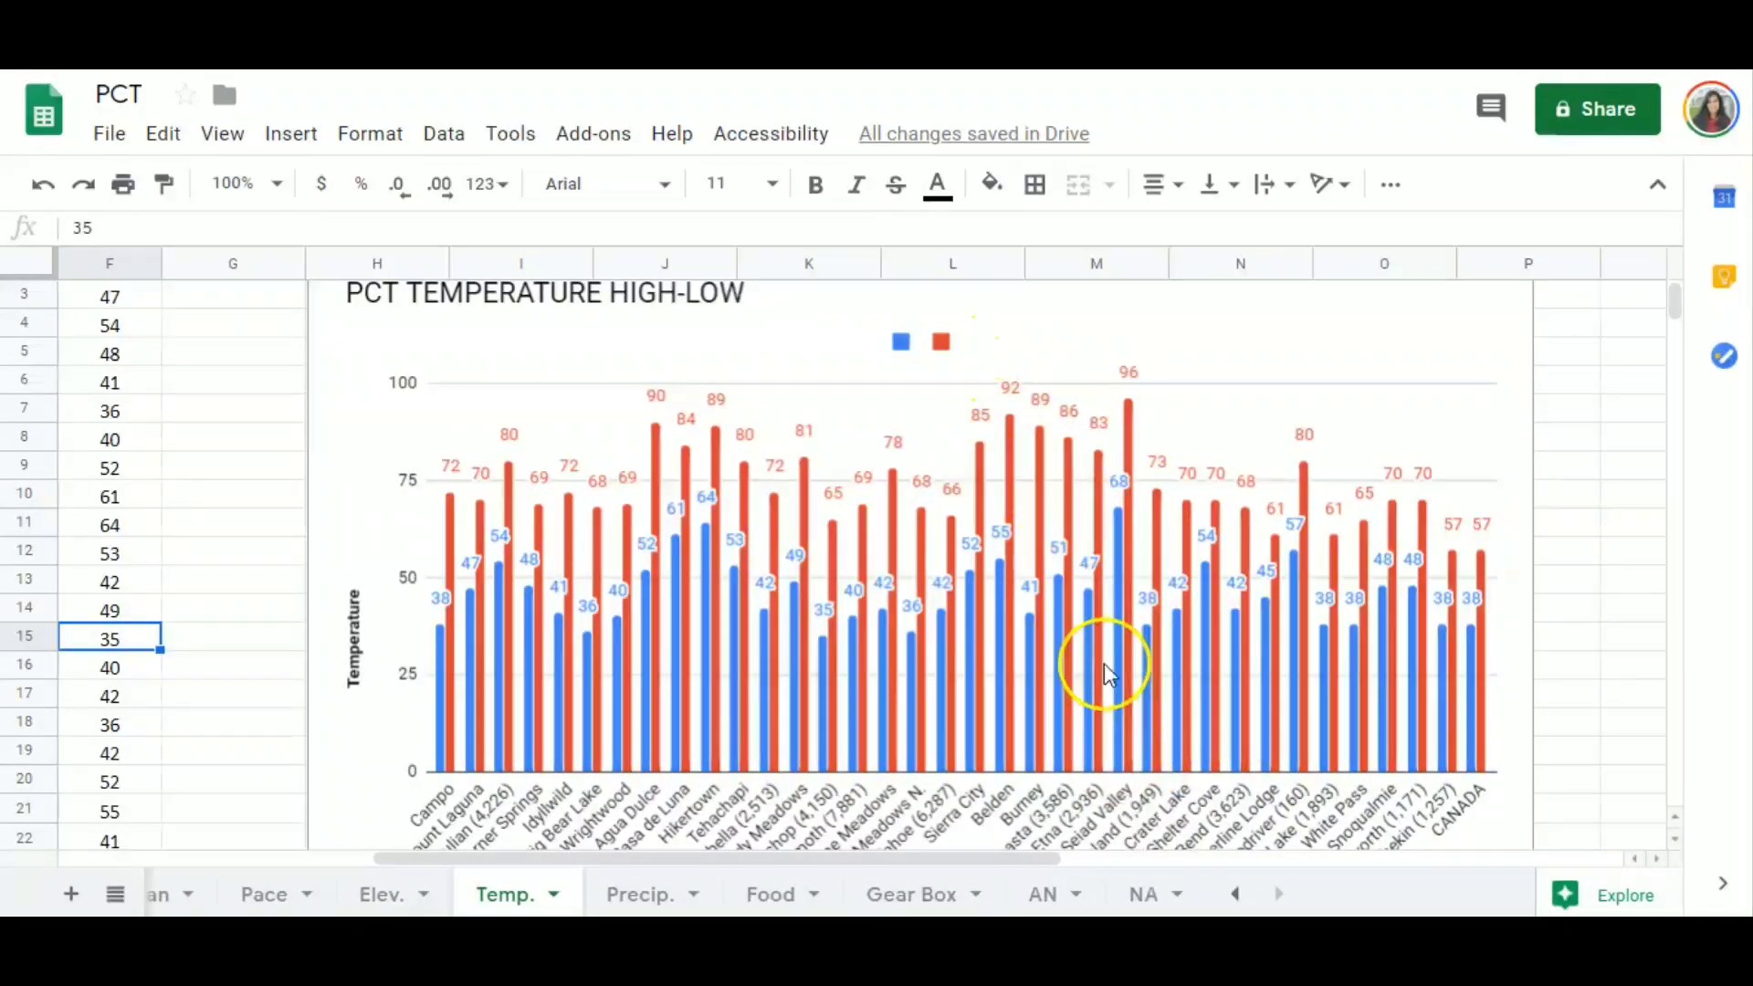
{"action": "mouse_move", "coordinate": [1127, 385]}
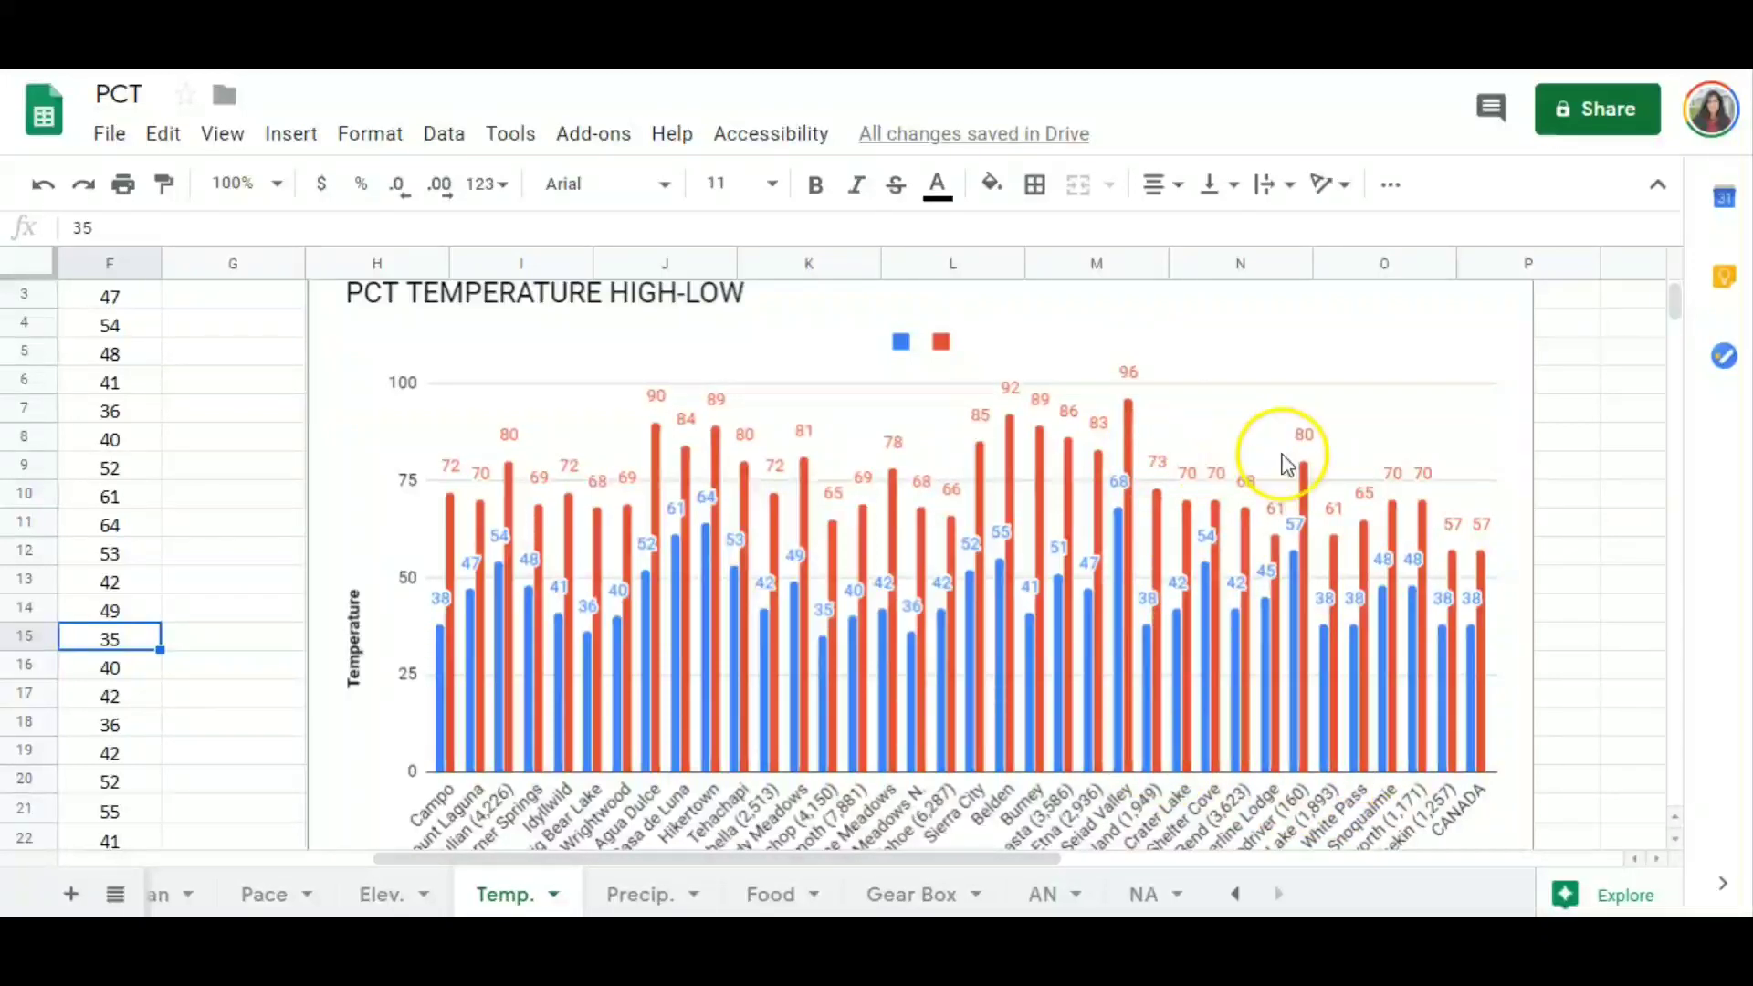
{"action": "mouse_move", "coordinate": [1130, 414]}
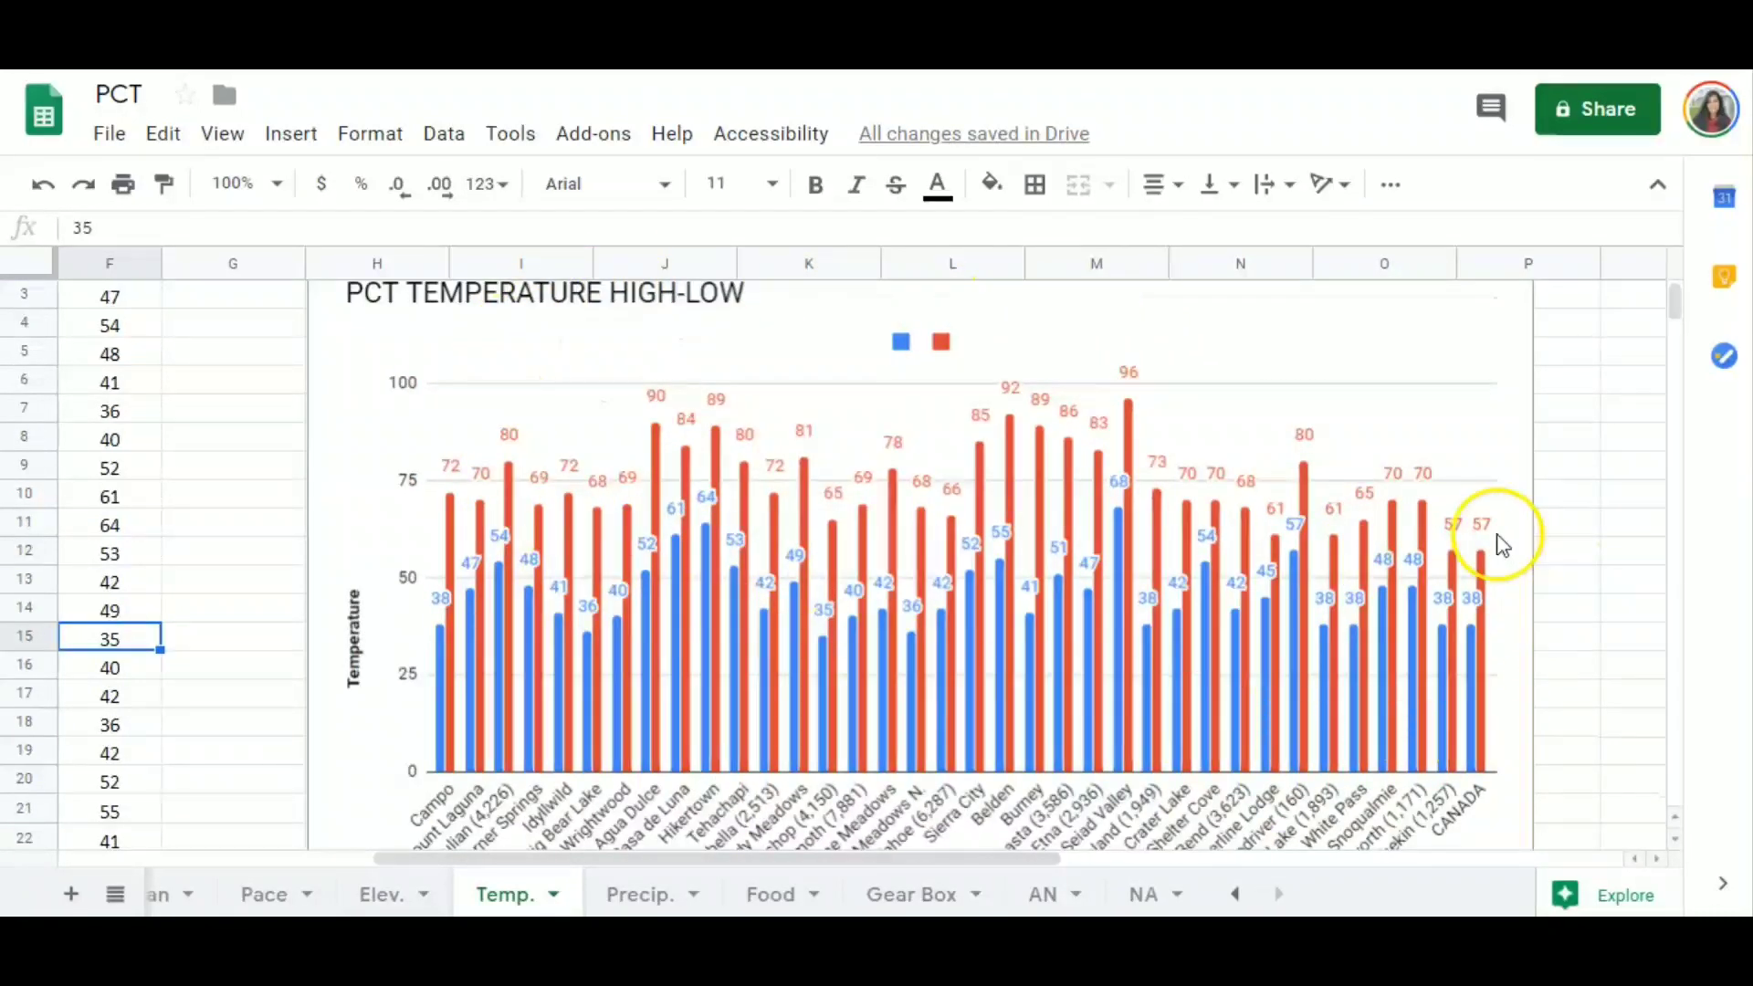
{"action": "mouse_move", "coordinate": [851, 626]}
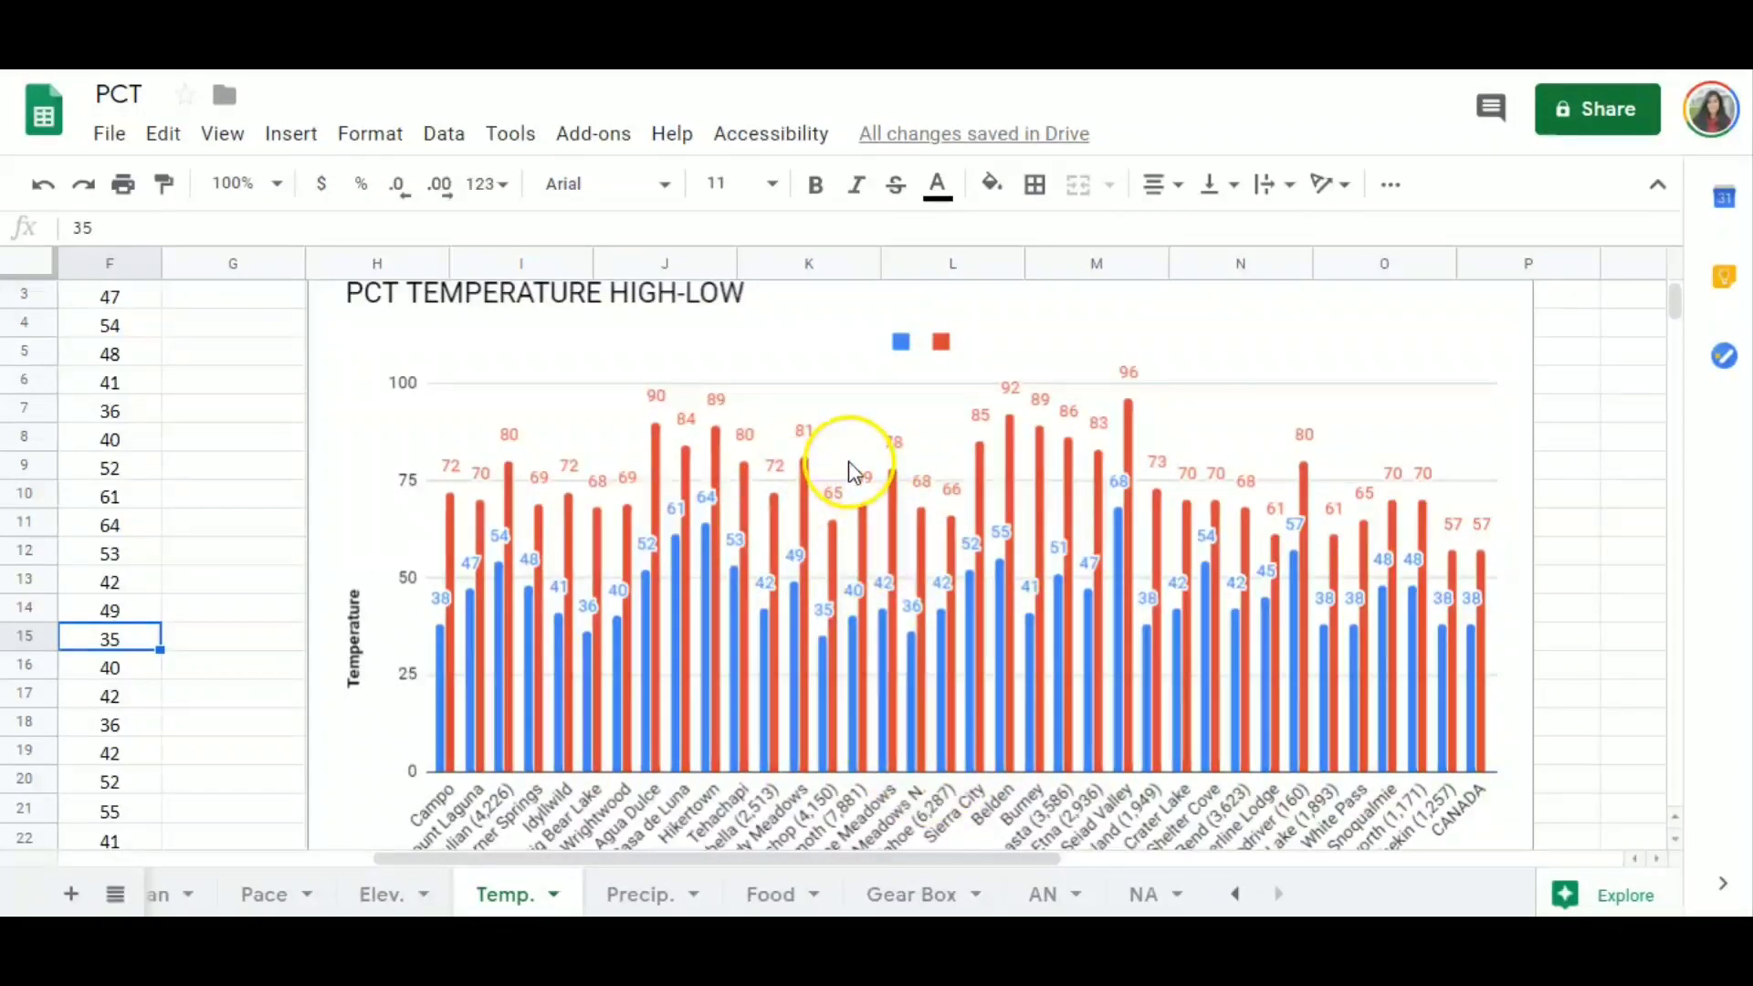
{"action": "mouse_move", "coordinate": [888, 453]}
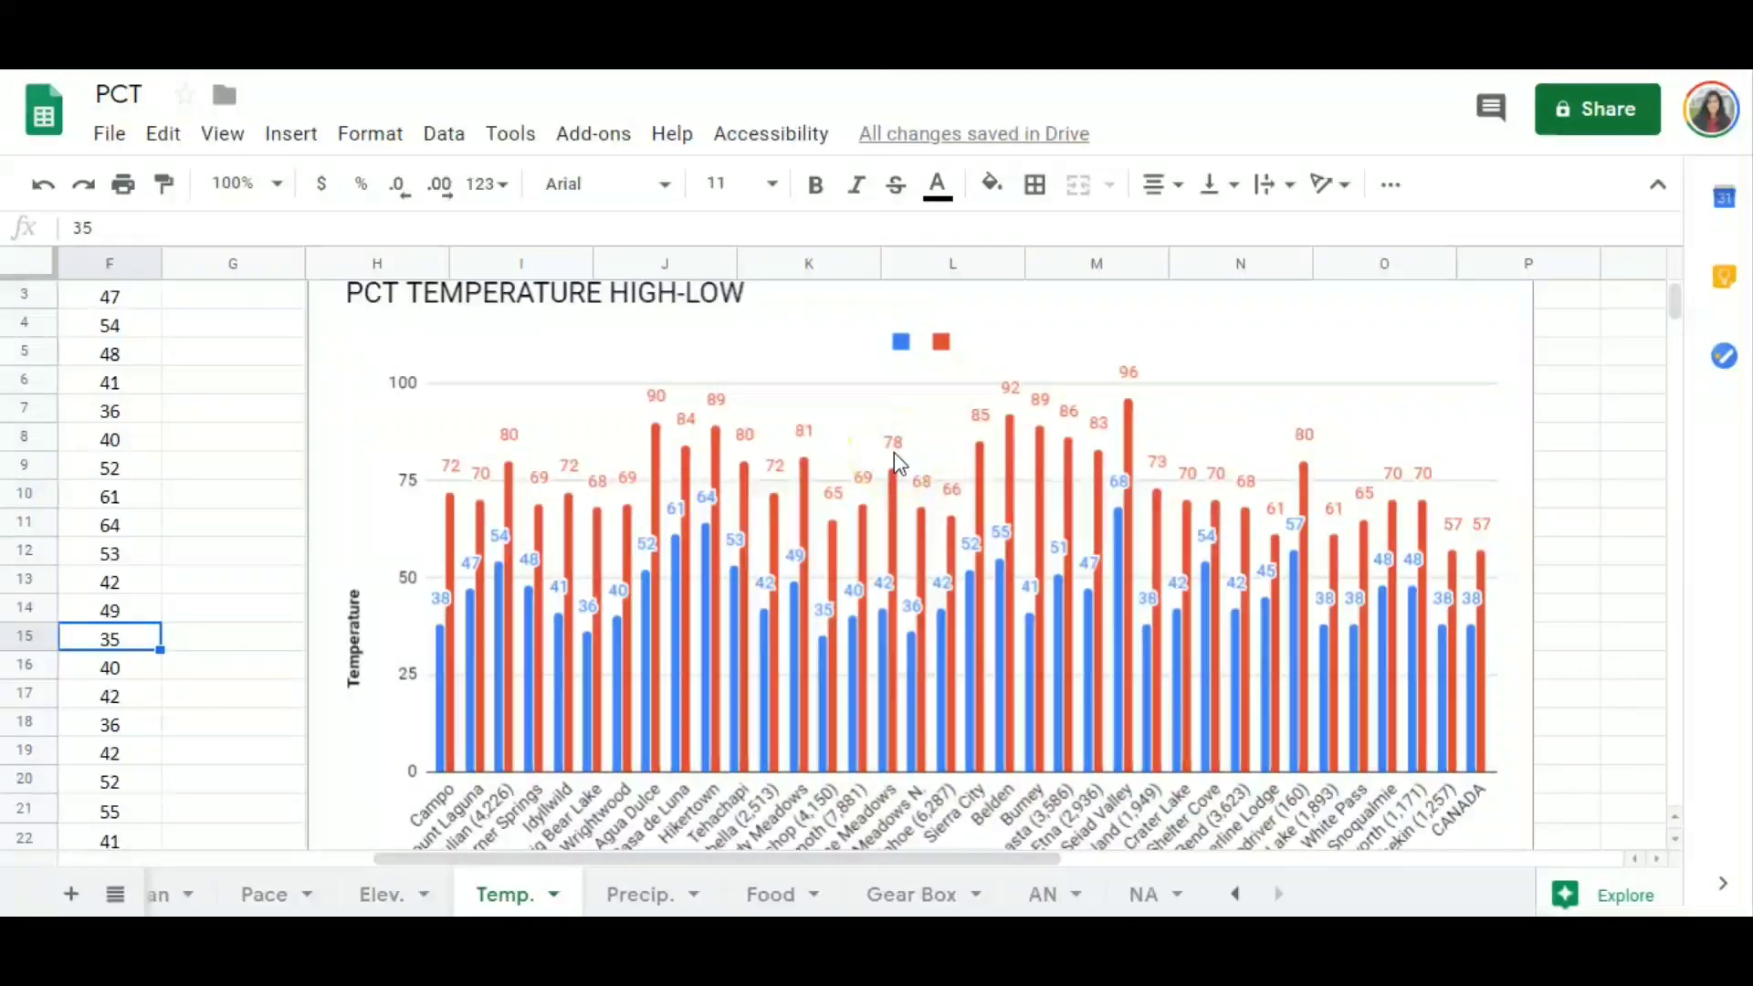
{"action": "mouse_move", "coordinate": [1090, 393]}
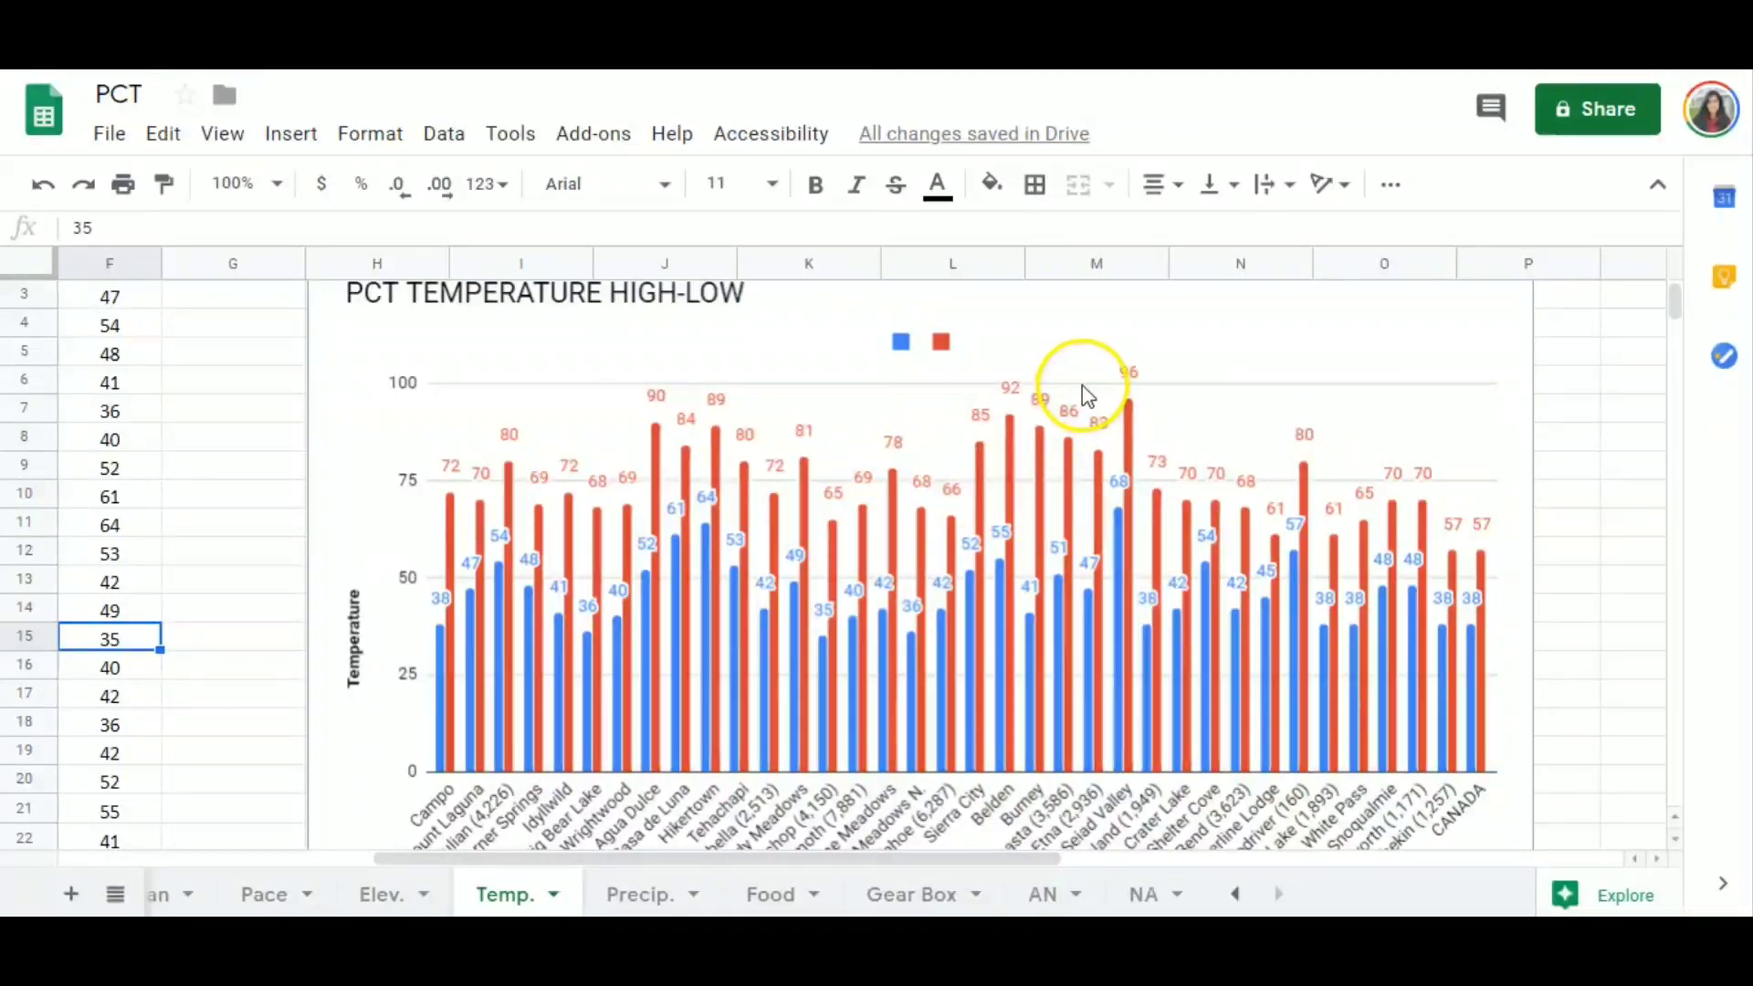
{"action": "mouse_move", "coordinate": [1168, 827]}
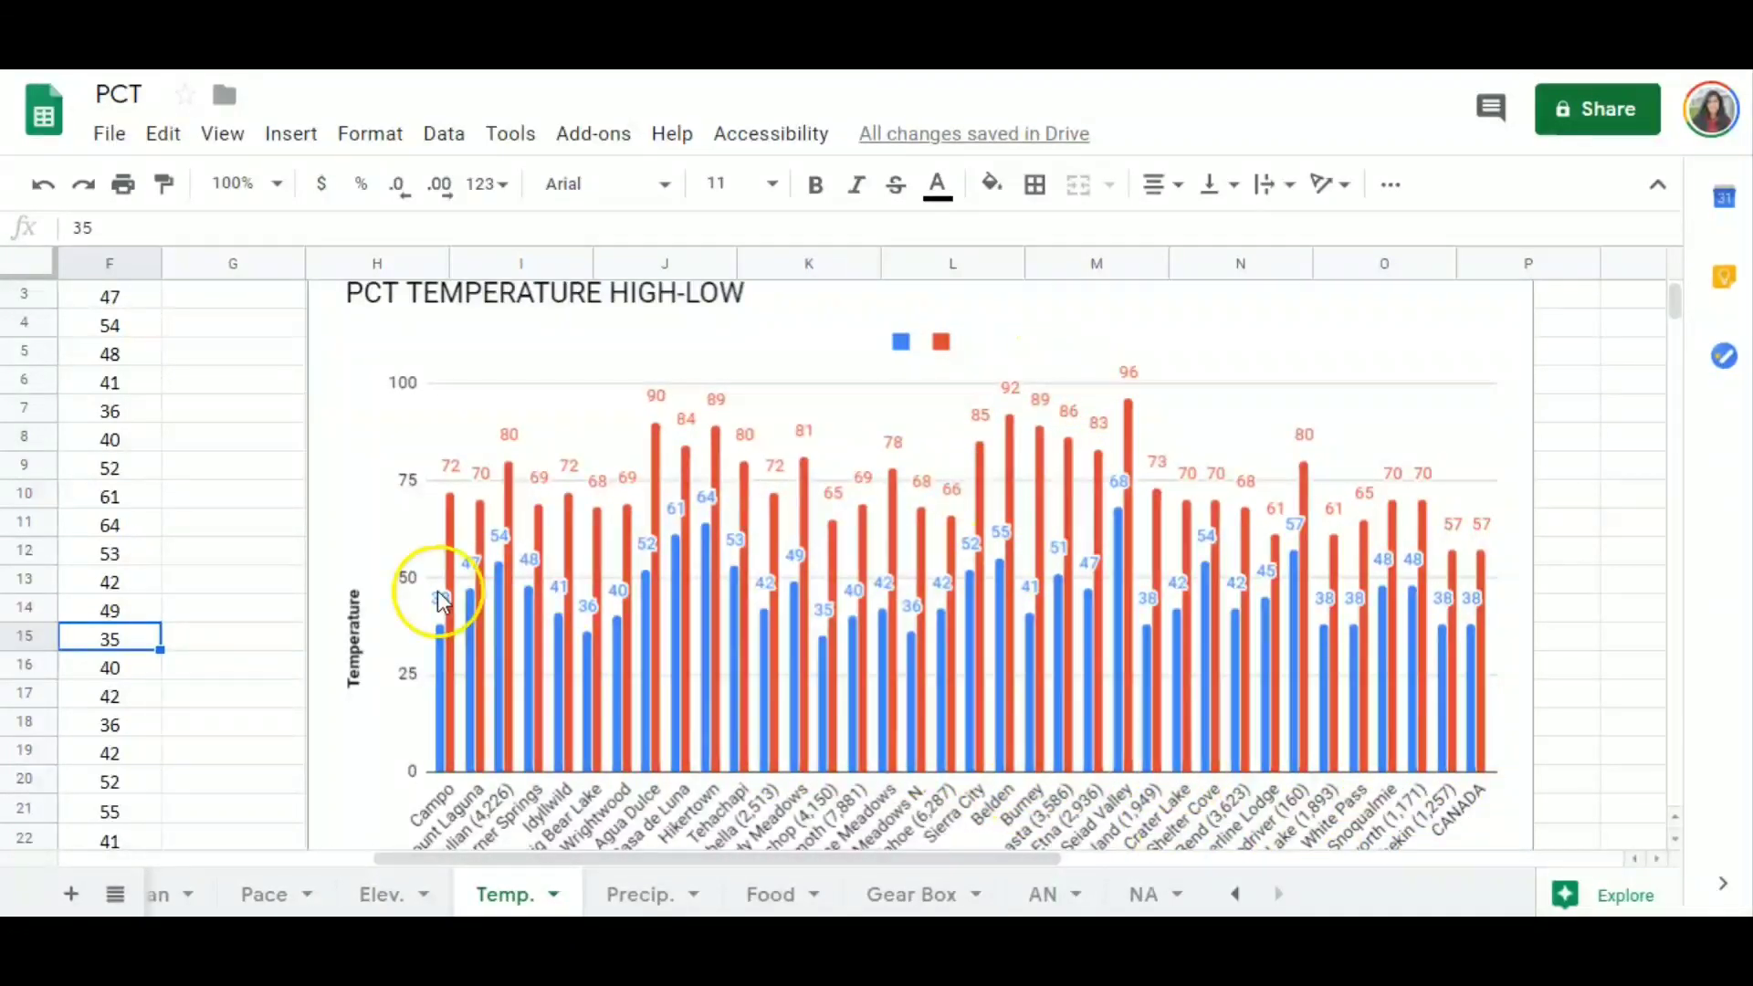
{"action": "mouse_move", "coordinate": [1030, 771]}
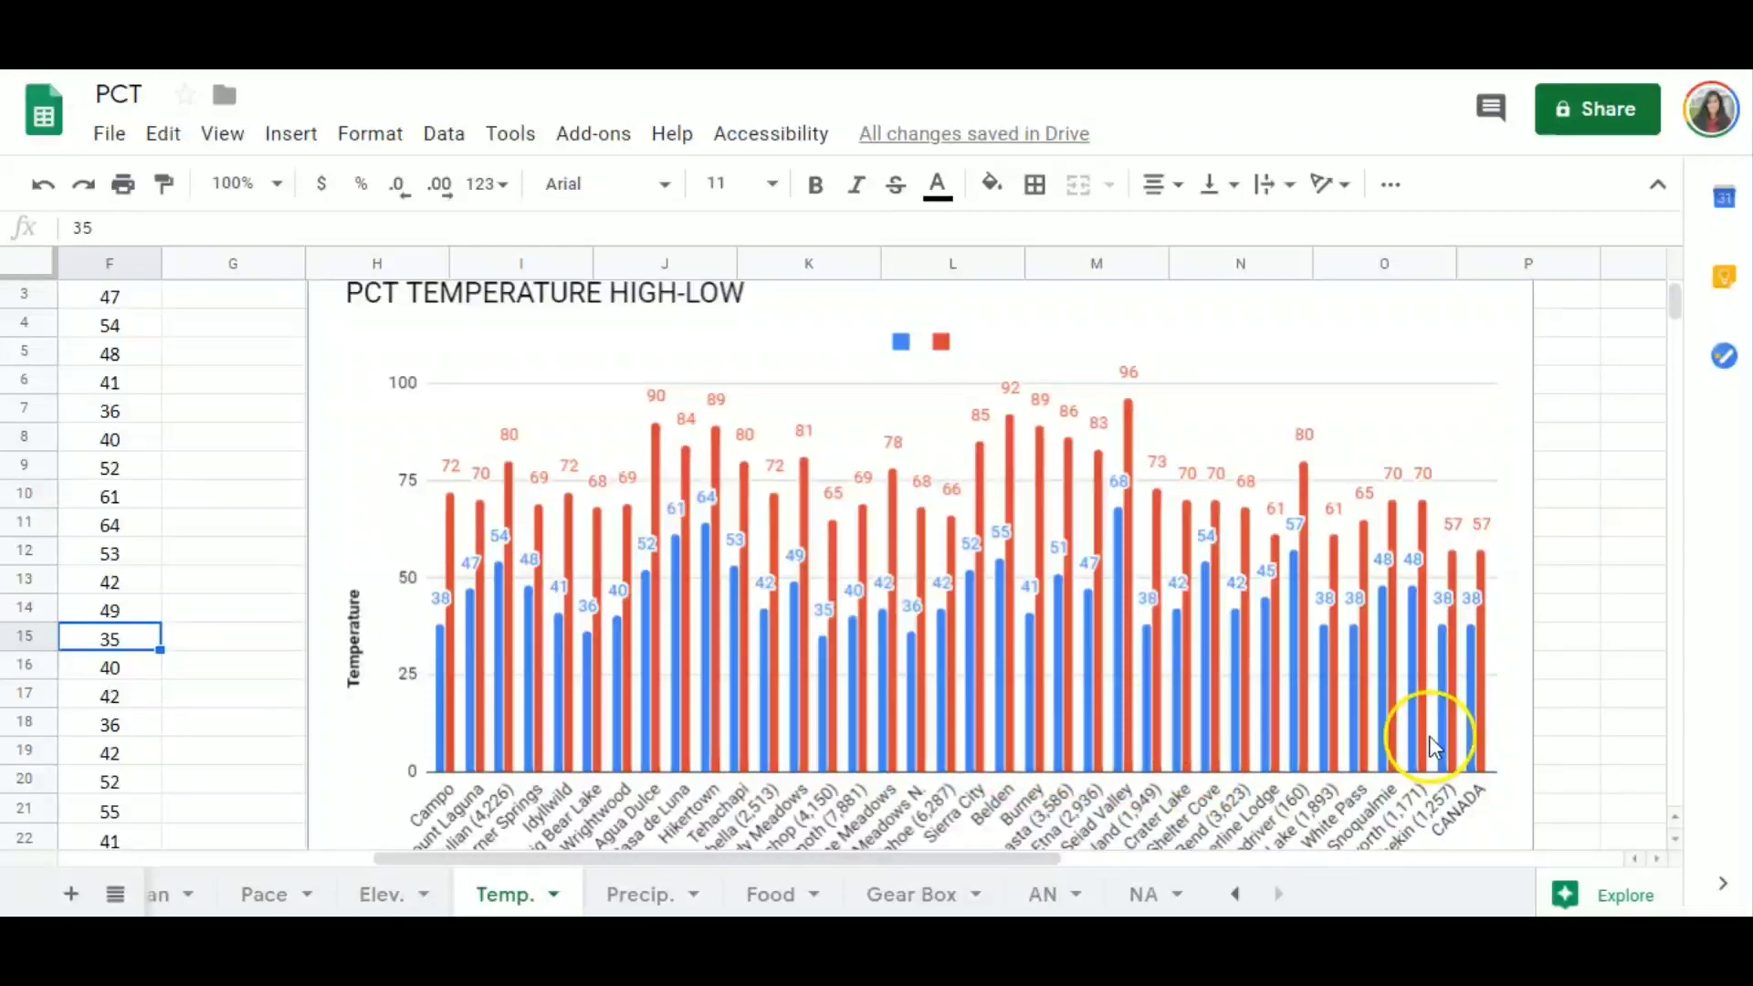
{"action": "mouse_move", "coordinate": [405, 372]}
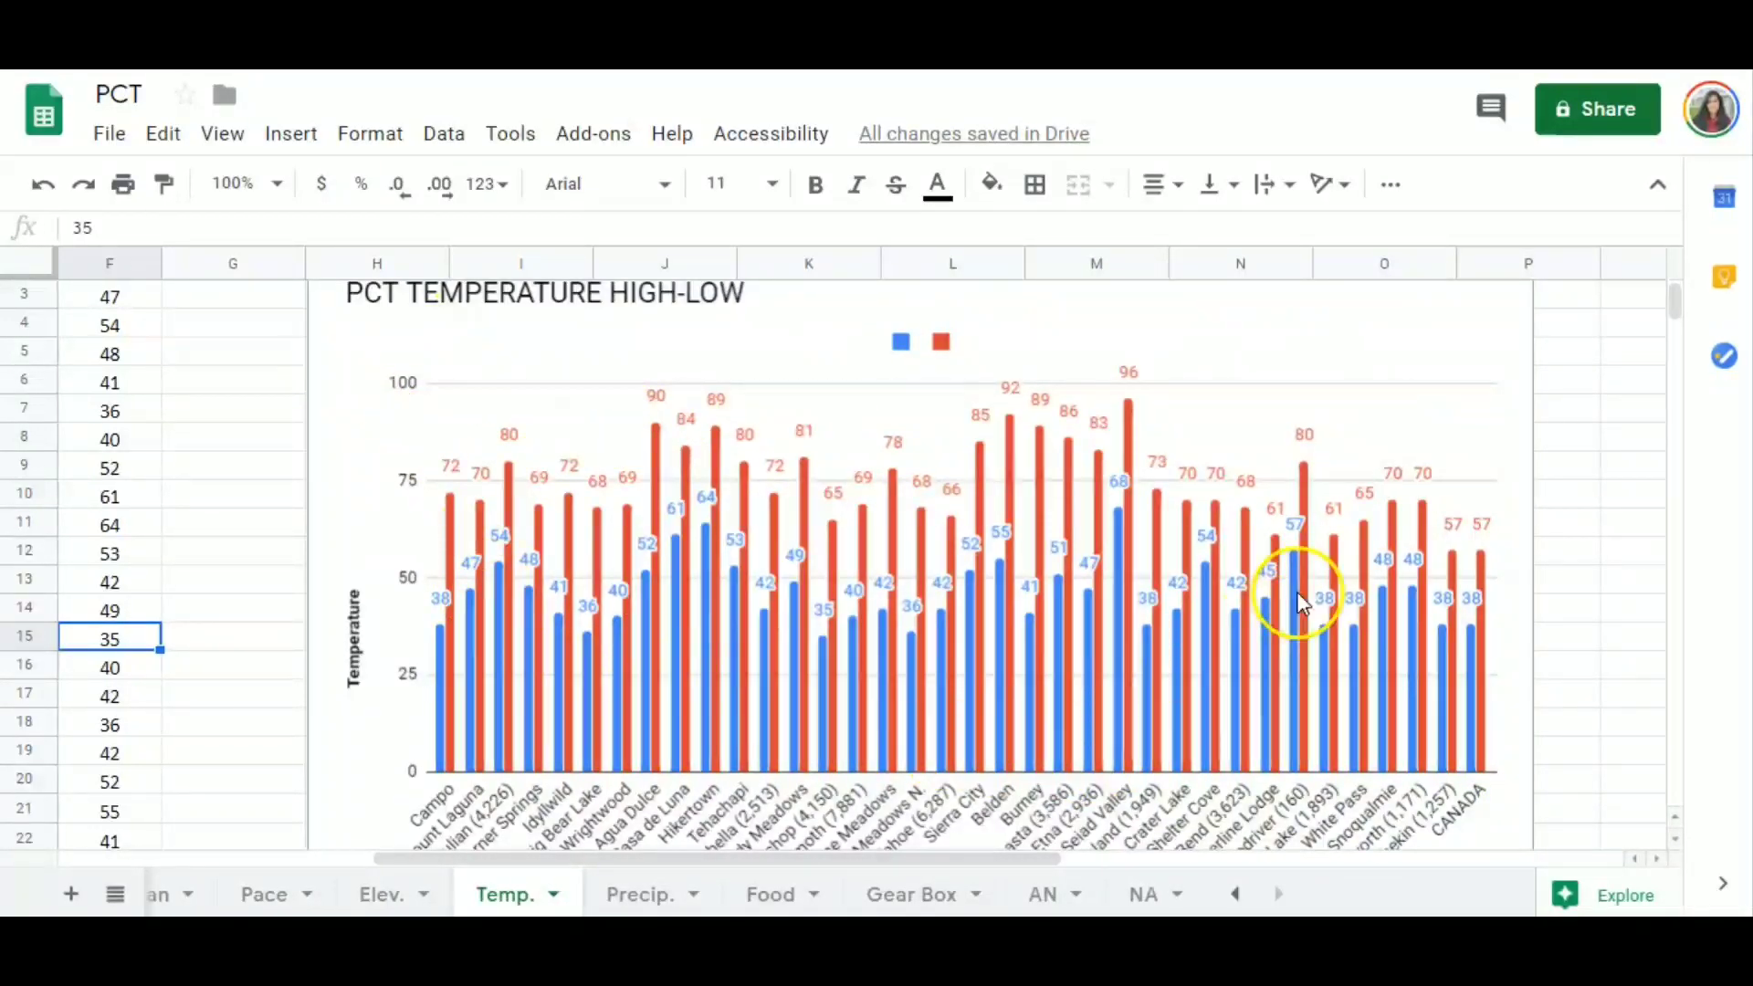
{"action": "scroll", "scroll_direction": "down", "scroll_amount": 3}
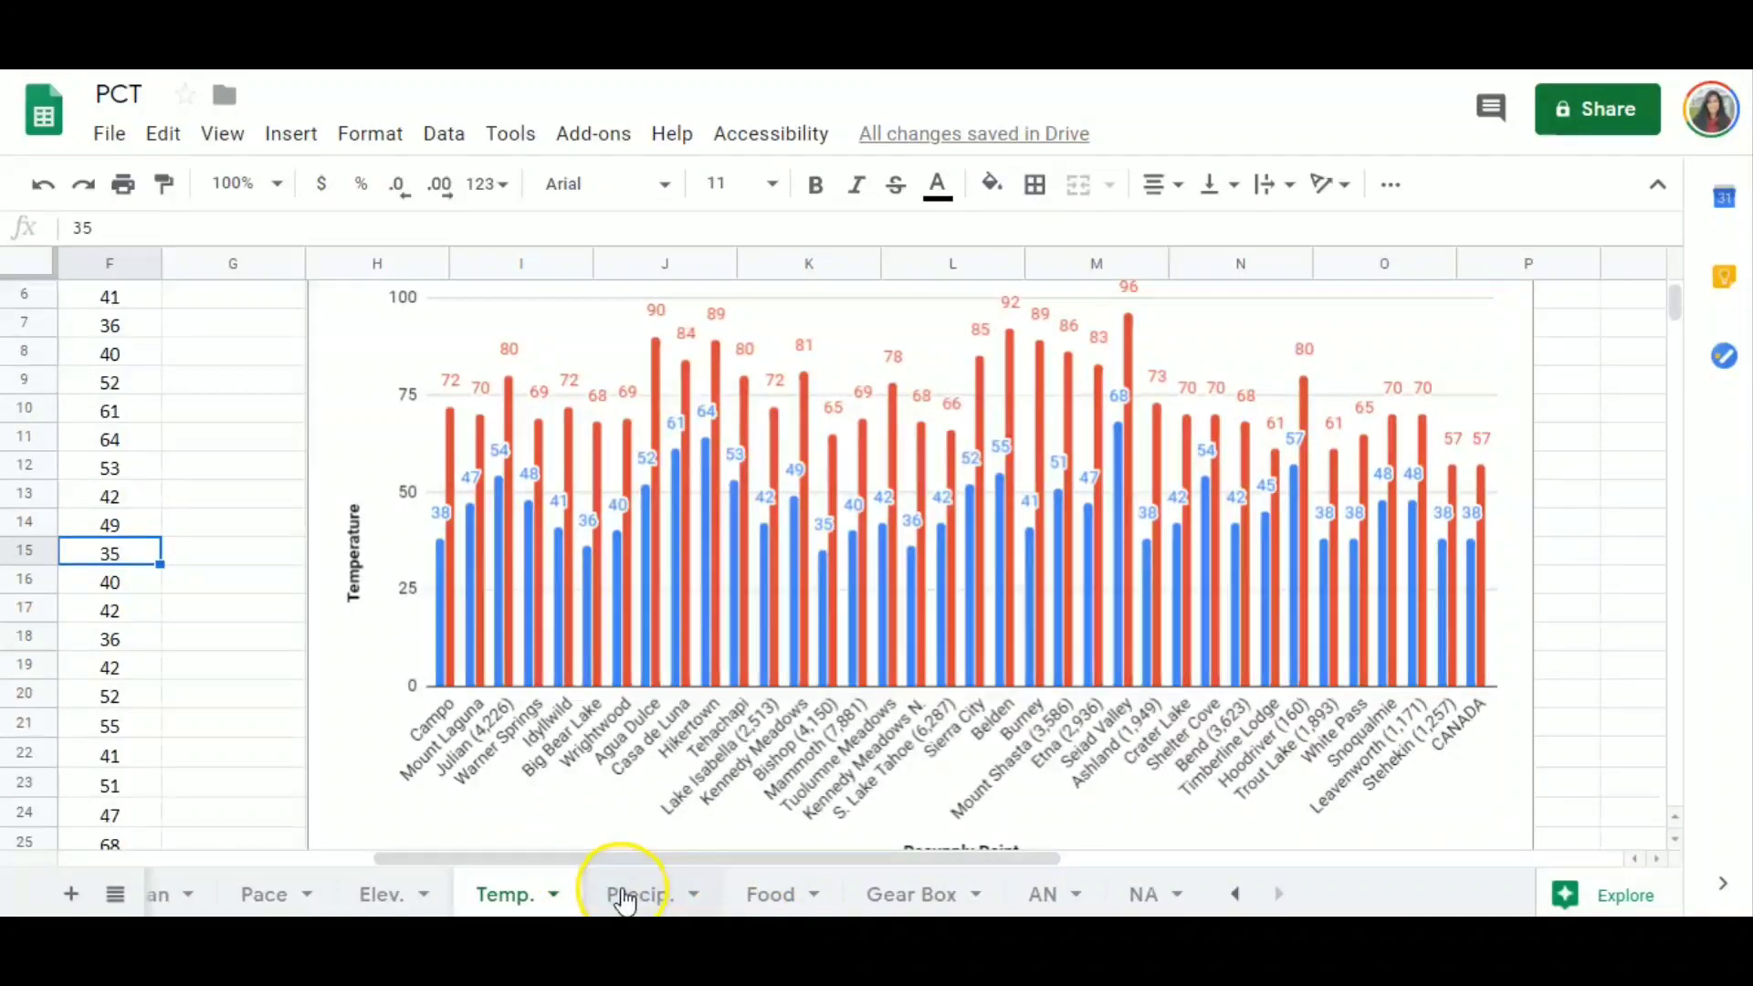
{"action": "left_click", "coordinate": [639, 893]}
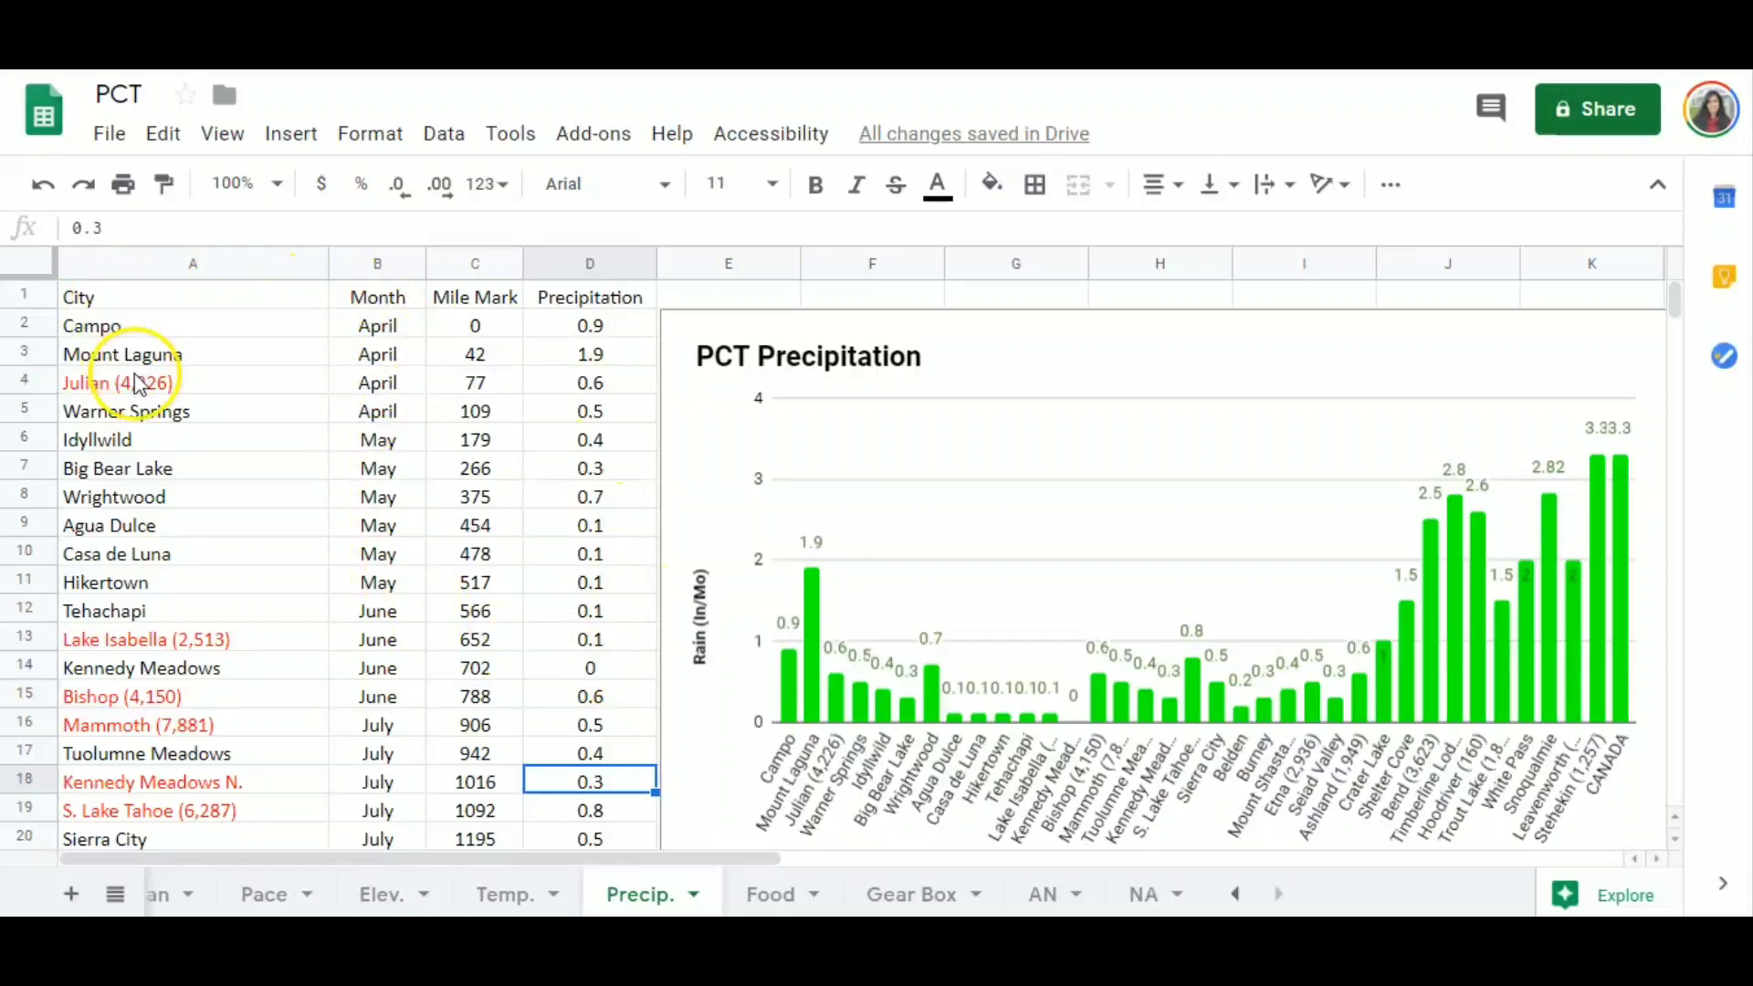
{"action": "mouse_move", "coordinate": [589, 695]}
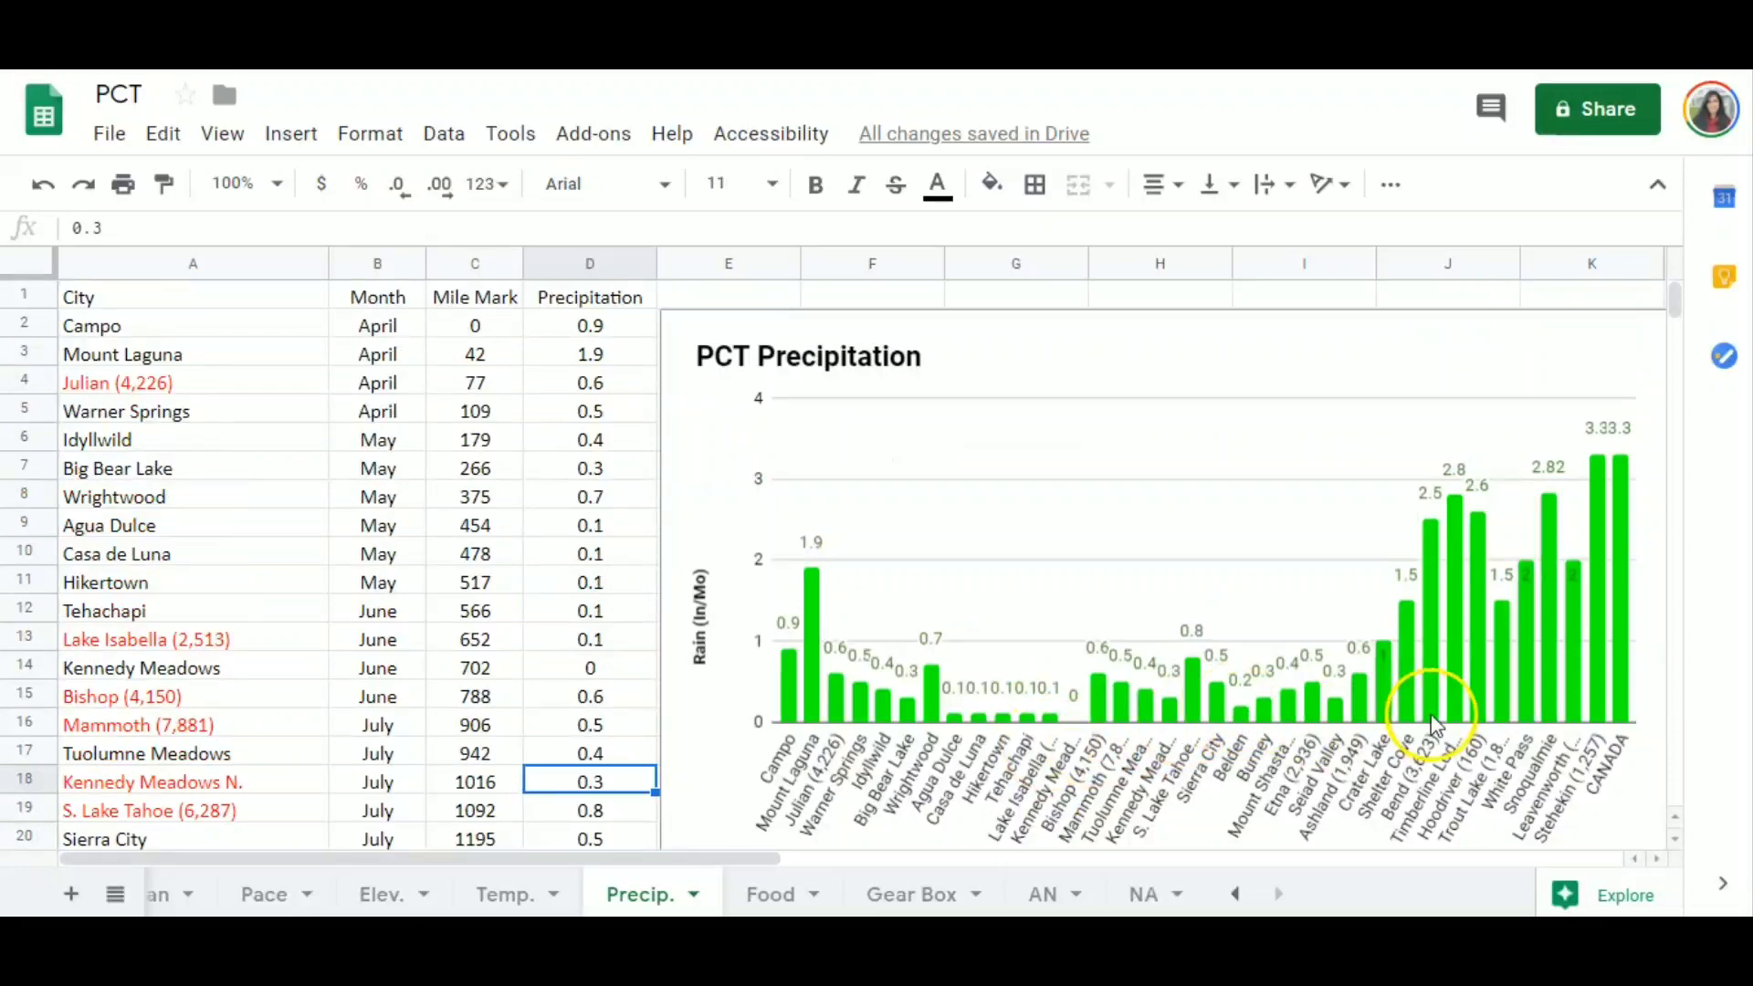
{"action": "mouse_move", "coordinate": [782, 699]}
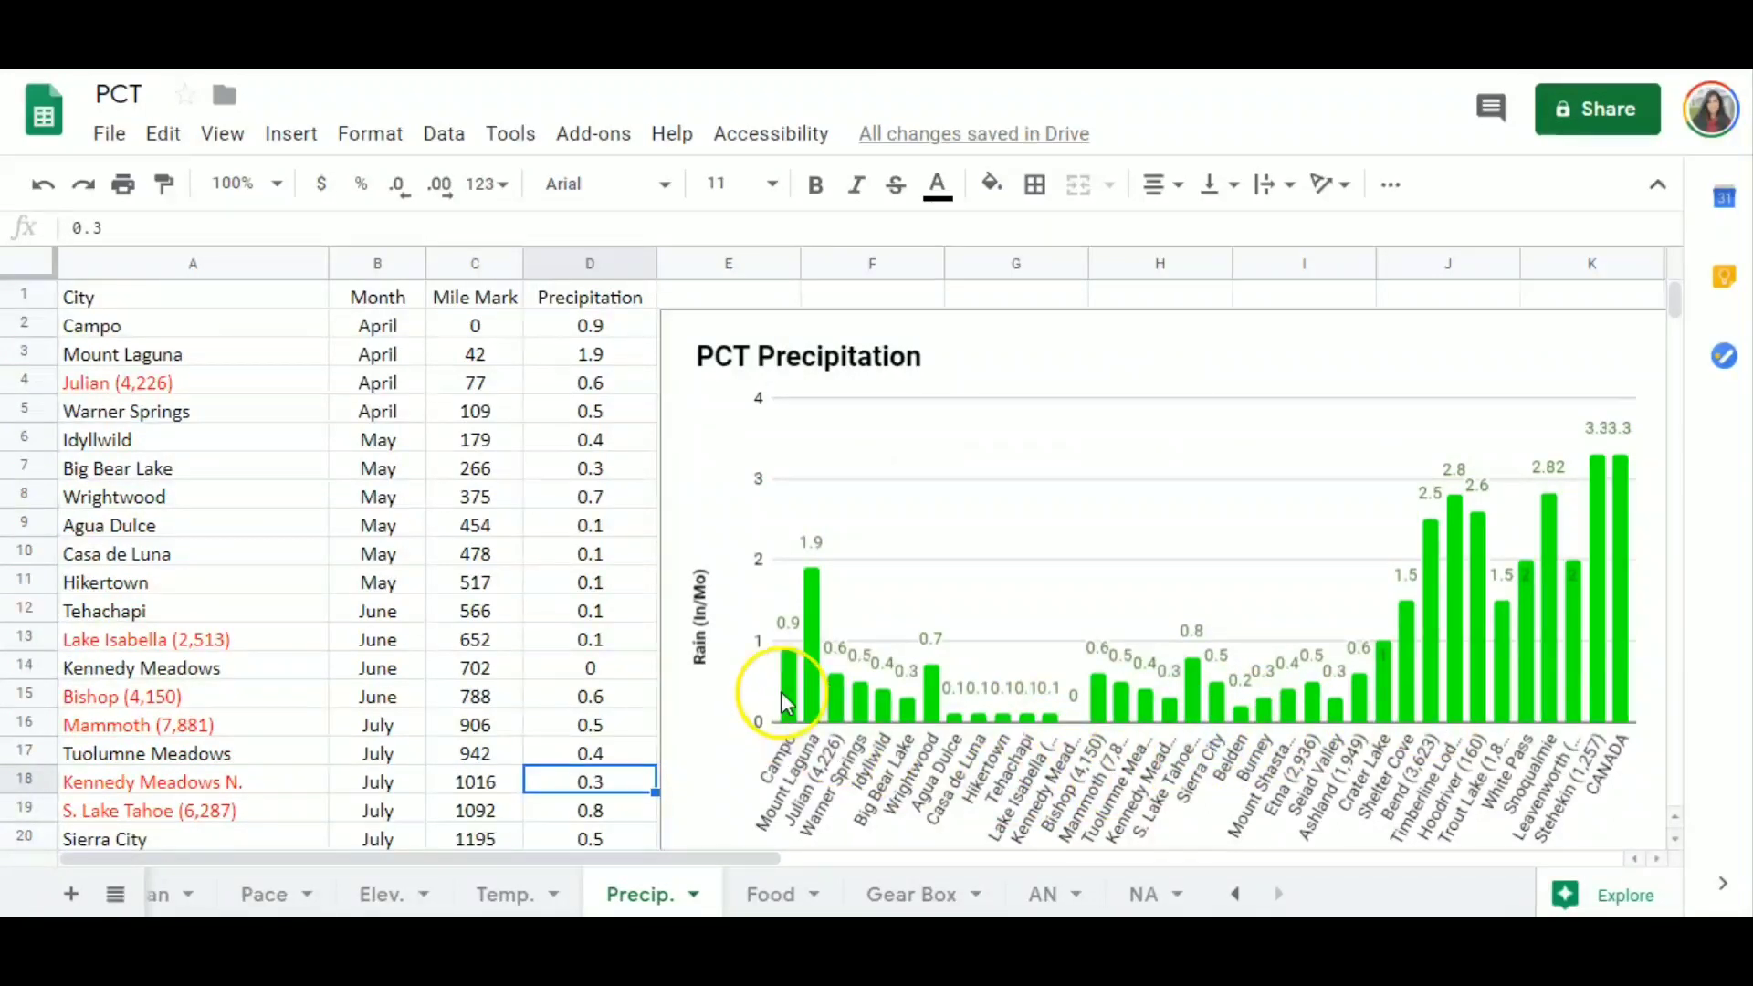
{"action": "mouse_move", "coordinate": [822, 593]}
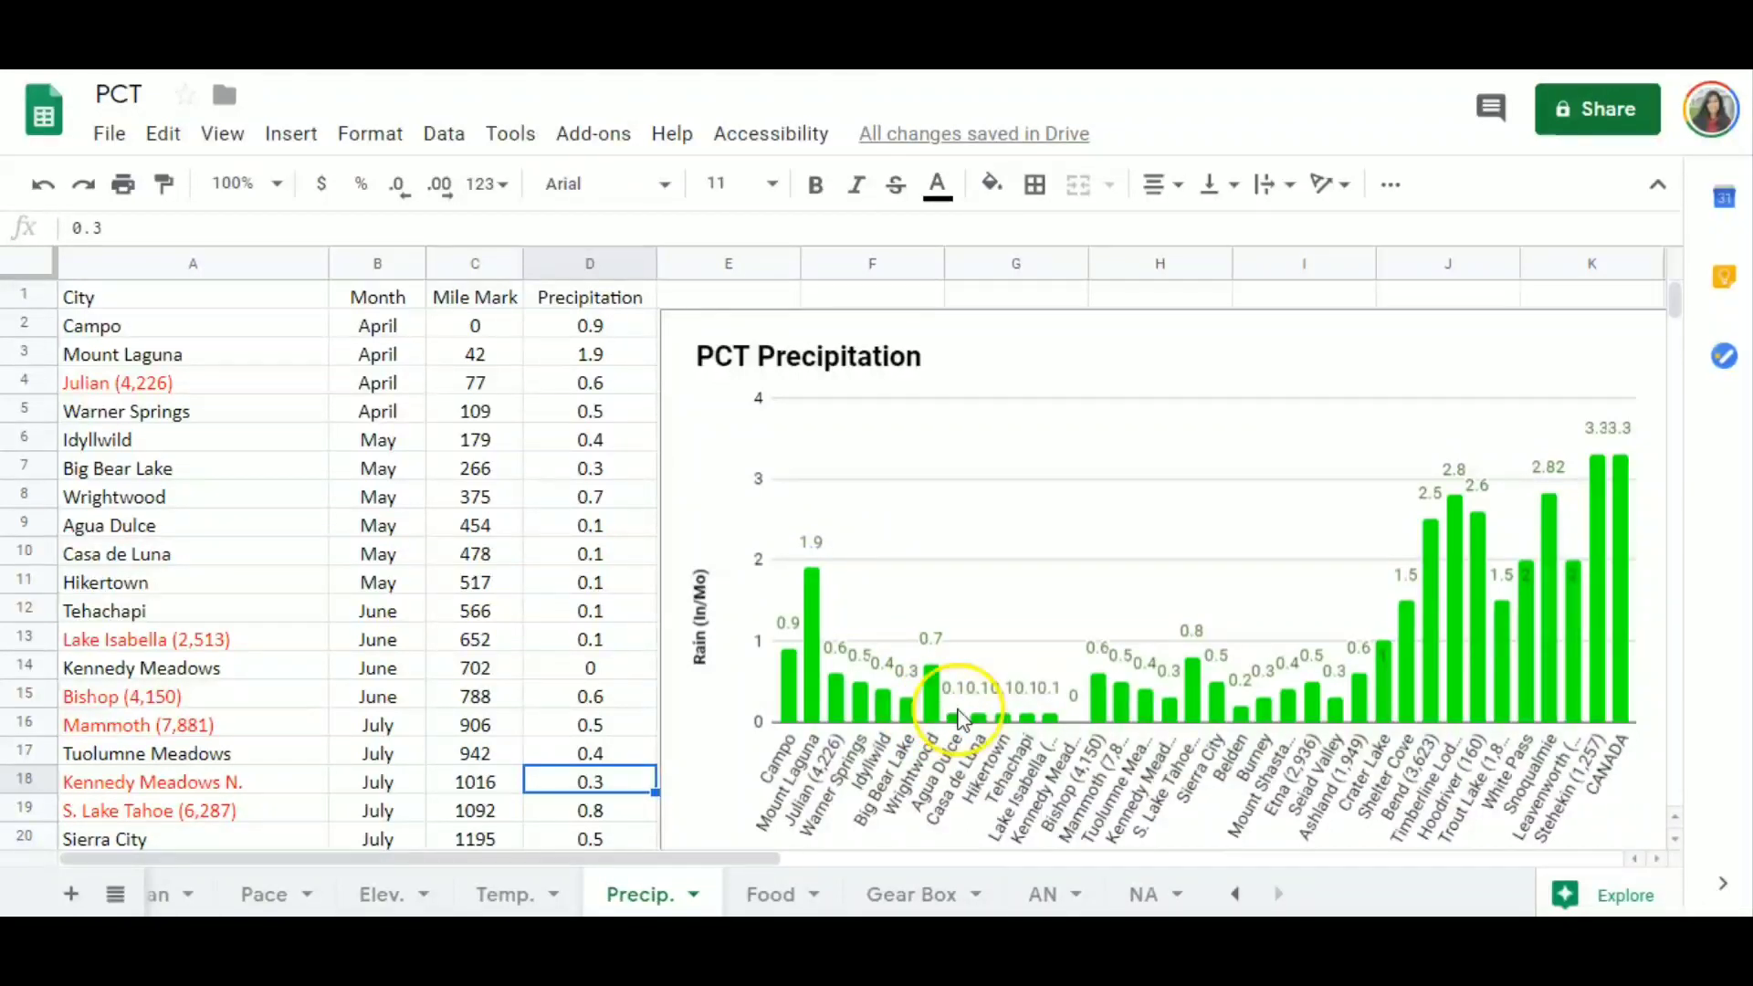
{"action": "mouse_move", "coordinate": [1091, 713]}
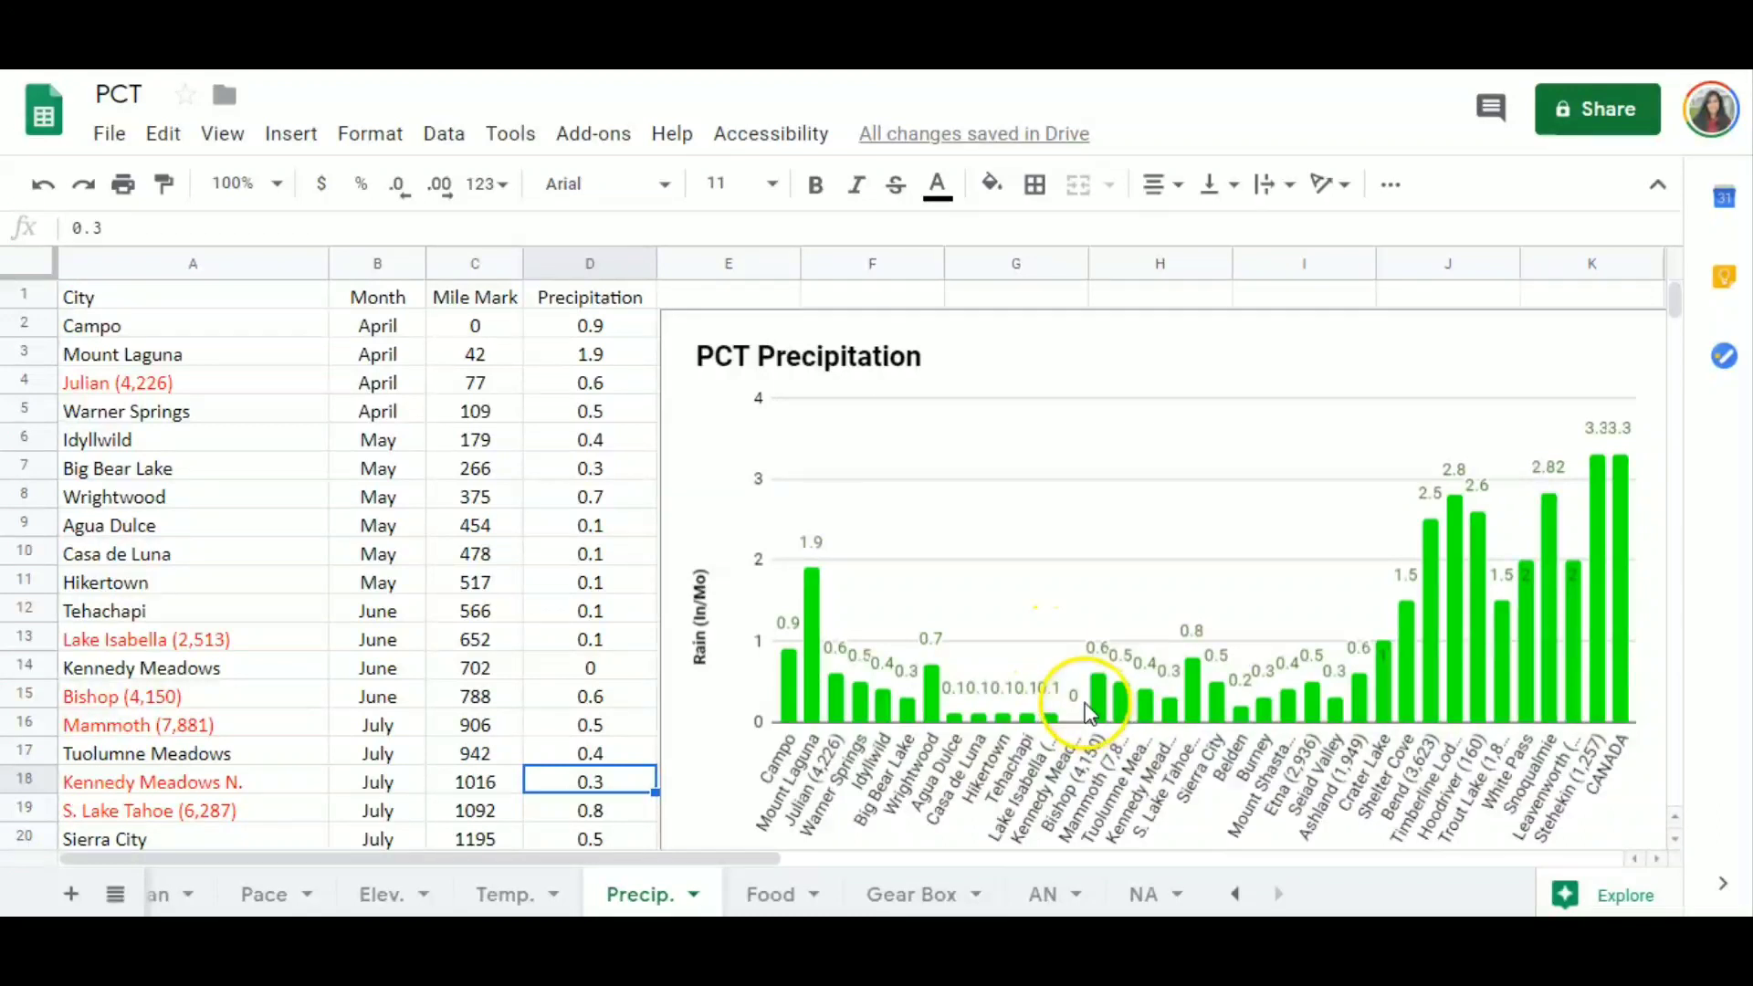
{"action": "mouse_move", "coordinate": [1124, 654]}
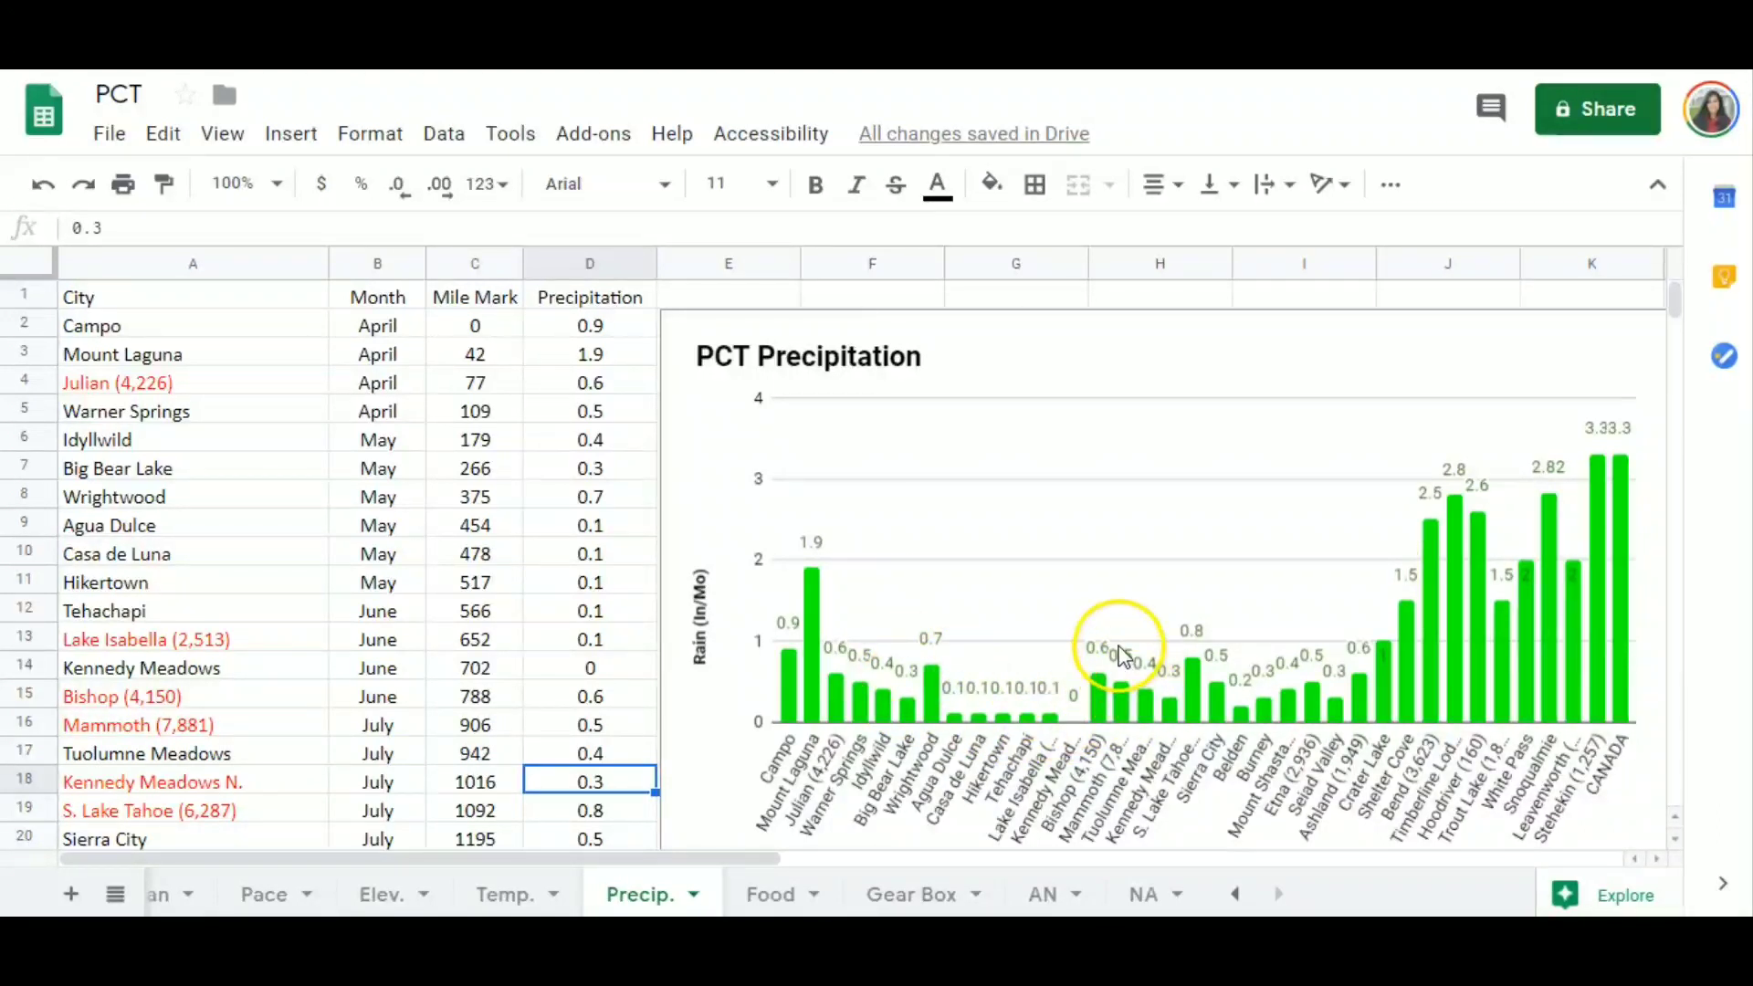
{"action": "mouse_move", "coordinate": [1096, 607]}
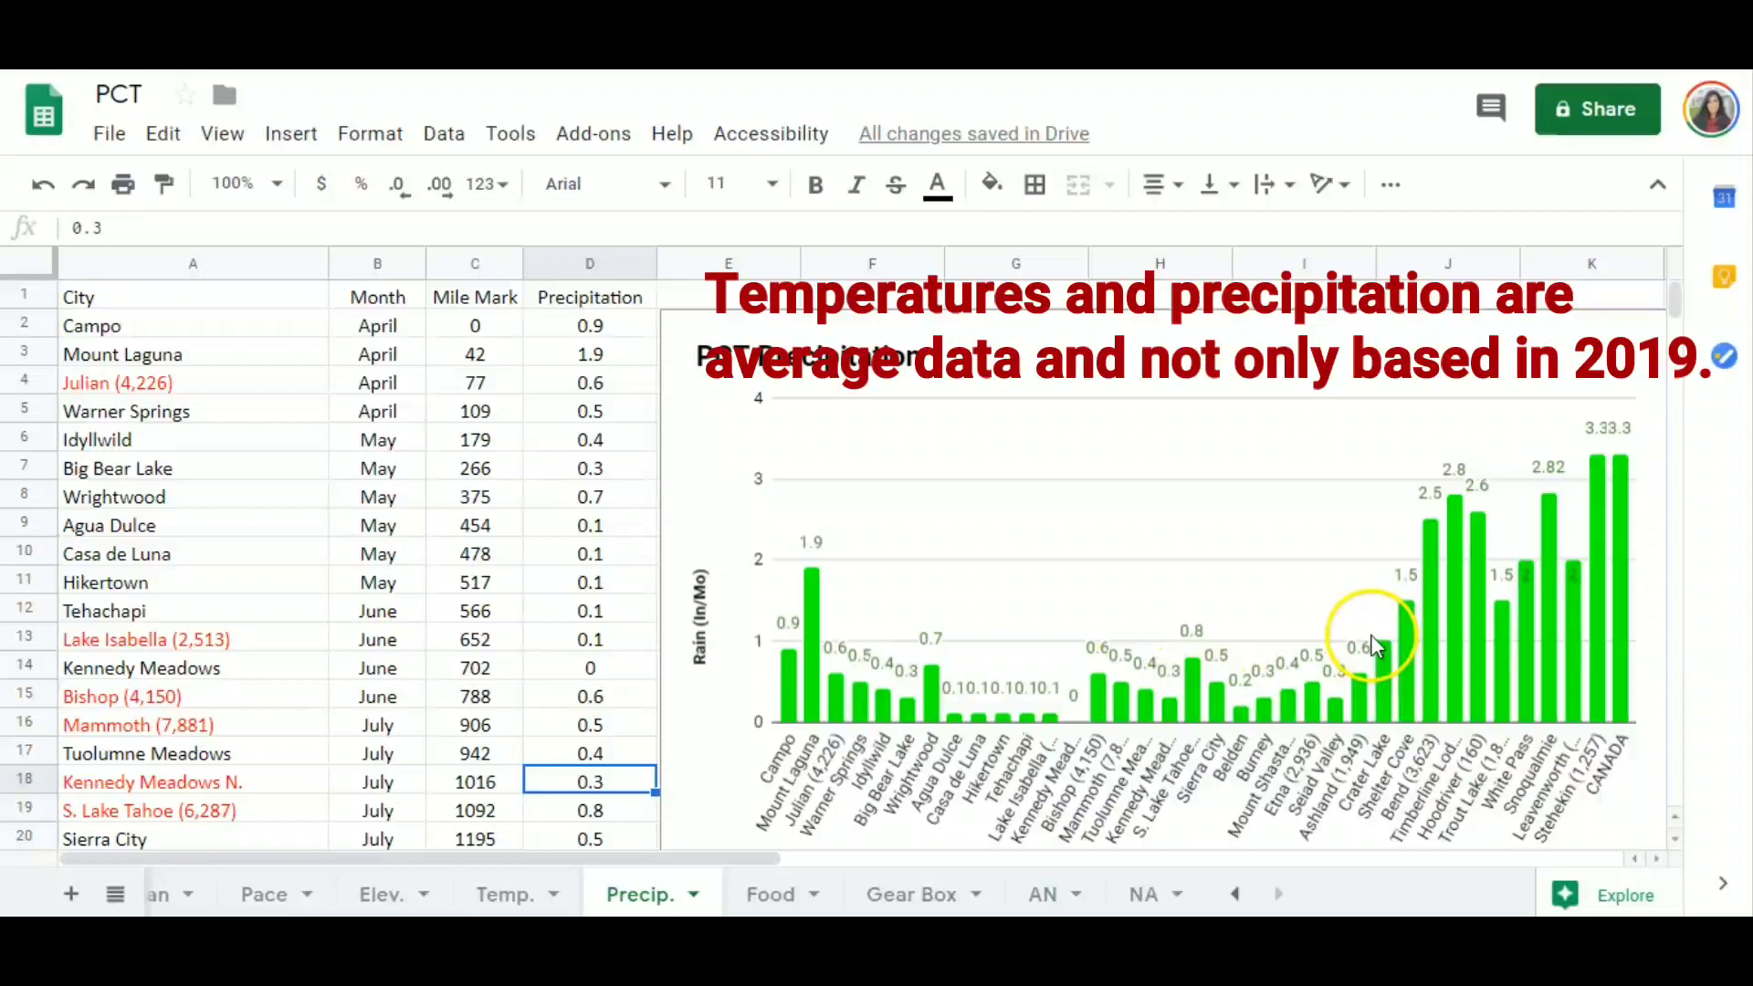
{"action": "mouse_move", "coordinate": [1504, 492]}
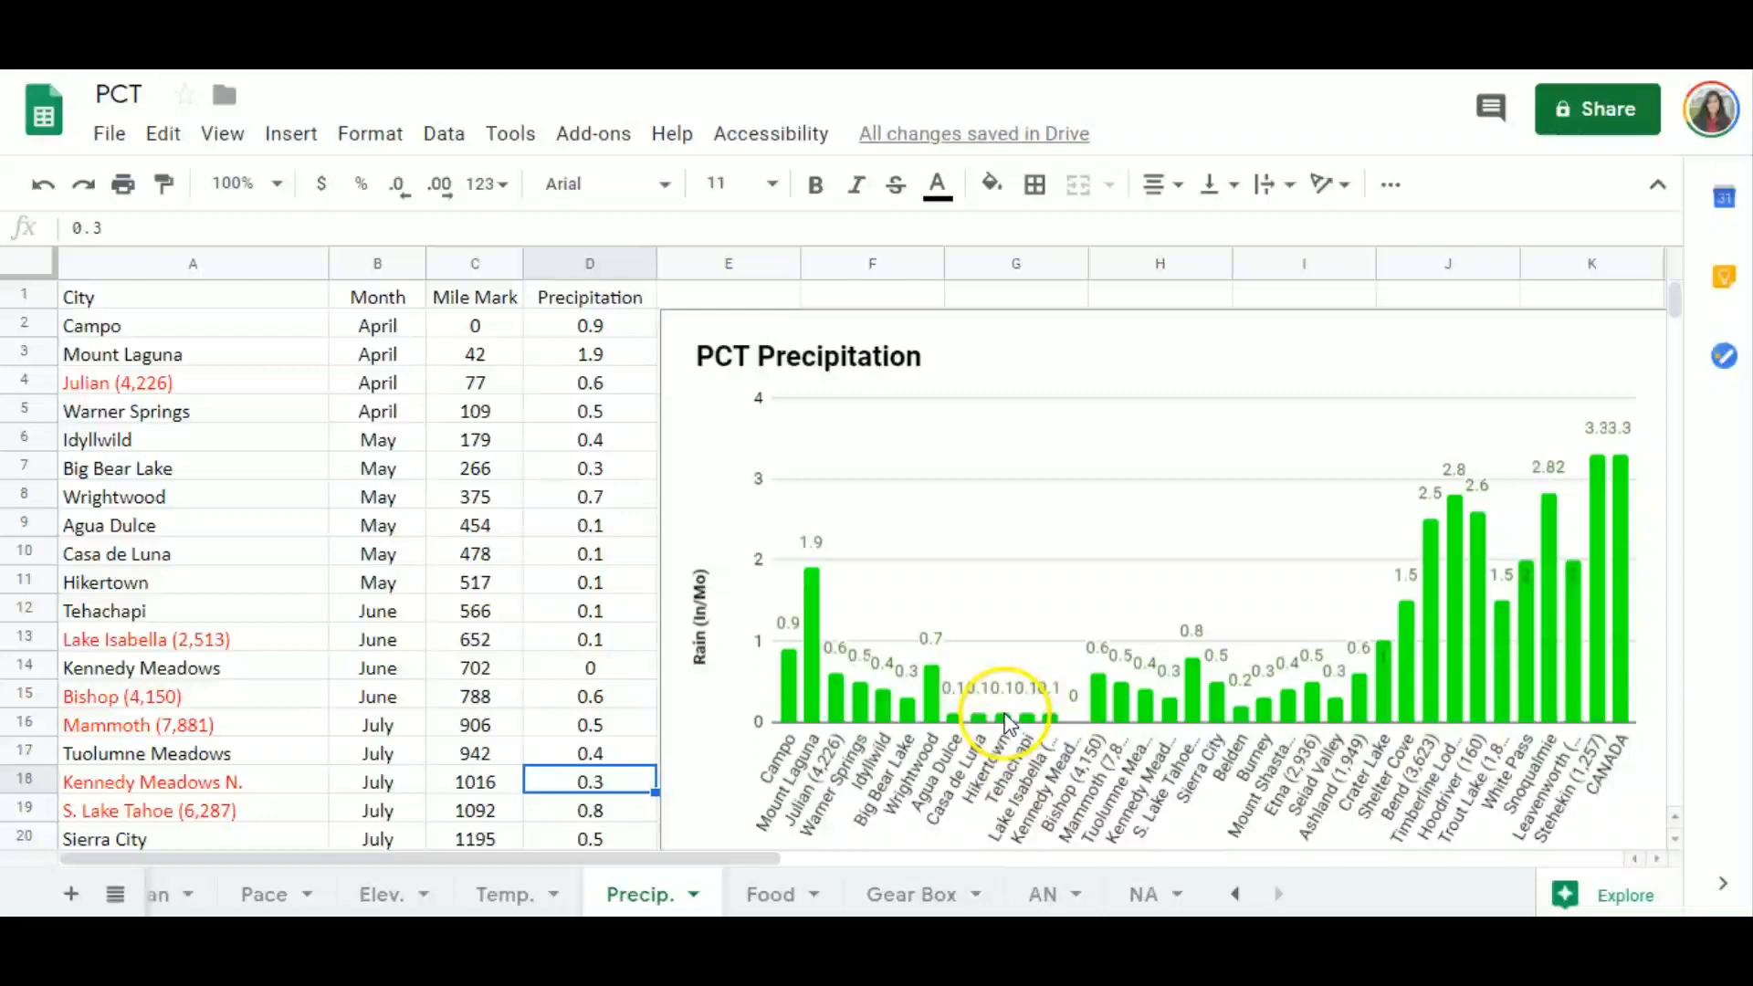
{"action": "mouse_move", "coordinate": [1583, 704]}
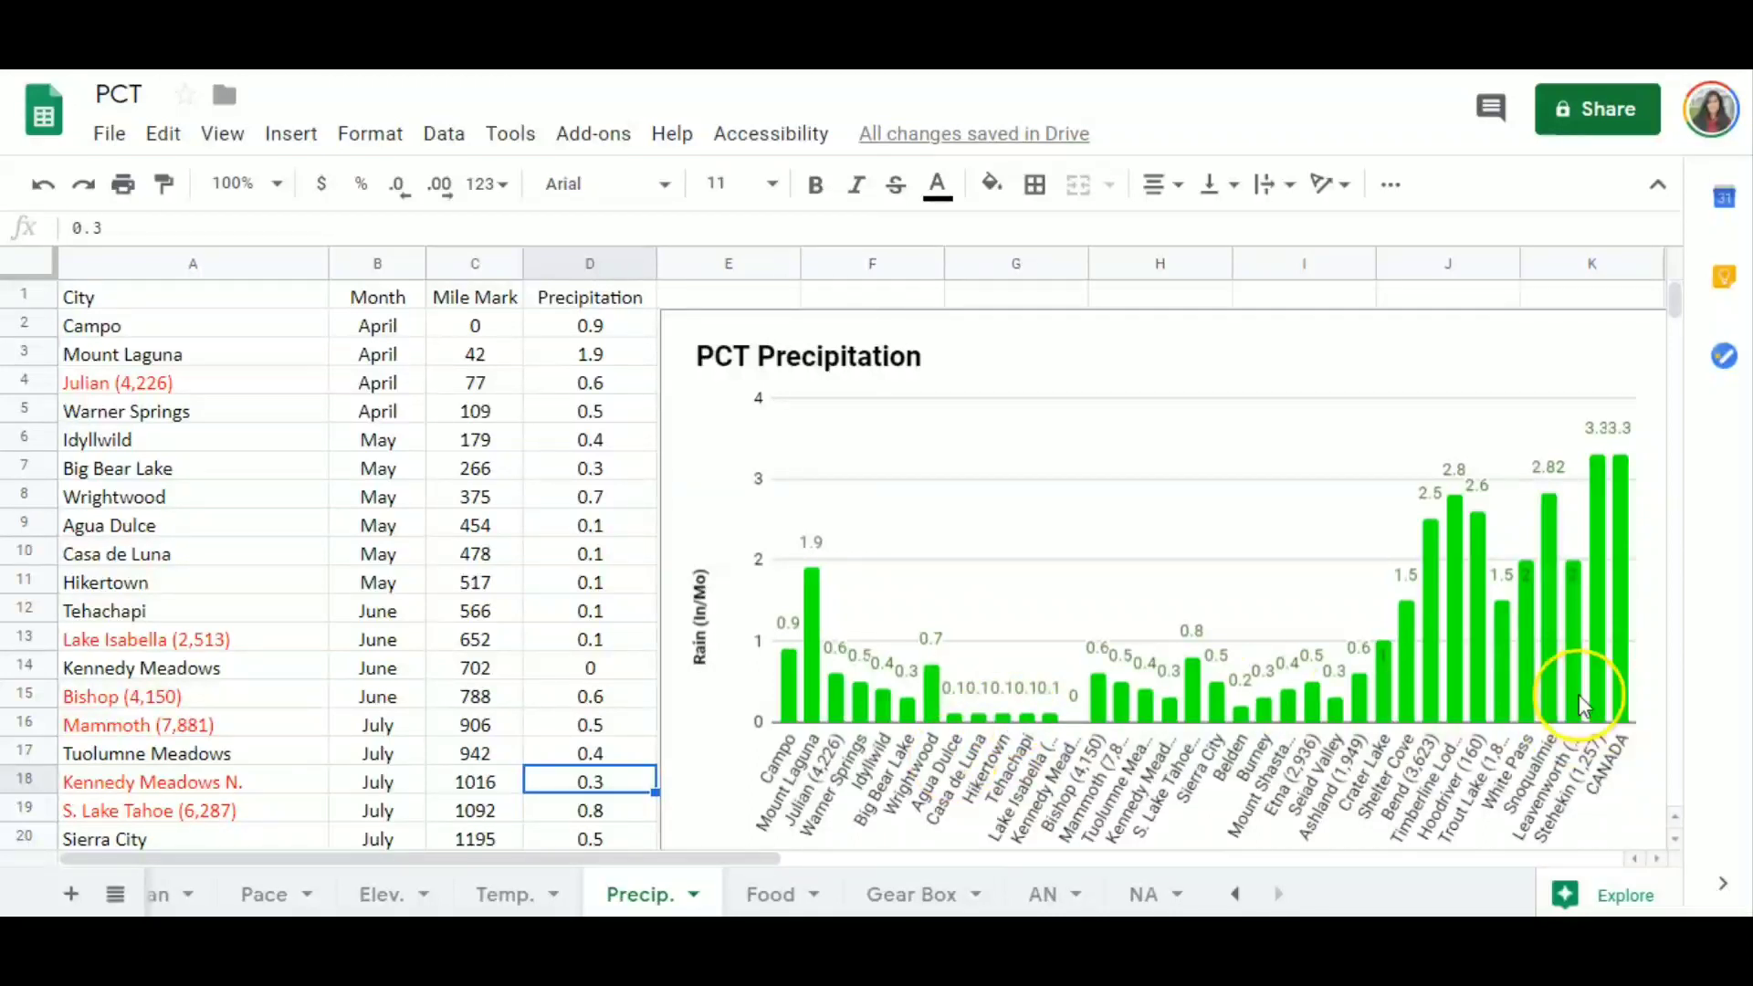
{"action": "mouse_move", "coordinate": [1627, 458]}
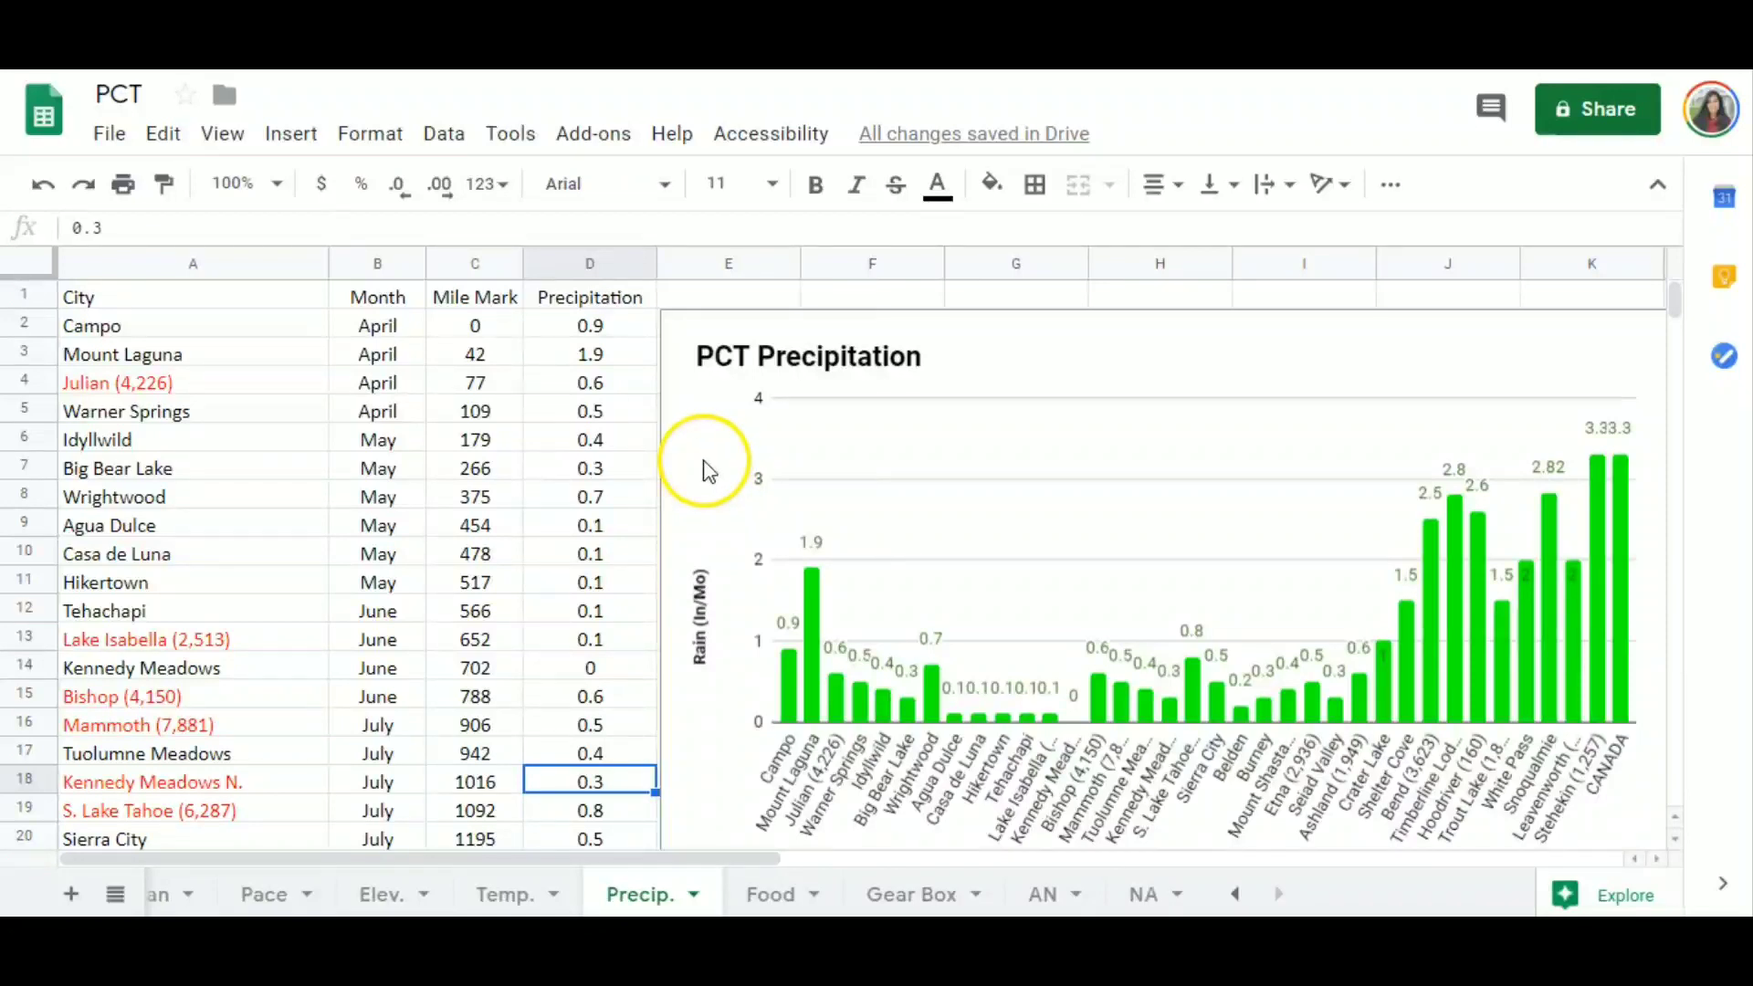
{"action": "left_click", "coordinate": [589, 496]}
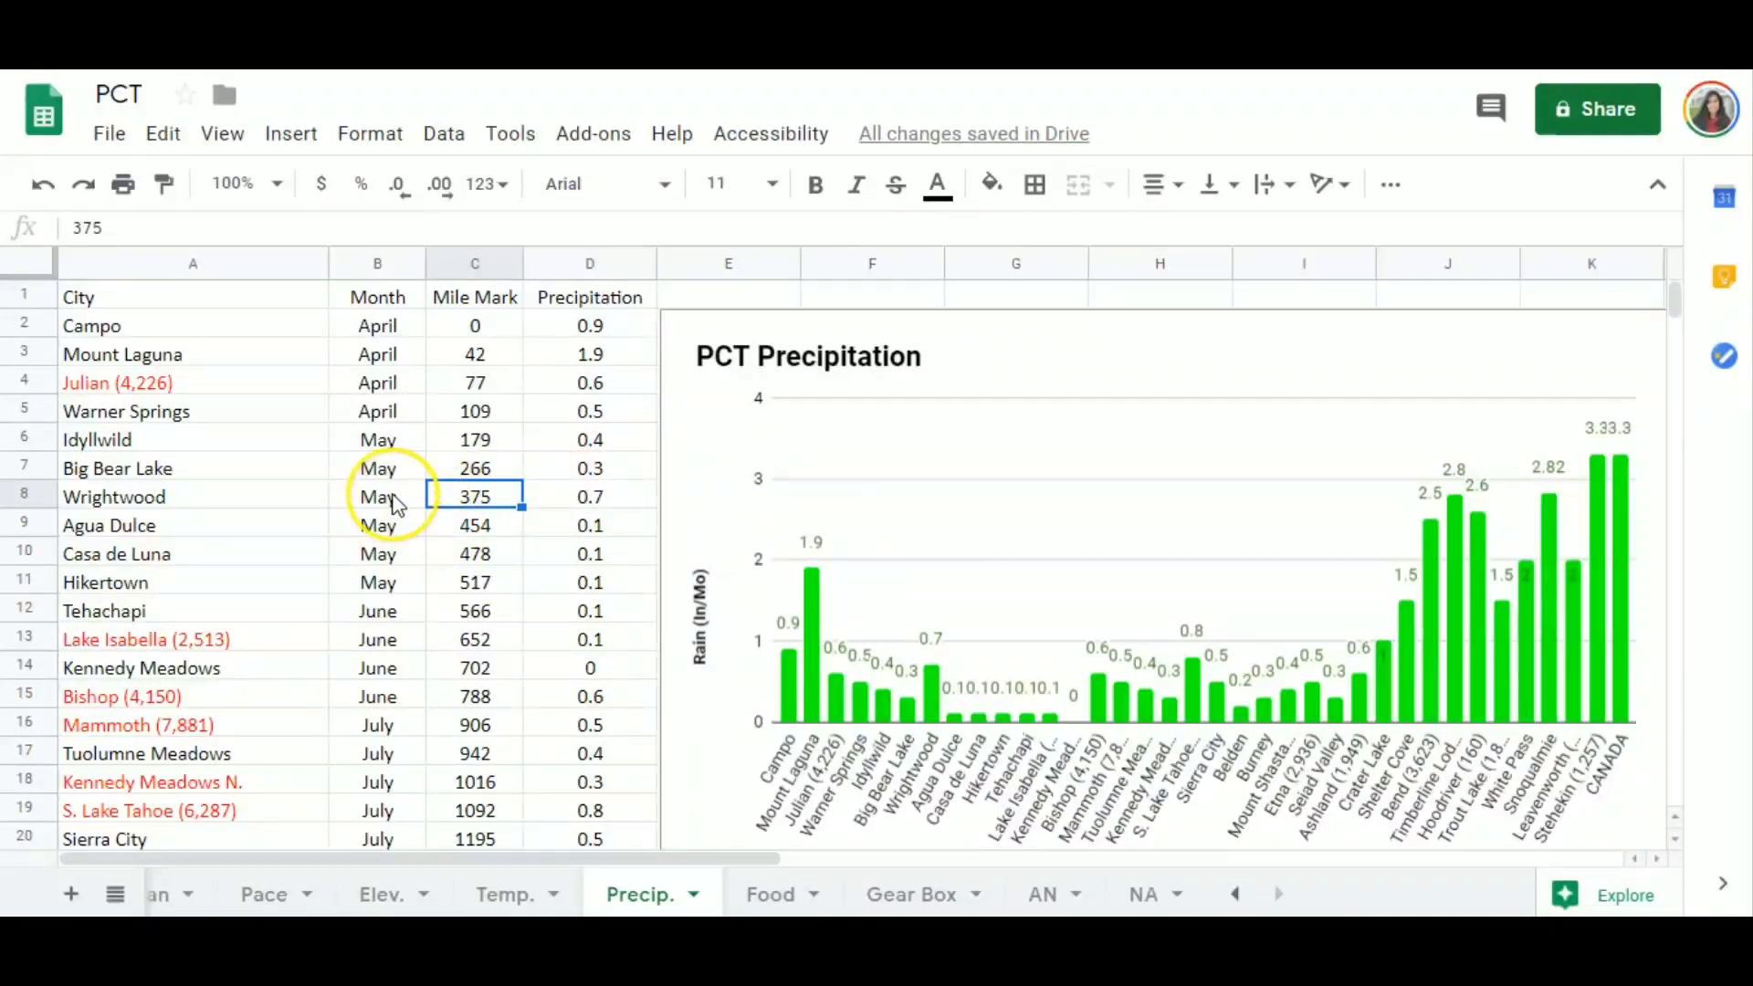
Scroll the Precip. sheet and return to the Temp. sheet.
{"action": "scroll", "scroll_direction": "down", "scroll_amount": 3}
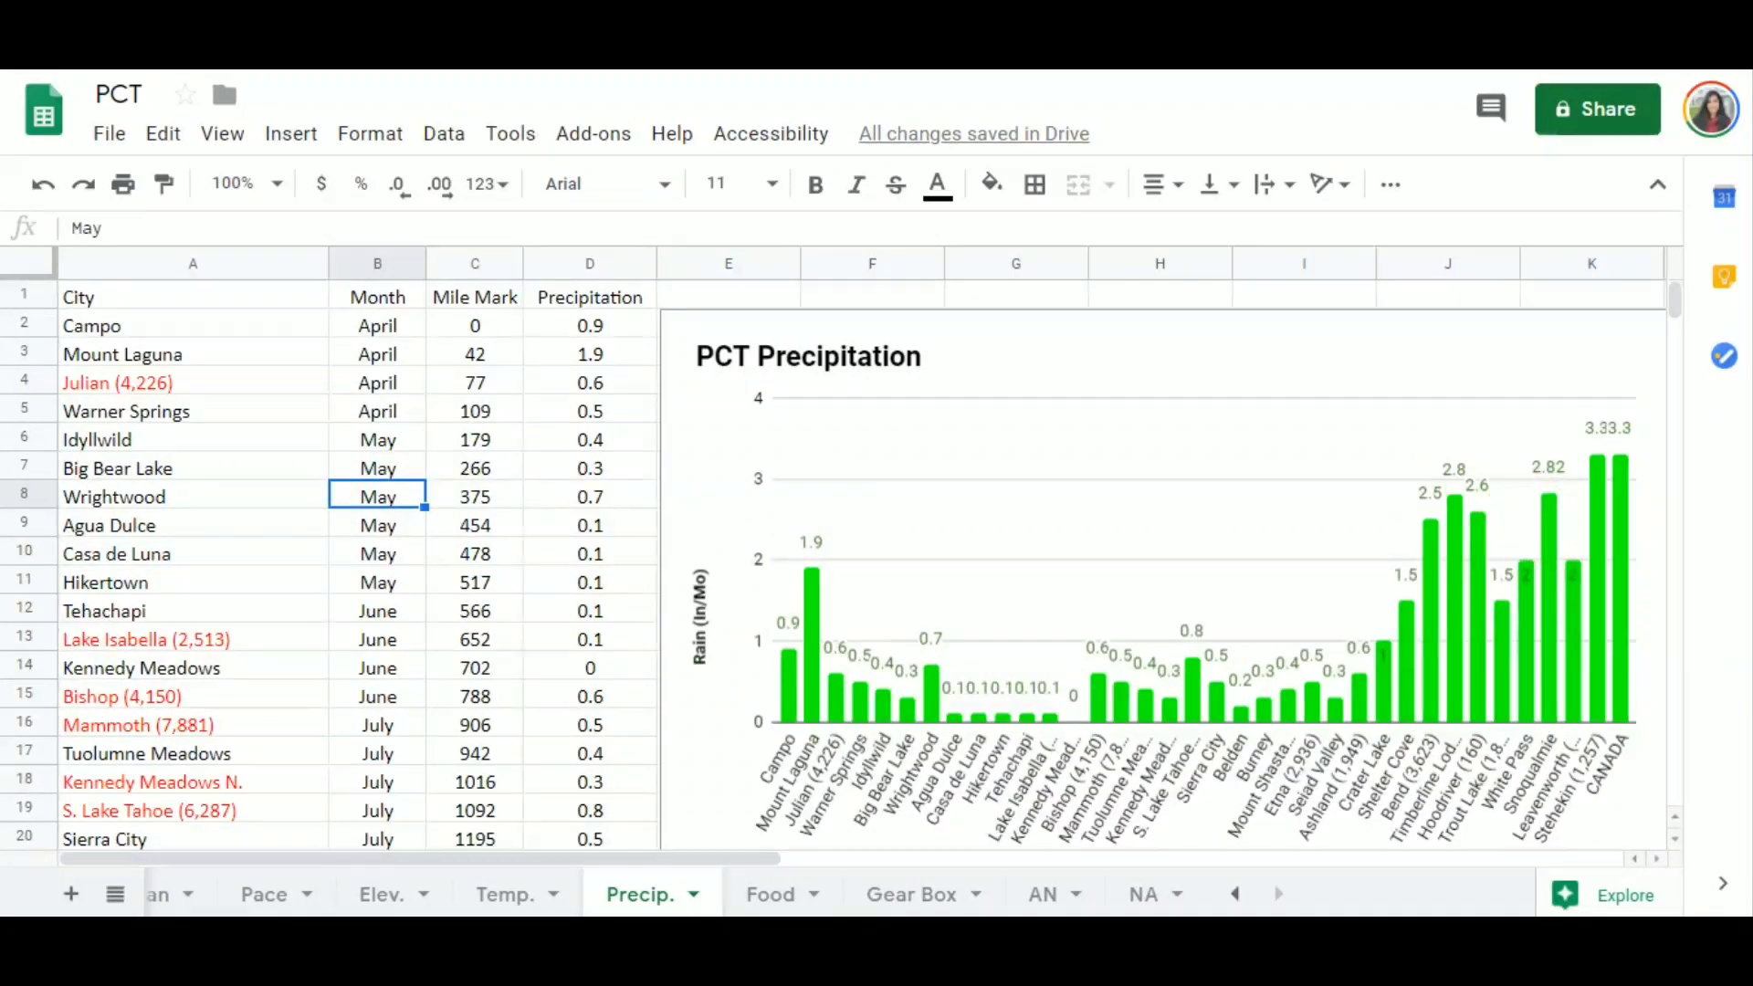
{"action": "mouse_move", "coordinate": [520, 893]}
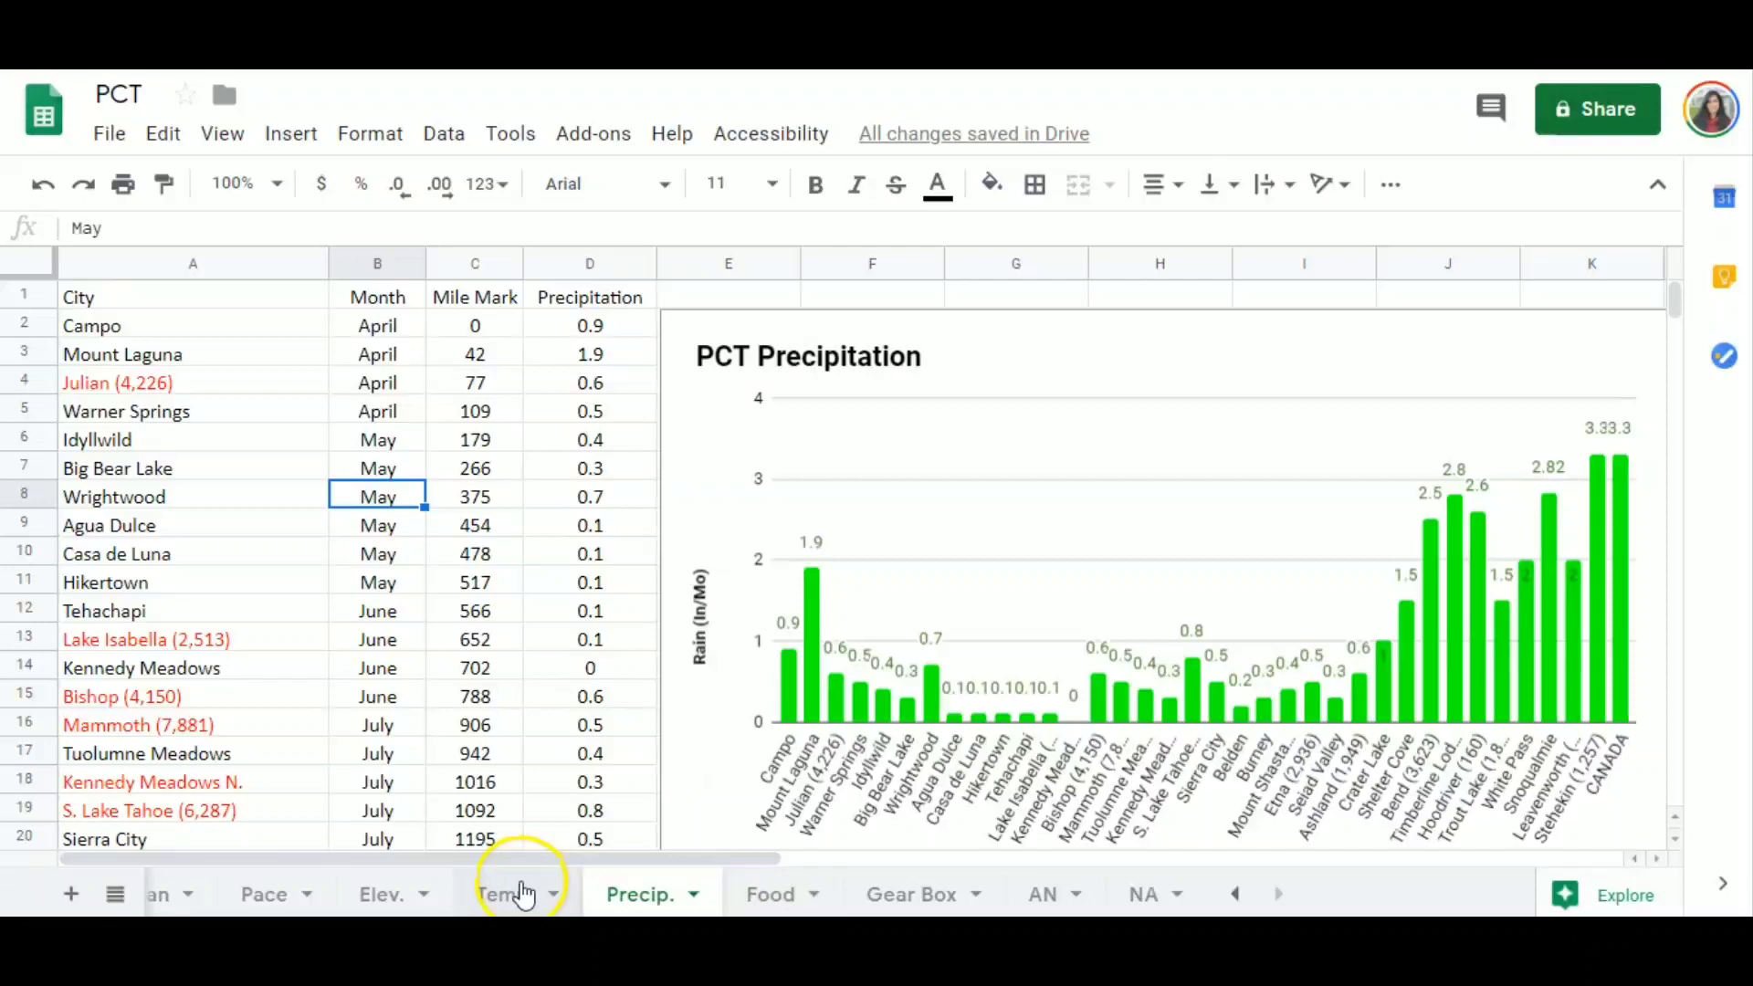
{"action": "left_click", "coordinate": [504, 893]}
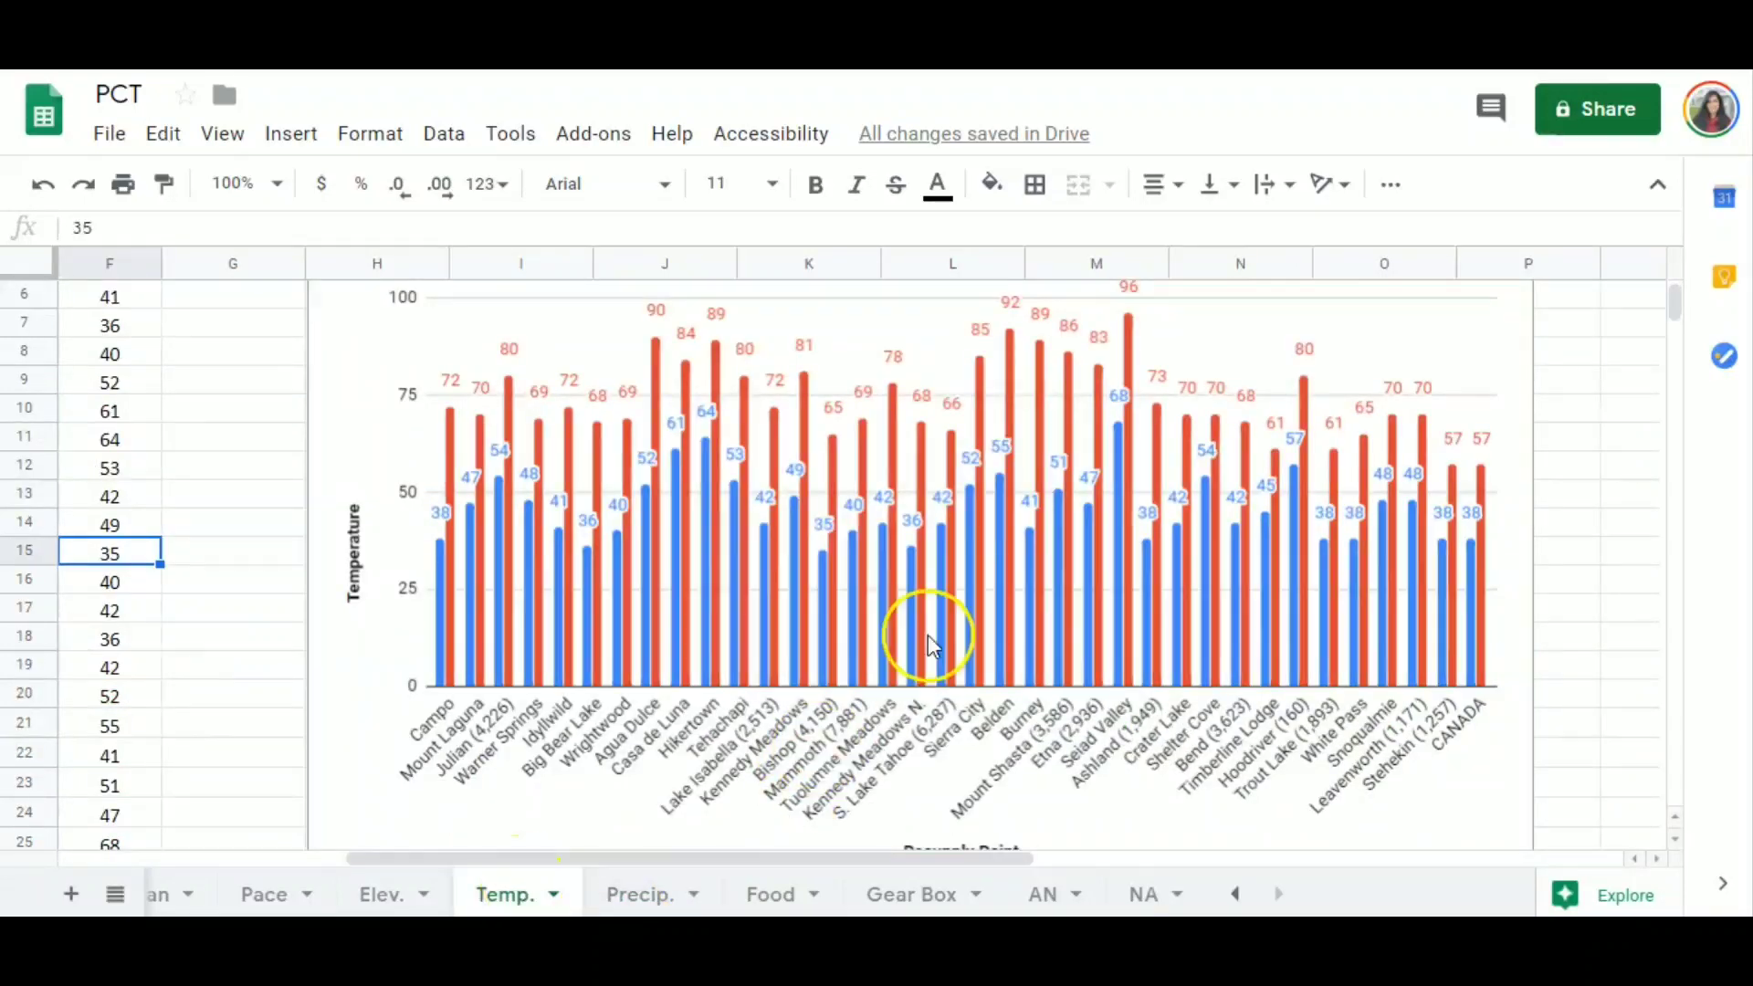